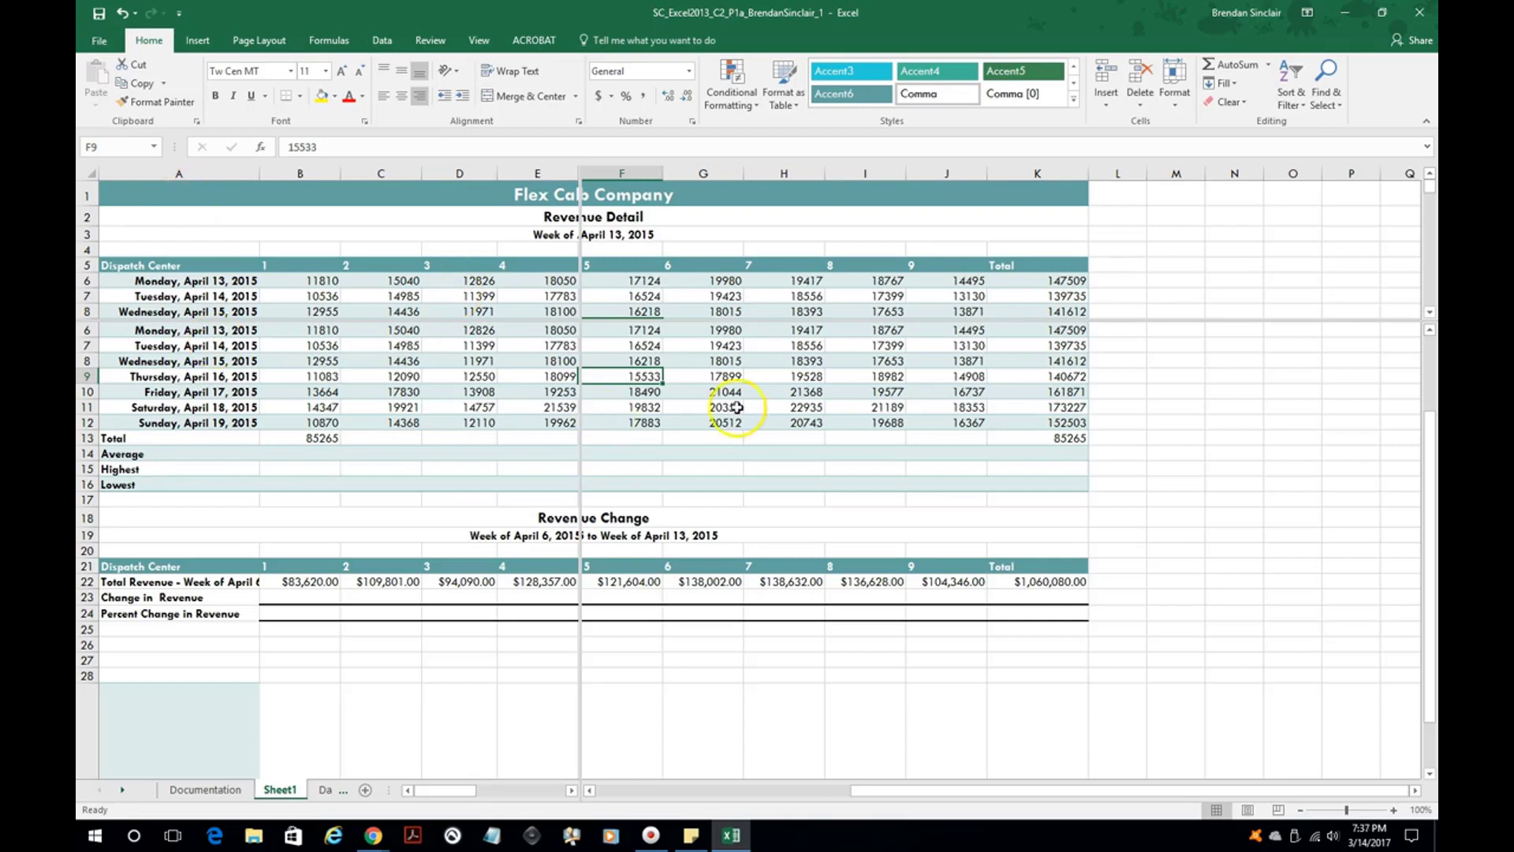
Step: Turn off the split so Sheet1 shows as a single pane again
{"action": "scroll", "scroll_direction": "down", "scroll_amount": 3}
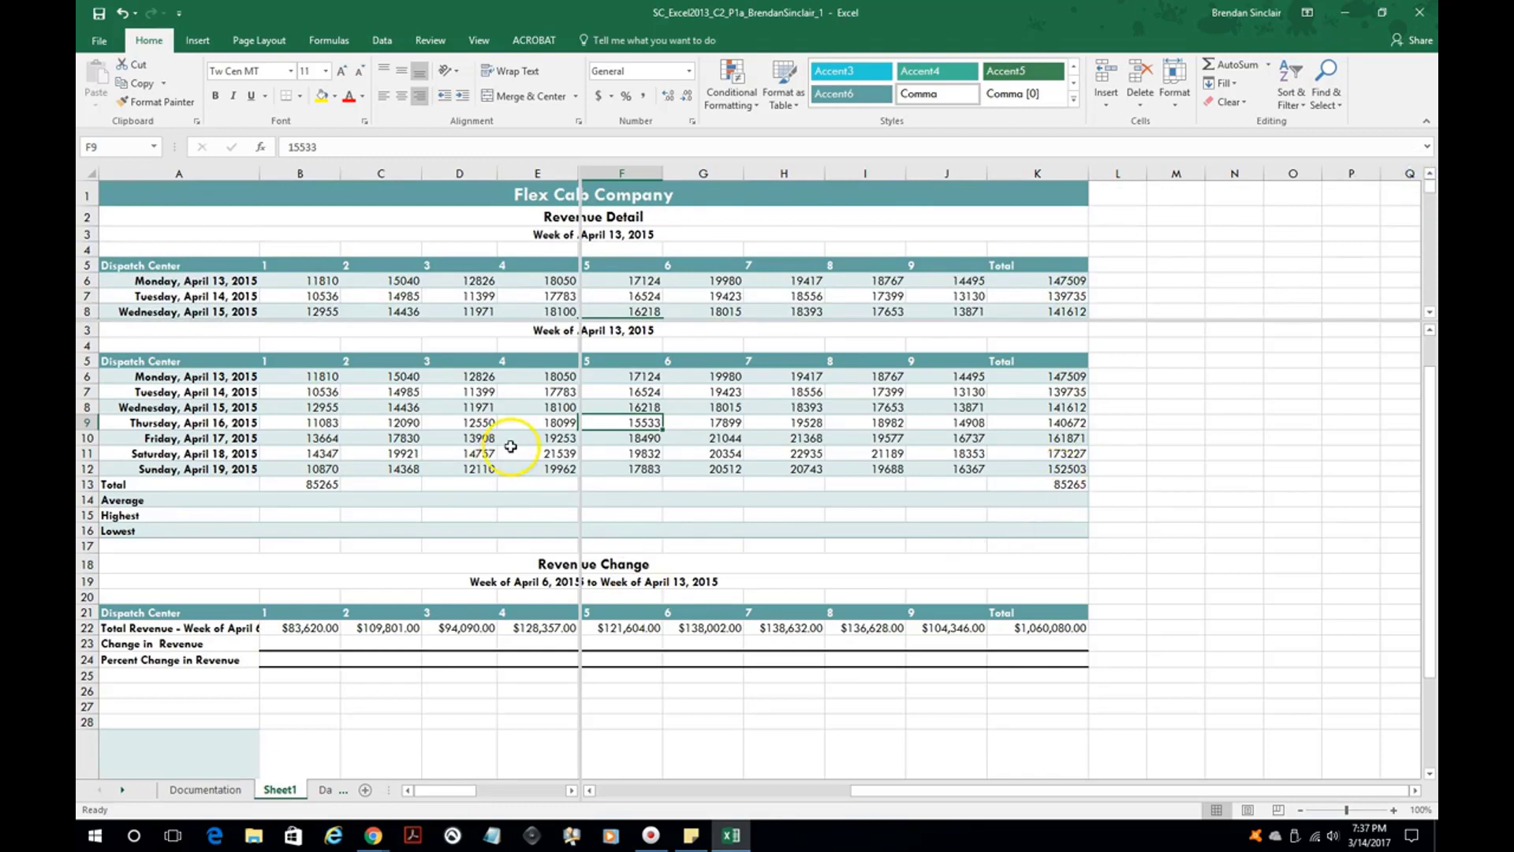
{"action": "mouse_move", "coordinate": [562, 341]}
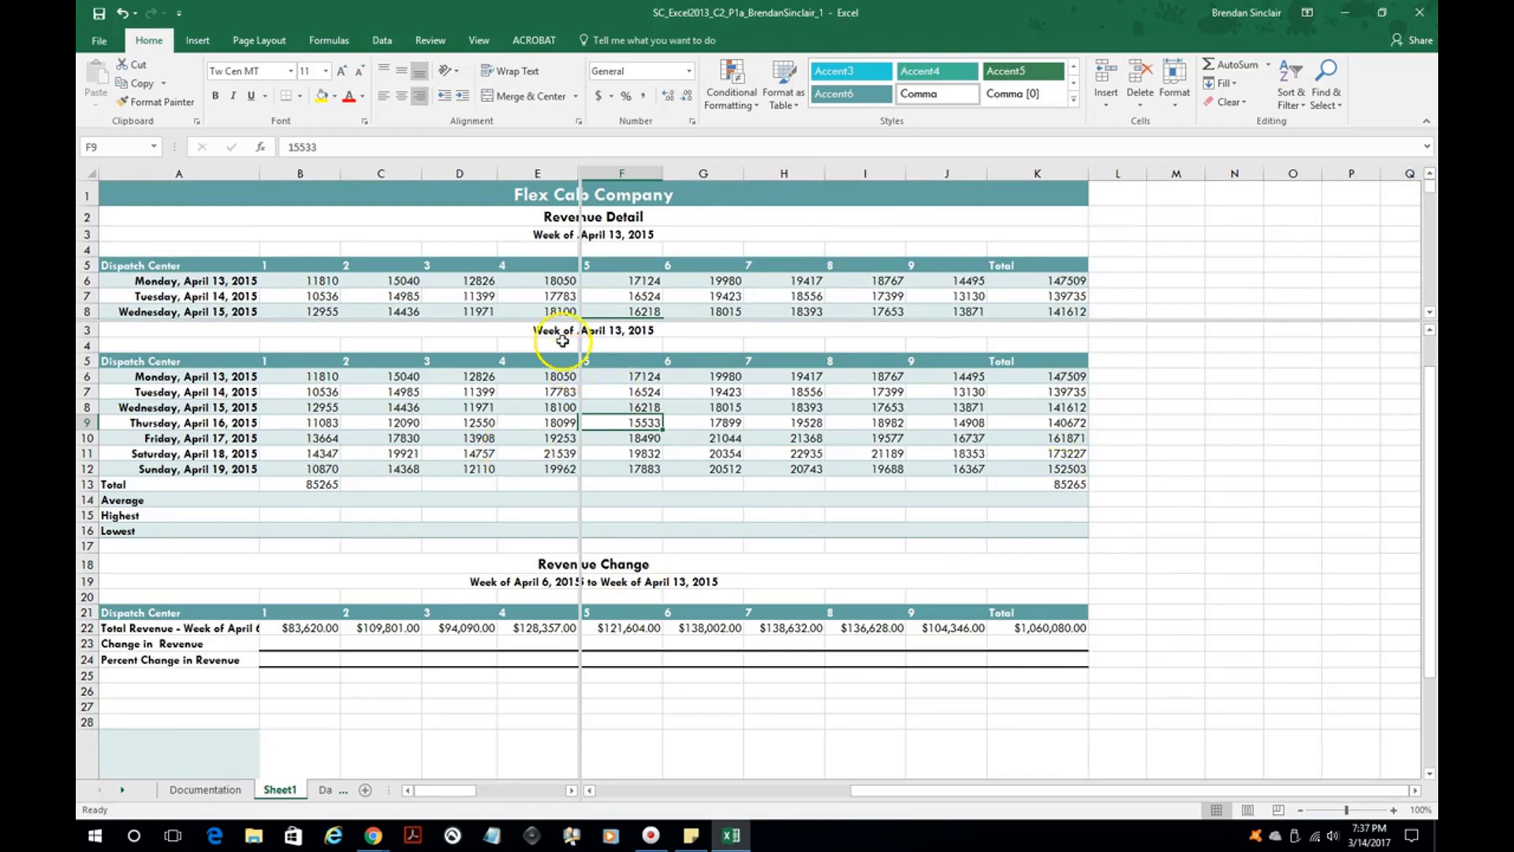
{"action": "mouse_move", "coordinate": [480, 41]}
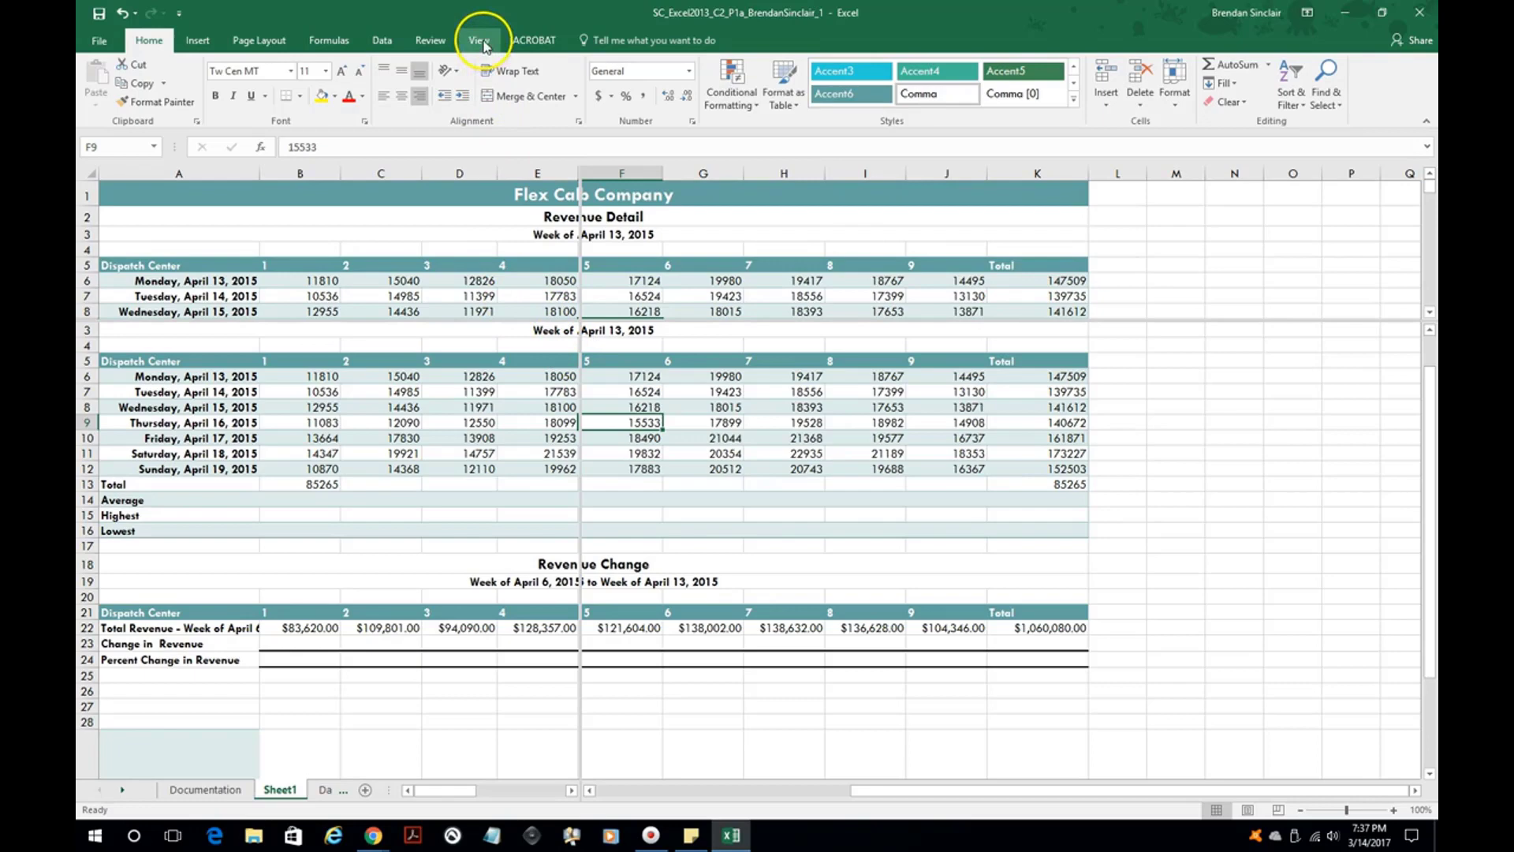
{"action": "left_click", "coordinate": [478, 40]}
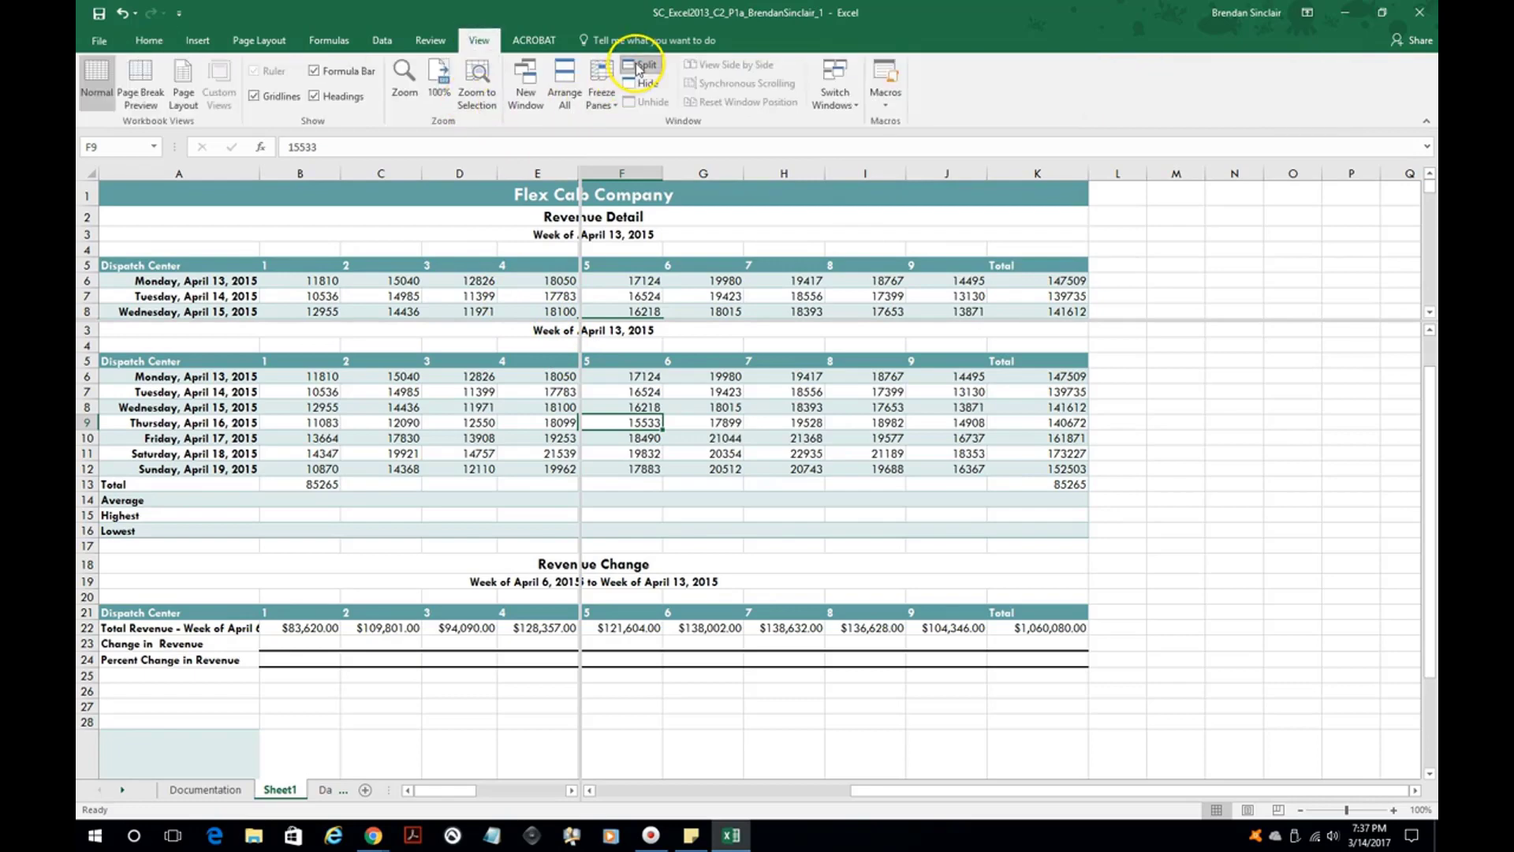
{"action": "mouse_move", "coordinate": [644, 65]}
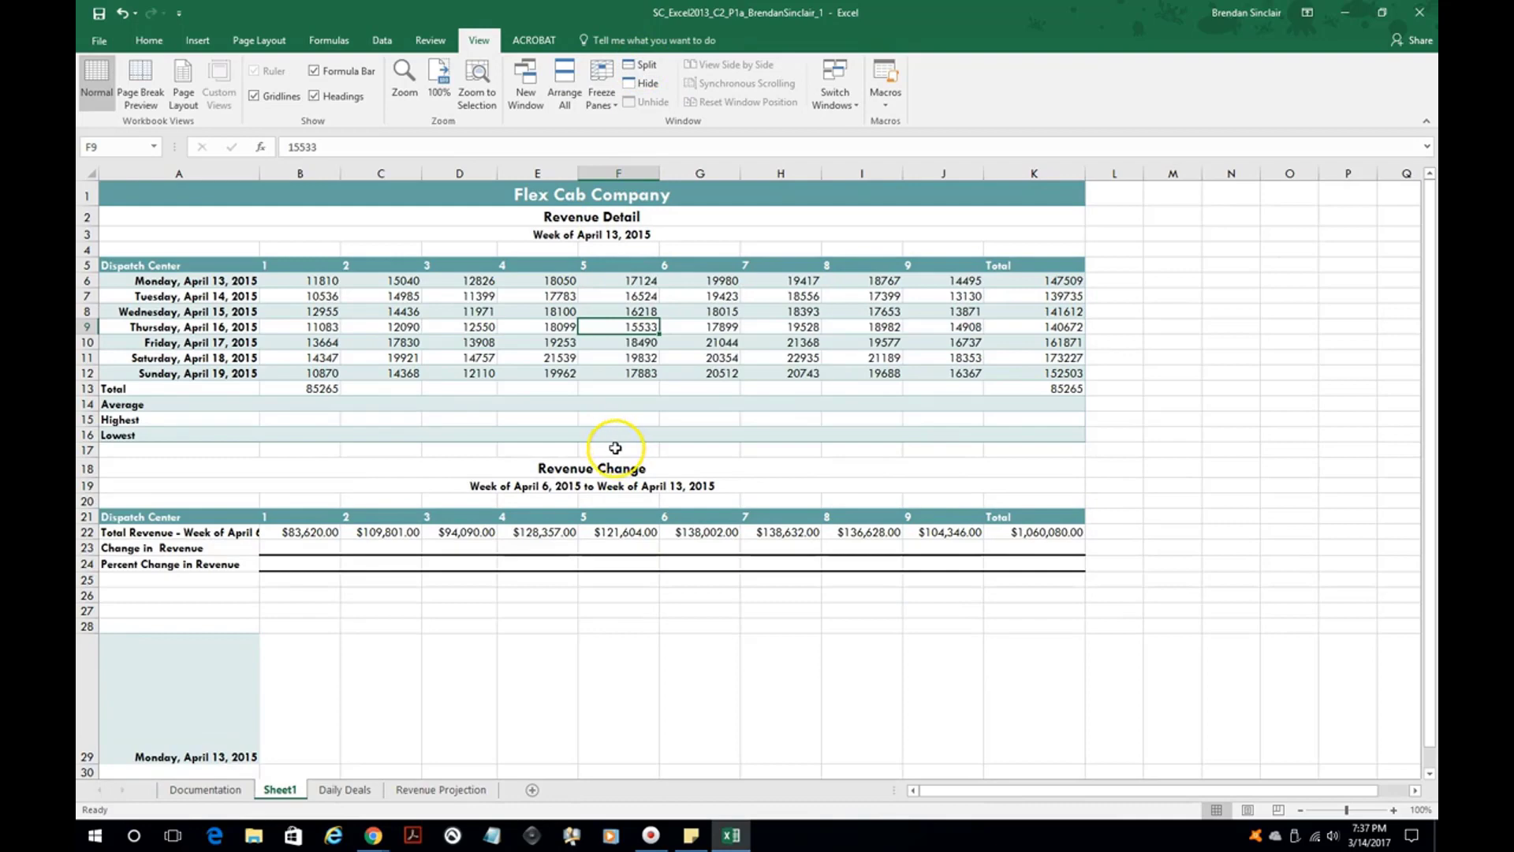
{"action": "mouse_move", "coordinate": [360, 302]}
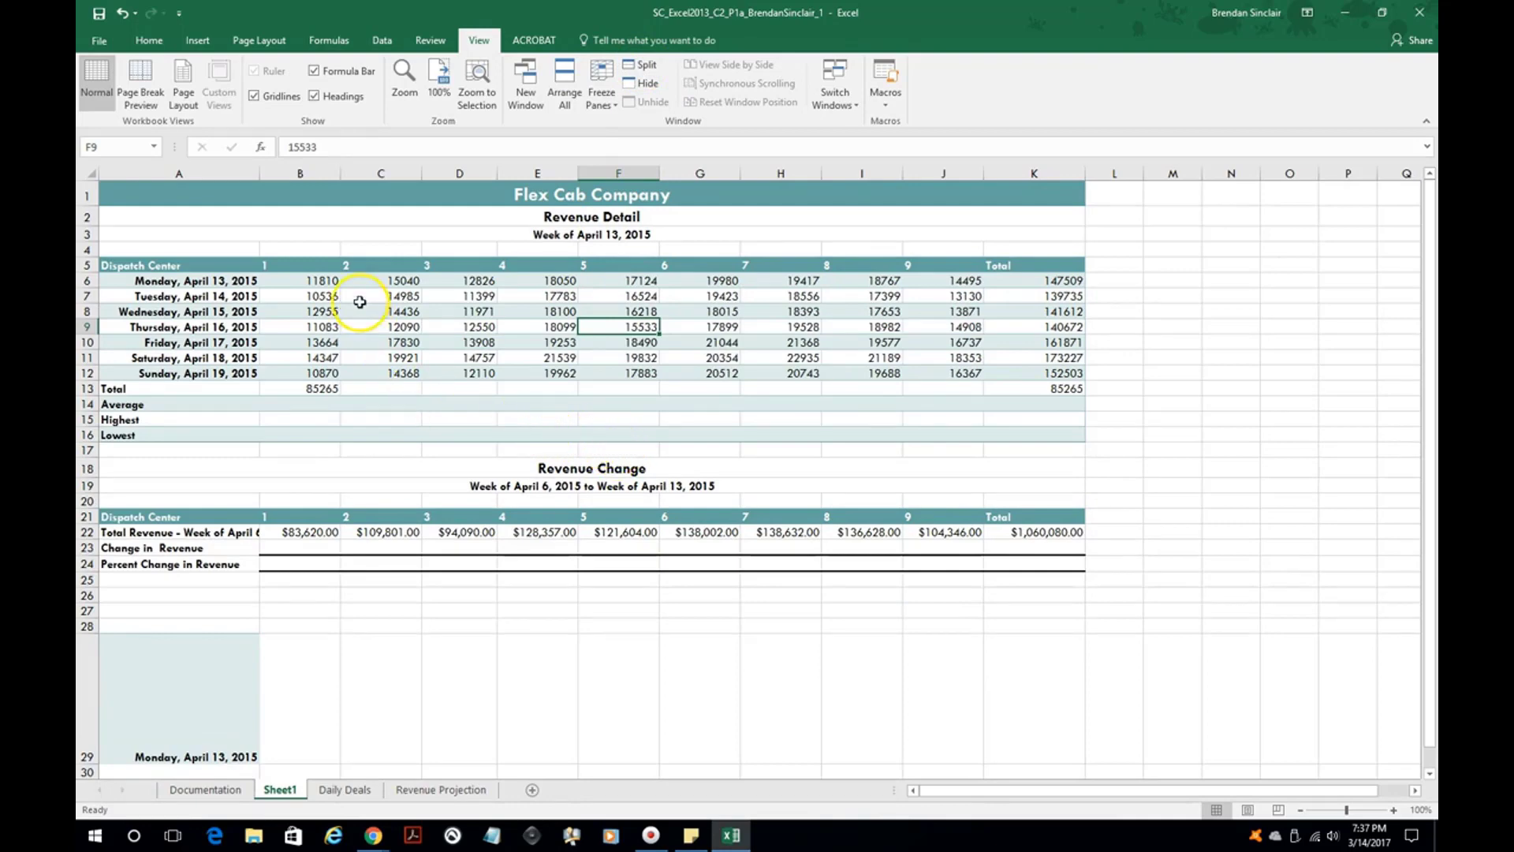
Step: Freeze panes at B6 so the heading rows and column A stay visible
{"action": "left_click", "coordinate": [300, 281]}
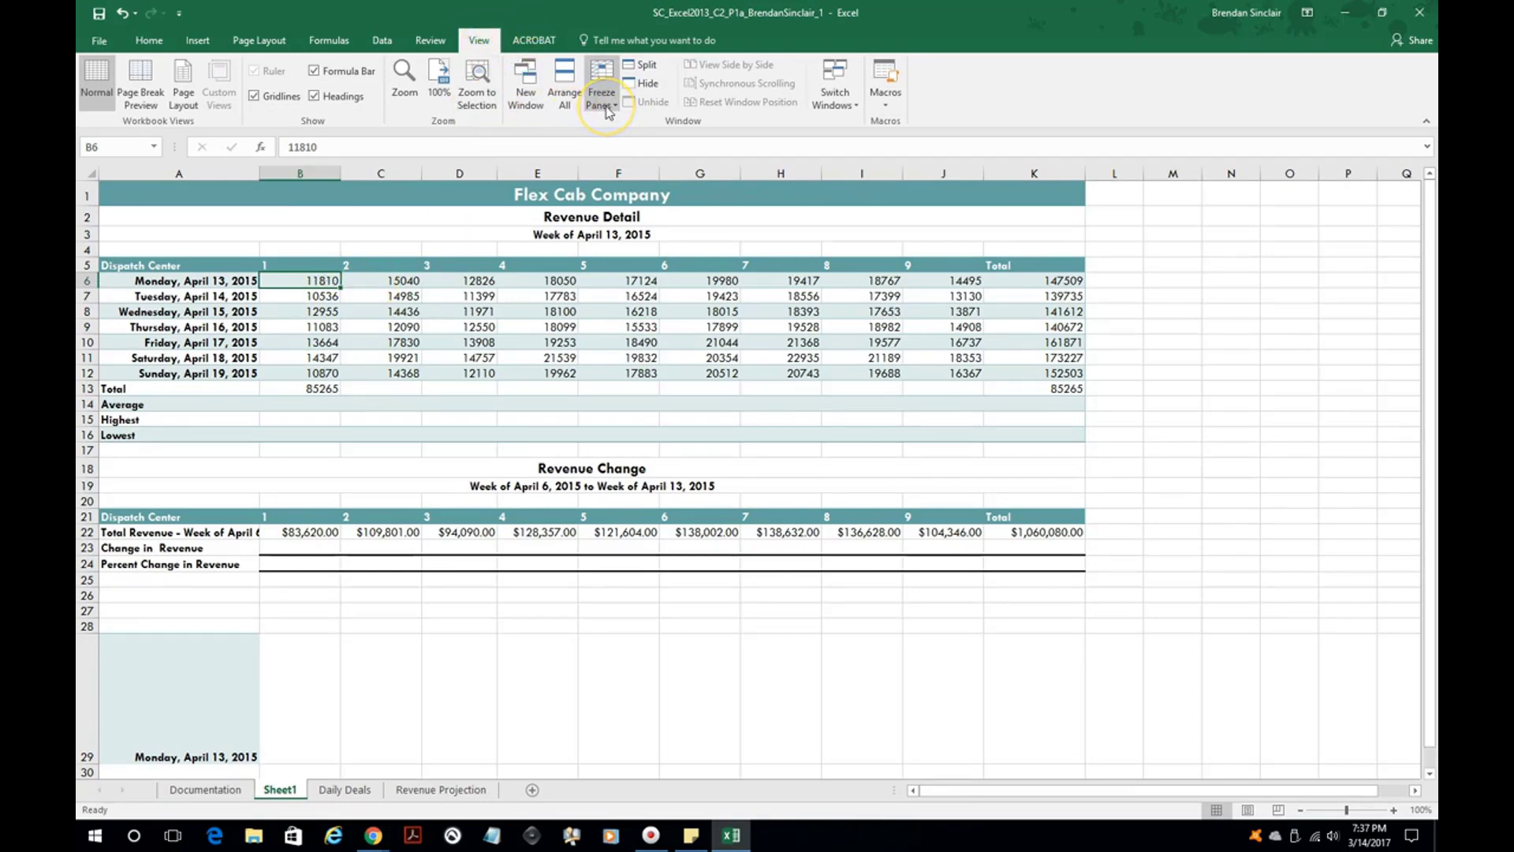
{"action": "left_click", "coordinate": [601, 84]}
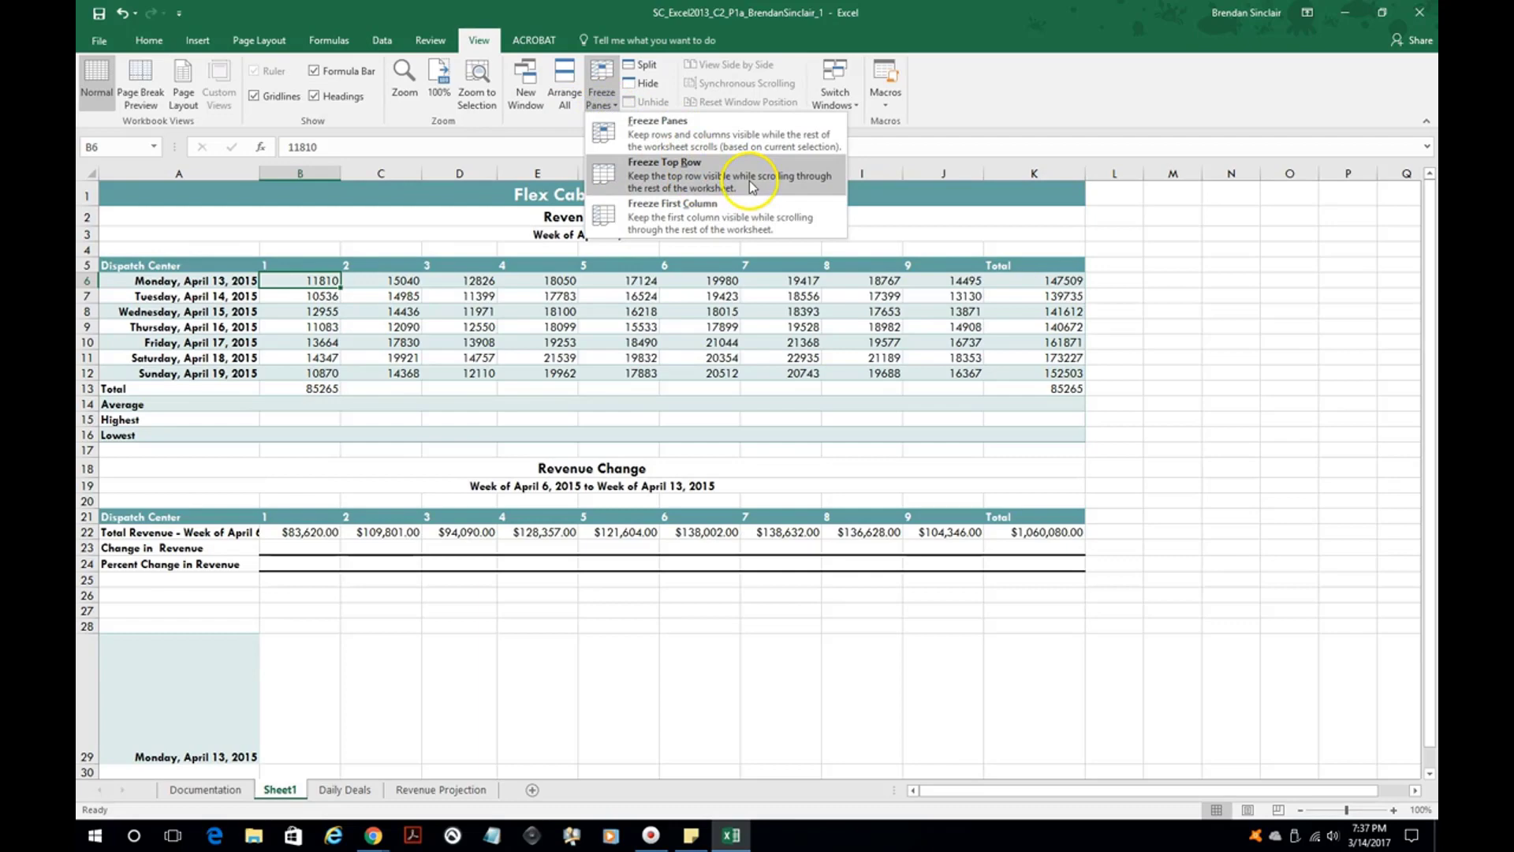
{"action": "mouse_move", "coordinate": [732, 216]}
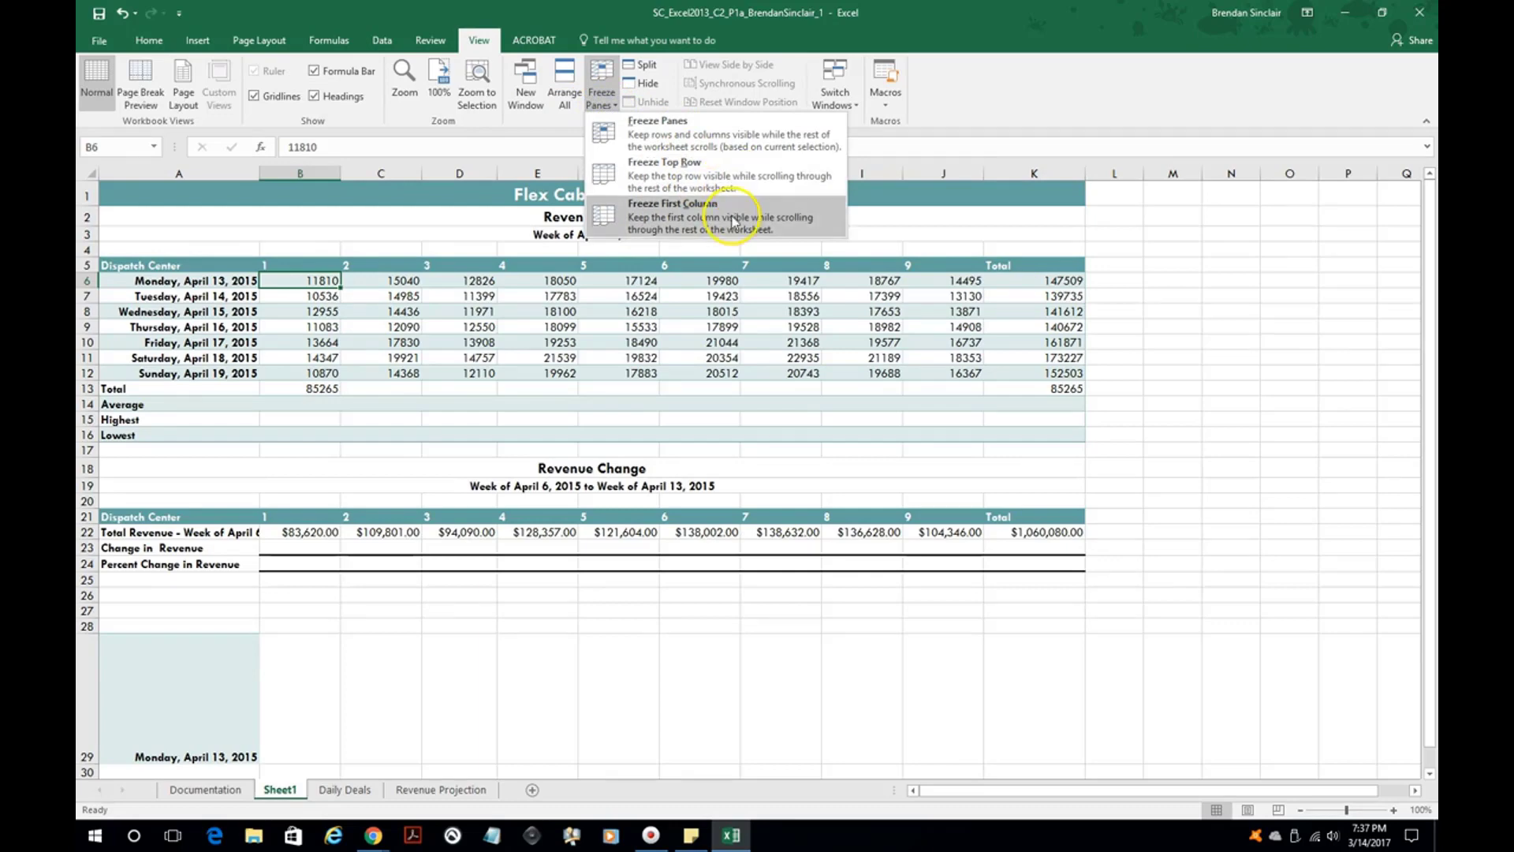
{"action": "mouse_move", "coordinate": [729, 136]}
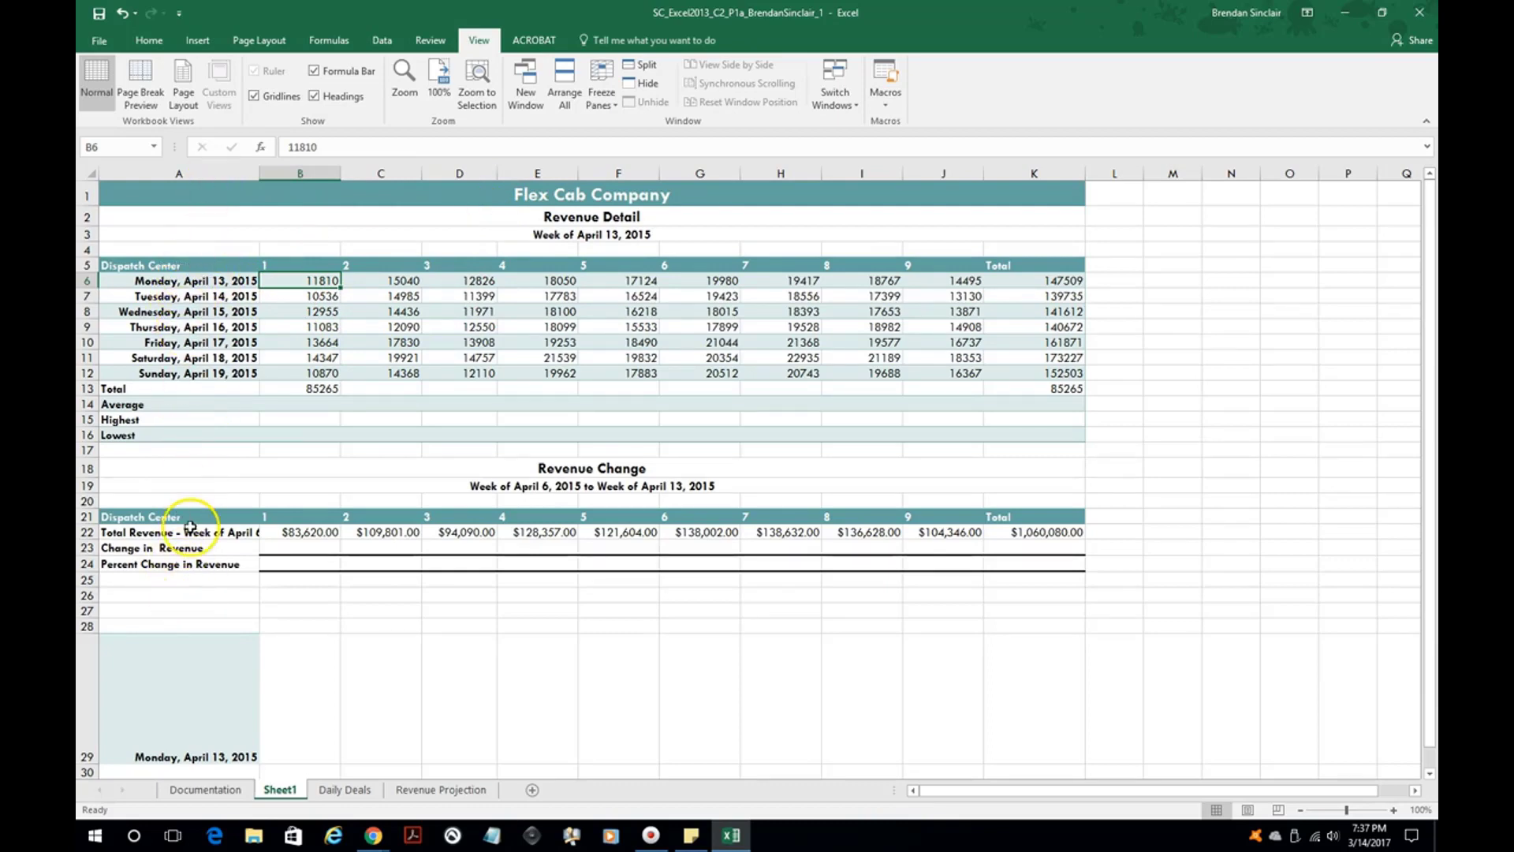
{"action": "left_click", "coordinate": [601, 82]}
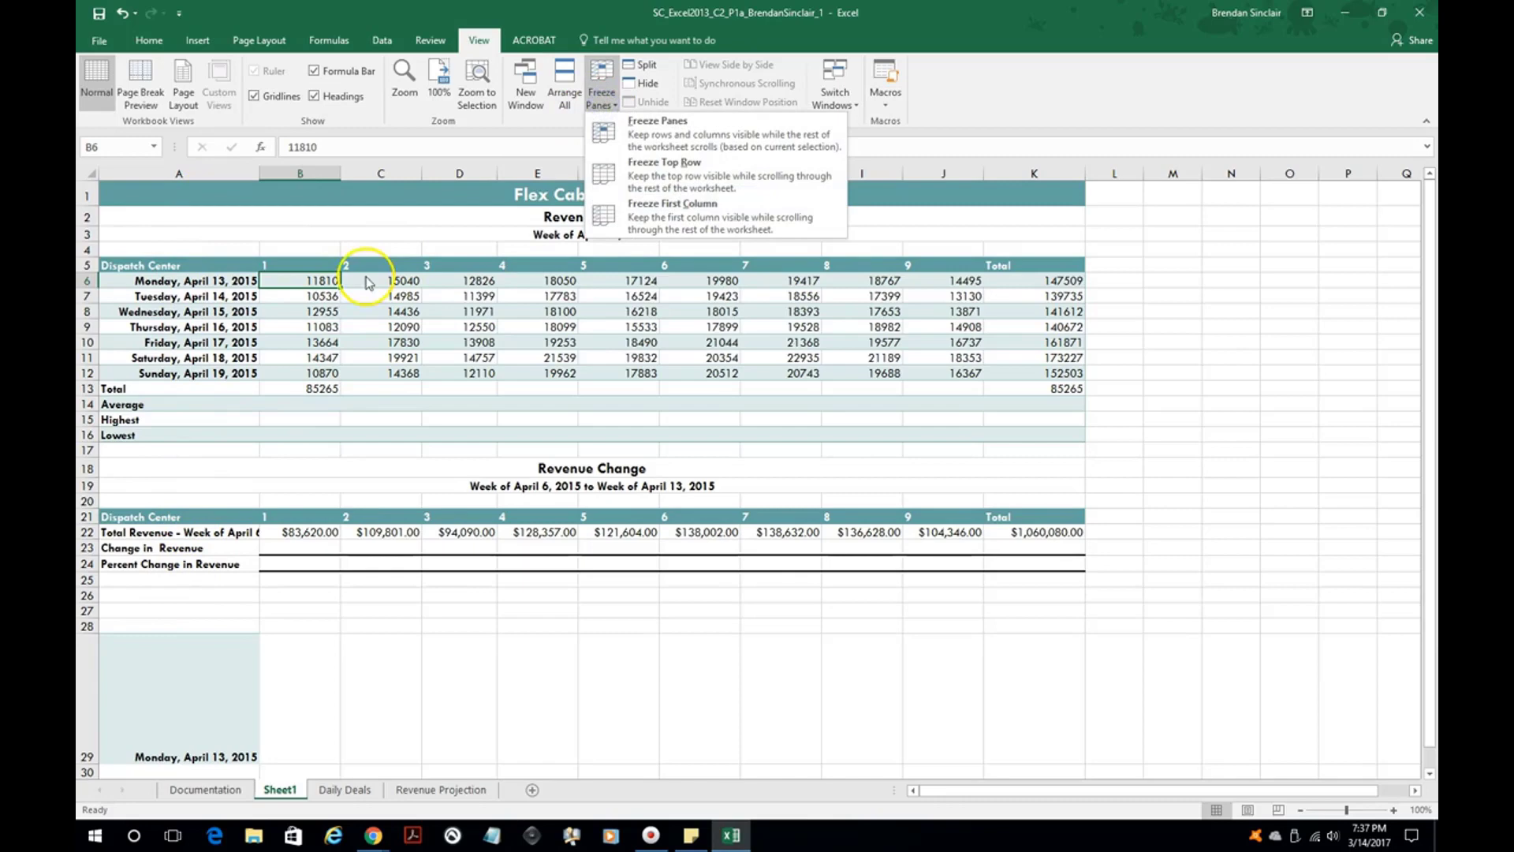
{"action": "left_click", "coordinate": [274, 281]}
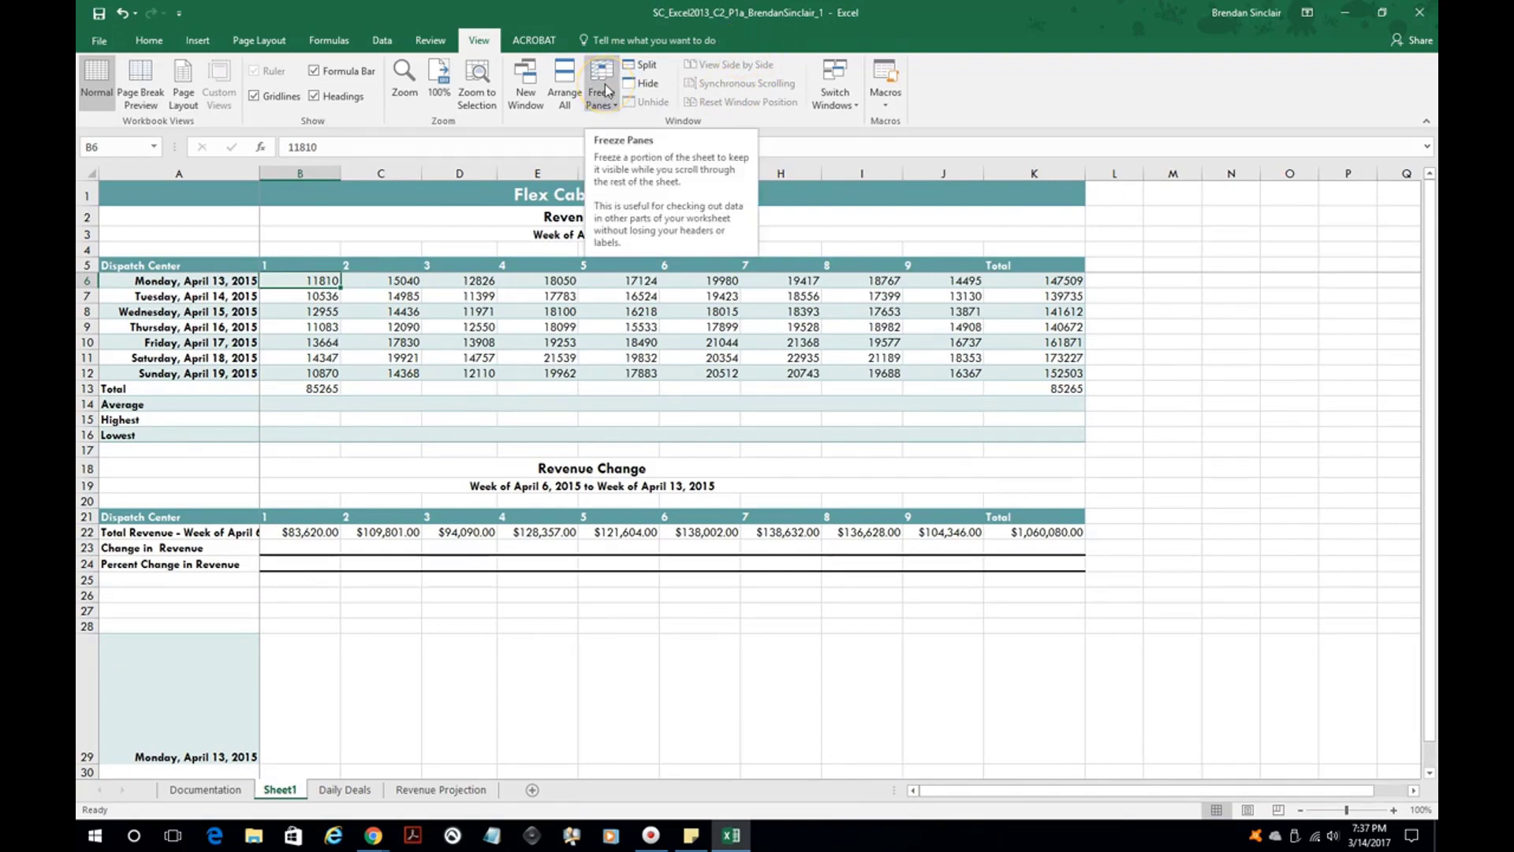
{"action": "left_click", "coordinate": [459, 435]}
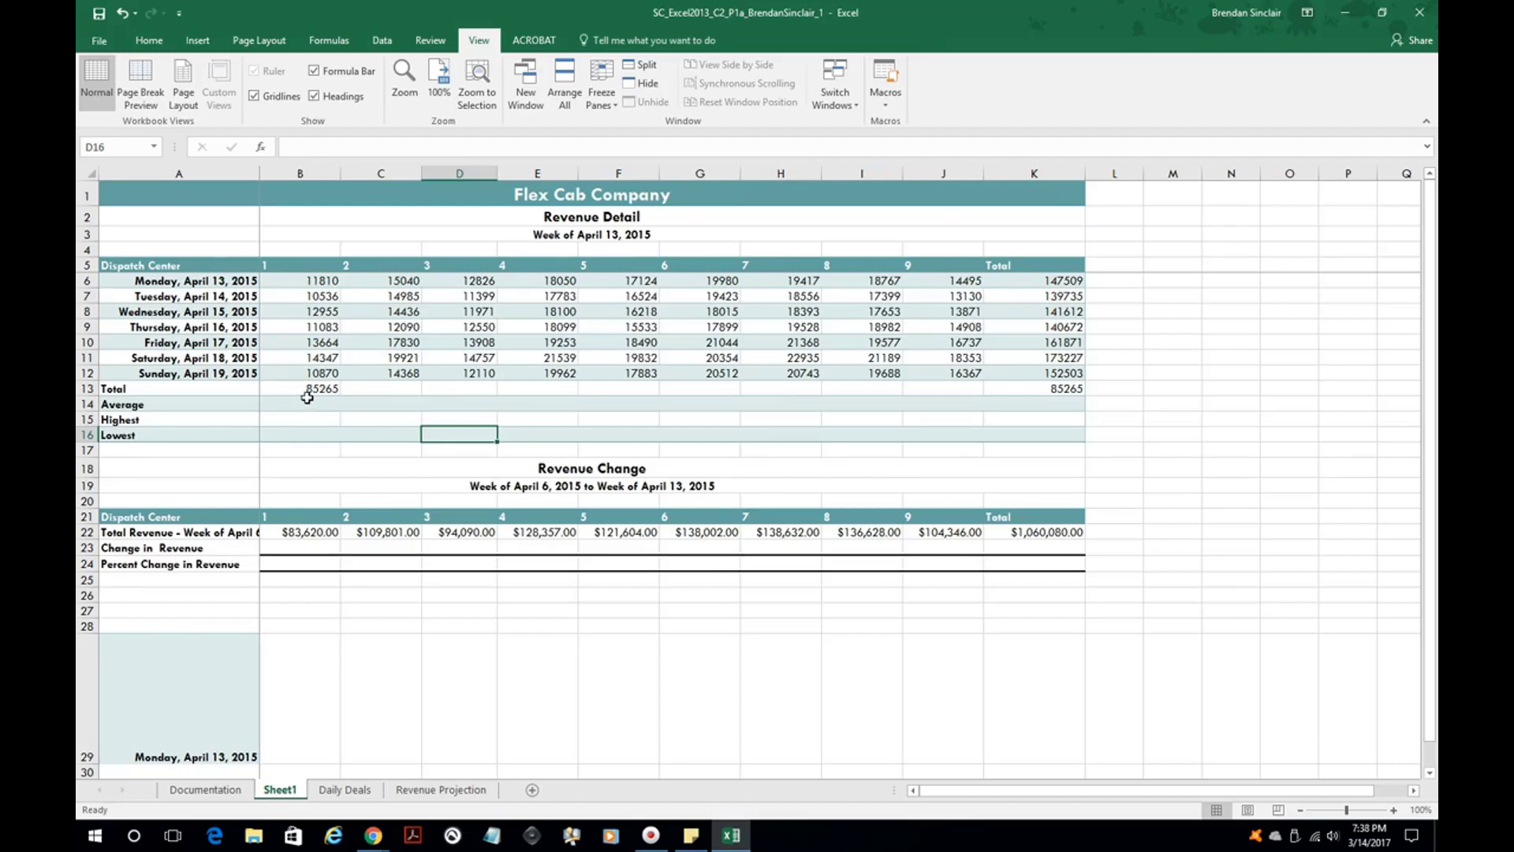
Step: Copy the B13 SUM total across row 13 to column K and check columns E and G
{"action": "left_click", "coordinate": [299, 388]}
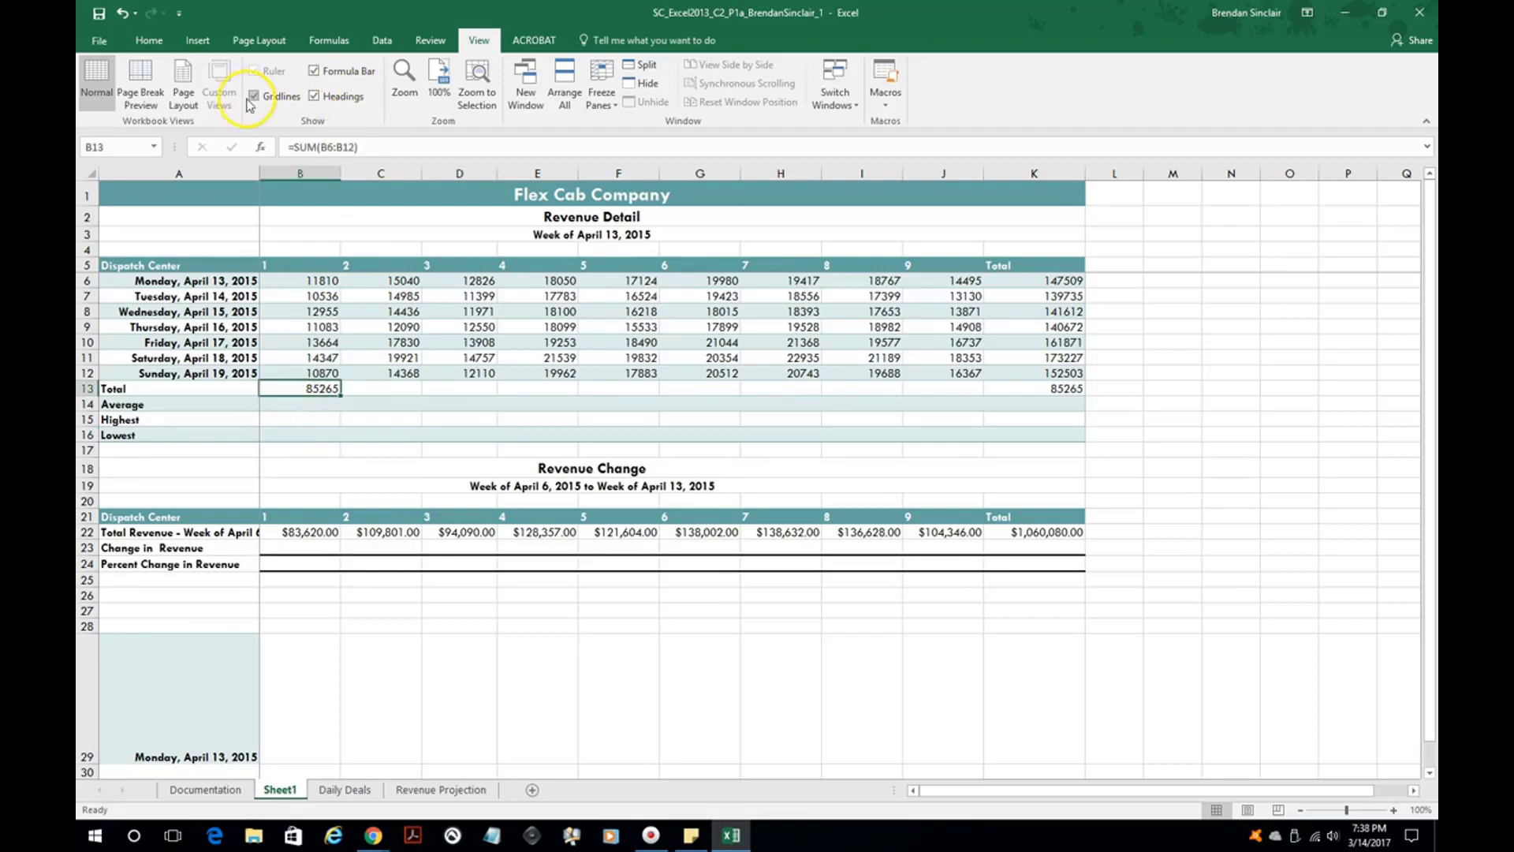
{"action": "left_click", "coordinate": [254, 96]}
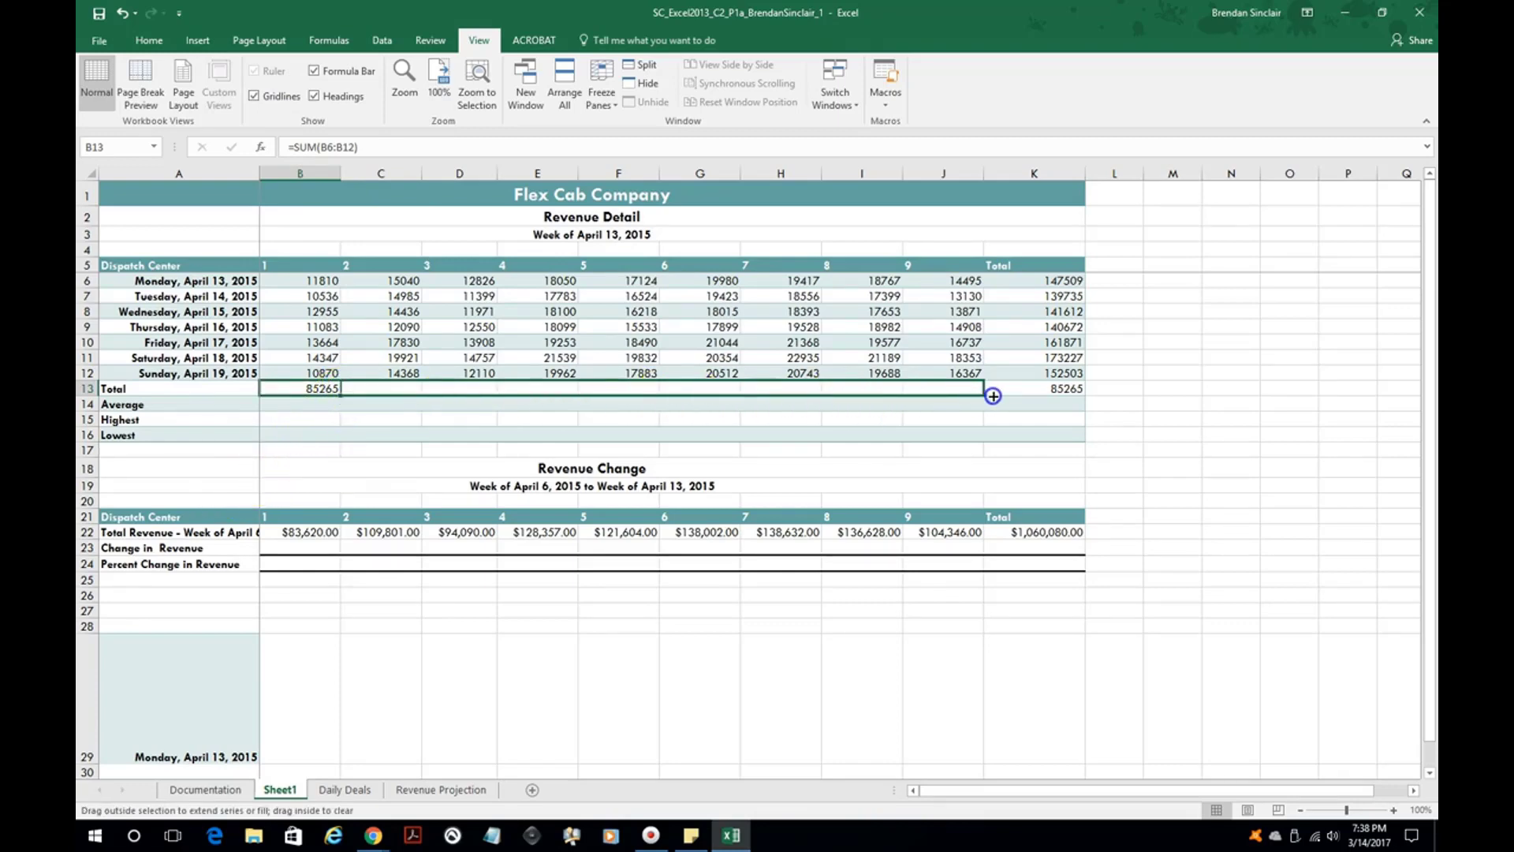
{"action": "left_click_drag", "start_coordinate": [299, 389], "coordinate": [979, 388]}
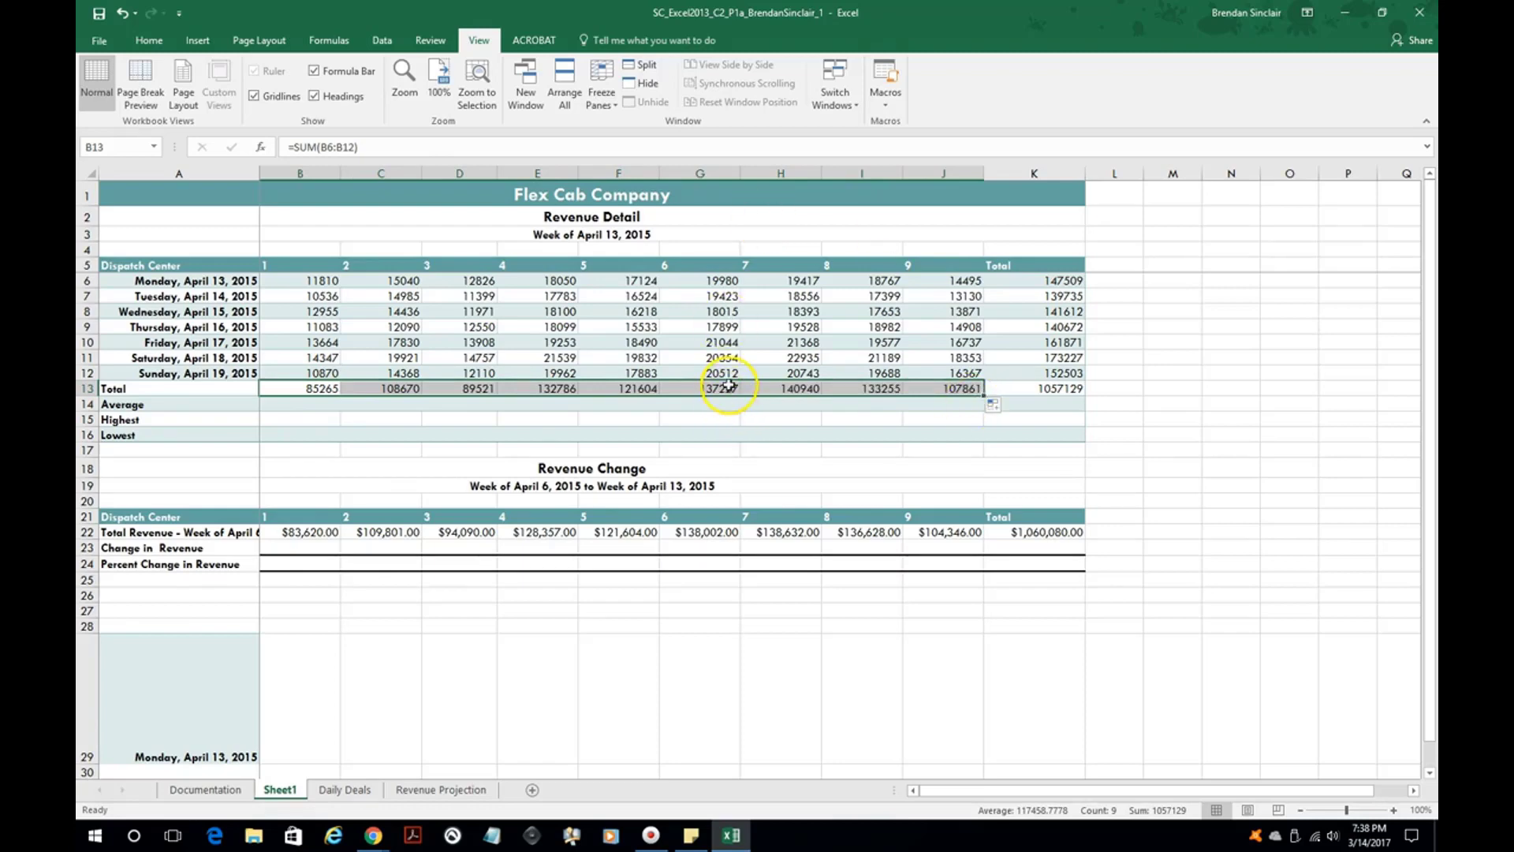
{"action": "left_click", "coordinate": [699, 388]}
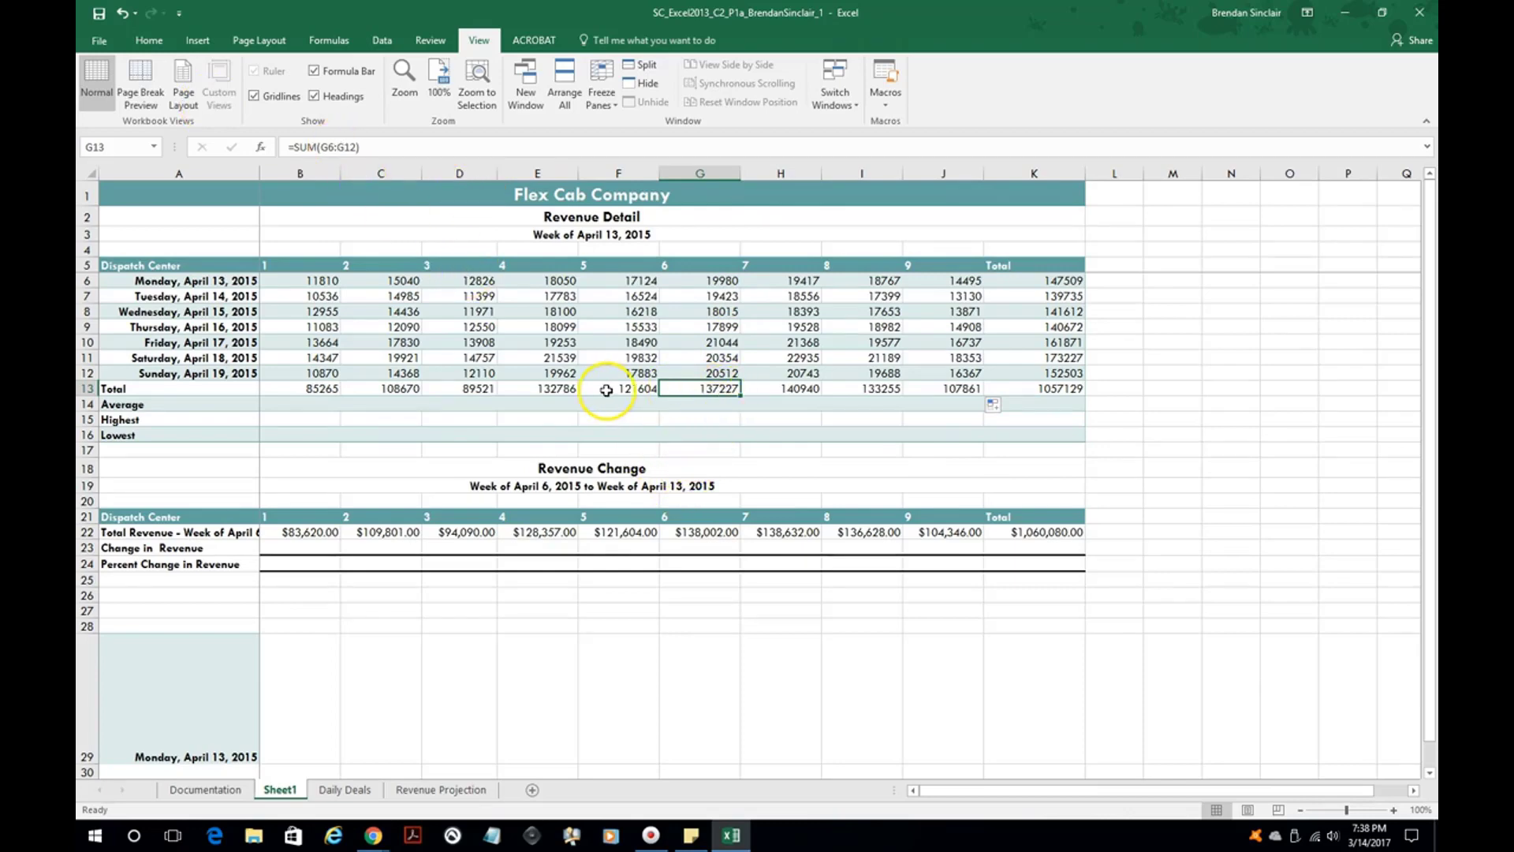
{"action": "left_click", "coordinate": [537, 388]}
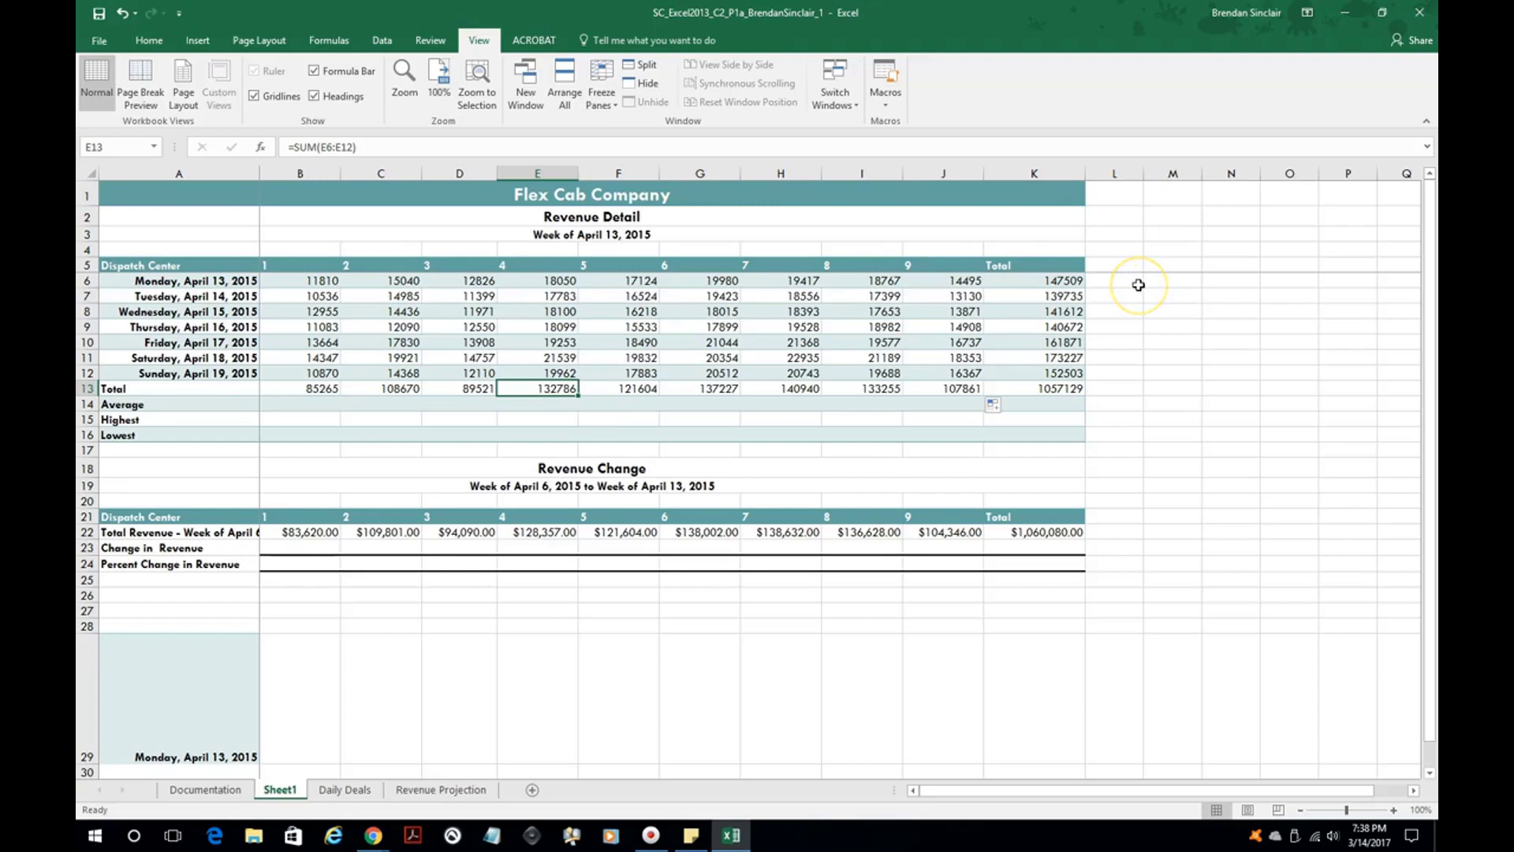
Step: Insert a line sparkline in L6 using Monday's values B6:J6
{"action": "left_click", "coordinate": [1114, 280]}
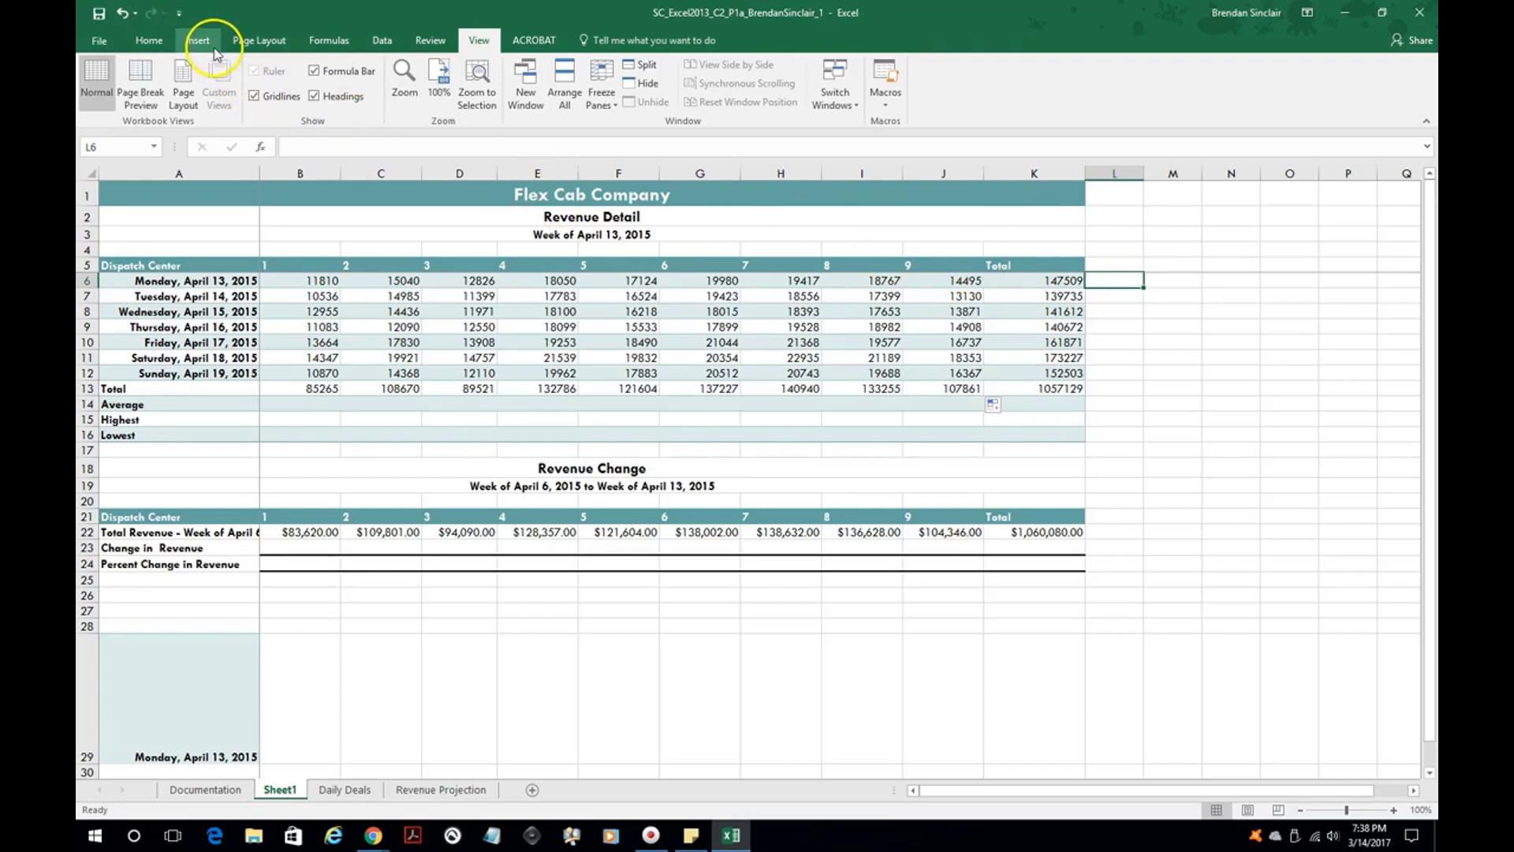
{"action": "left_click", "coordinate": [199, 40]}
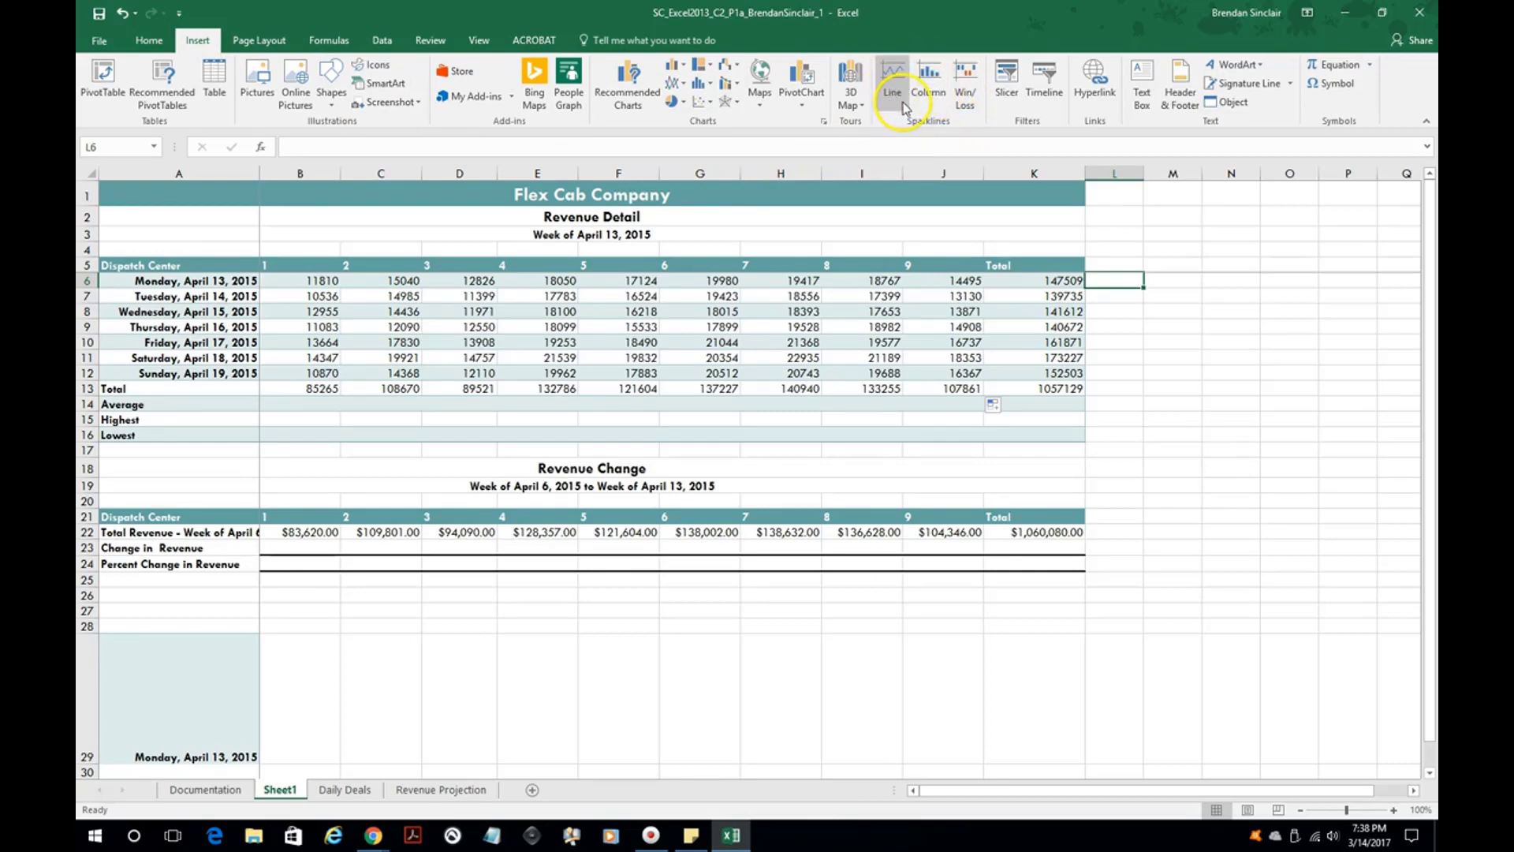
{"action": "mouse_move", "coordinate": [928, 77]}
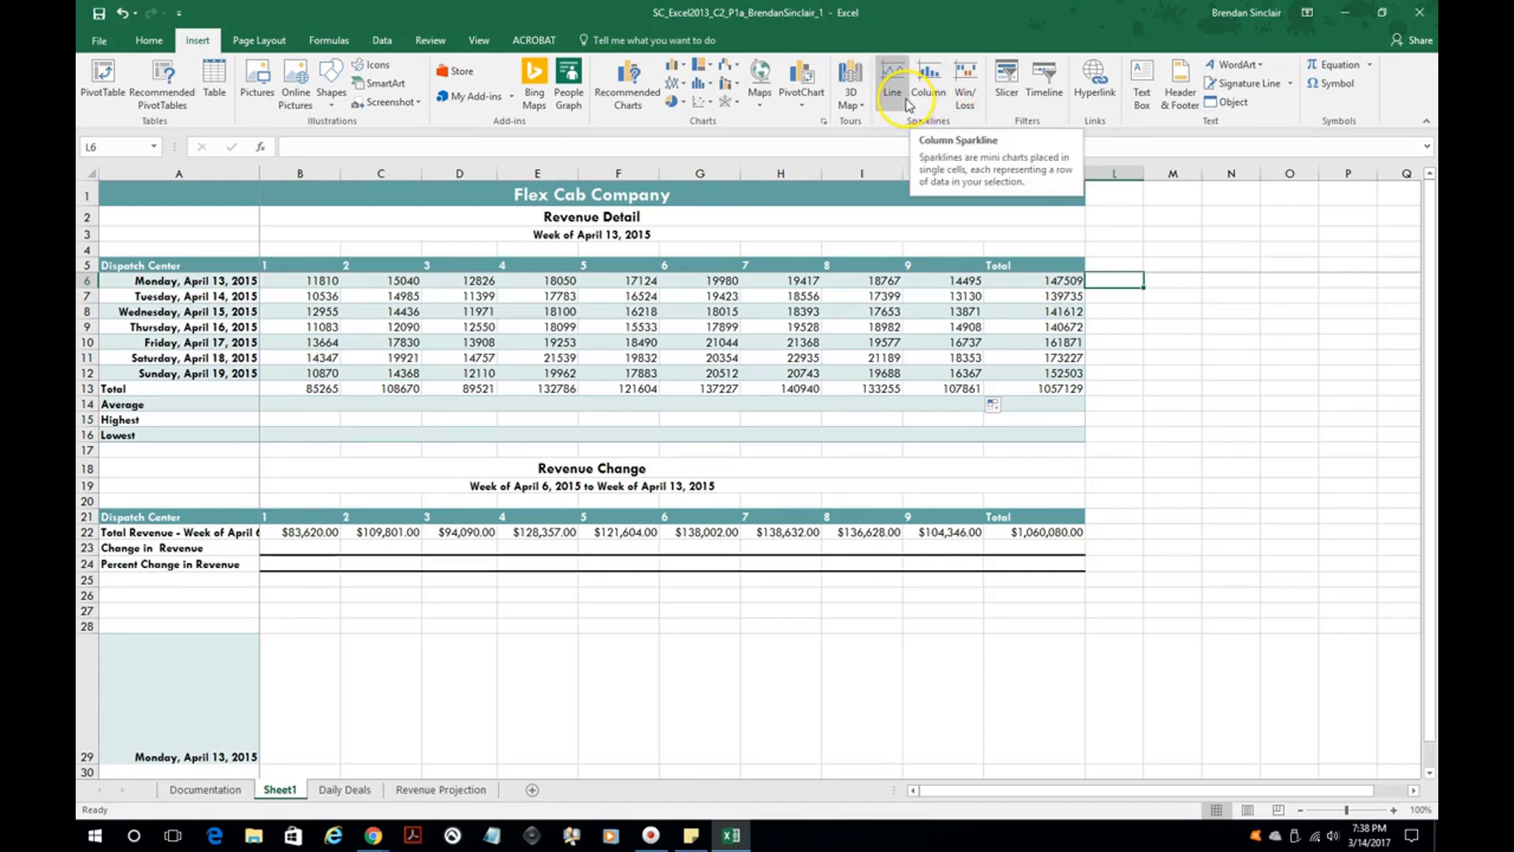
{"action": "left_click", "coordinate": [890, 78]}
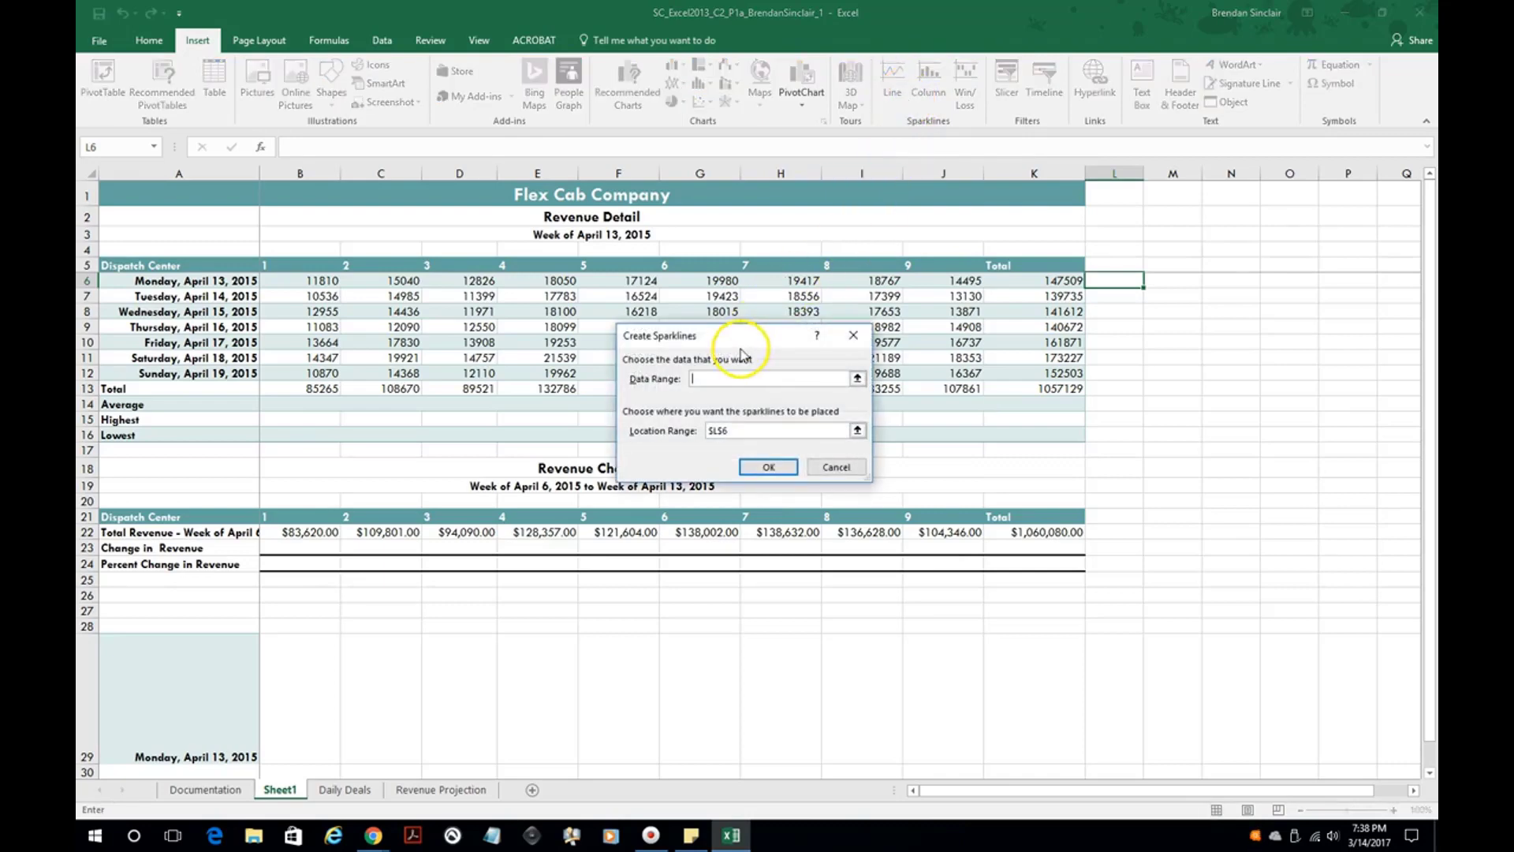
{"action": "left_click_drag", "start_coordinate": [300, 280], "coordinate": [560, 281]}
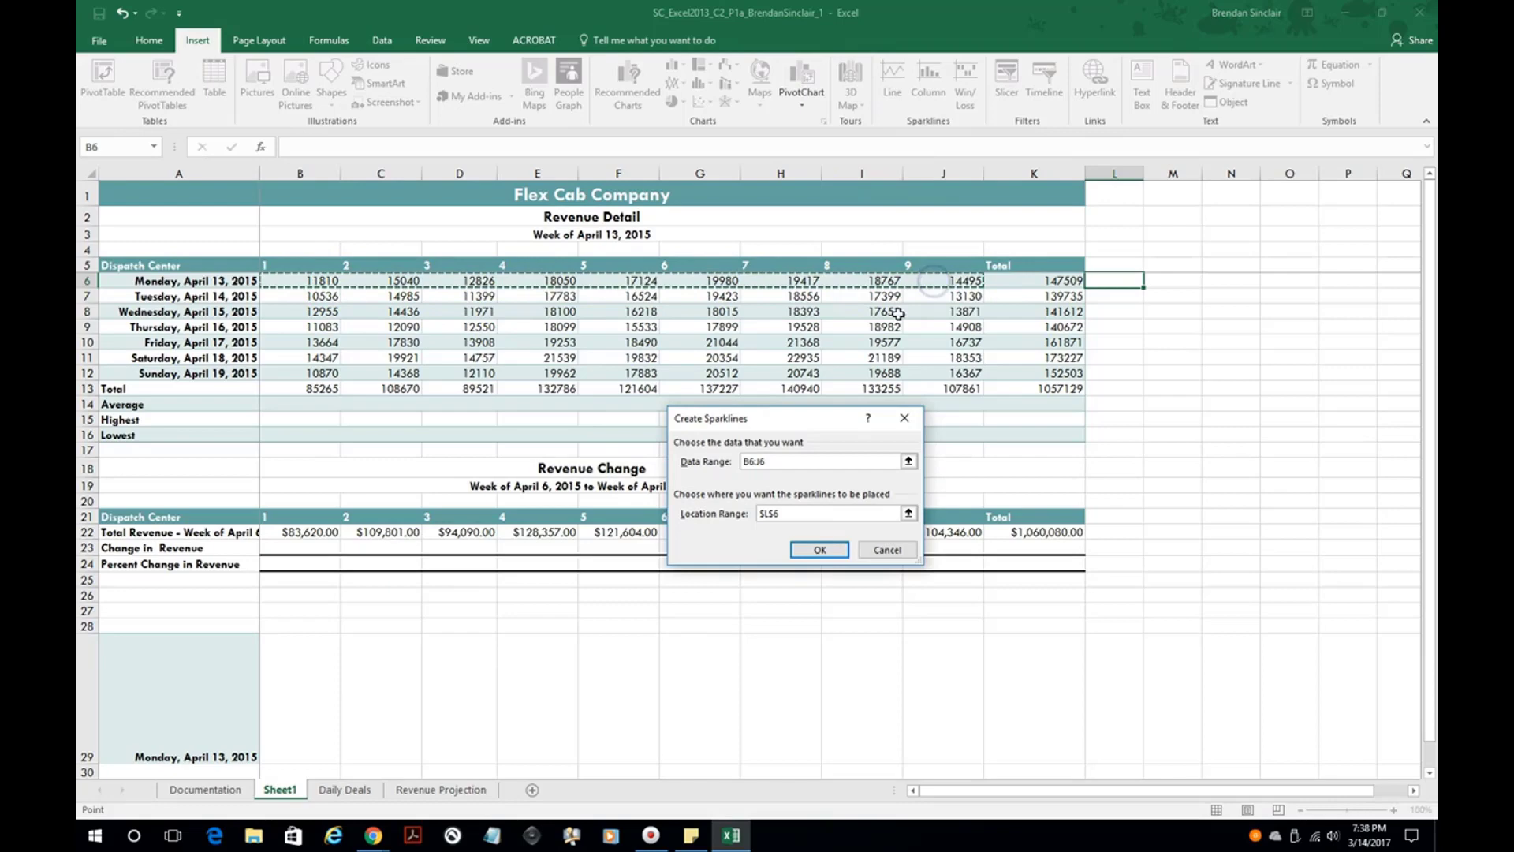
{"action": "left_click", "coordinate": [819, 549]}
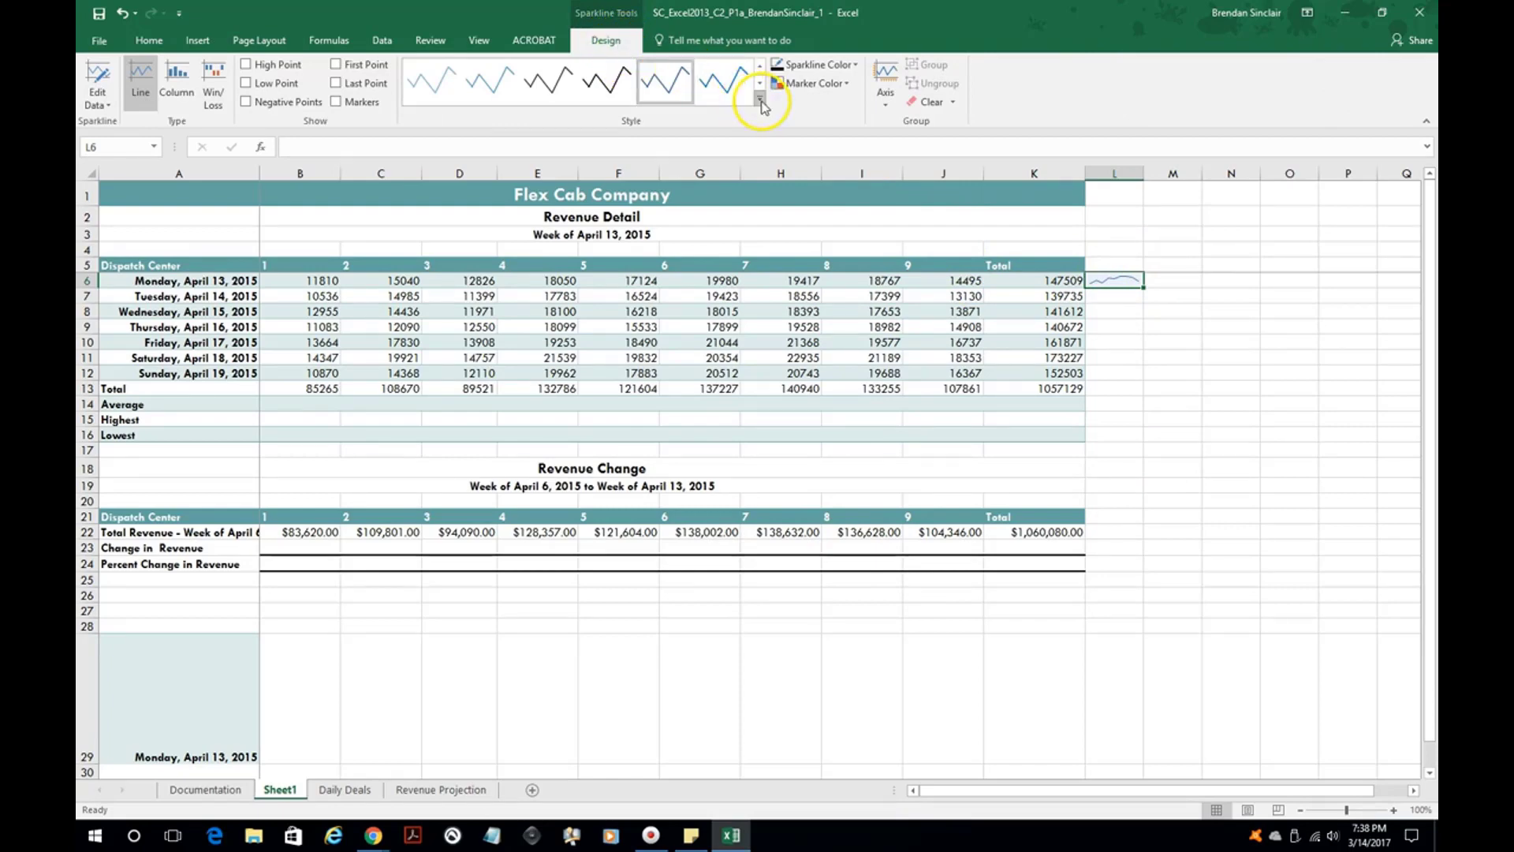
Step: Style the L6 sparkline as columns marking high, low and negative points
{"action": "left_click", "coordinate": [760, 101]}
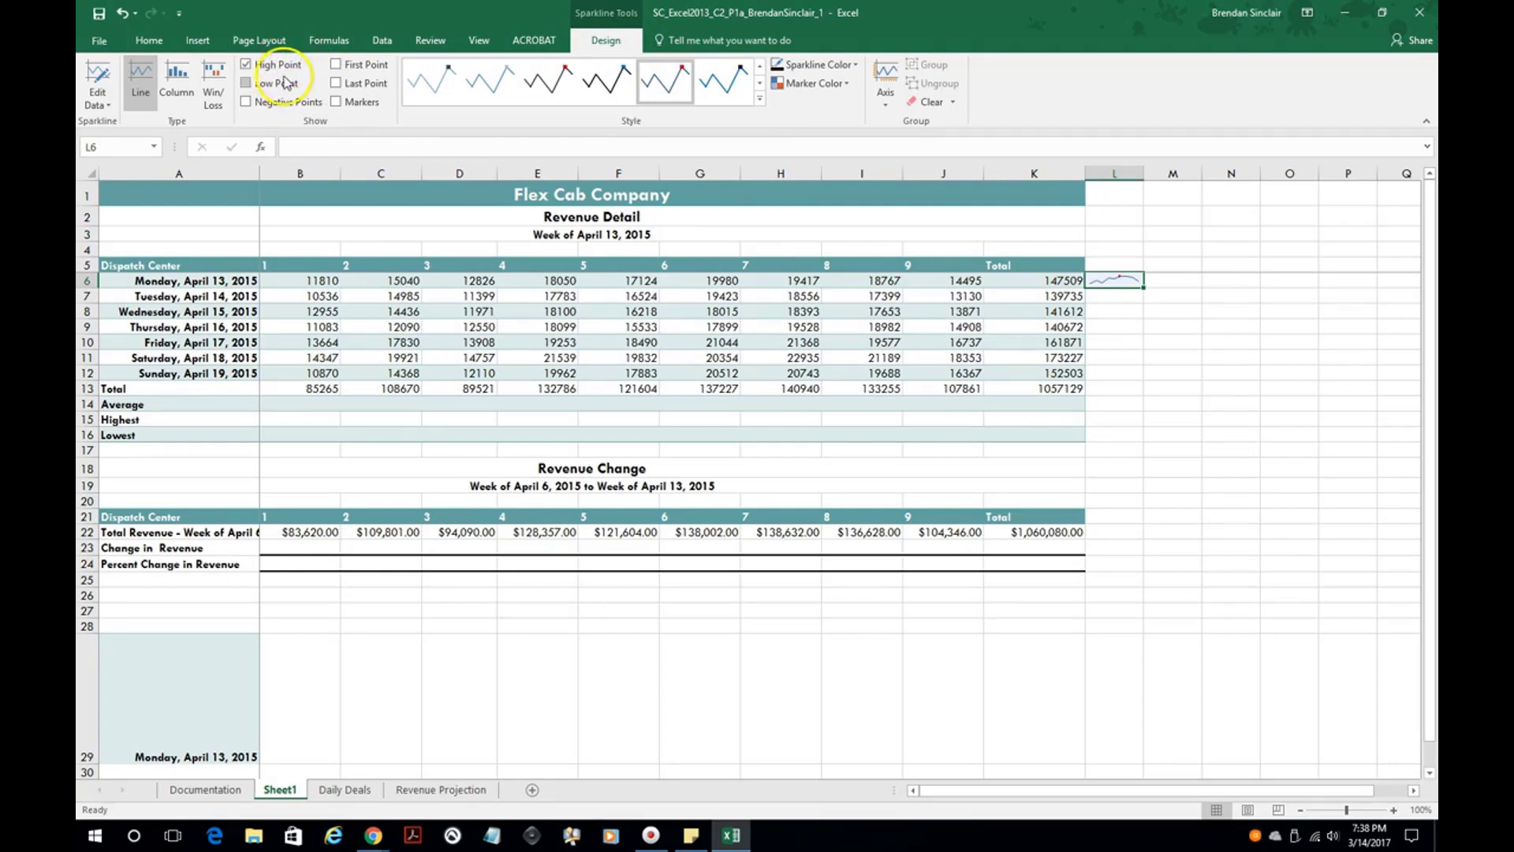
{"action": "left_click", "coordinate": [248, 82]}
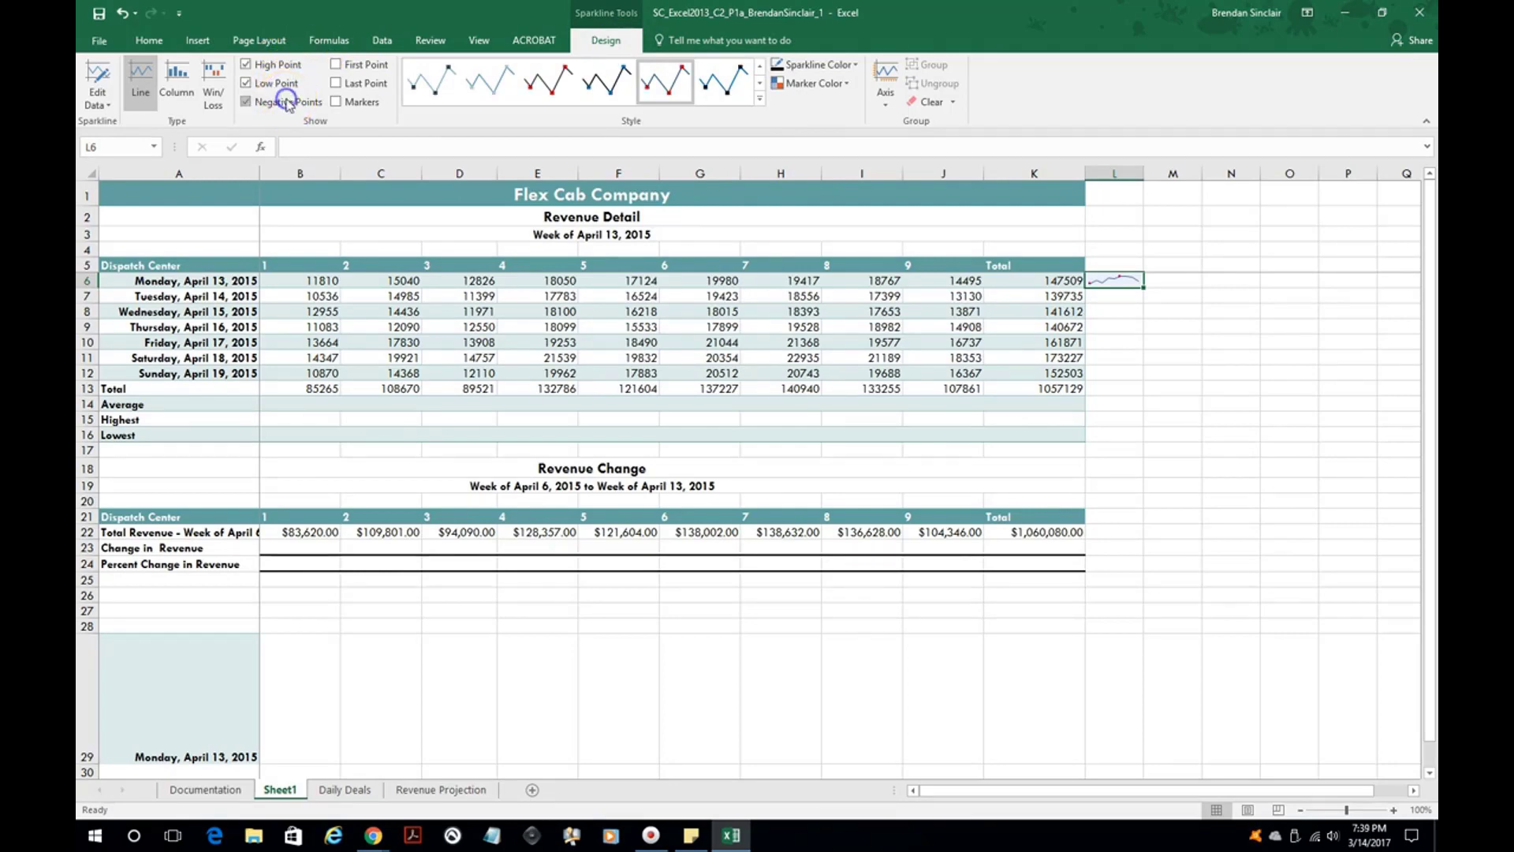
{"action": "left_click", "coordinate": [246, 101]}
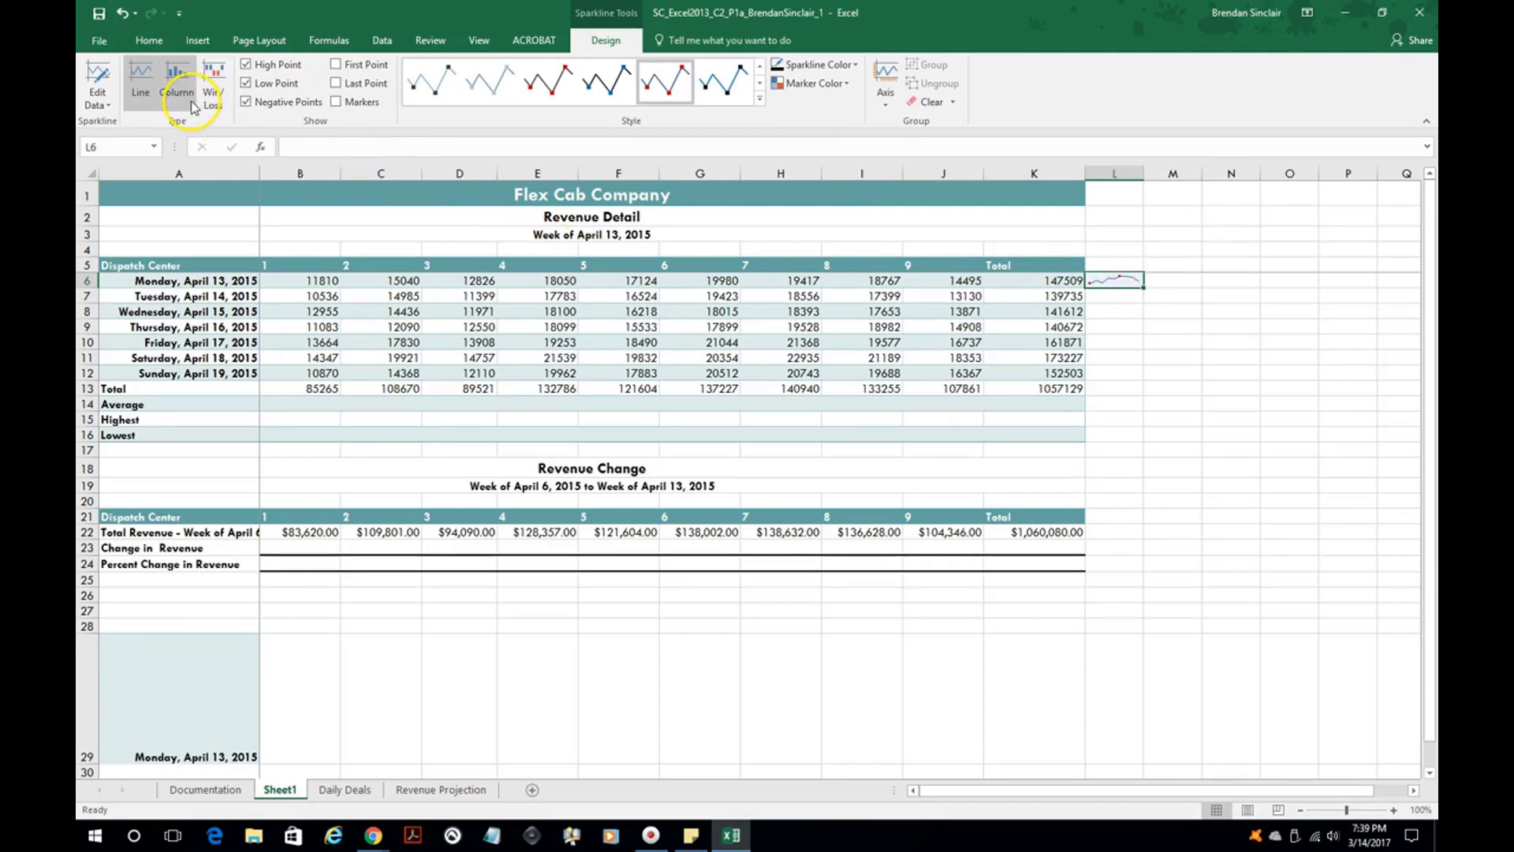
{"action": "left_click", "coordinate": [212, 83]}
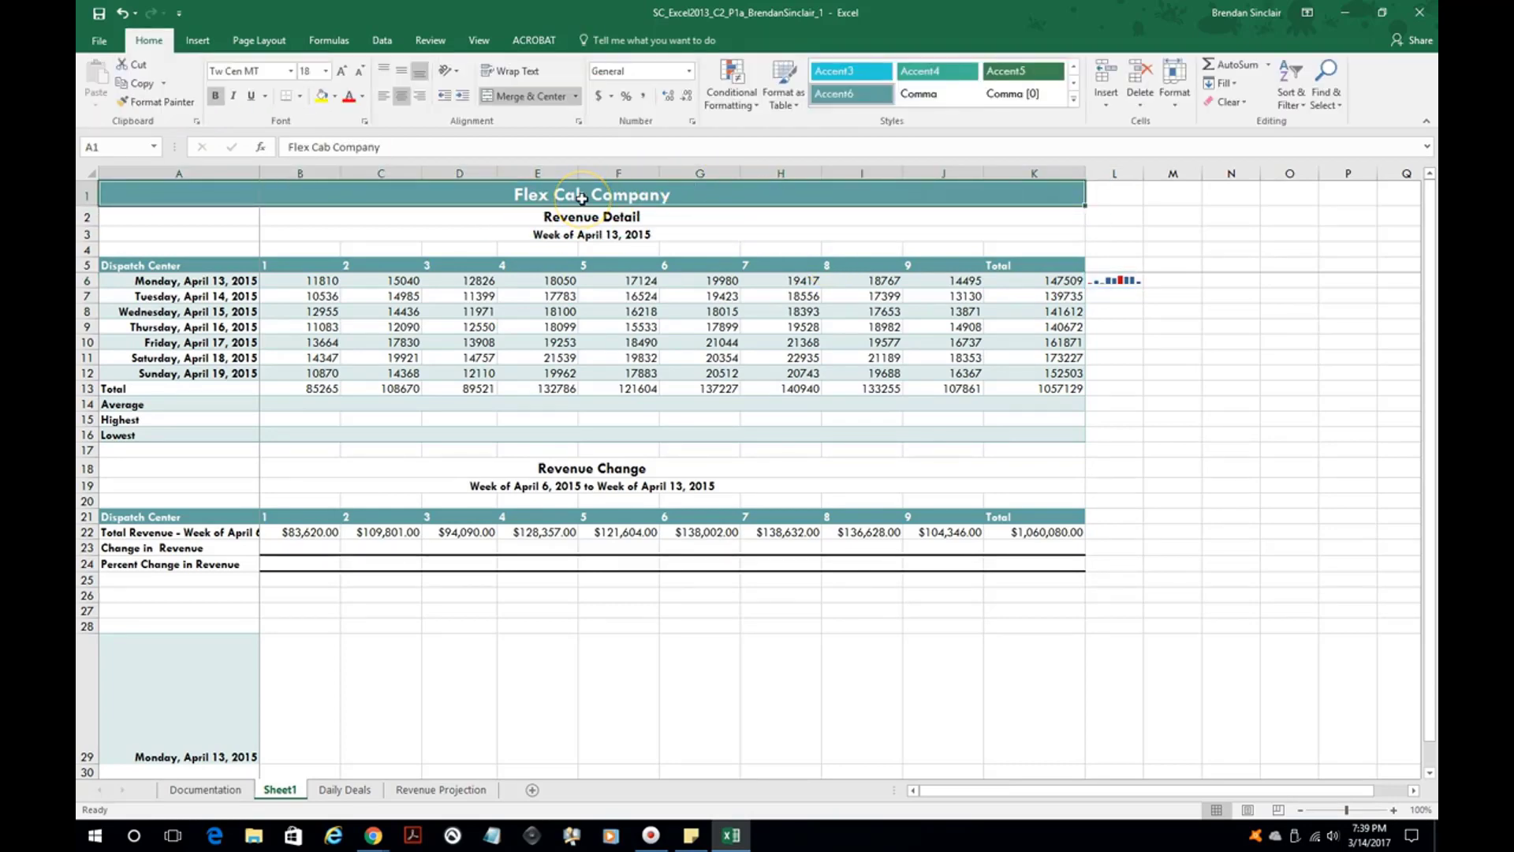
{"action": "mouse_move", "coordinate": [618, 216]}
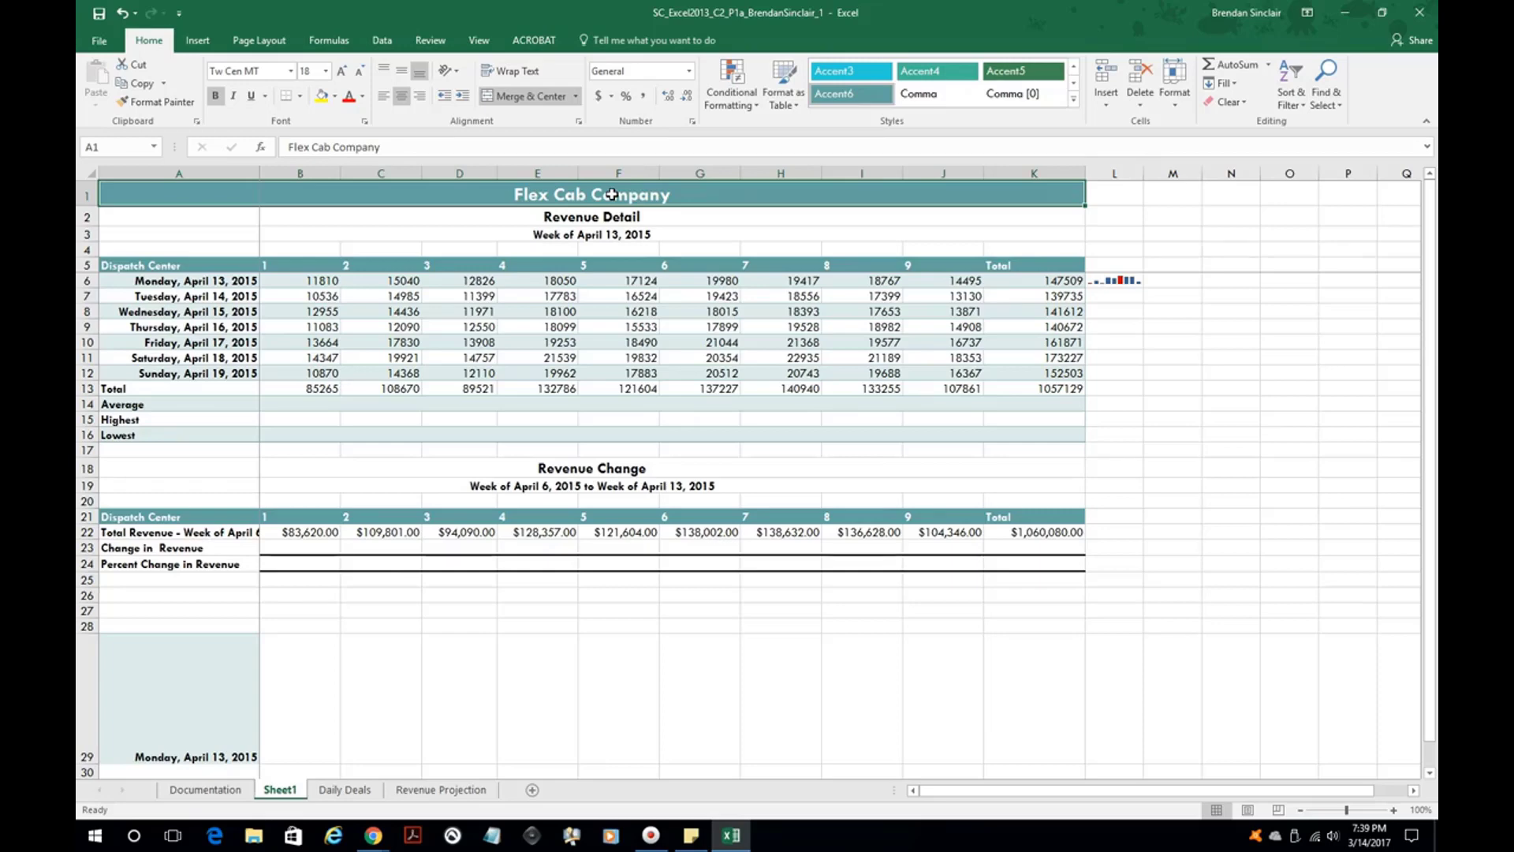
{"action": "mouse_move", "coordinate": [617, 199]}
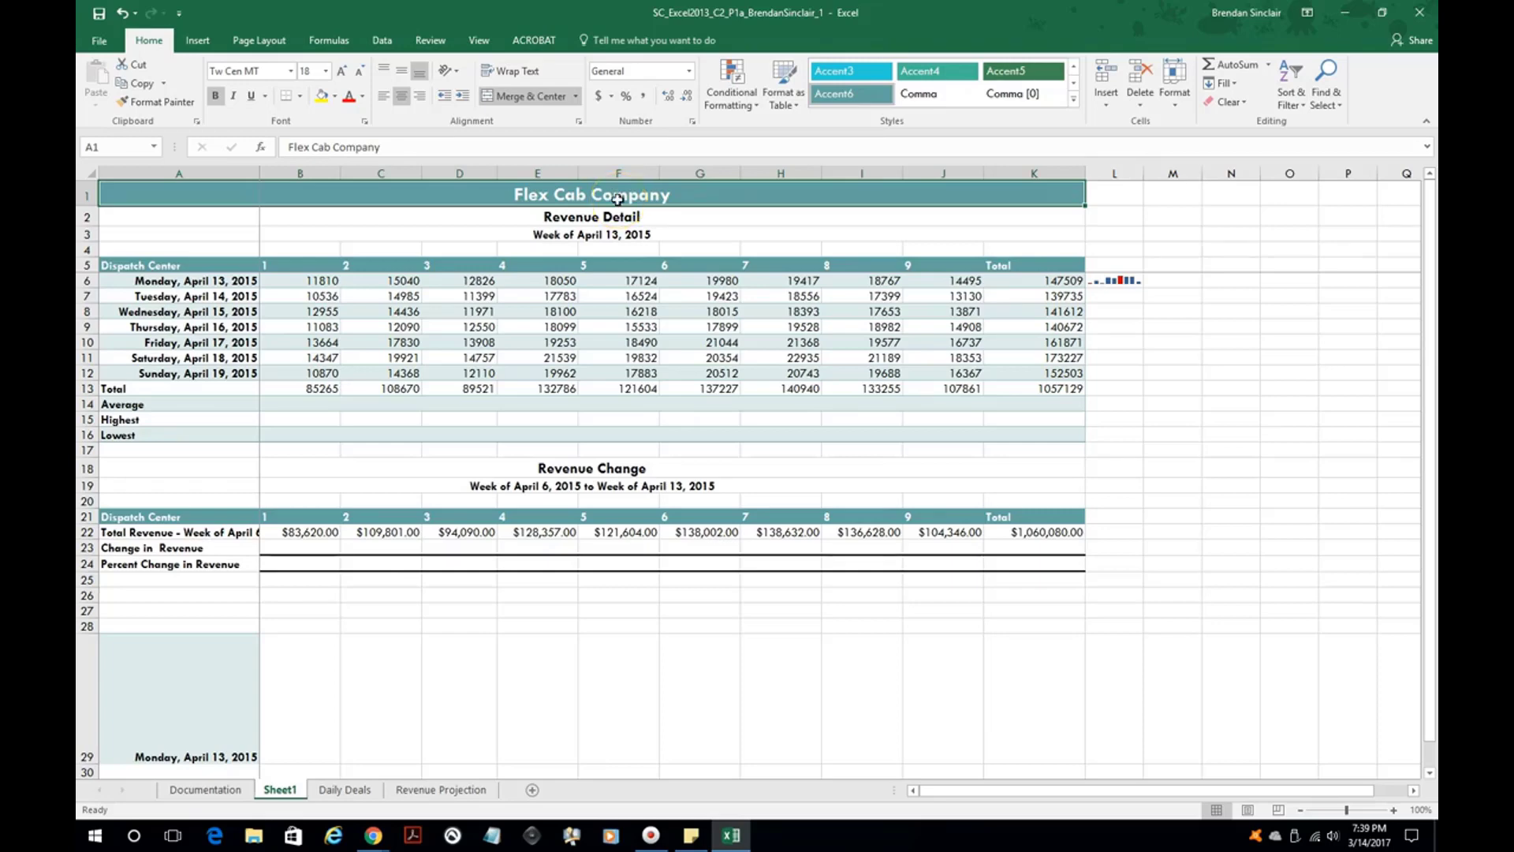
{"action": "mouse_move", "coordinate": [651, 235]}
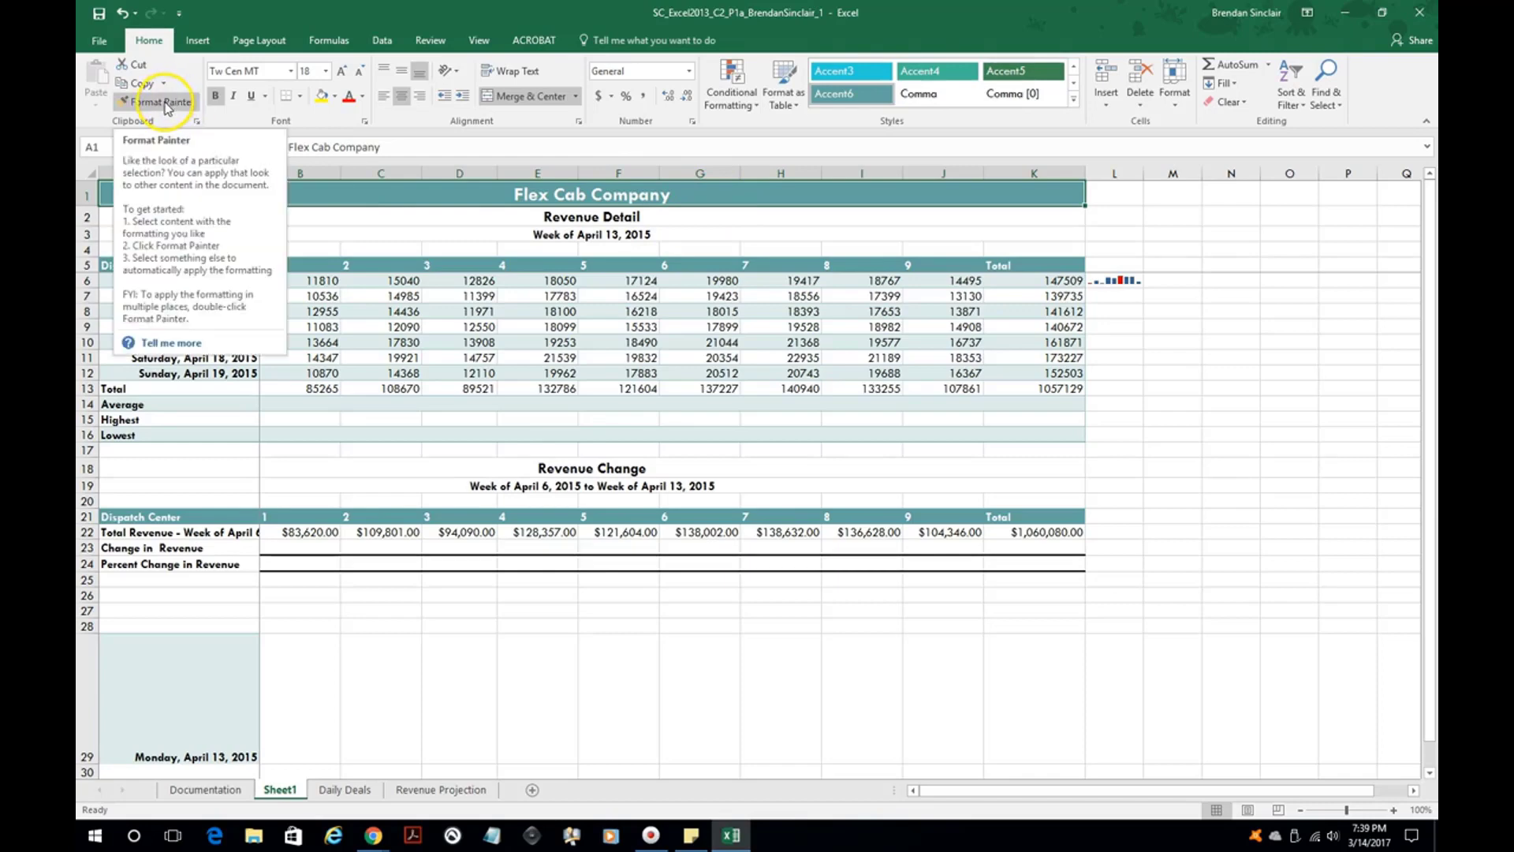
Step: Paint the A1 title's teal banner formatting onto the subtitle and Revenue Change headings
{"action": "left_click", "coordinate": [158, 102]}
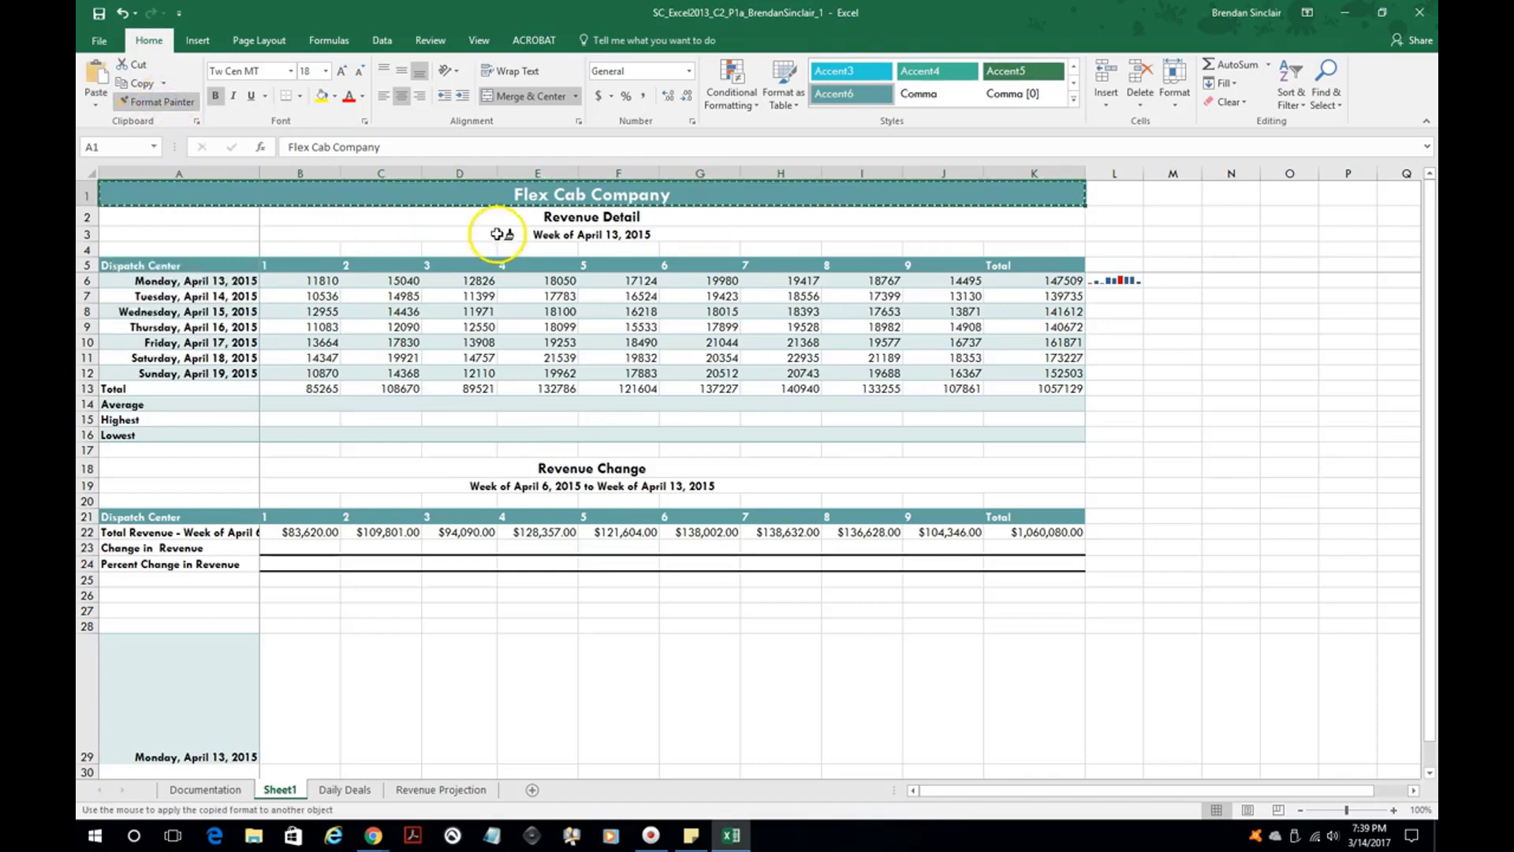
{"action": "mouse_move", "coordinate": [691, 238]}
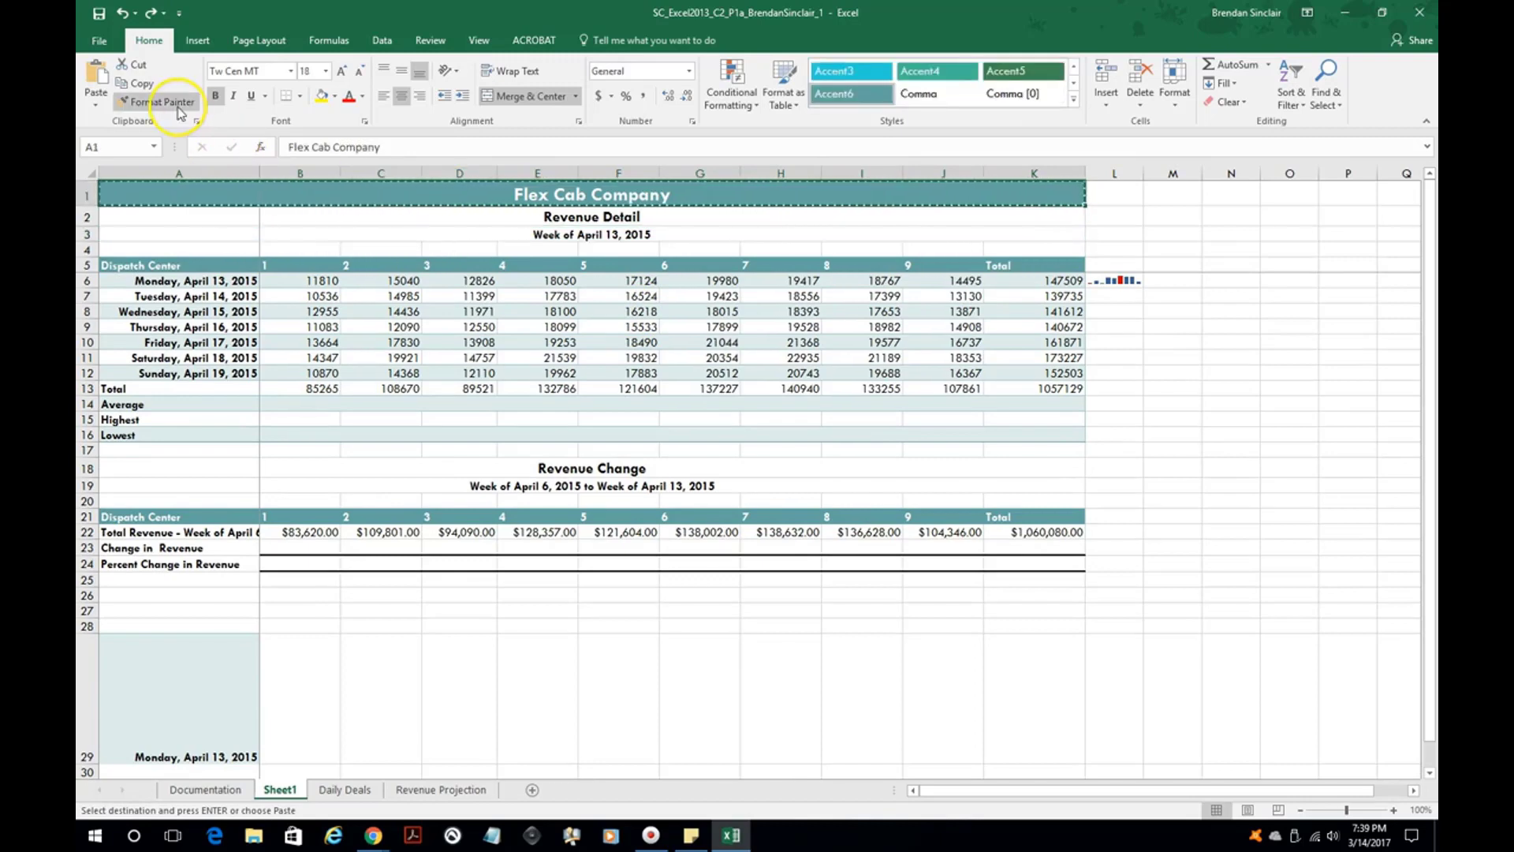
{"action": "left_click", "coordinate": [163, 103]}
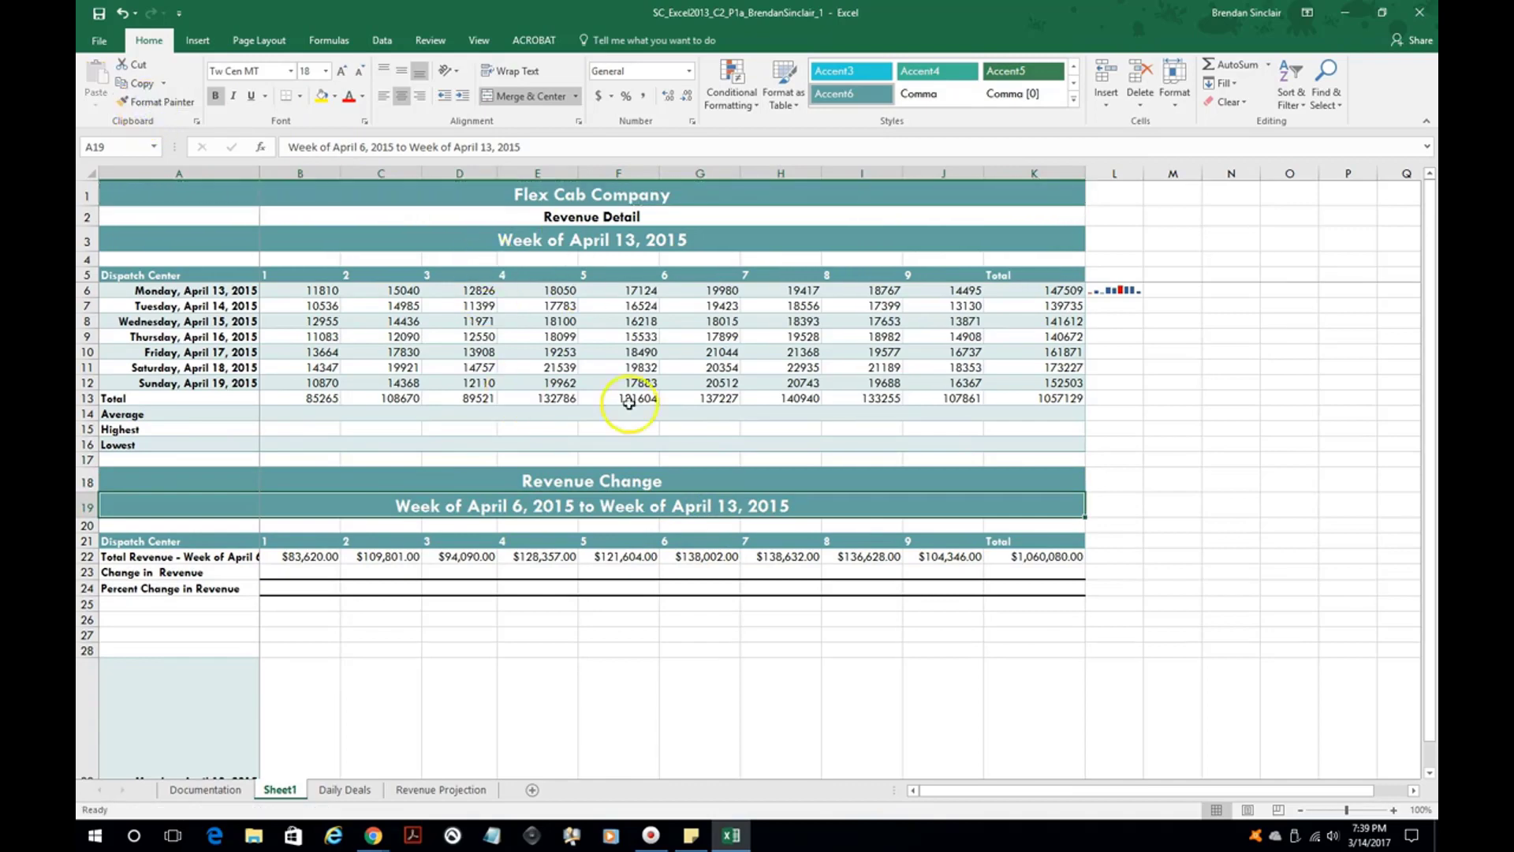
{"action": "left_click", "coordinate": [701, 352]}
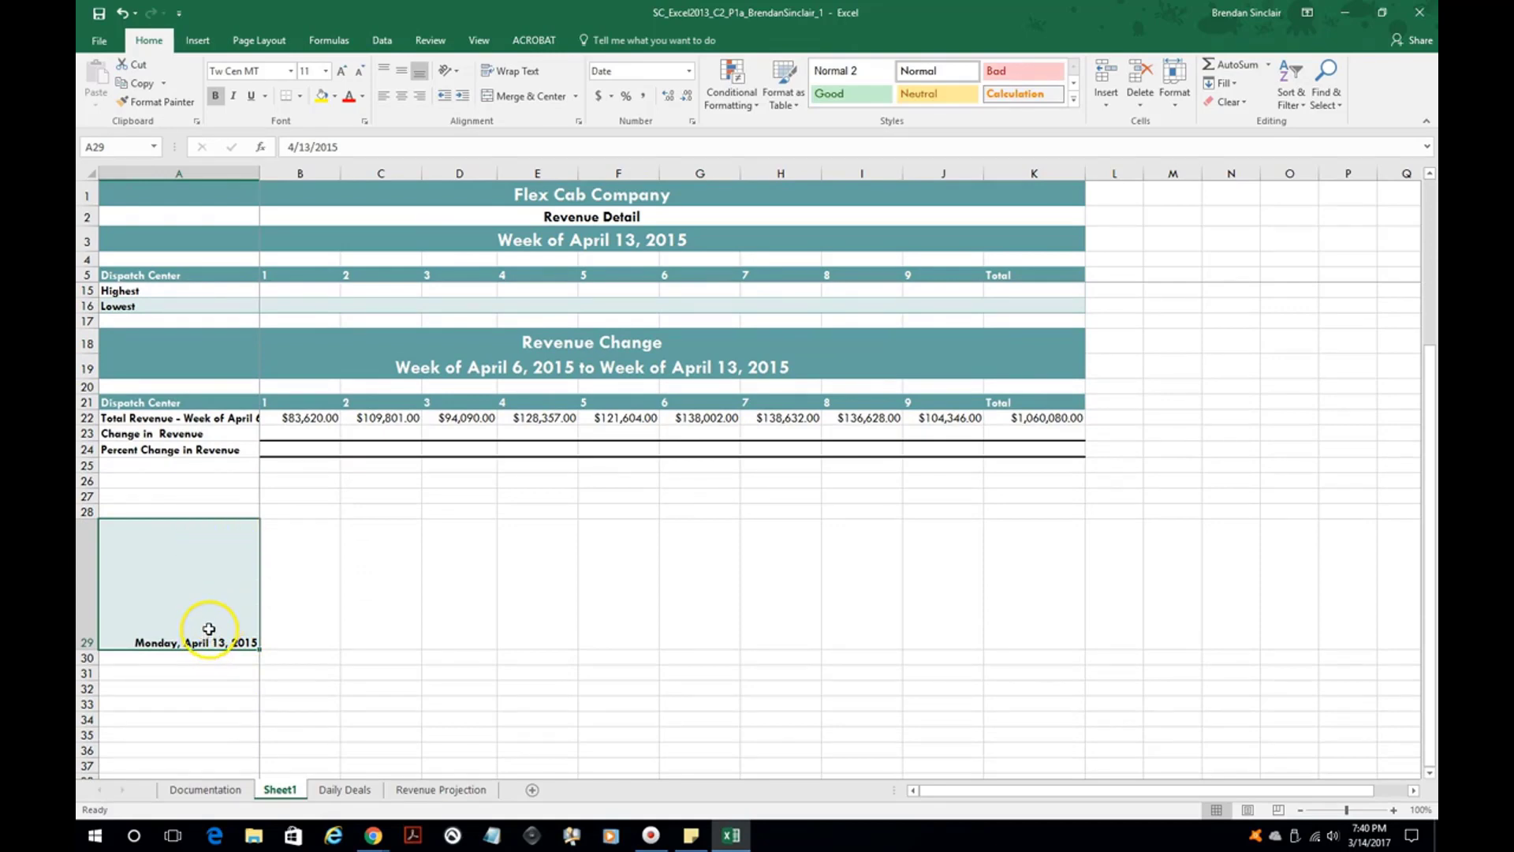
{"action": "mouse_move", "coordinate": [422, 120]}
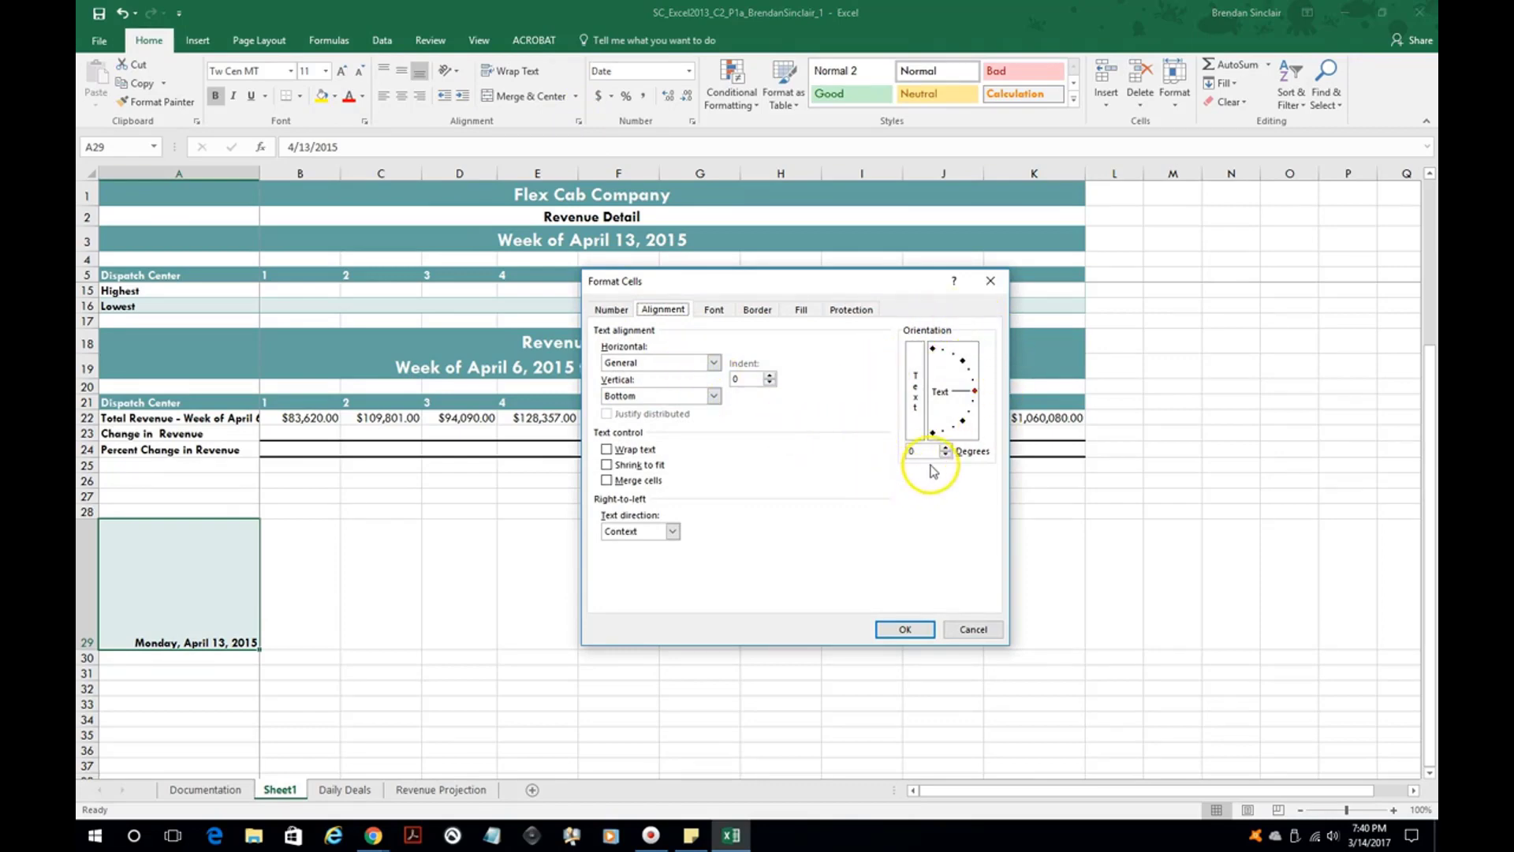
{"action": "mouse_move", "coordinate": [951, 496]}
{"action": "type", "text": "90"}
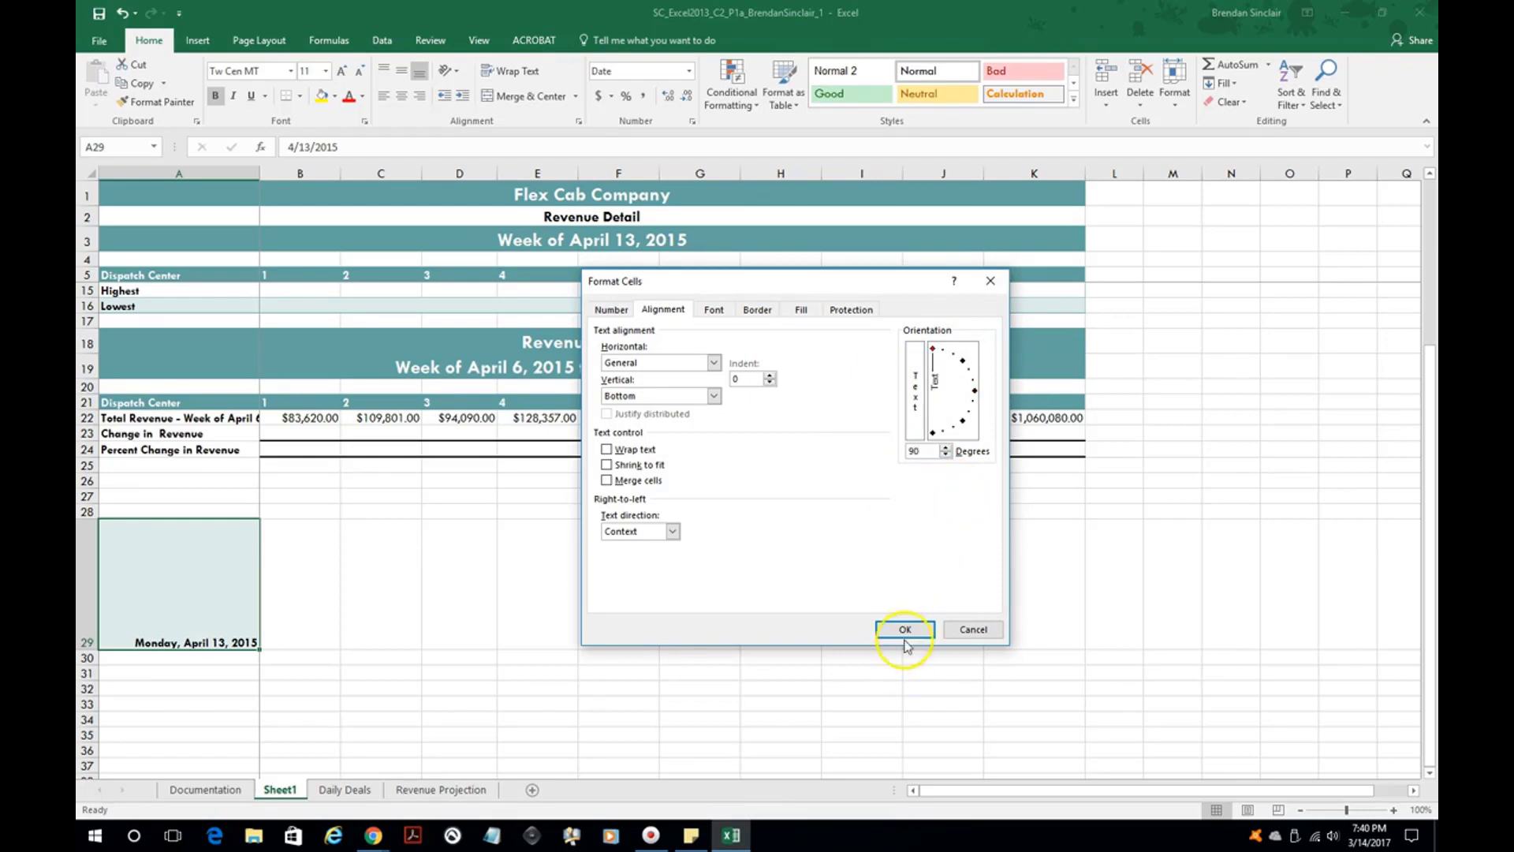
Step: Rotate the A29 date text 90 degrees, then select the weekday dates and totals for charting
{"action": "left_click", "coordinate": [904, 630]}
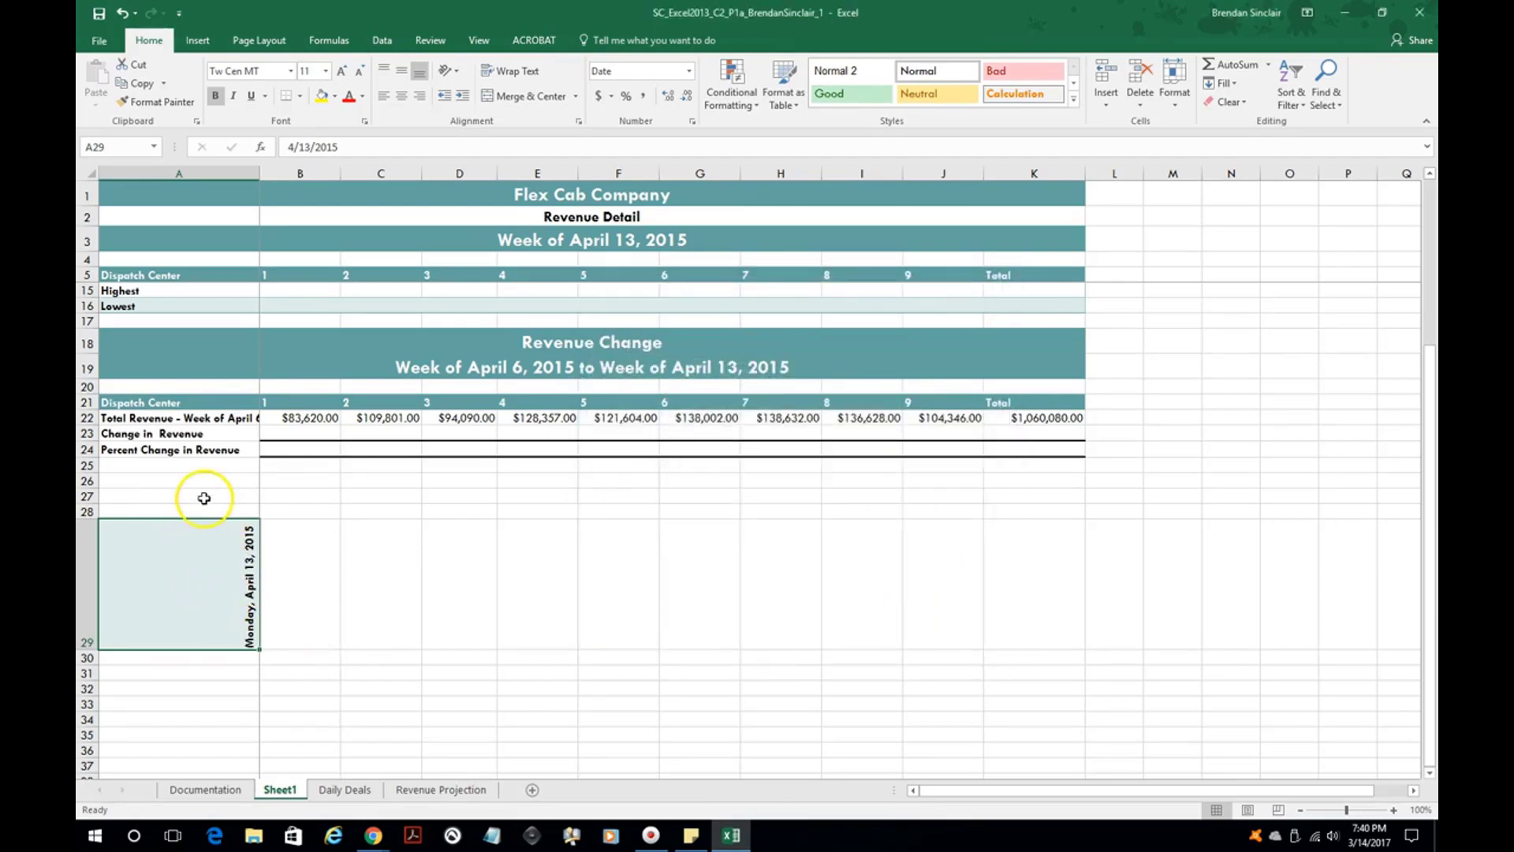
{"action": "mouse_move", "coordinate": [221, 559]}
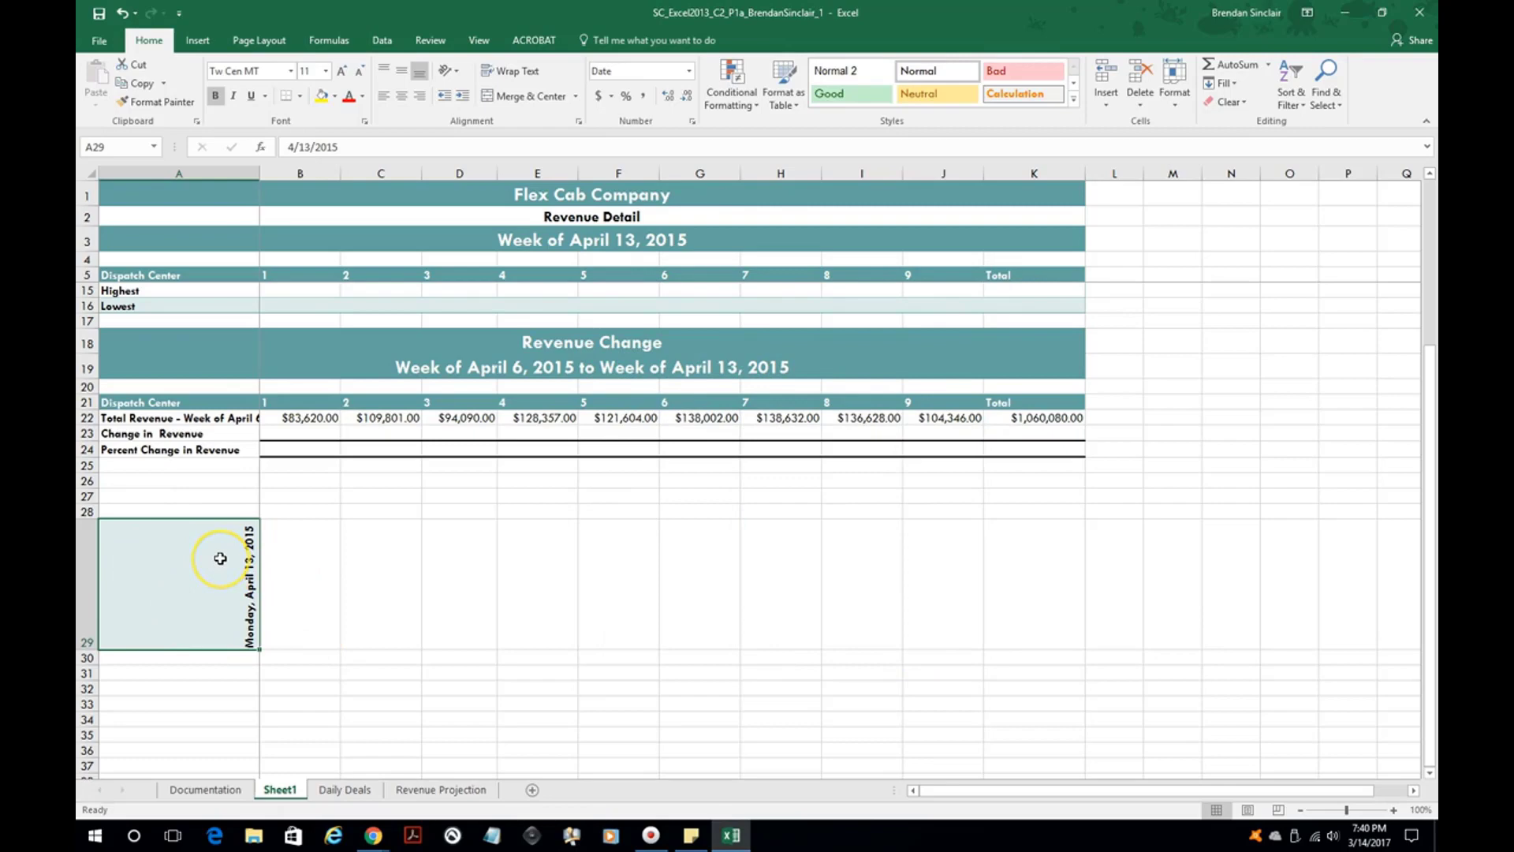
{"action": "mouse_move", "coordinate": [377, 624]}
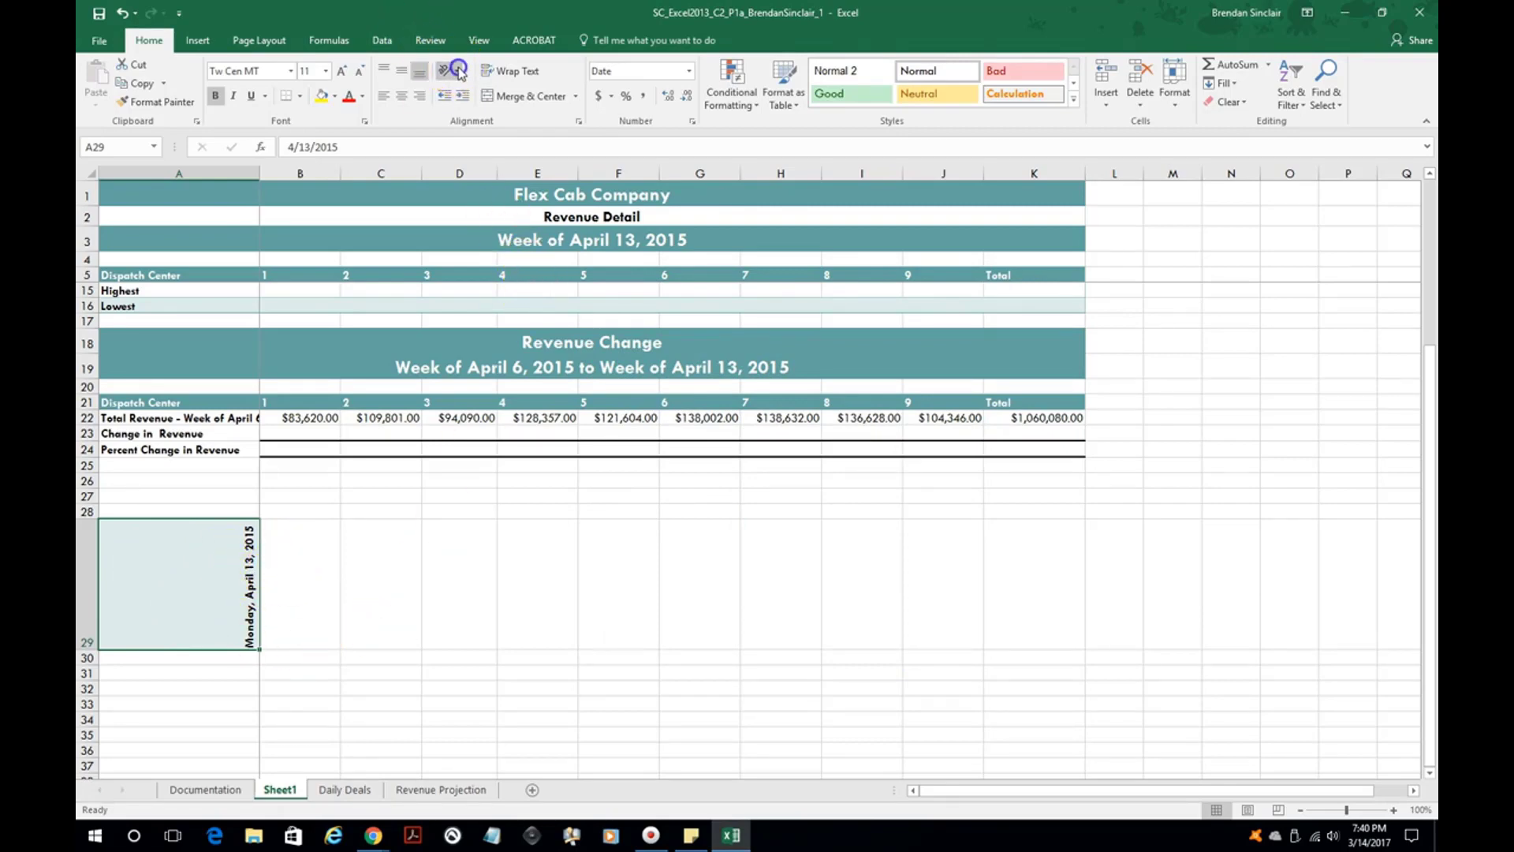
{"action": "left_click", "coordinate": [445, 71]}
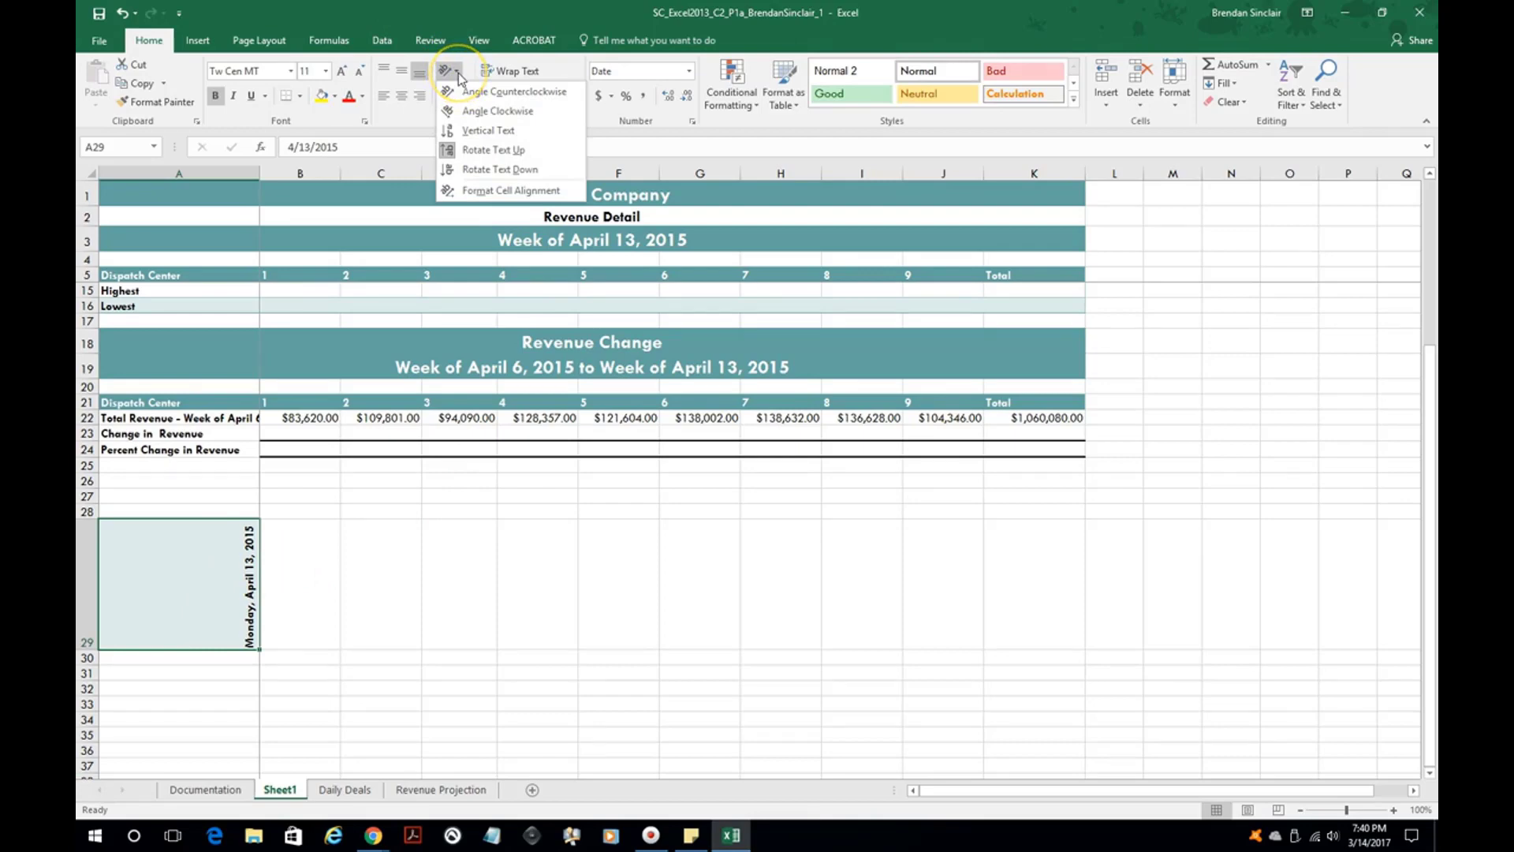
{"action": "mouse_move", "coordinate": [497, 111]}
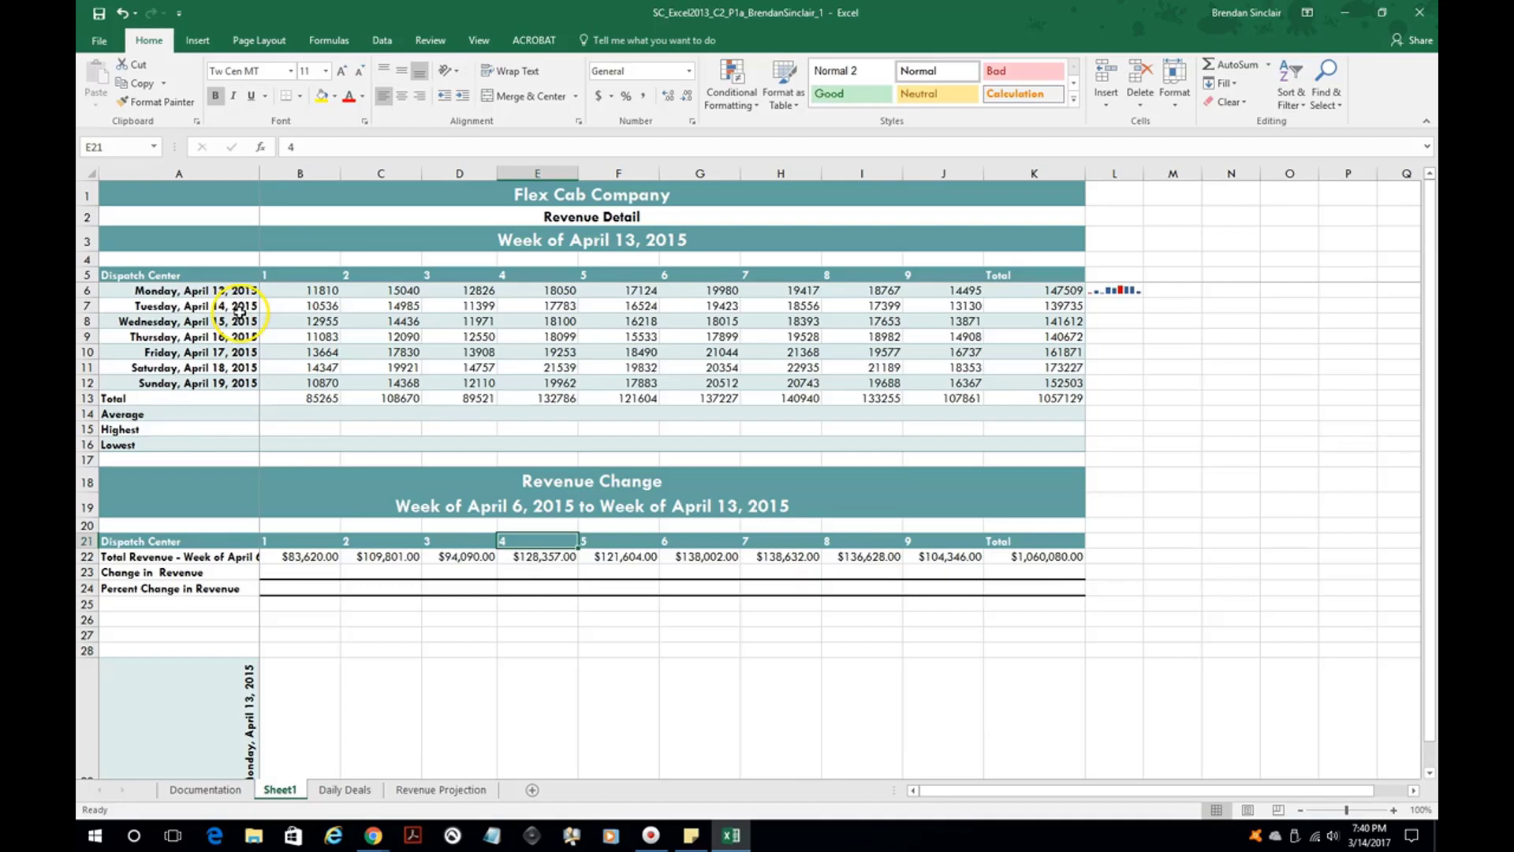
{"action": "left_click", "coordinate": [193, 290]}
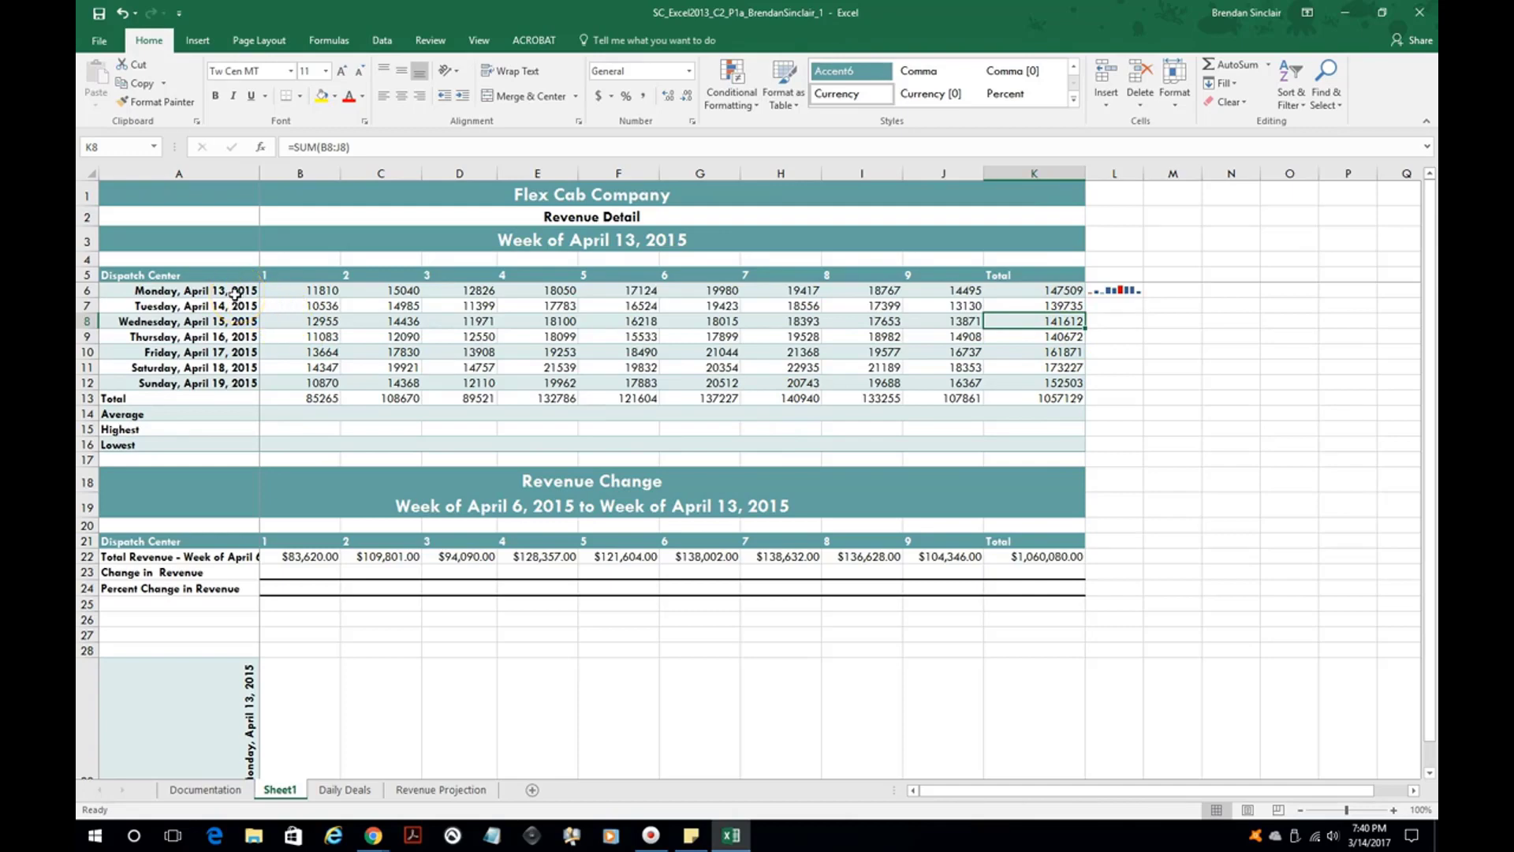
{"action": "left_click_drag", "start_coordinate": [178, 290], "coordinate": [178, 381]}
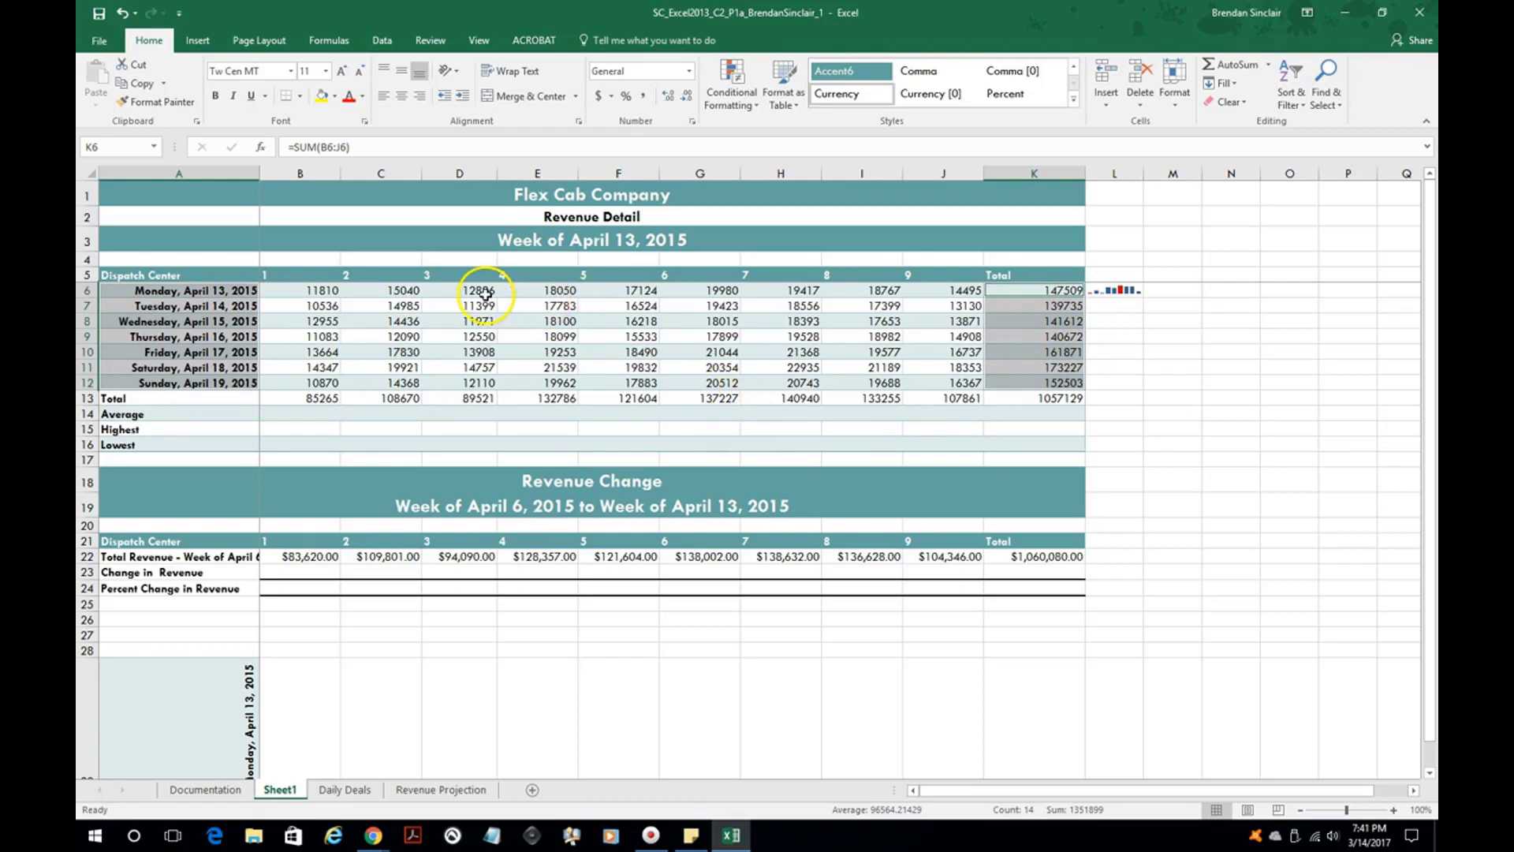
Step: Insert a 2-D clustered column chart of the daily totals and apply a different chart style
{"action": "left_click", "coordinate": [198, 39]}
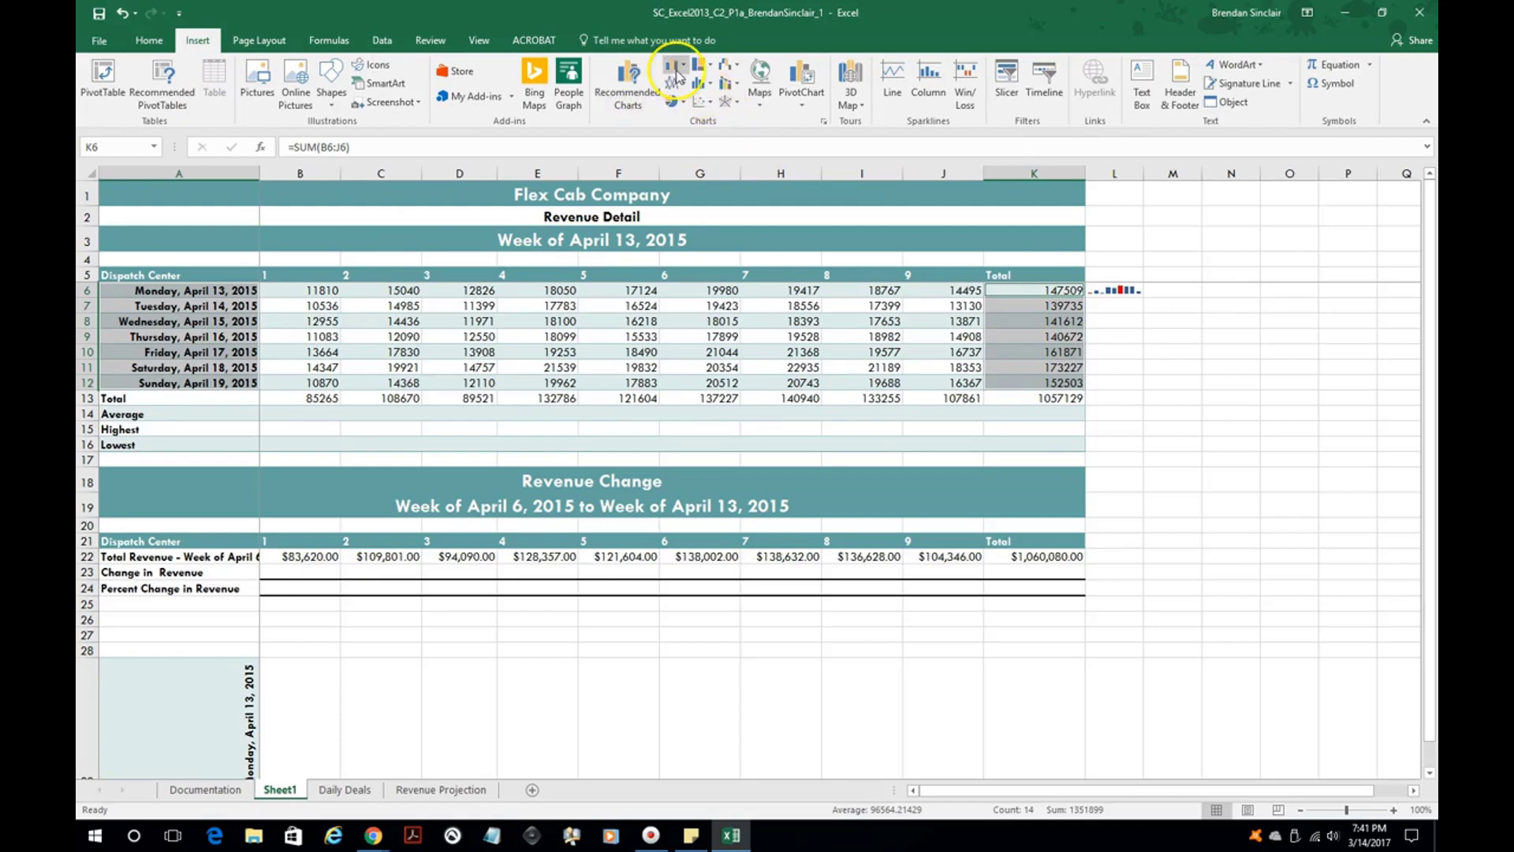
{"action": "left_click", "coordinate": [677, 77]}
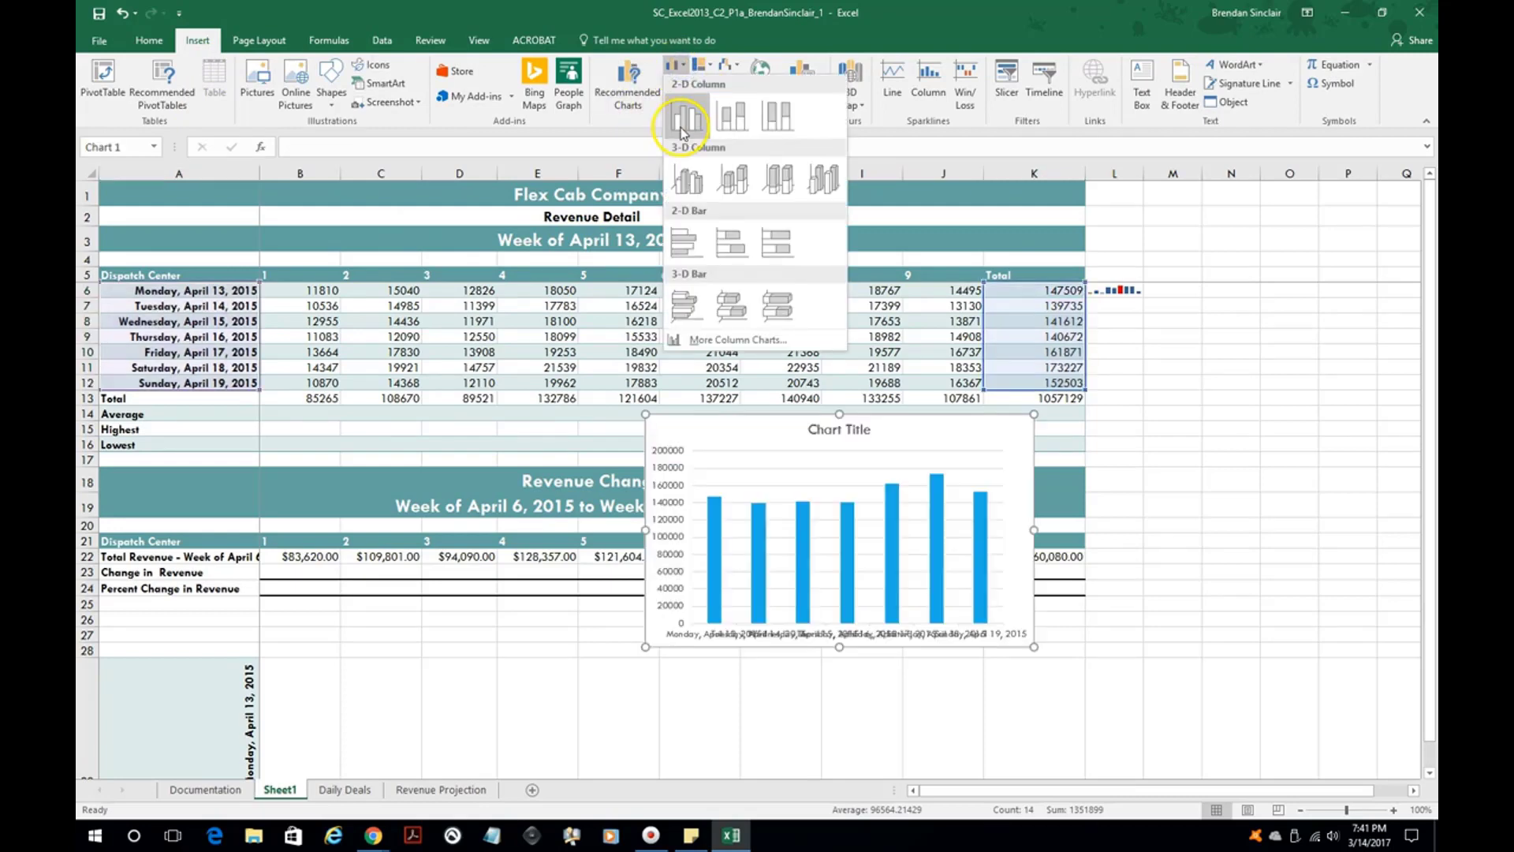
{"action": "left_click", "coordinate": [687, 116]}
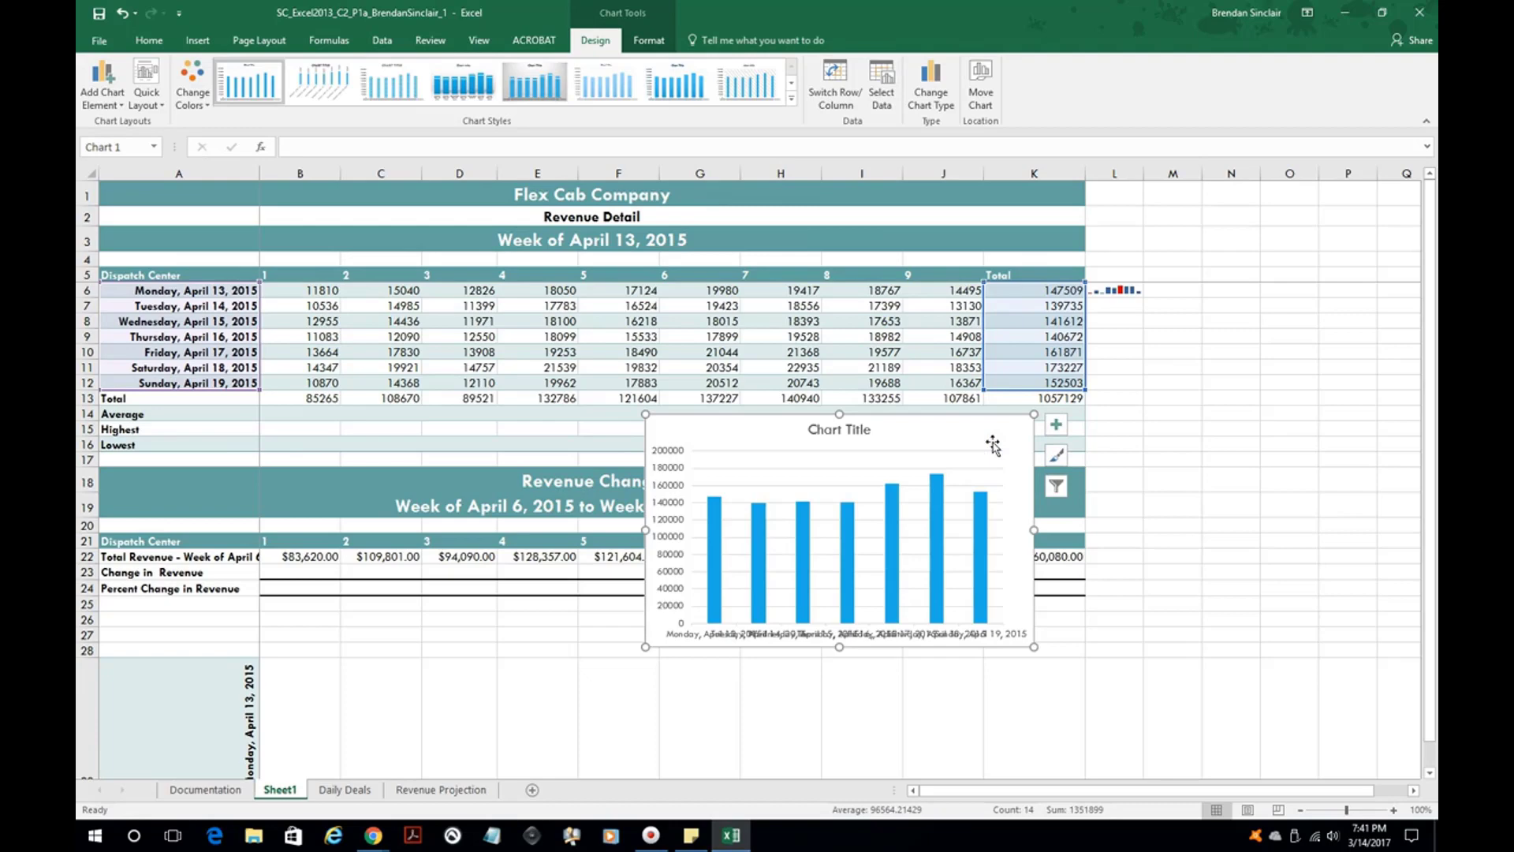
{"action": "left_click", "coordinate": [391, 82]}
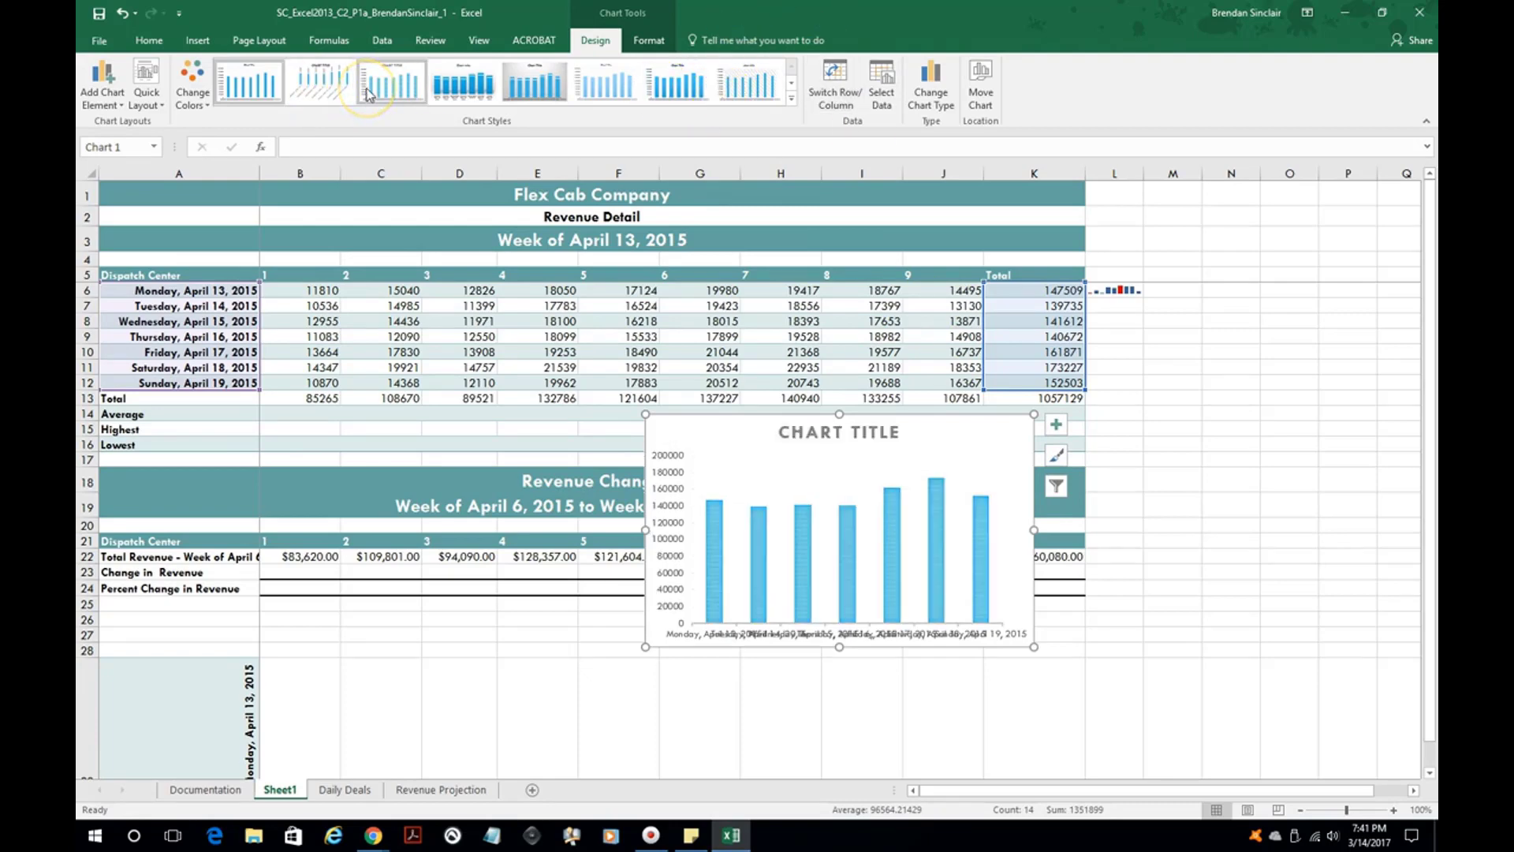
{"action": "left_click", "coordinate": [743, 82]}
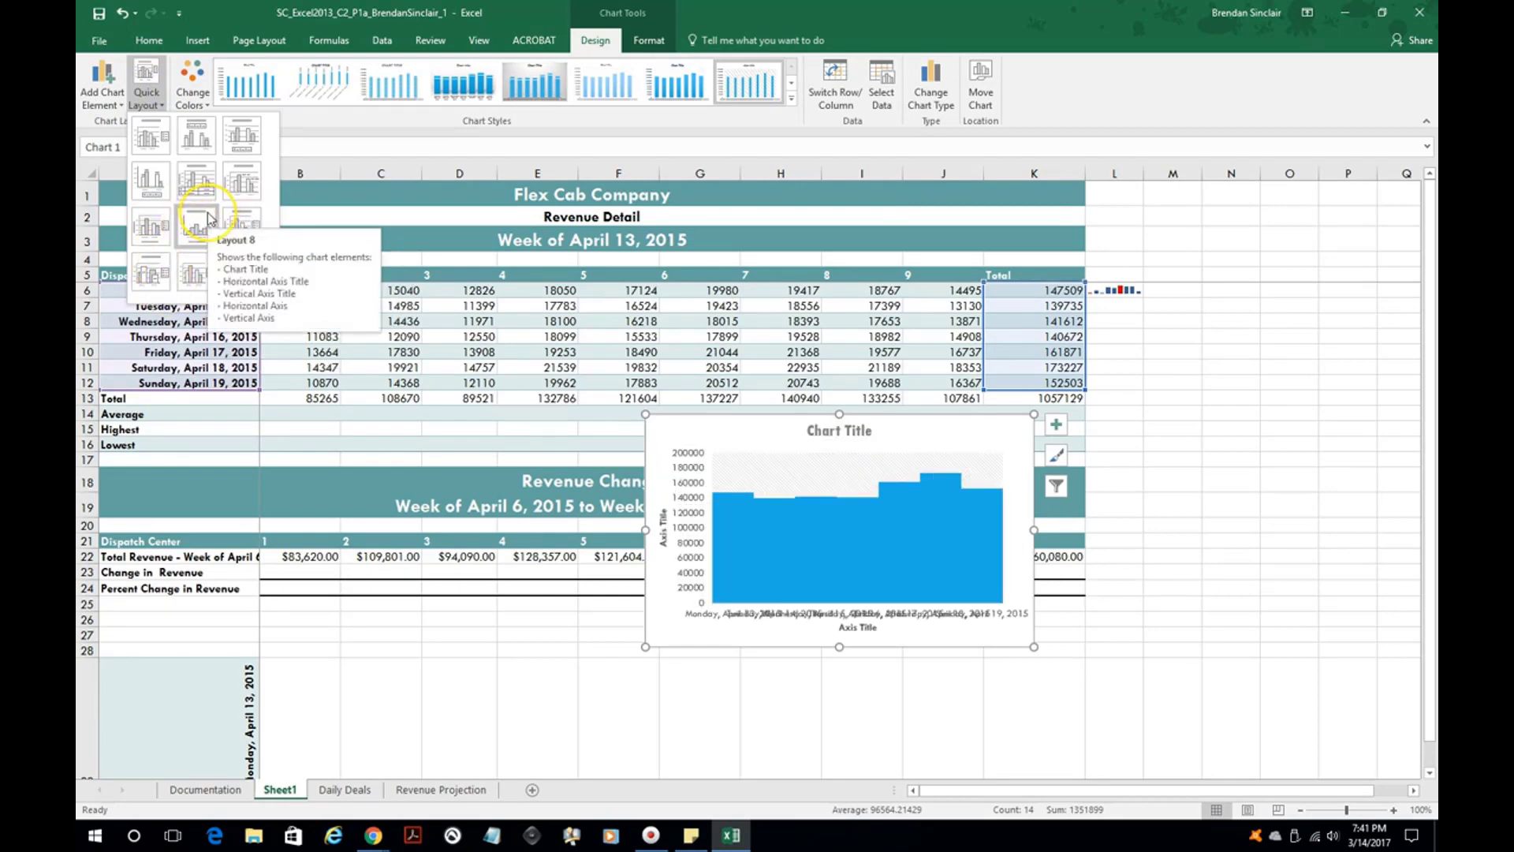
{"action": "mouse_move", "coordinate": [240, 146]}
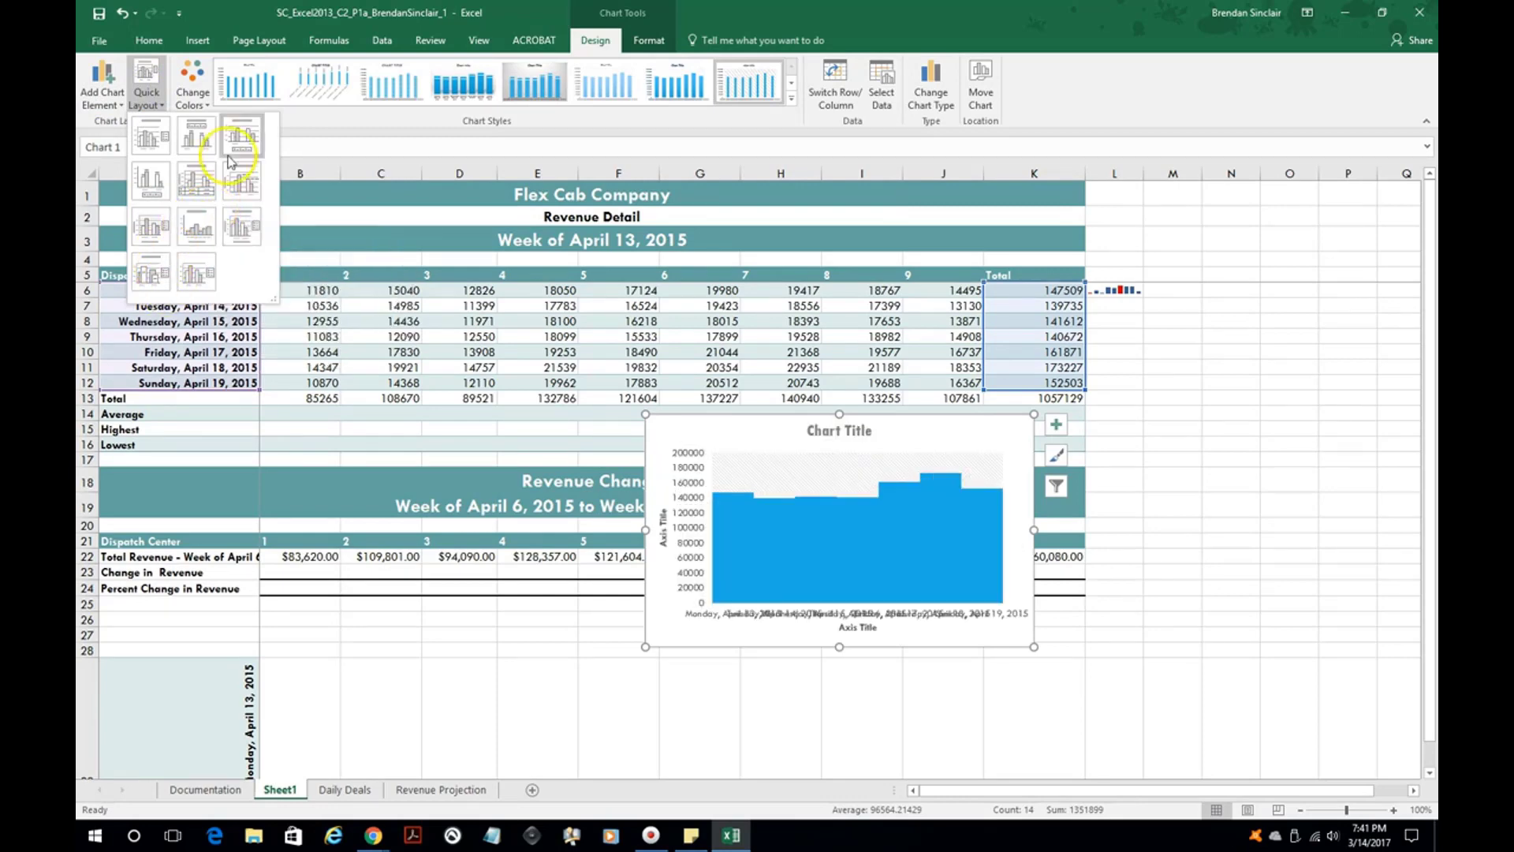
{"action": "left_click", "coordinate": [240, 140]}
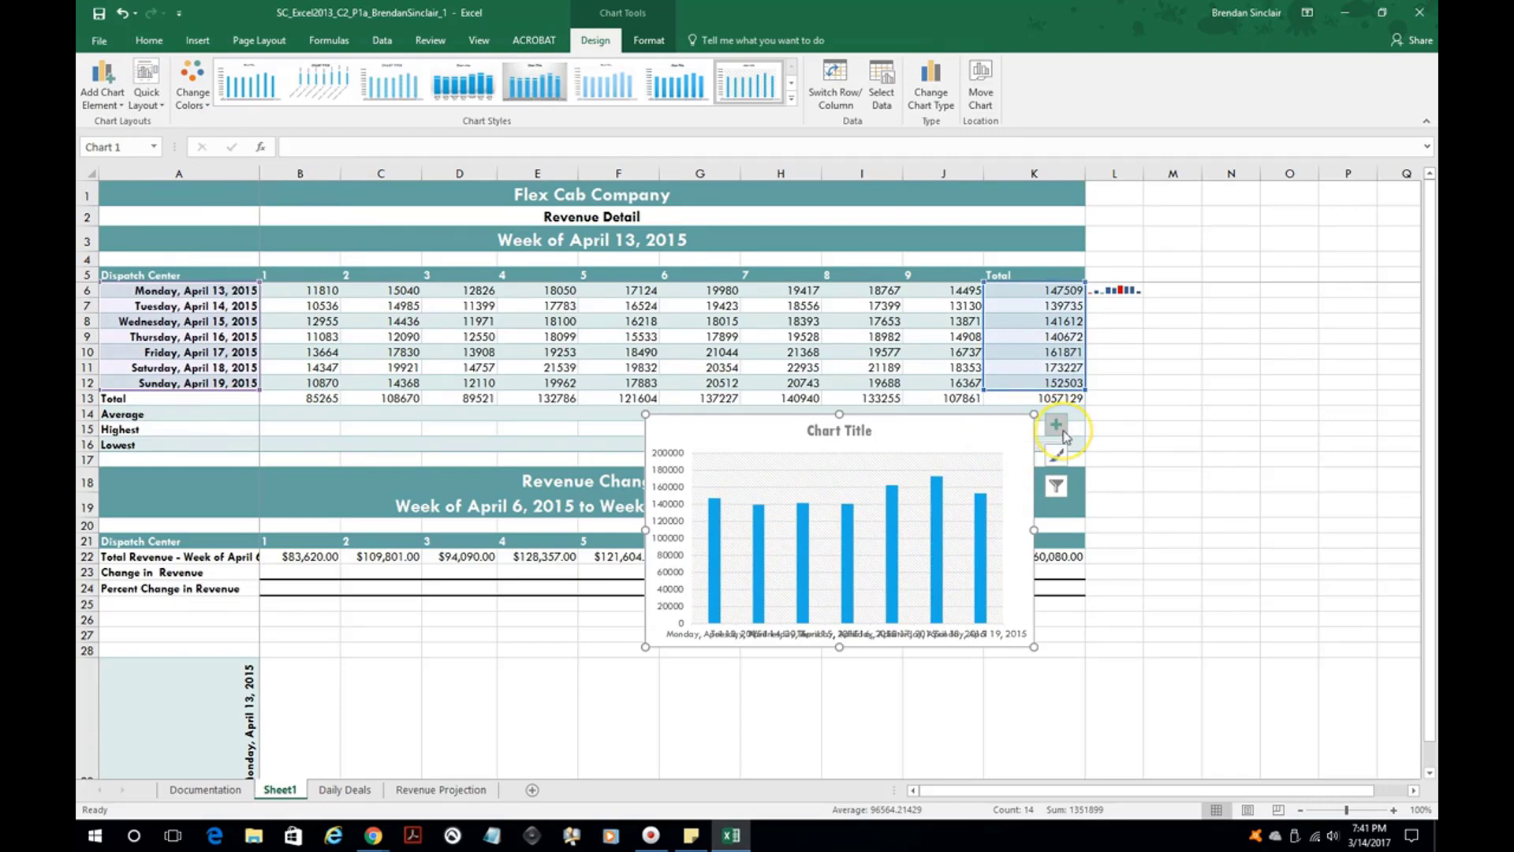
{"action": "mouse_move", "coordinate": [1055, 425]}
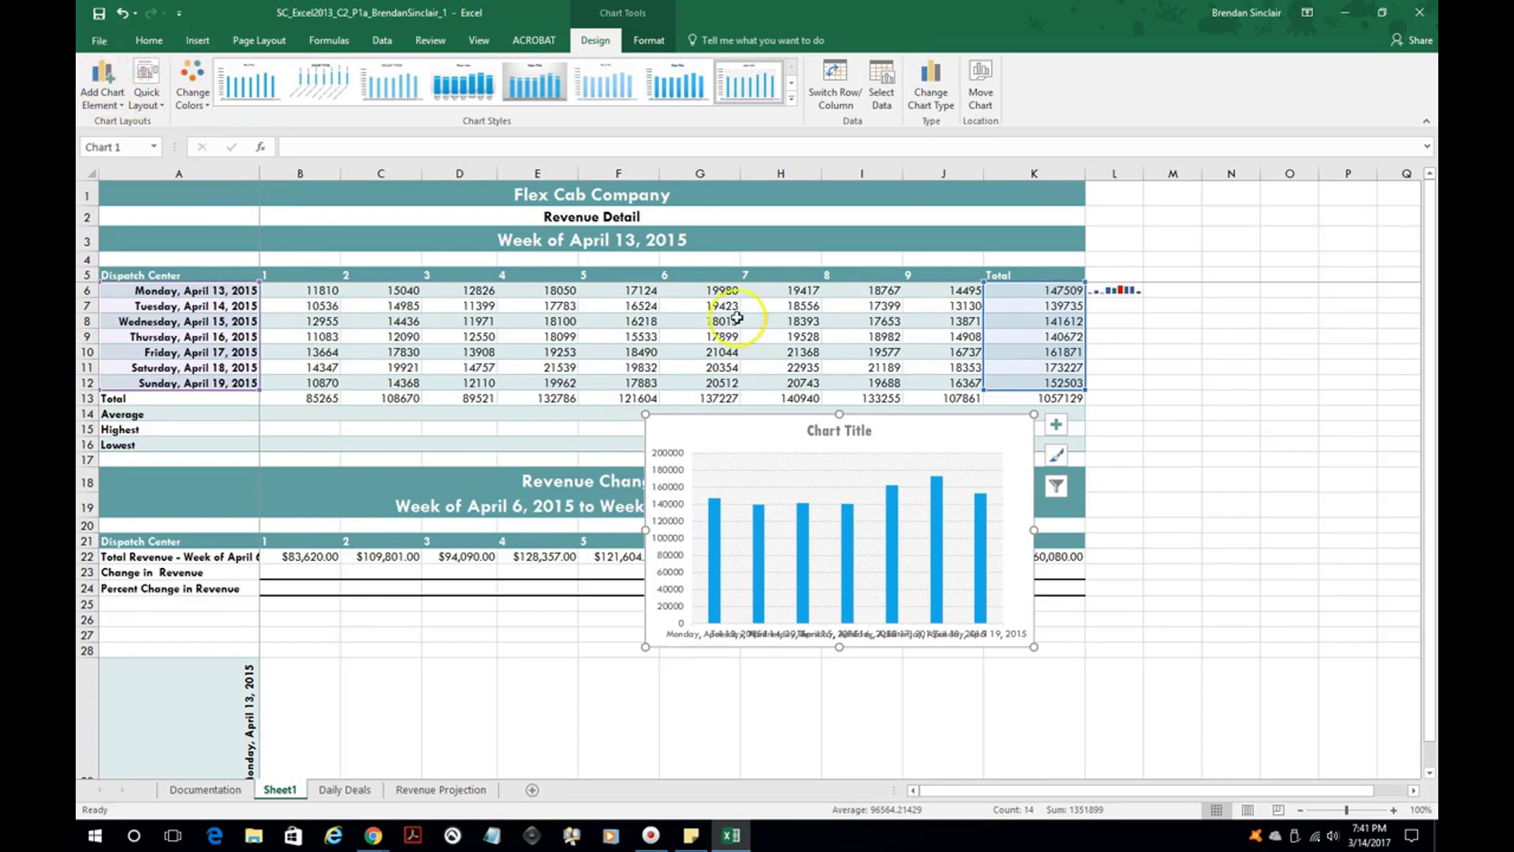
Step: Add primary horizontal and vertical axis title placeholders to the daily totals chart
{"action": "left_click", "coordinate": [1056, 424]}
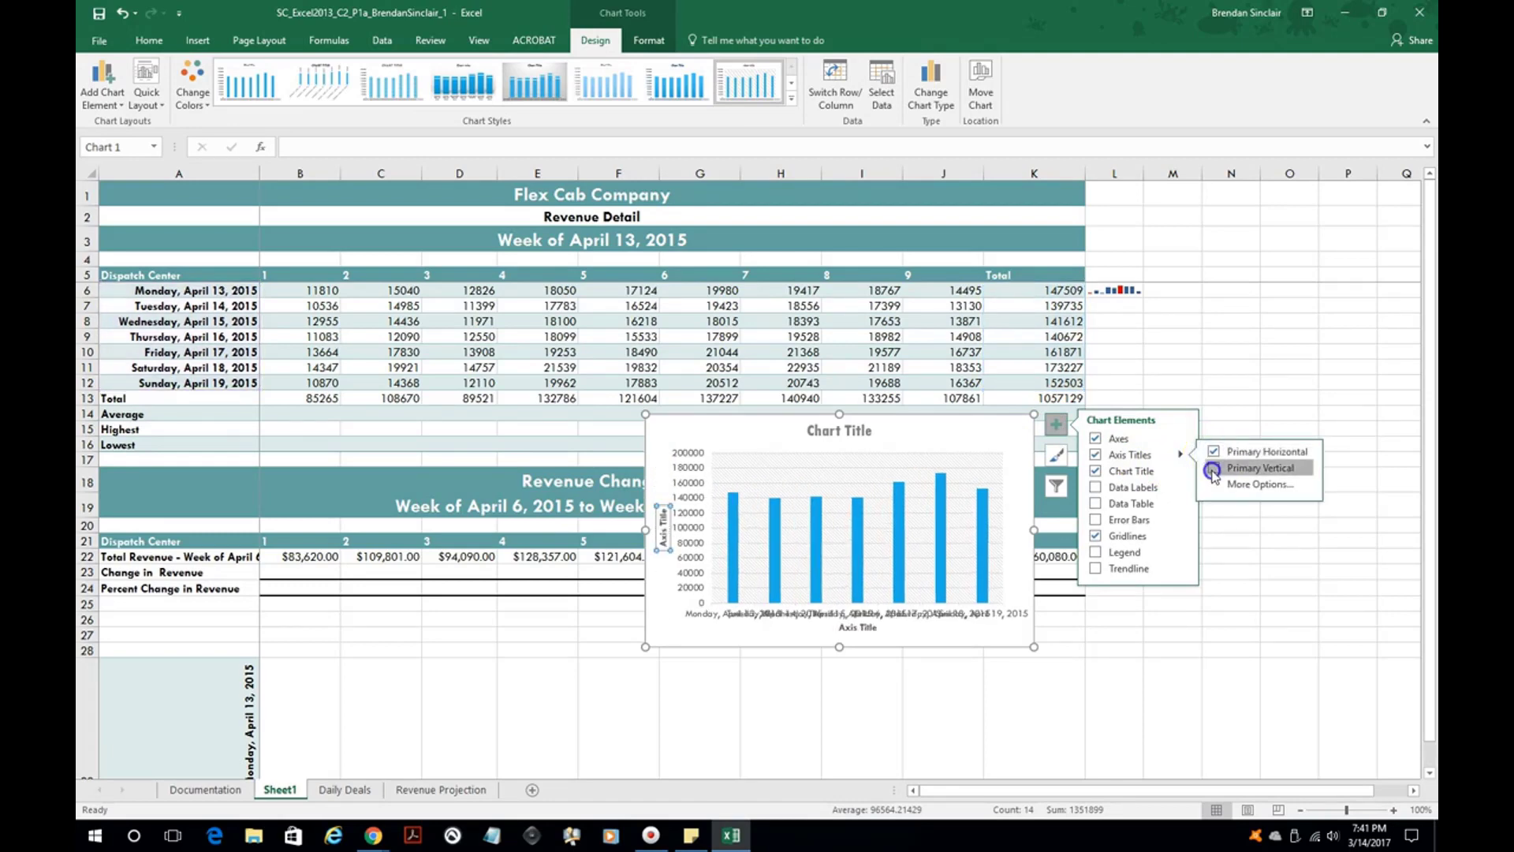
{"action": "left_click", "coordinate": [1213, 467]}
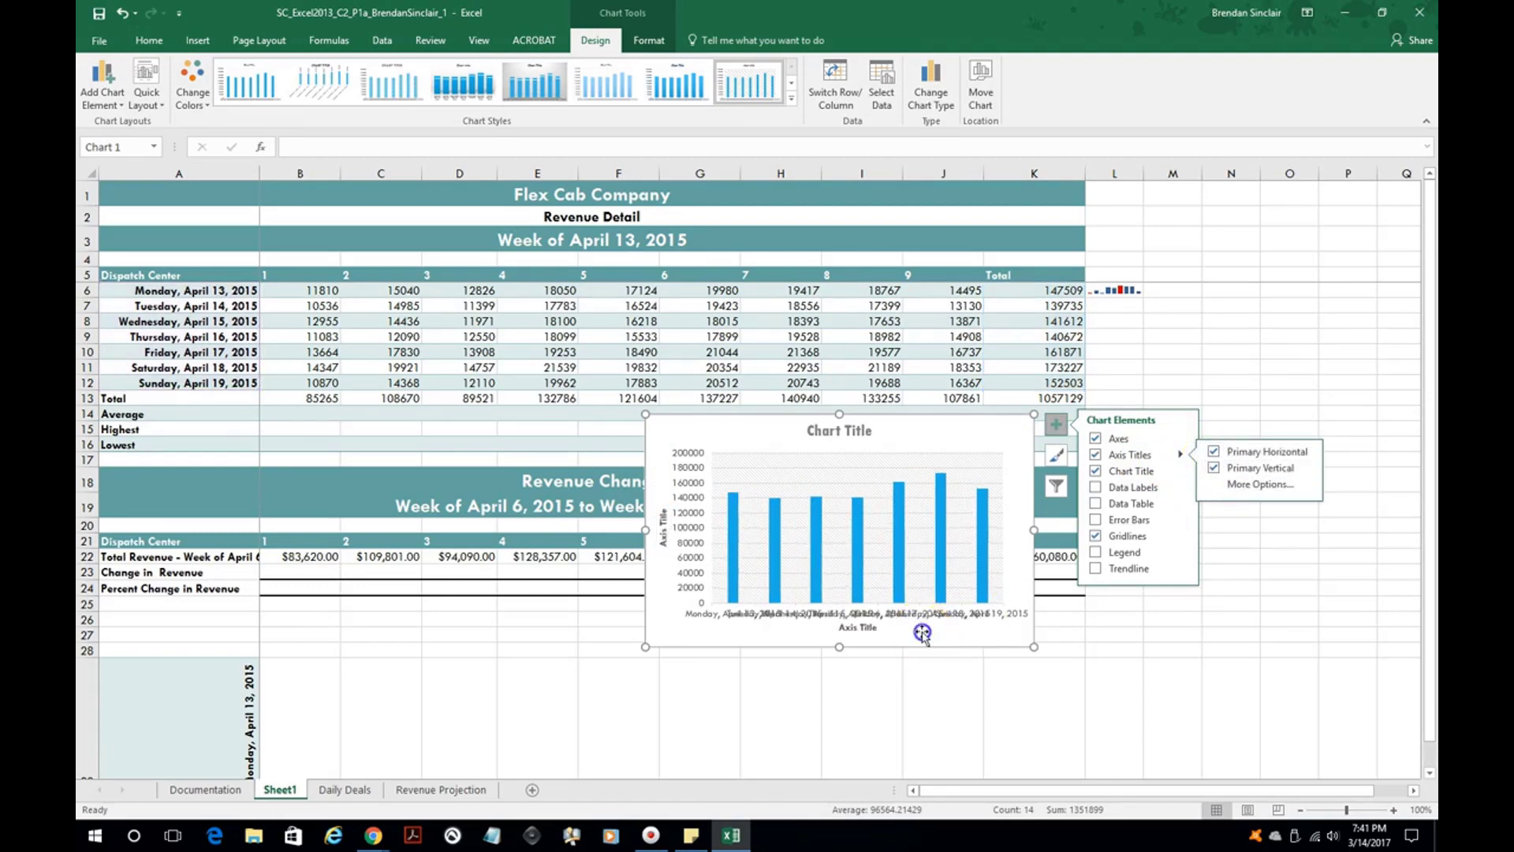
{"action": "left_click", "coordinate": [1259, 484]}
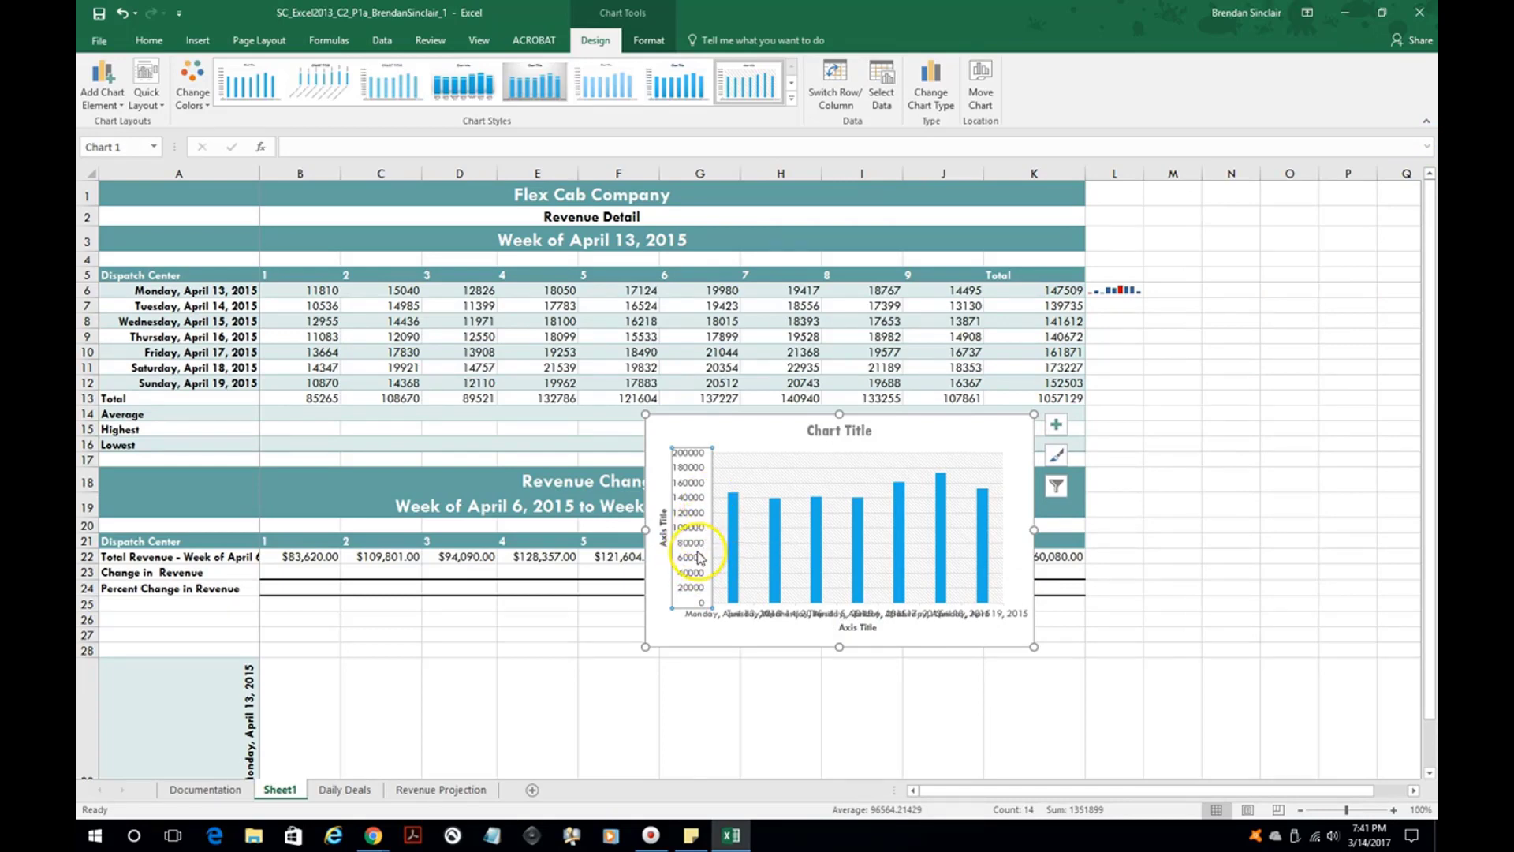
{"action": "mouse_move", "coordinate": [697, 560]}
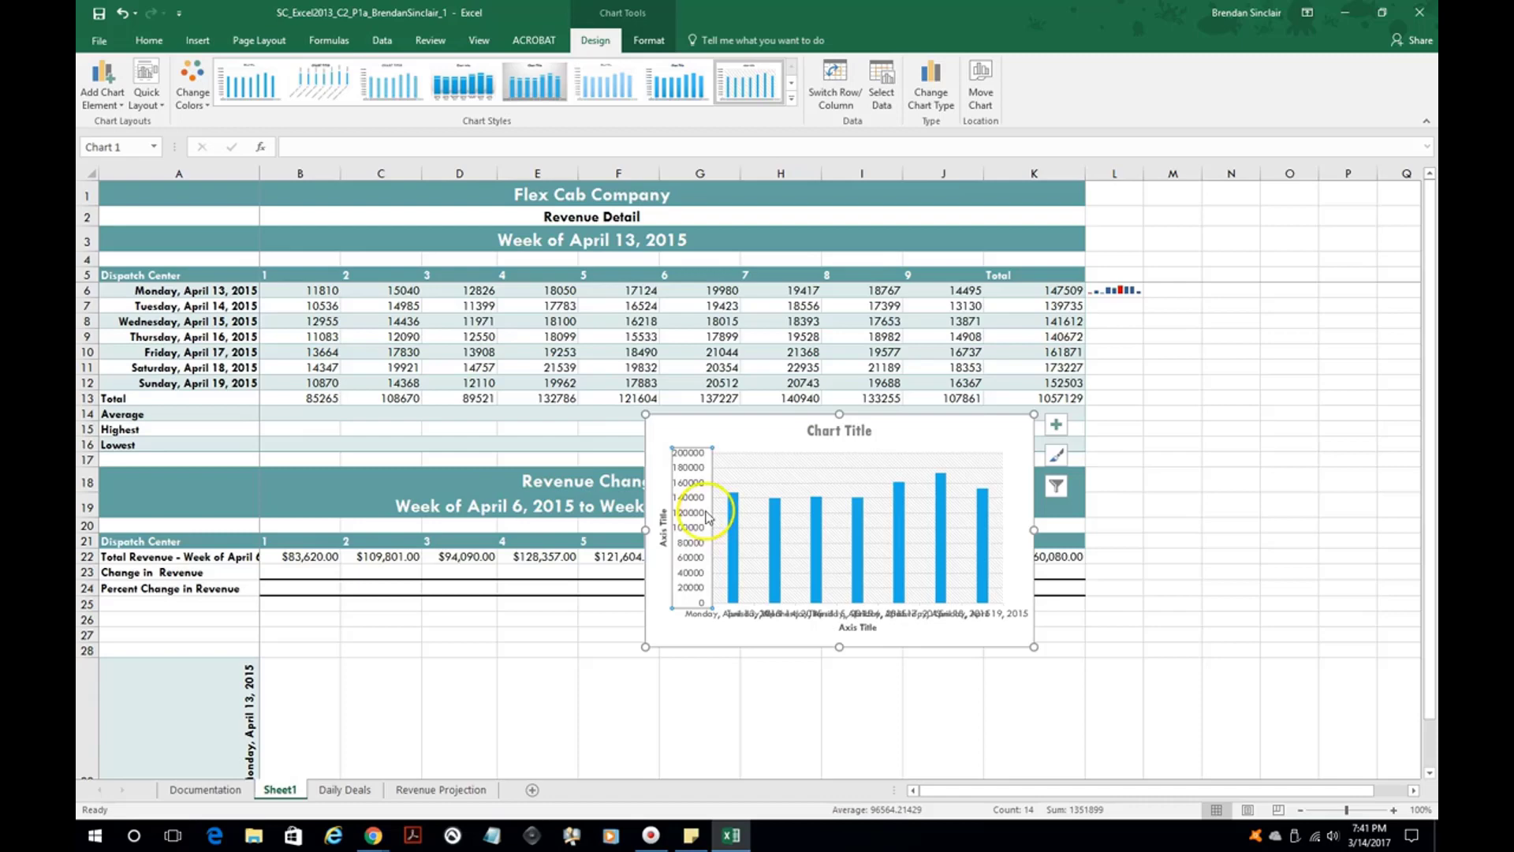
{"action": "right_click", "coordinate": [691, 511]}
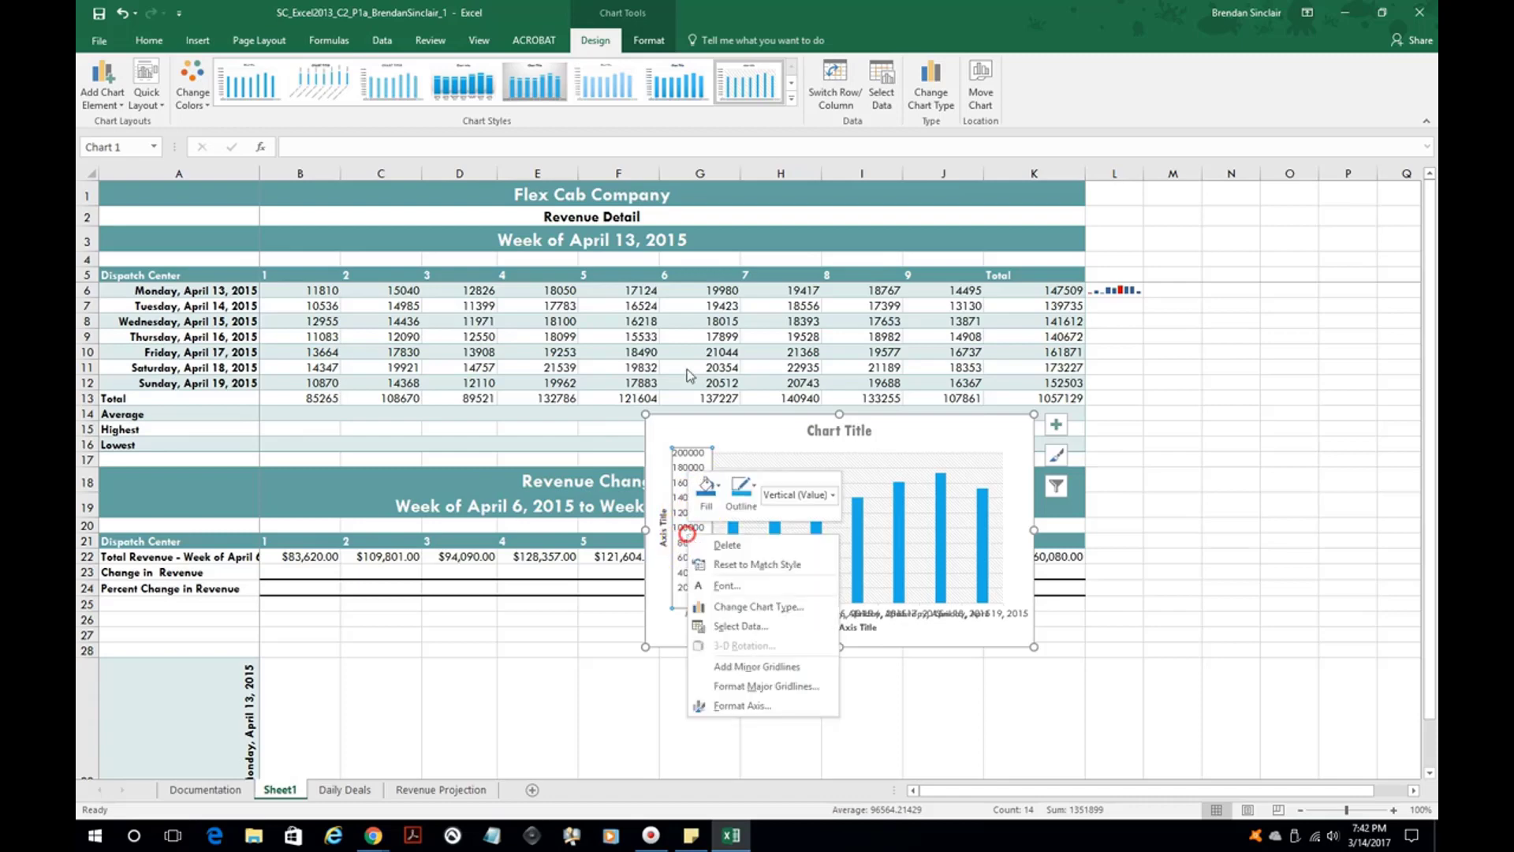
Step: Format the vertical axis values as Accounting with two decimal places
{"action": "left_click", "coordinate": [741, 705]}
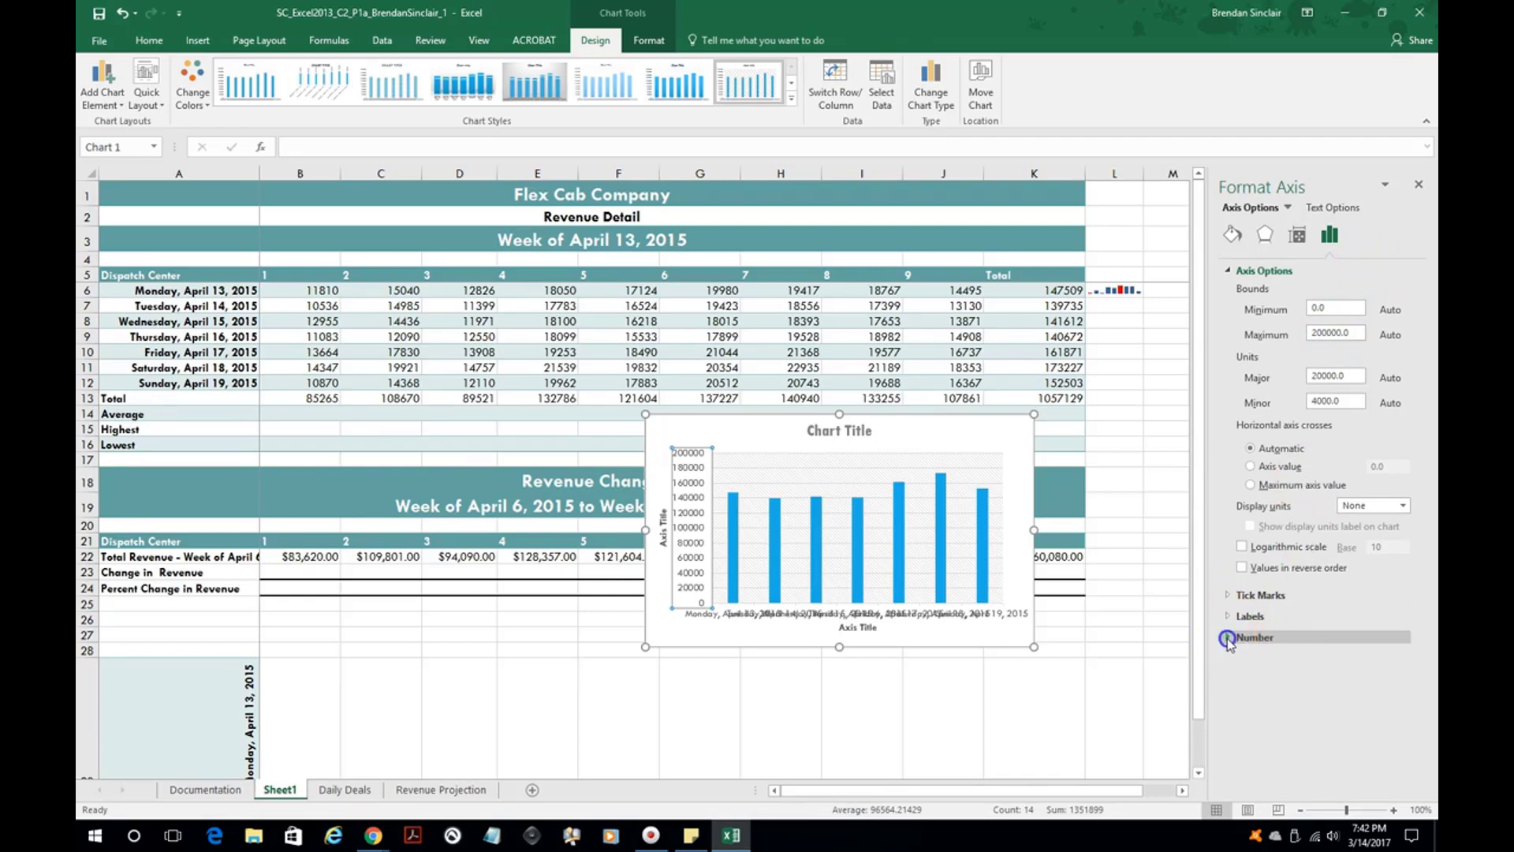
{"action": "left_click", "coordinate": [1254, 635]}
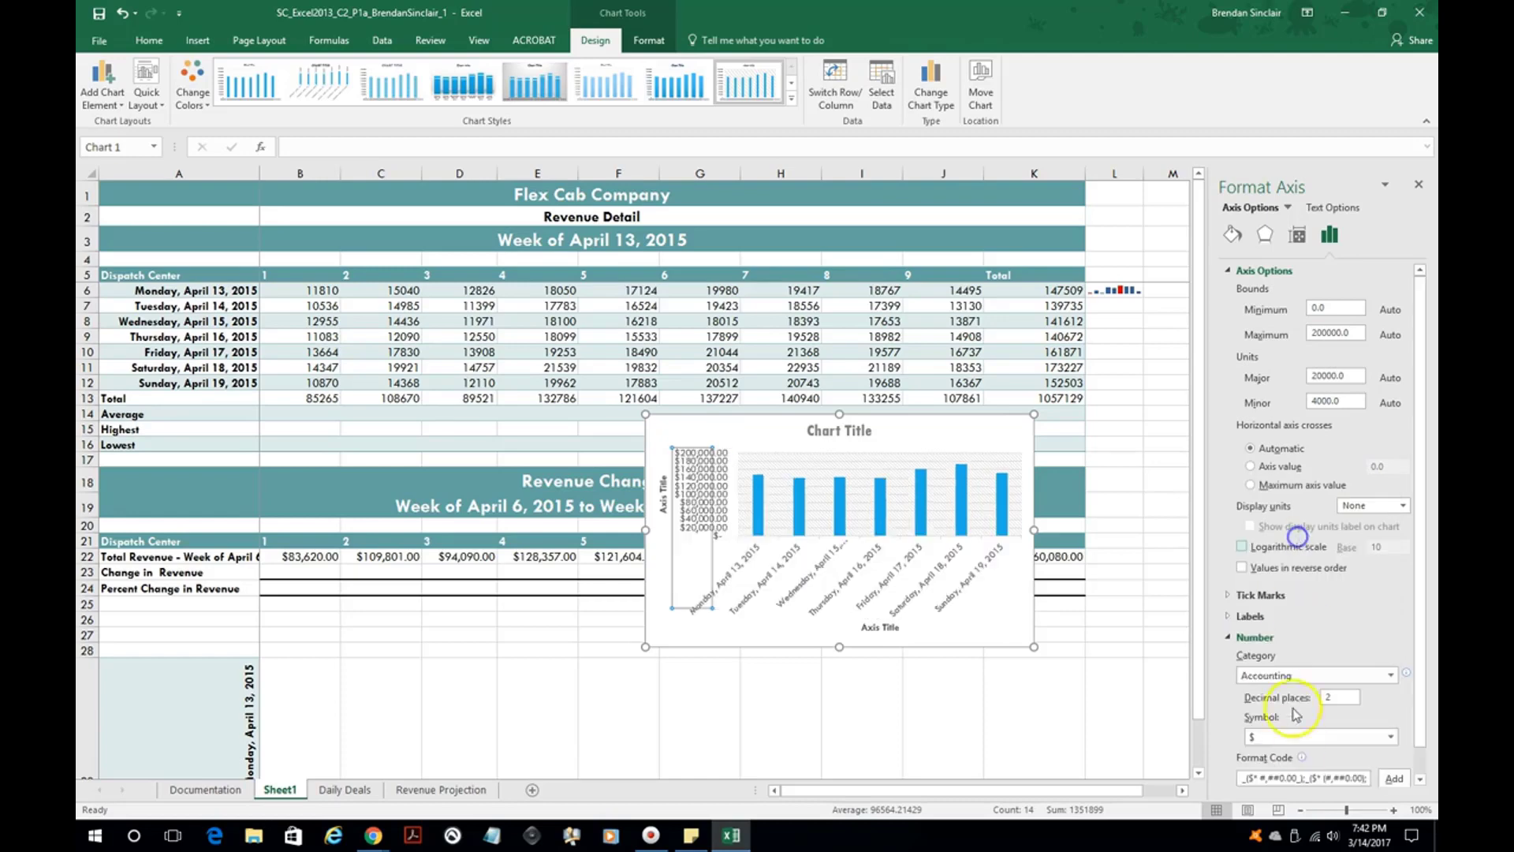
{"action": "left_click", "coordinate": [1338, 696]}
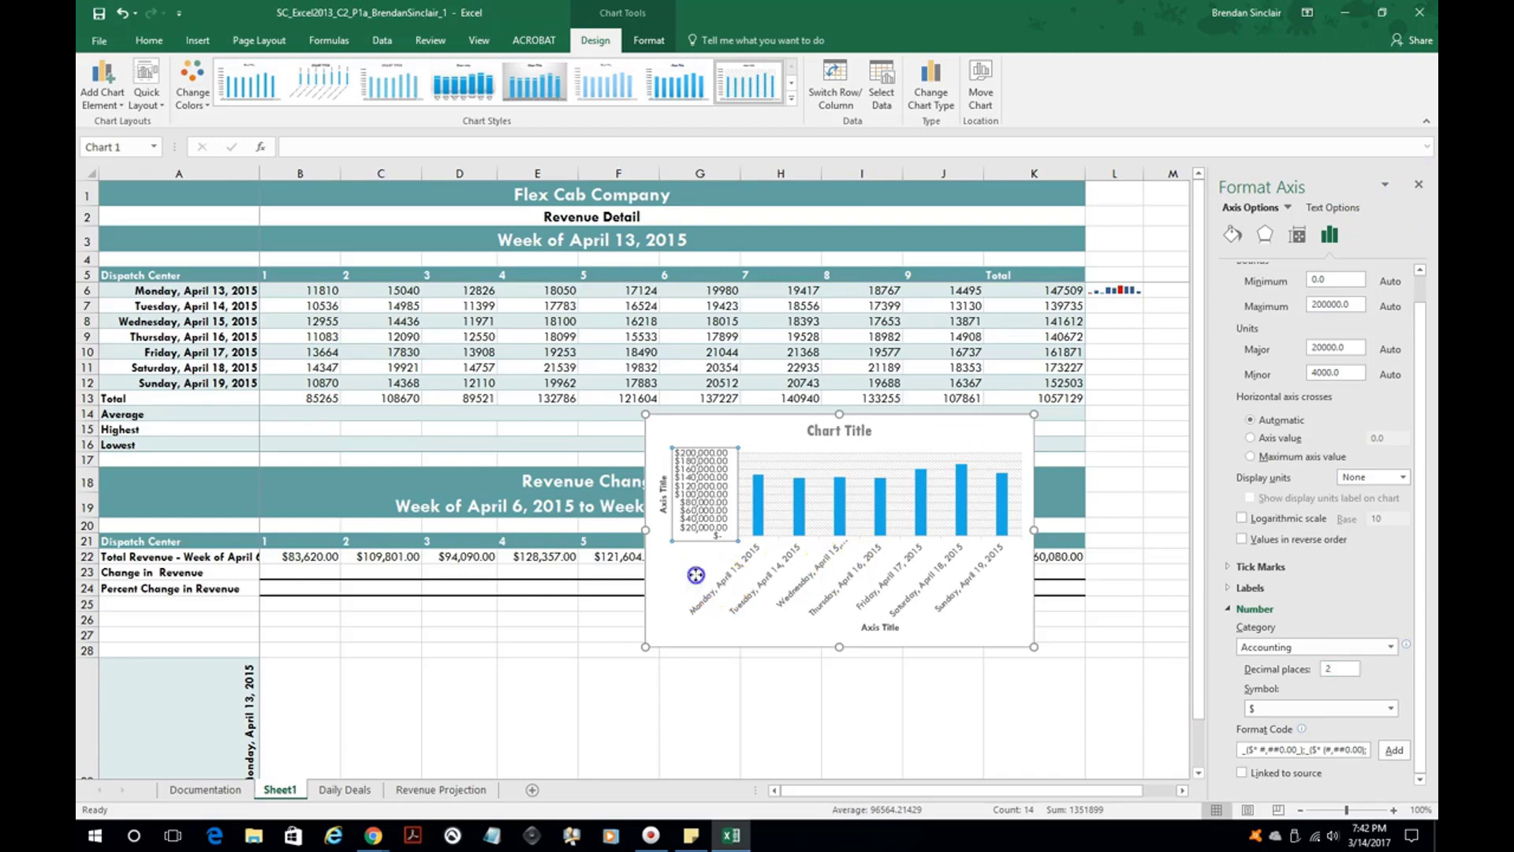
{"action": "left_click", "coordinate": [1418, 184]}
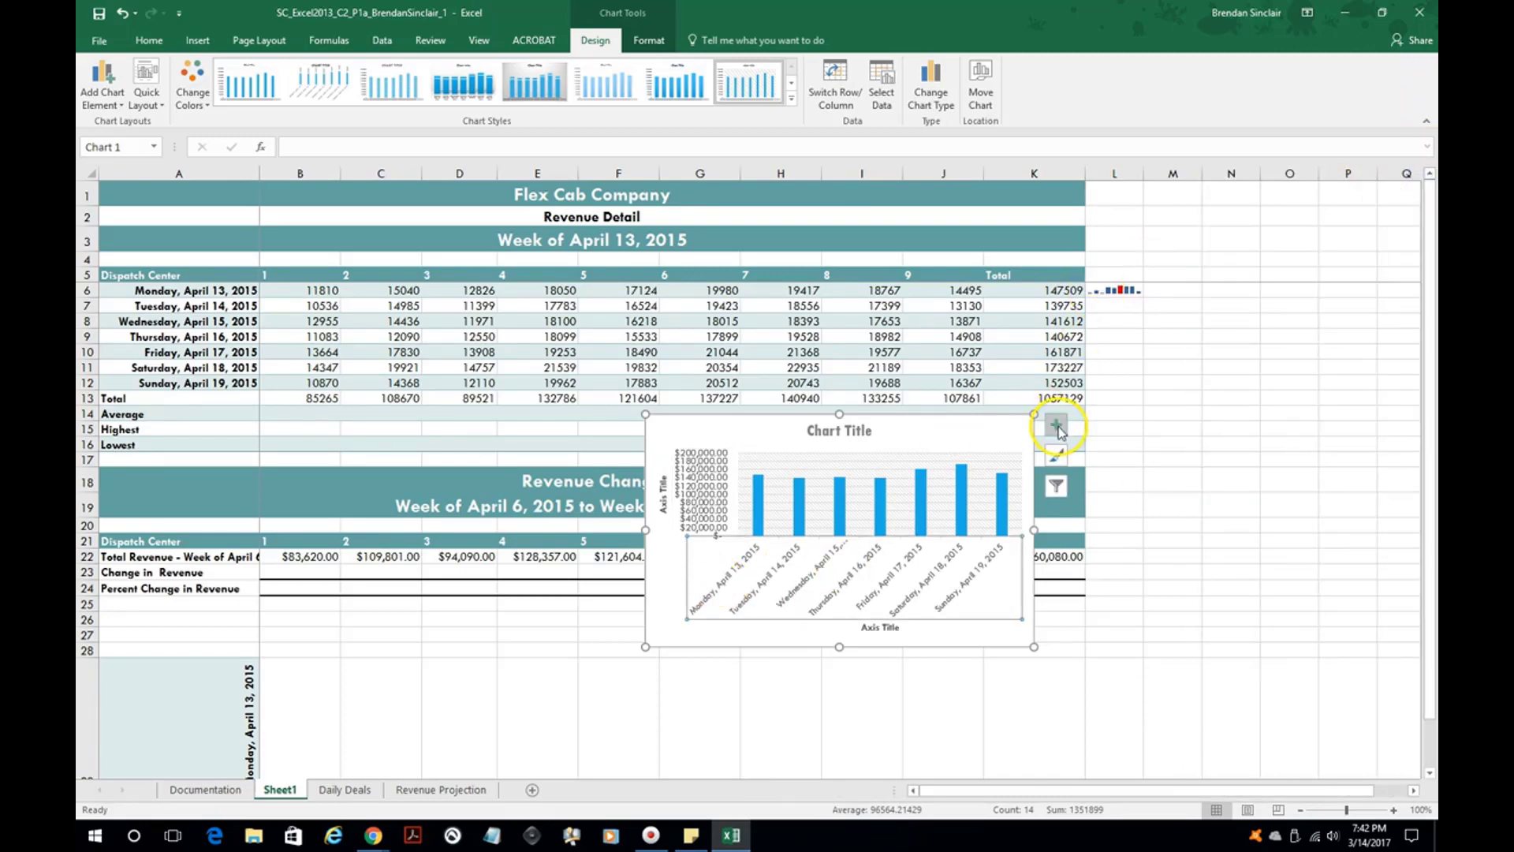
Step: Add data labels to the daily totals column chart so each bar shows its value
{"action": "left_click", "coordinate": [1055, 424]}
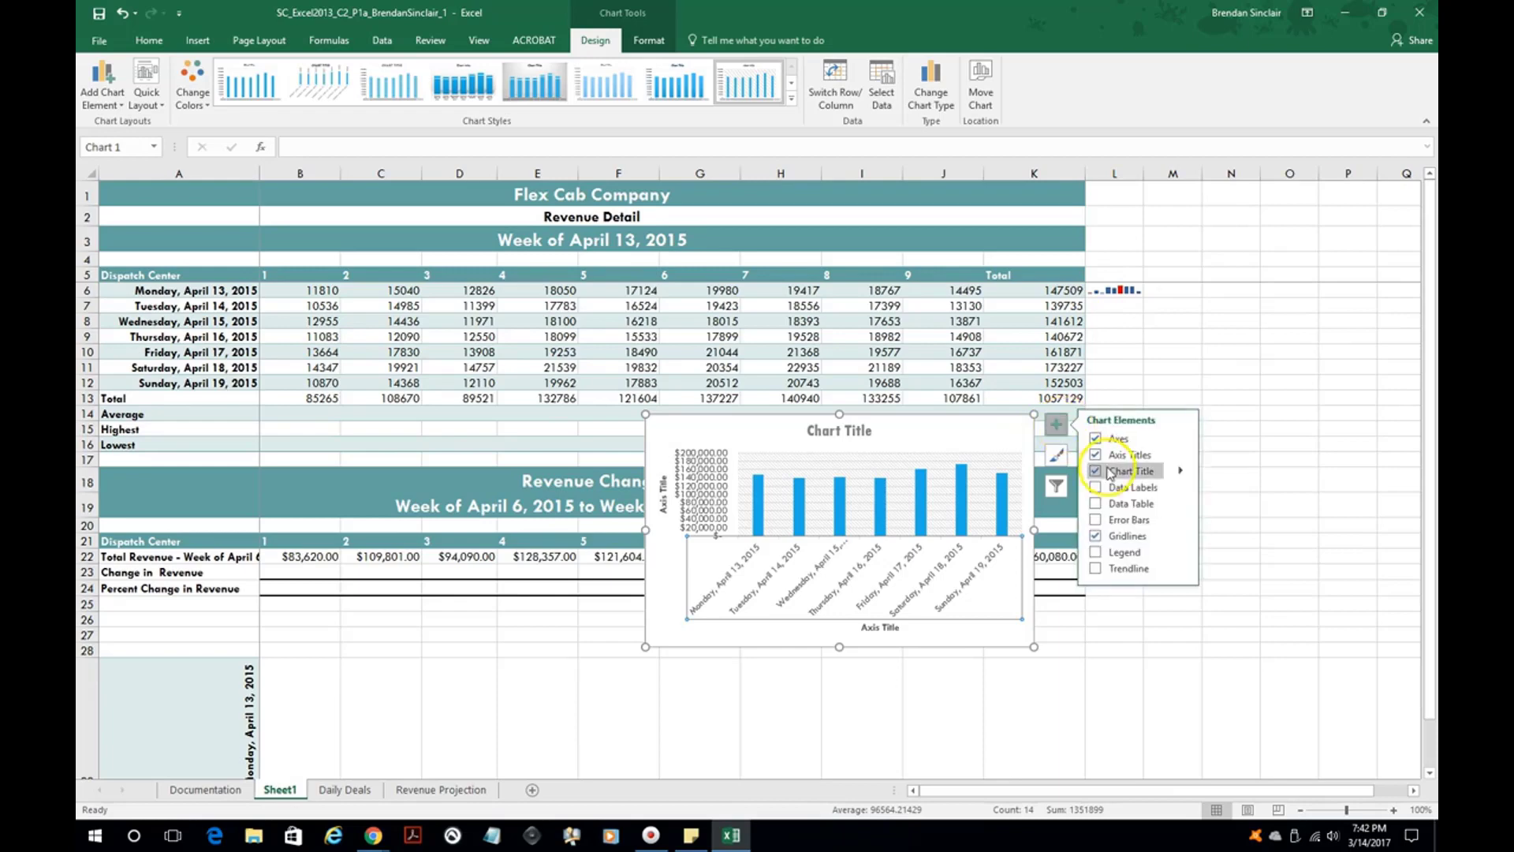
{"action": "left_click", "coordinate": [1180, 488]}
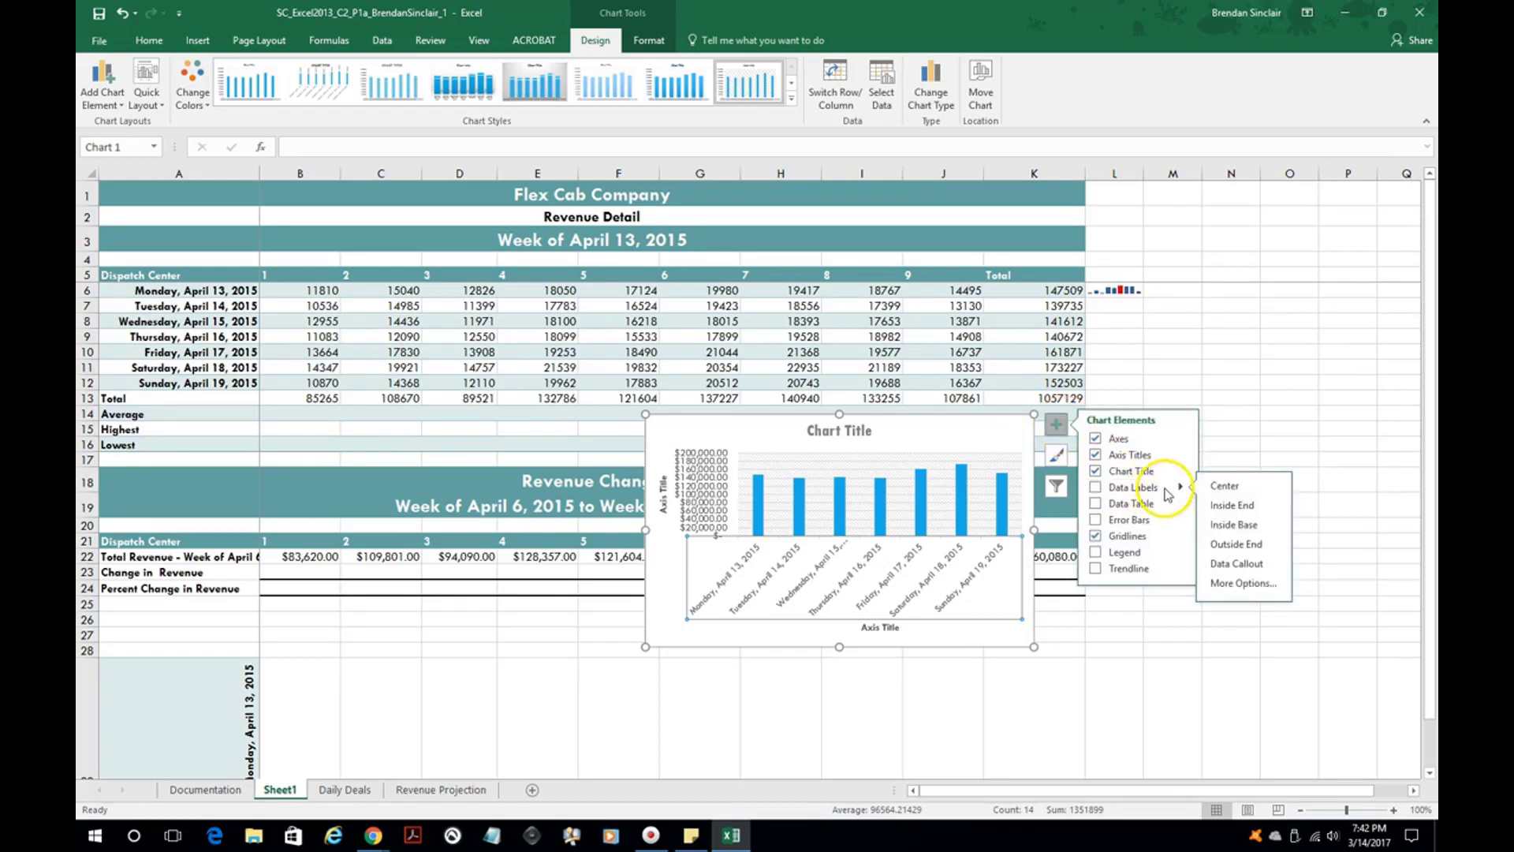
{"action": "left_click", "coordinate": [1236, 544]}
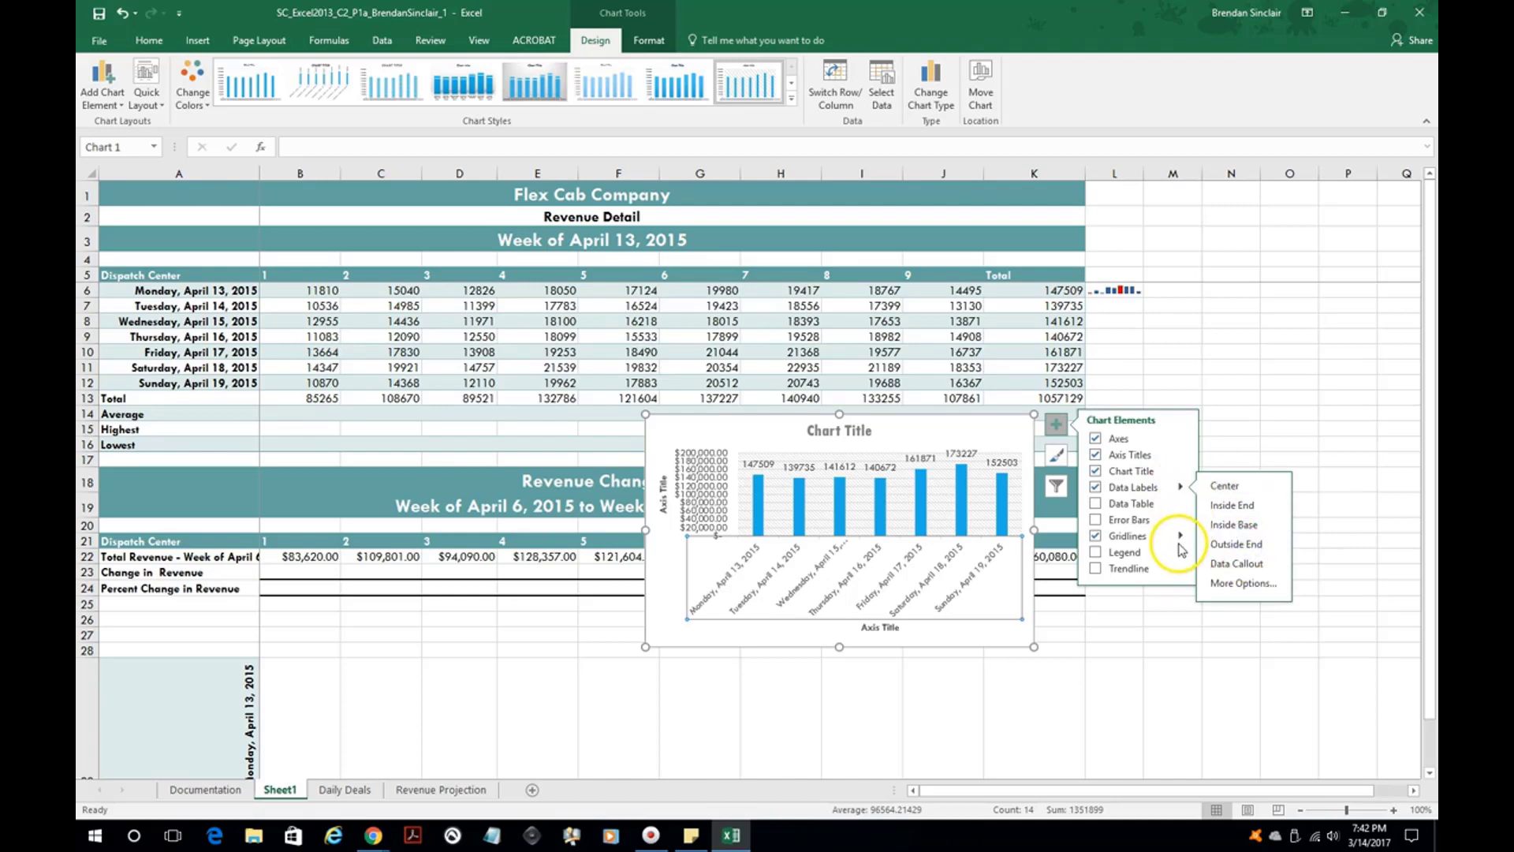
{"action": "mouse_move", "coordinate": [1030, 633]}
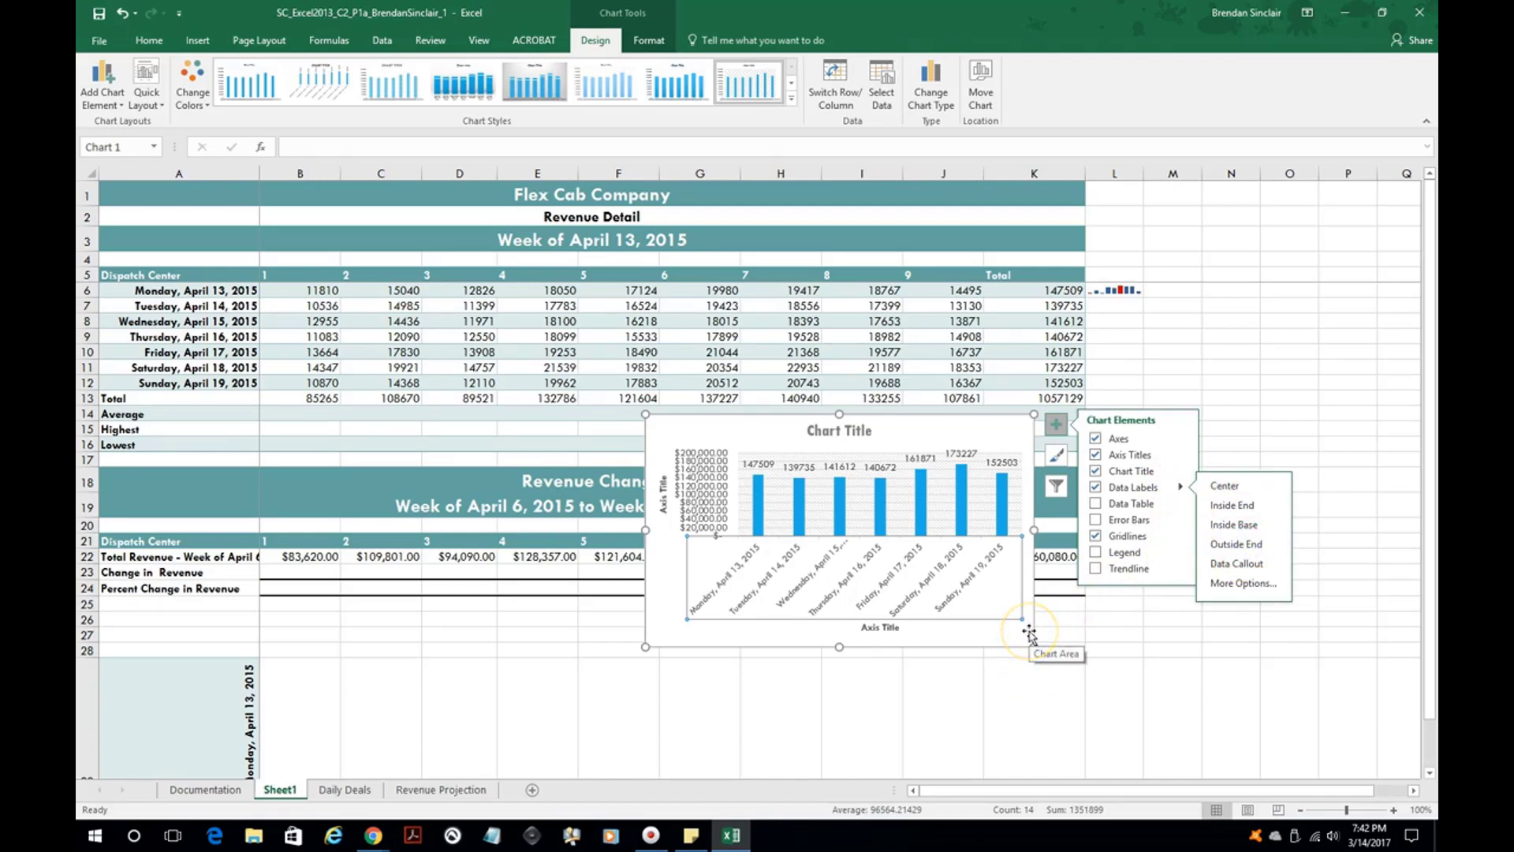
{"action": "left_click", "coordinate": [536, 705]}
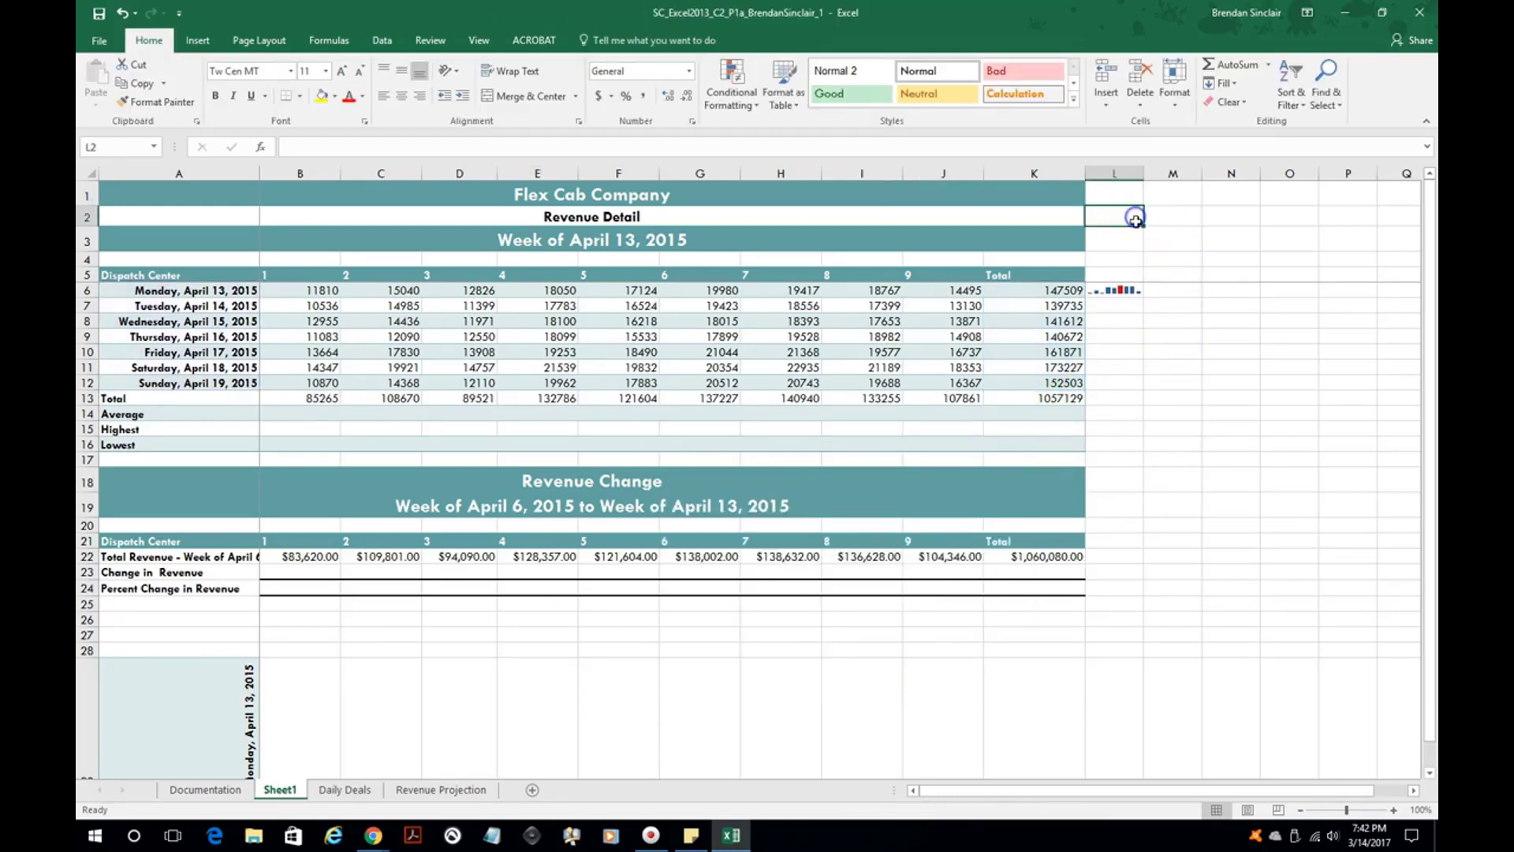
Step: Enter =NOW() in L2, then review the Date formats in Format Cells and cancel
{"action": "type", "text": "="}
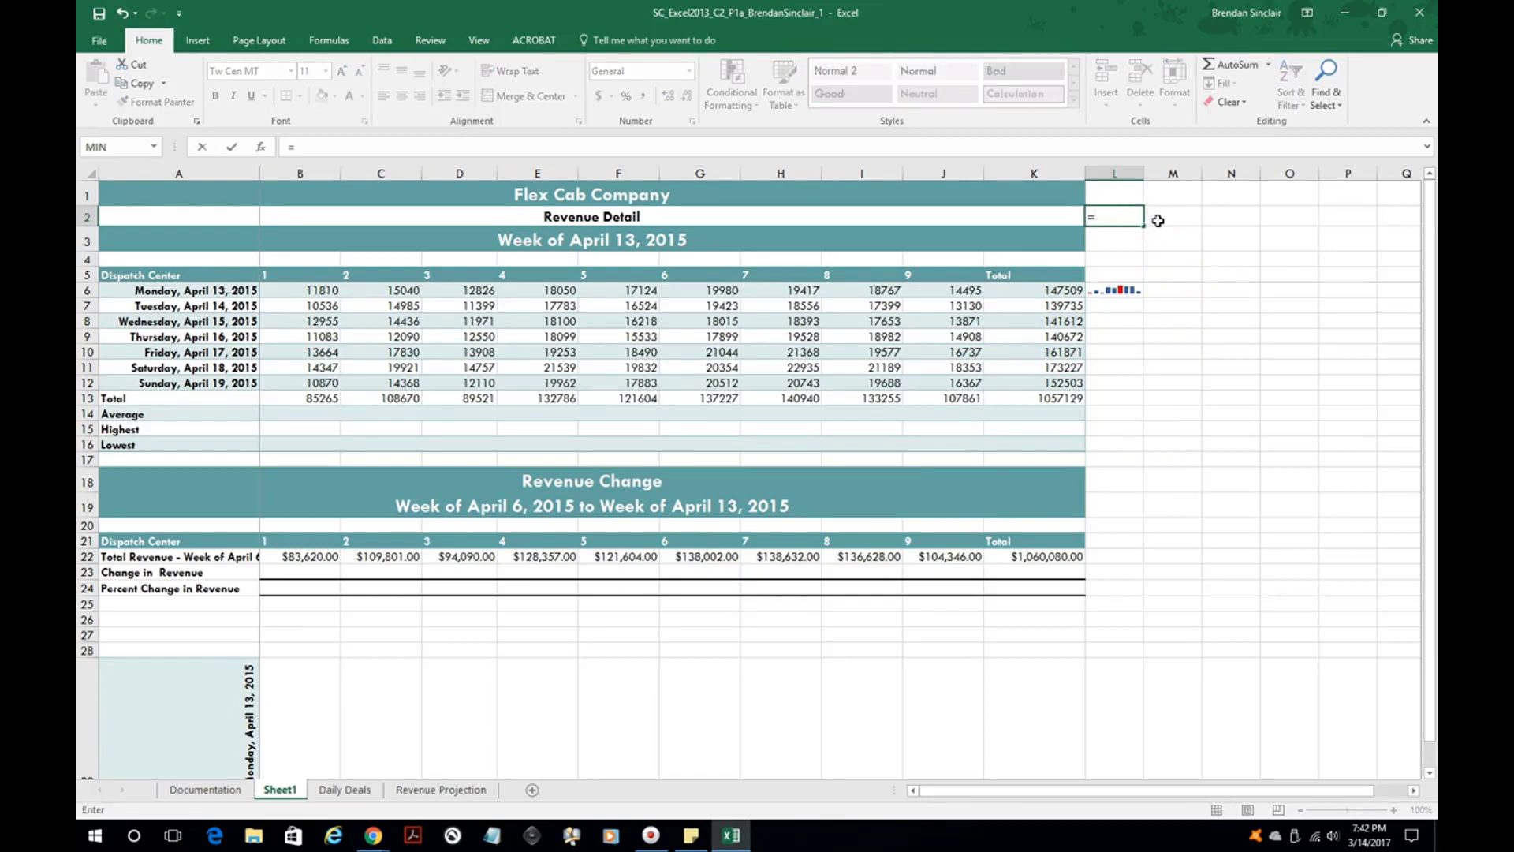
{"action": "type", "text": "now"}
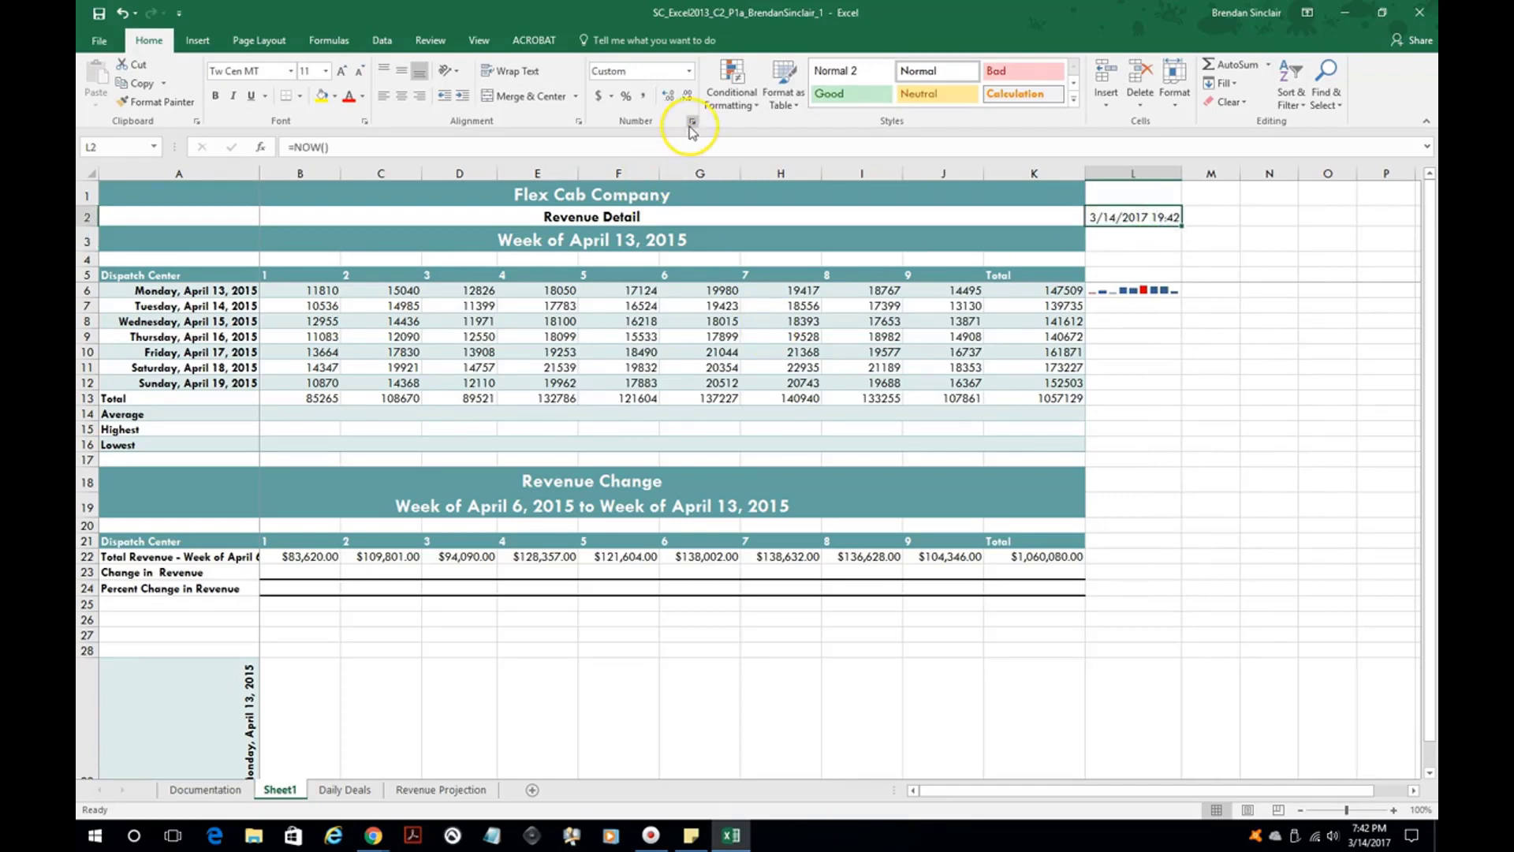
{"action": "left_click", "coordinate": [691, 121]}
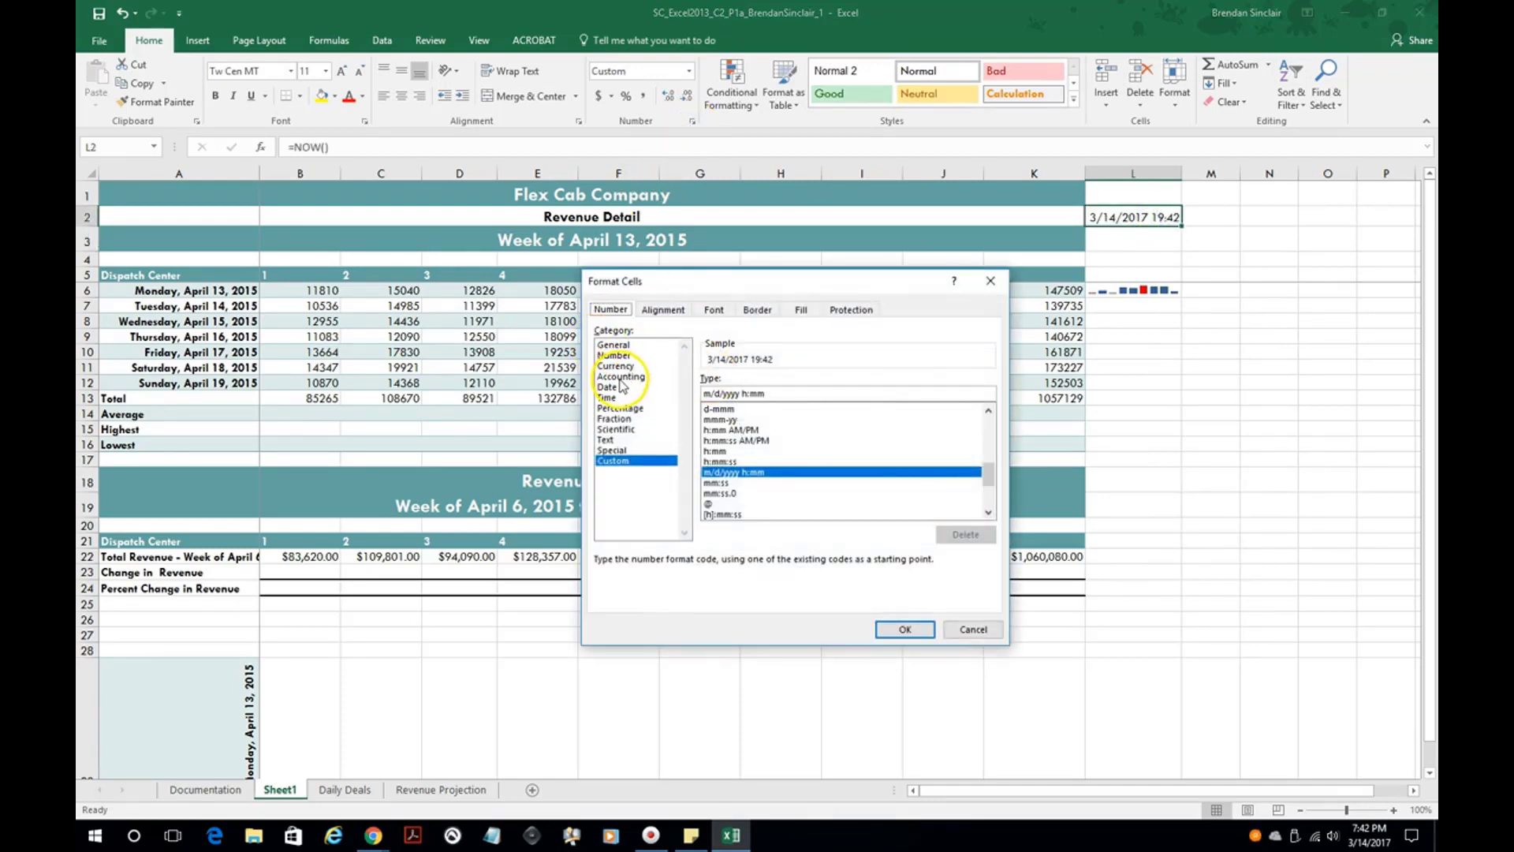
{"action": "left_click", "coordinate": [606, 386]}
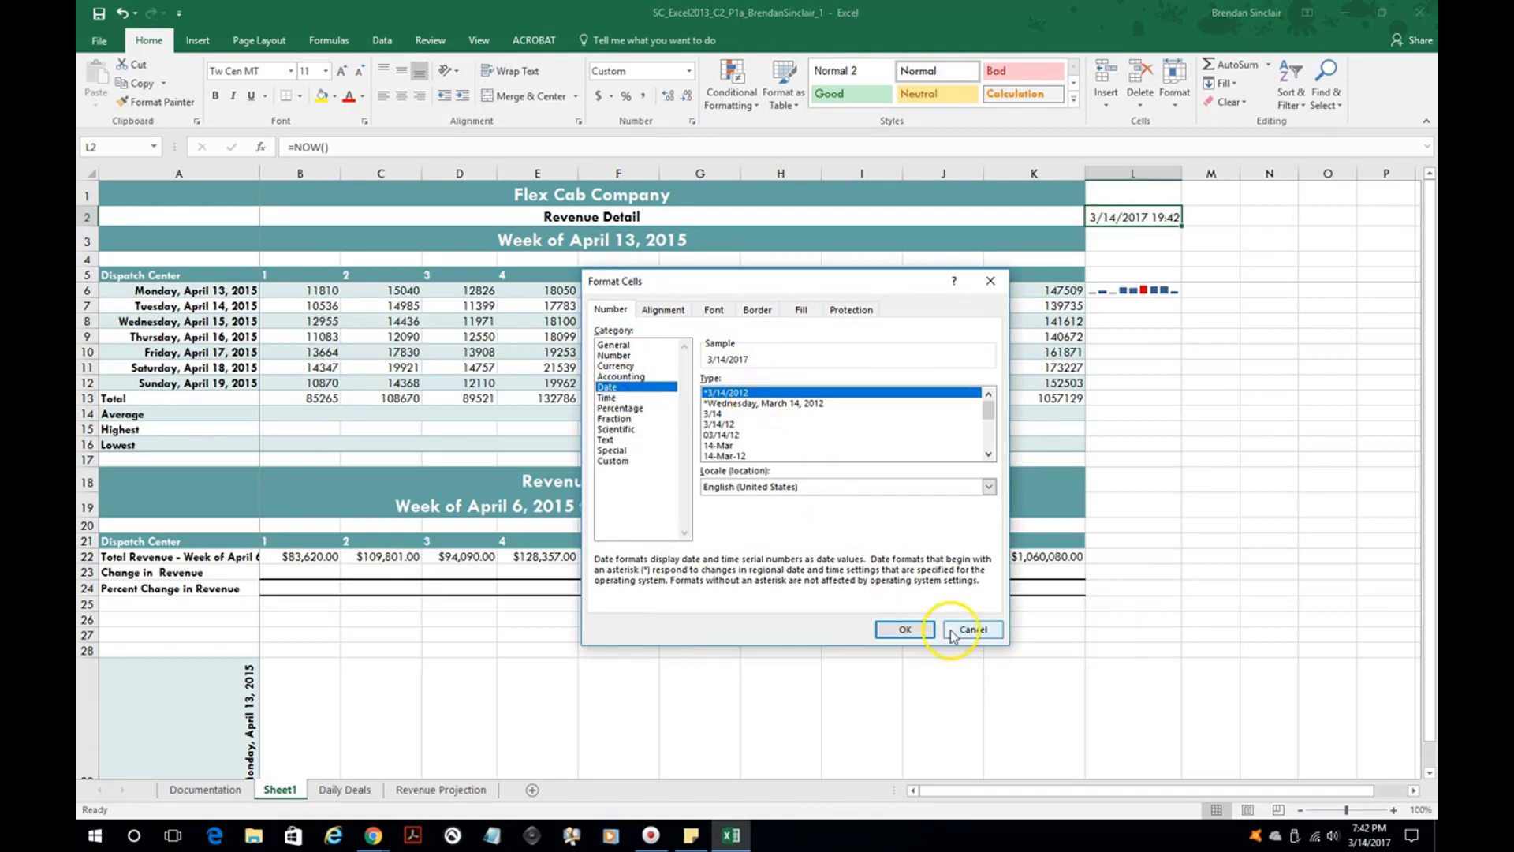
{"action": "left_click", "coordinate": [972, 629]}
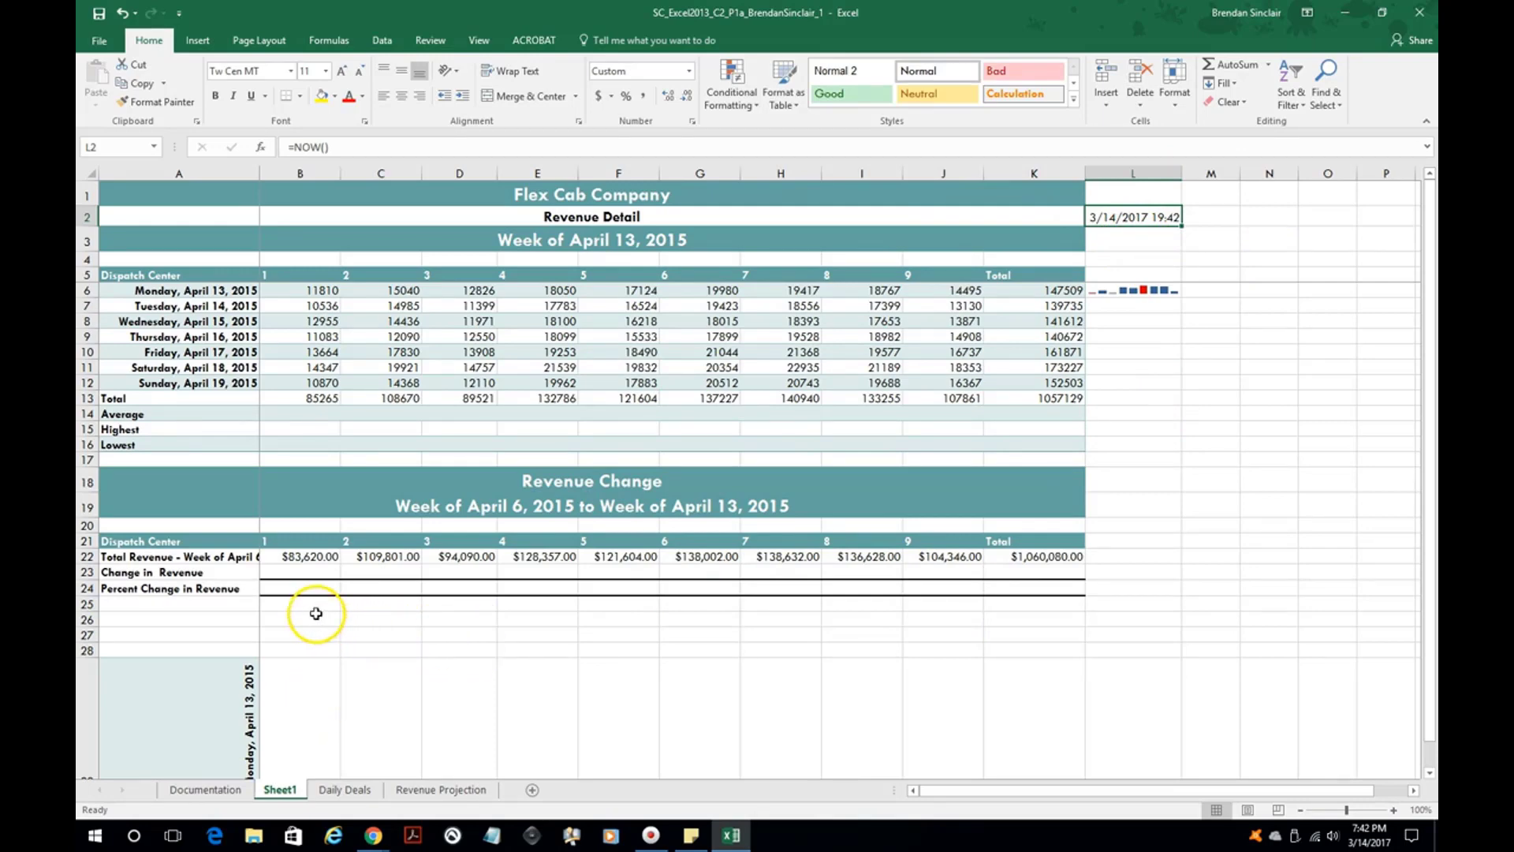
Step: In B25, insert the IF function via Insert Function search and bring up its arguments
{"action": "left_click", "coordinate": [299, 604]}
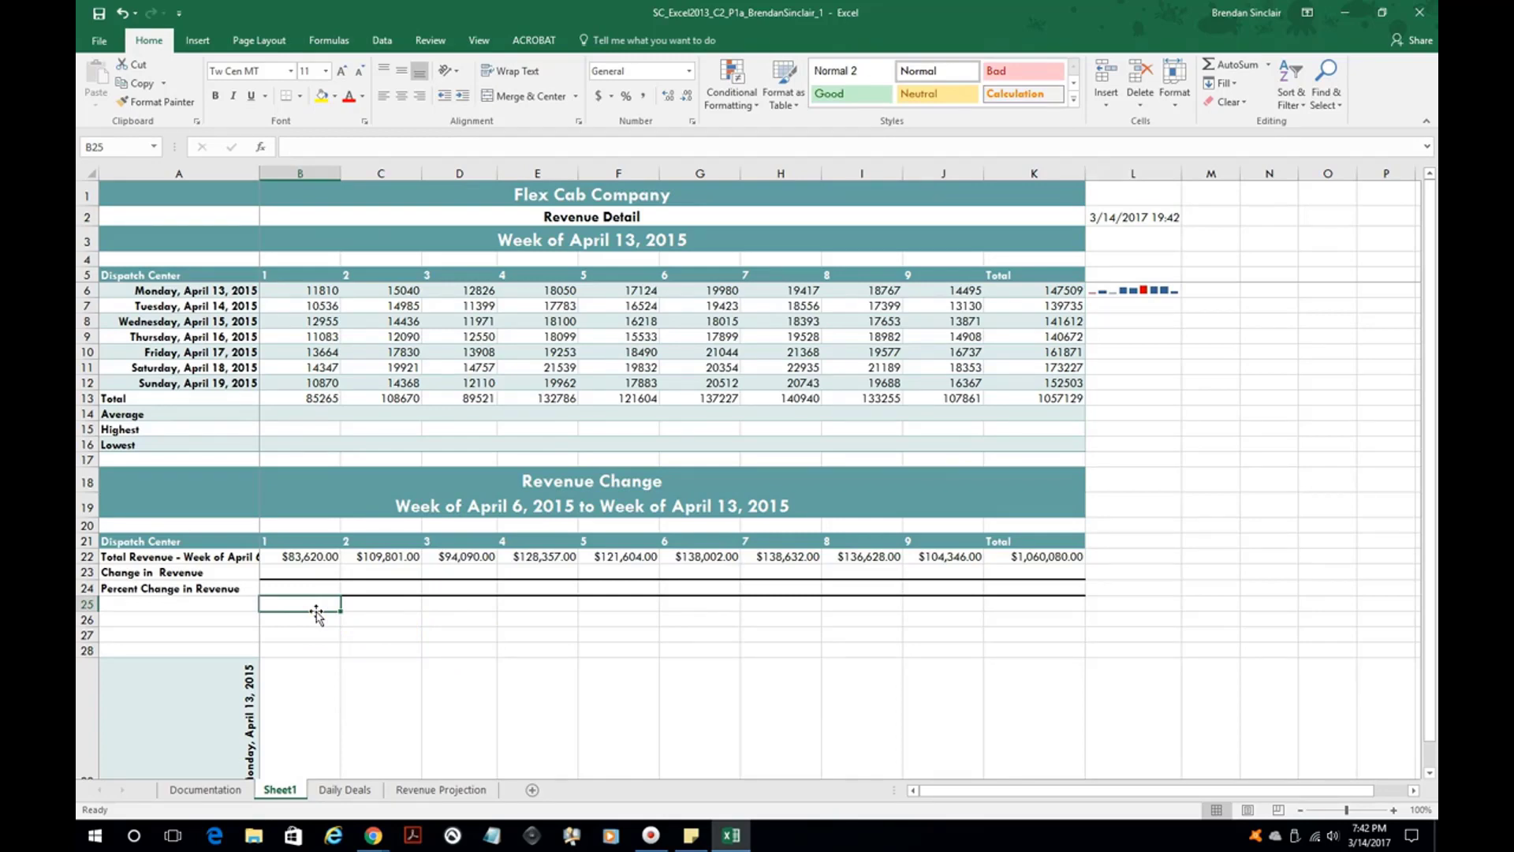
{"action": "left_click", "coordinate": [260, 145]}
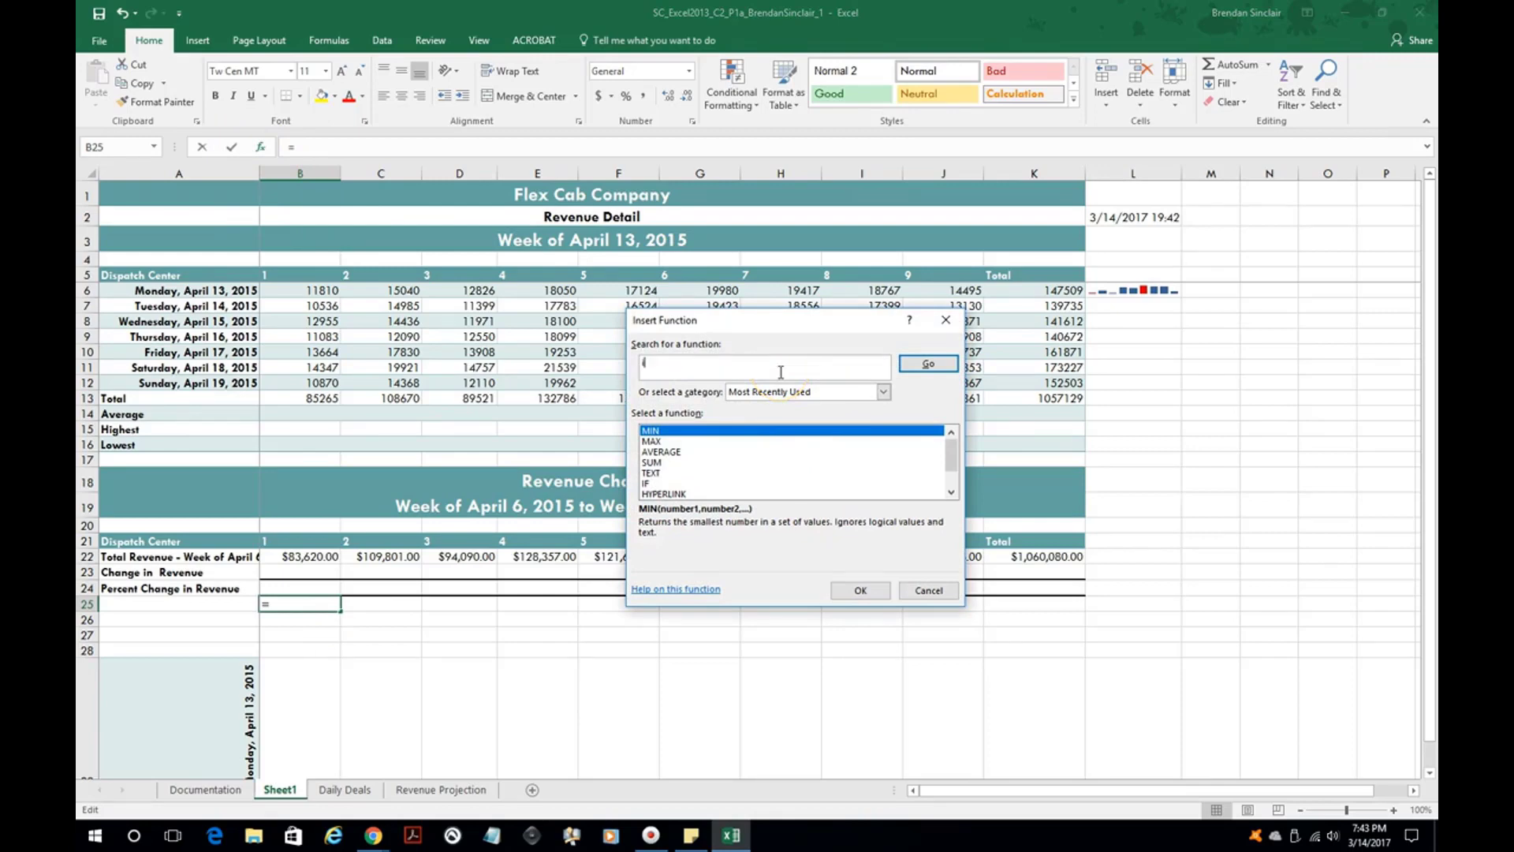
{"action": "type", "text": "if"}
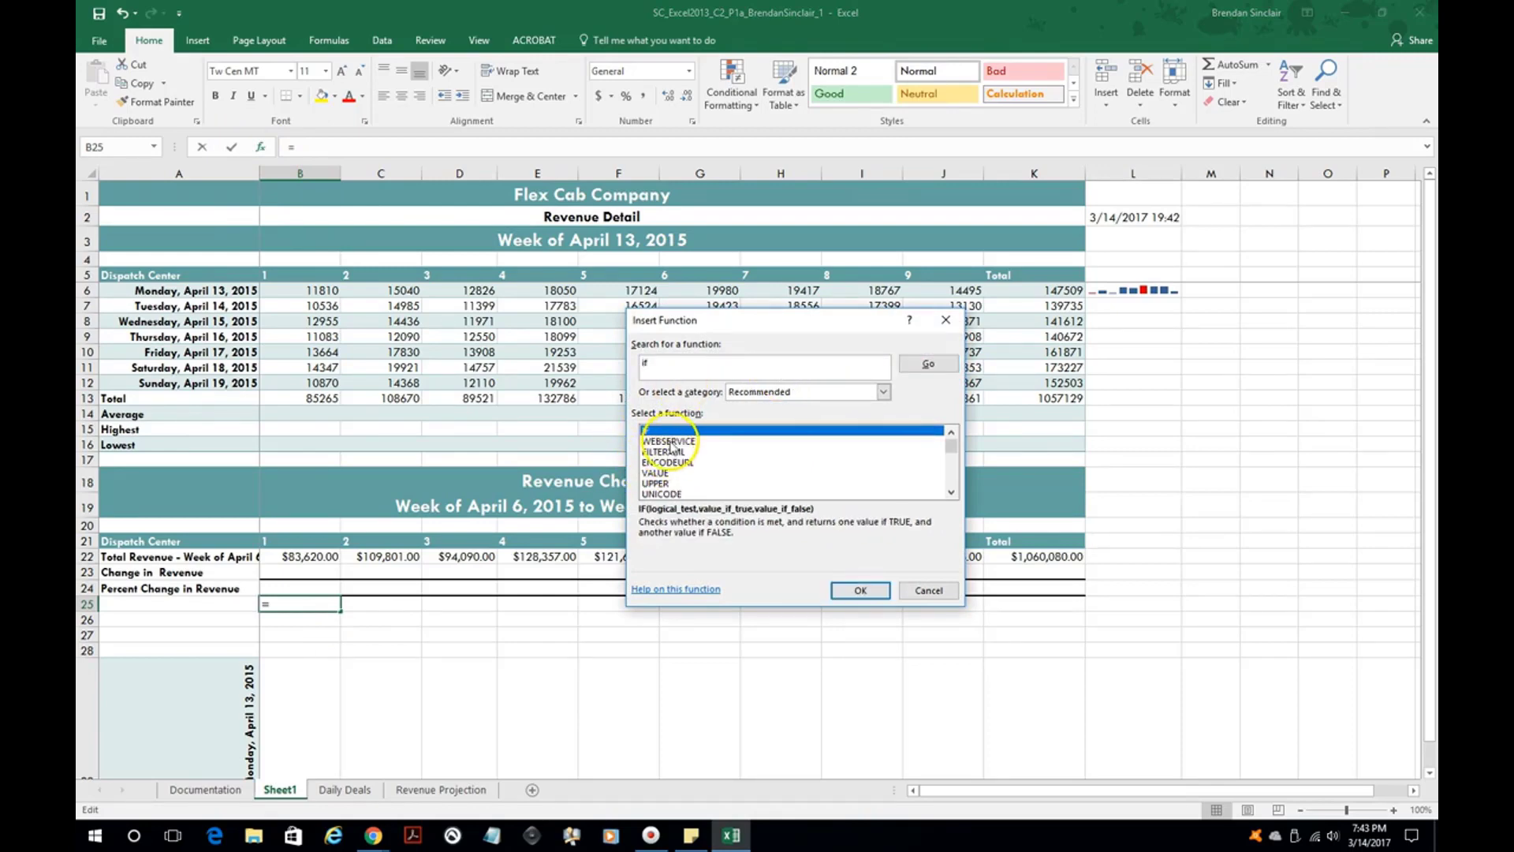
{"action": "left_click", "coordinate": [677, 429]}
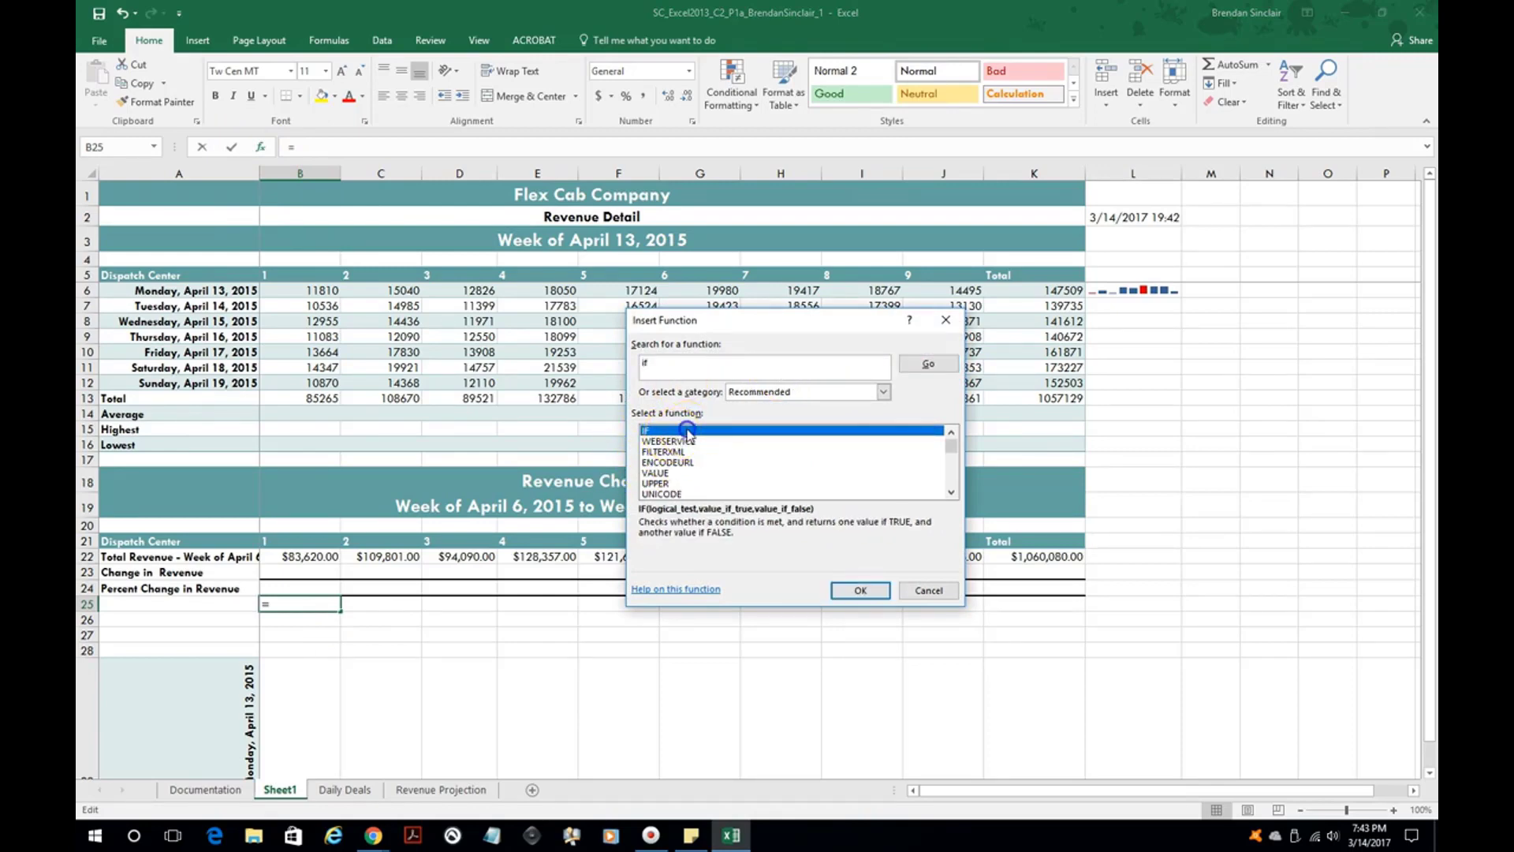
{"action": "left_click", "coordinate": [858, 590]}
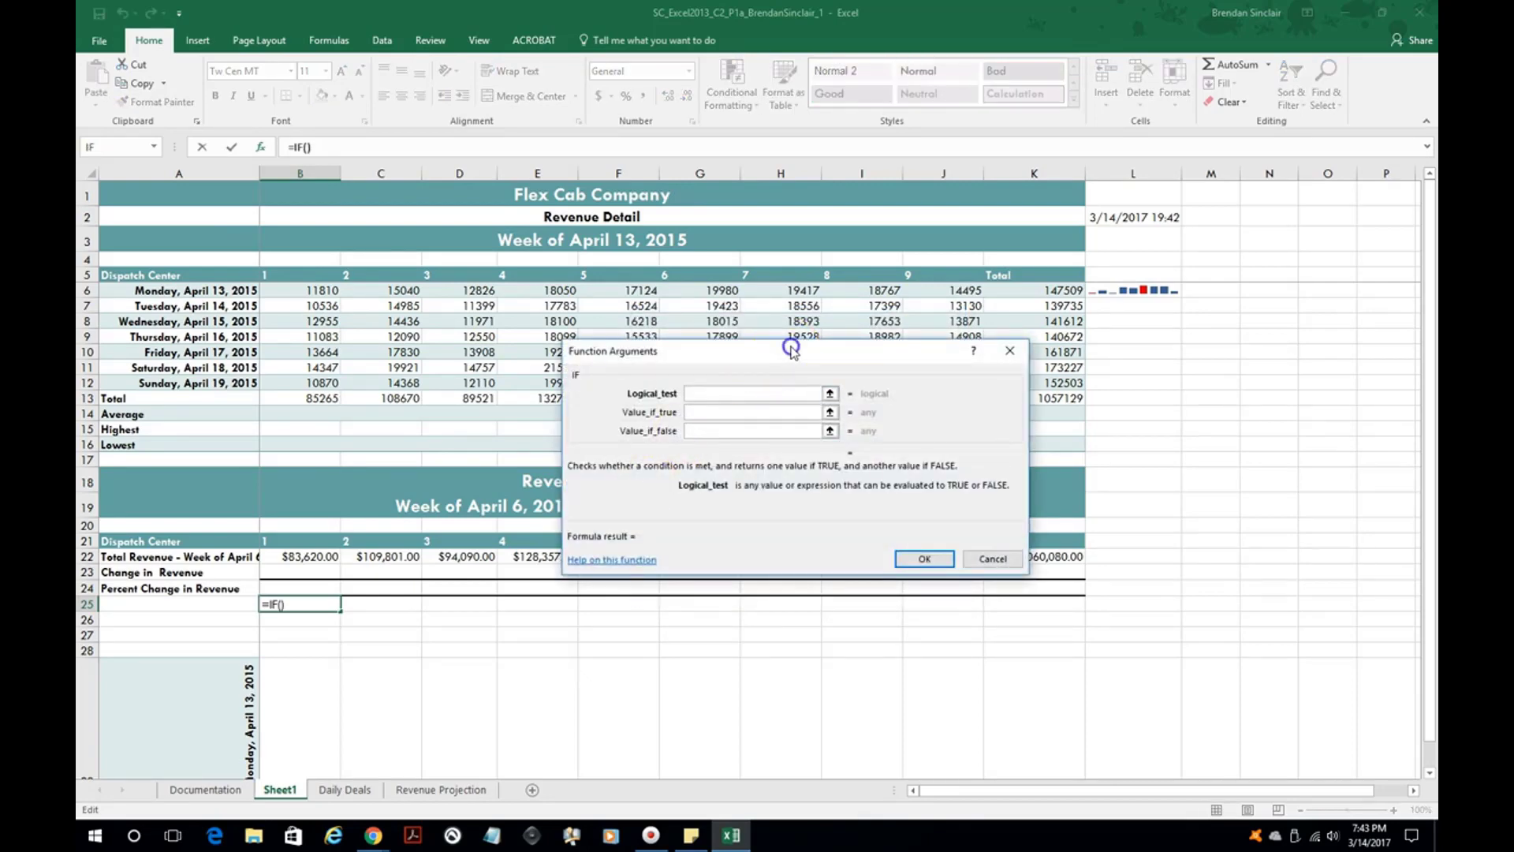
Step: Complete B25 as =IF(B22>90000,"Gain","Loss"), which displays Loss
{"action": "left_click_drag", "start_coordinate": [790, 350], "coordinate": [1082, 334]}
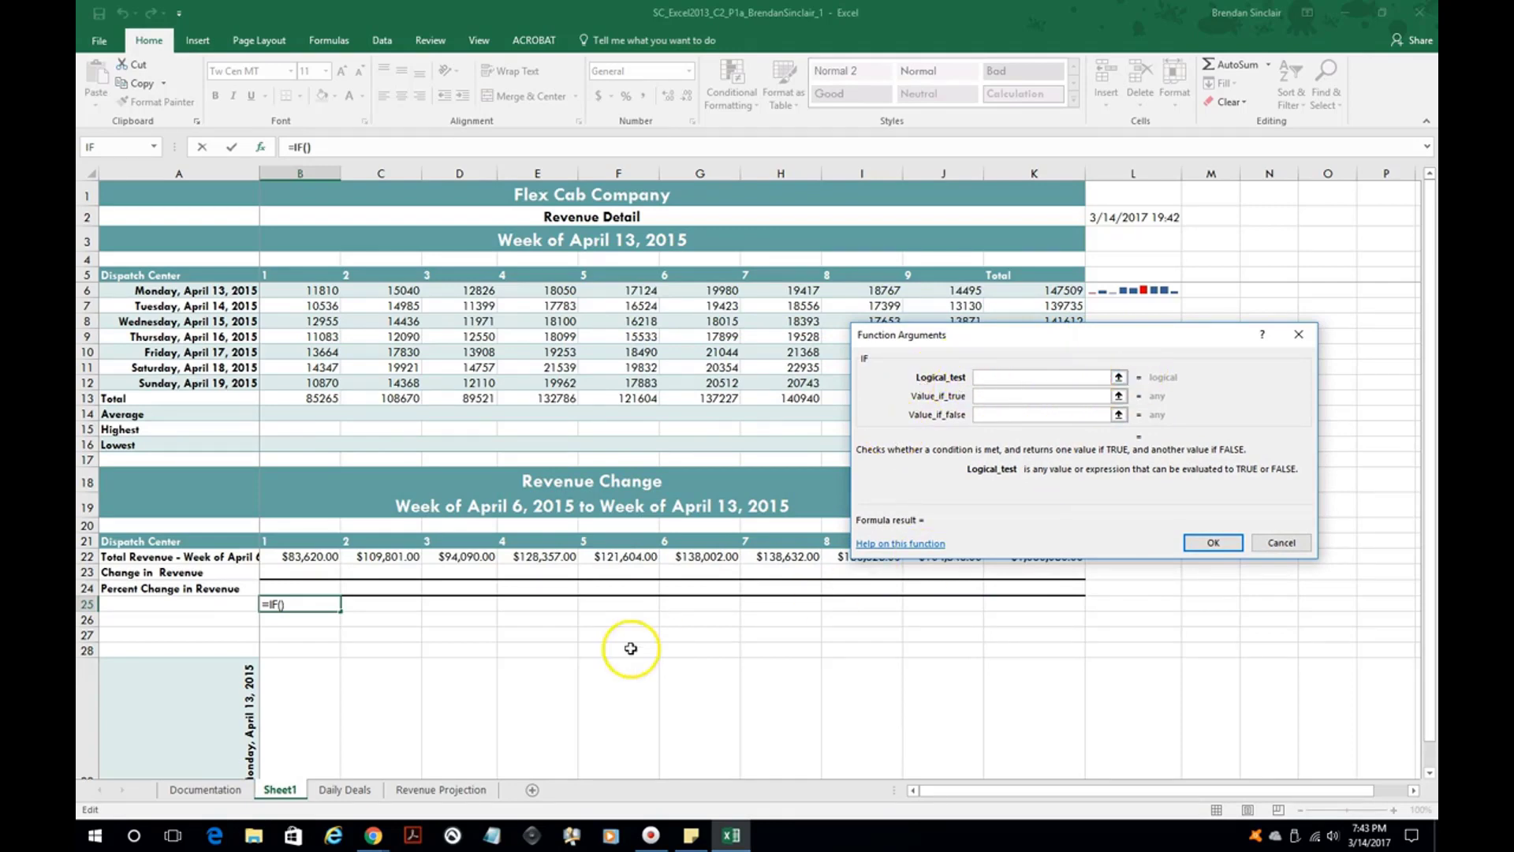
{"action": "mouse_move", "coordinate": [311, 557]}
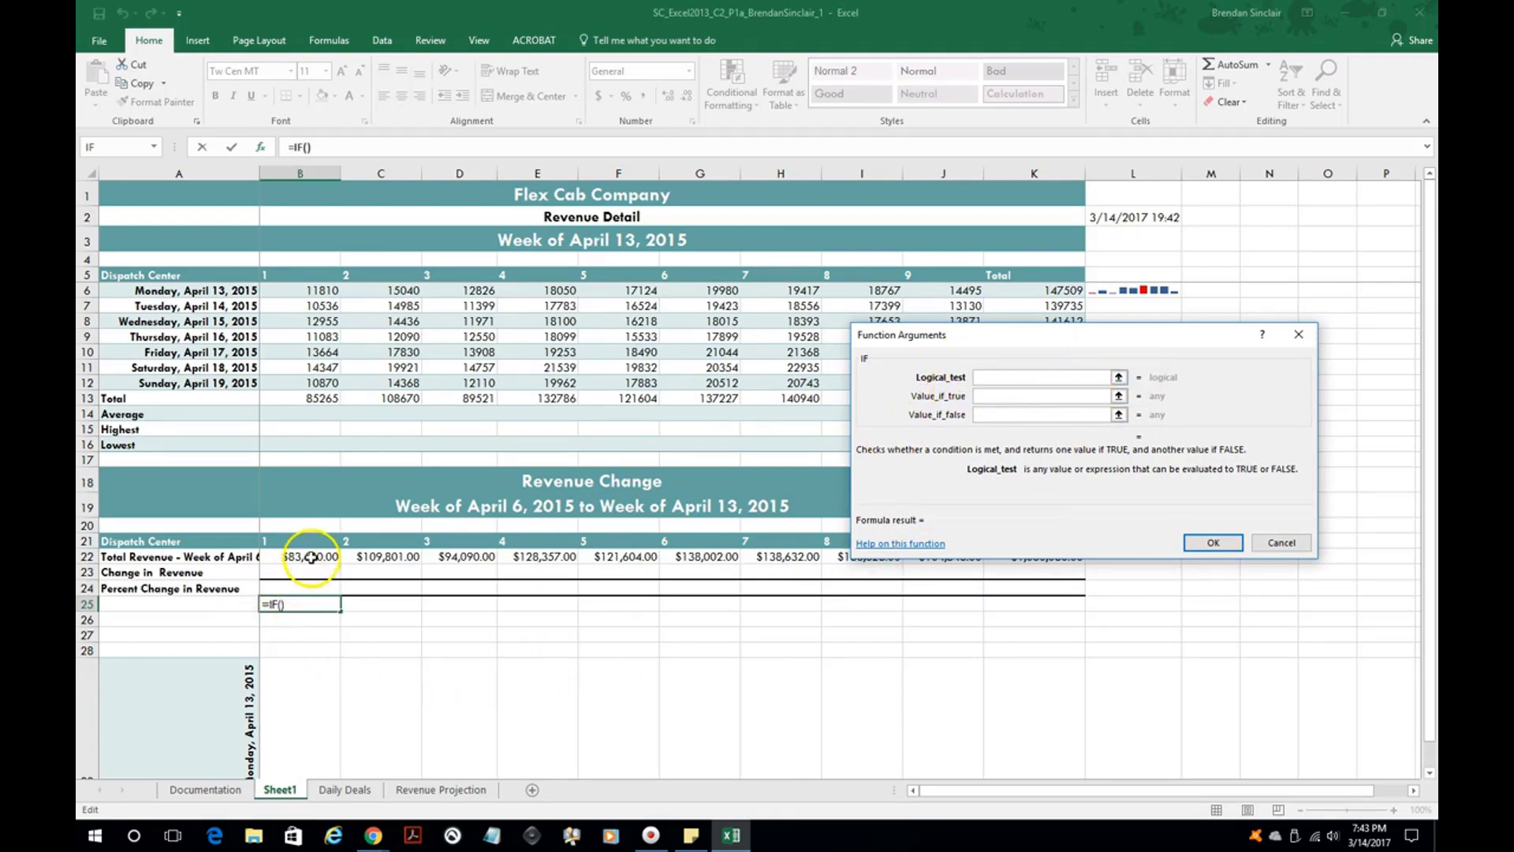
{"action": "left_click", "coordinate": [310, 557]}
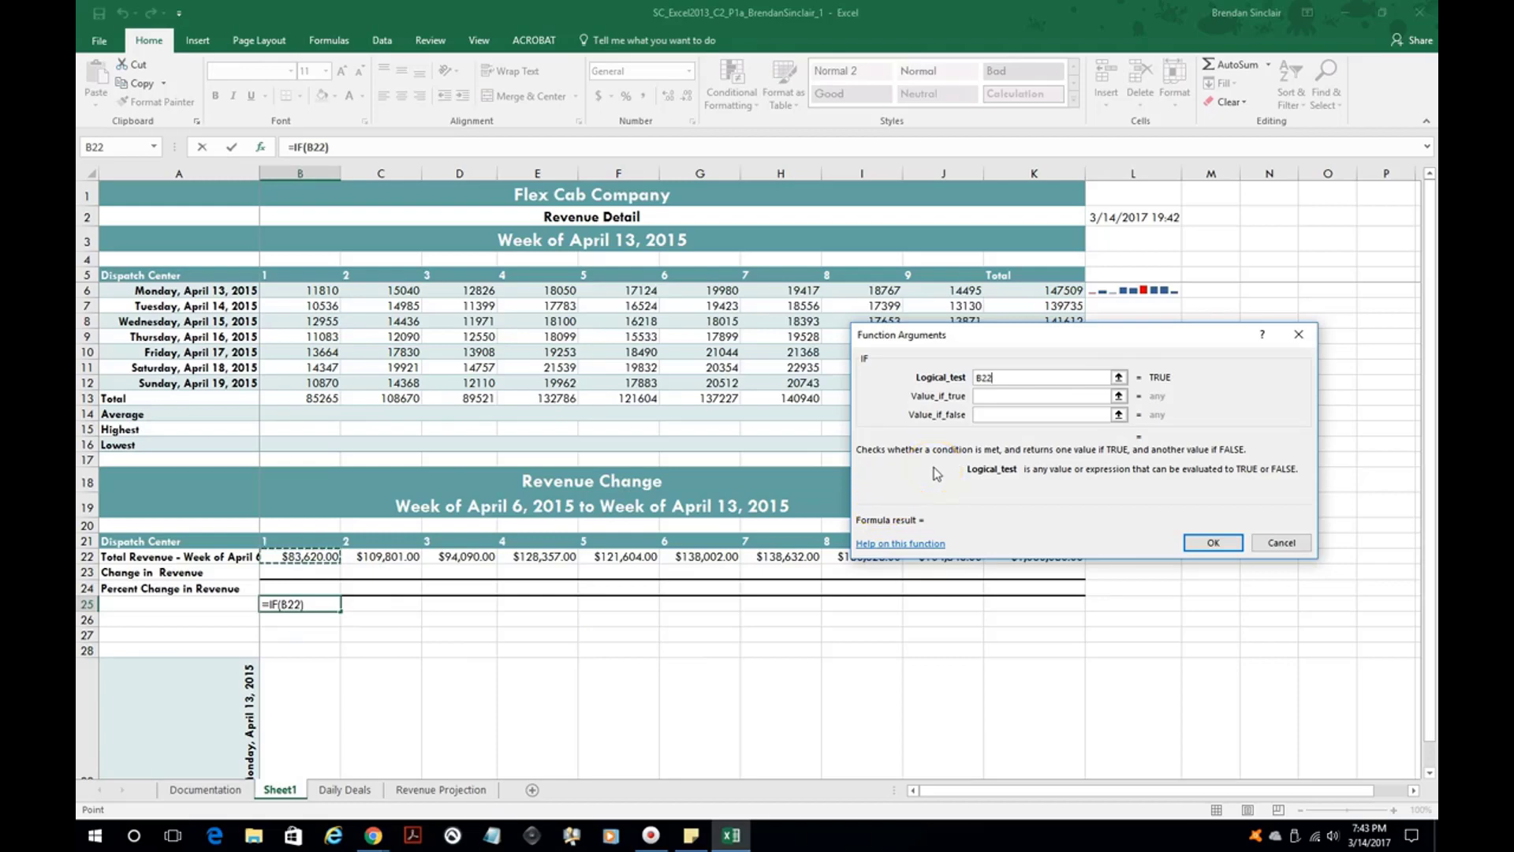
{"action": "type", "text": ">"}
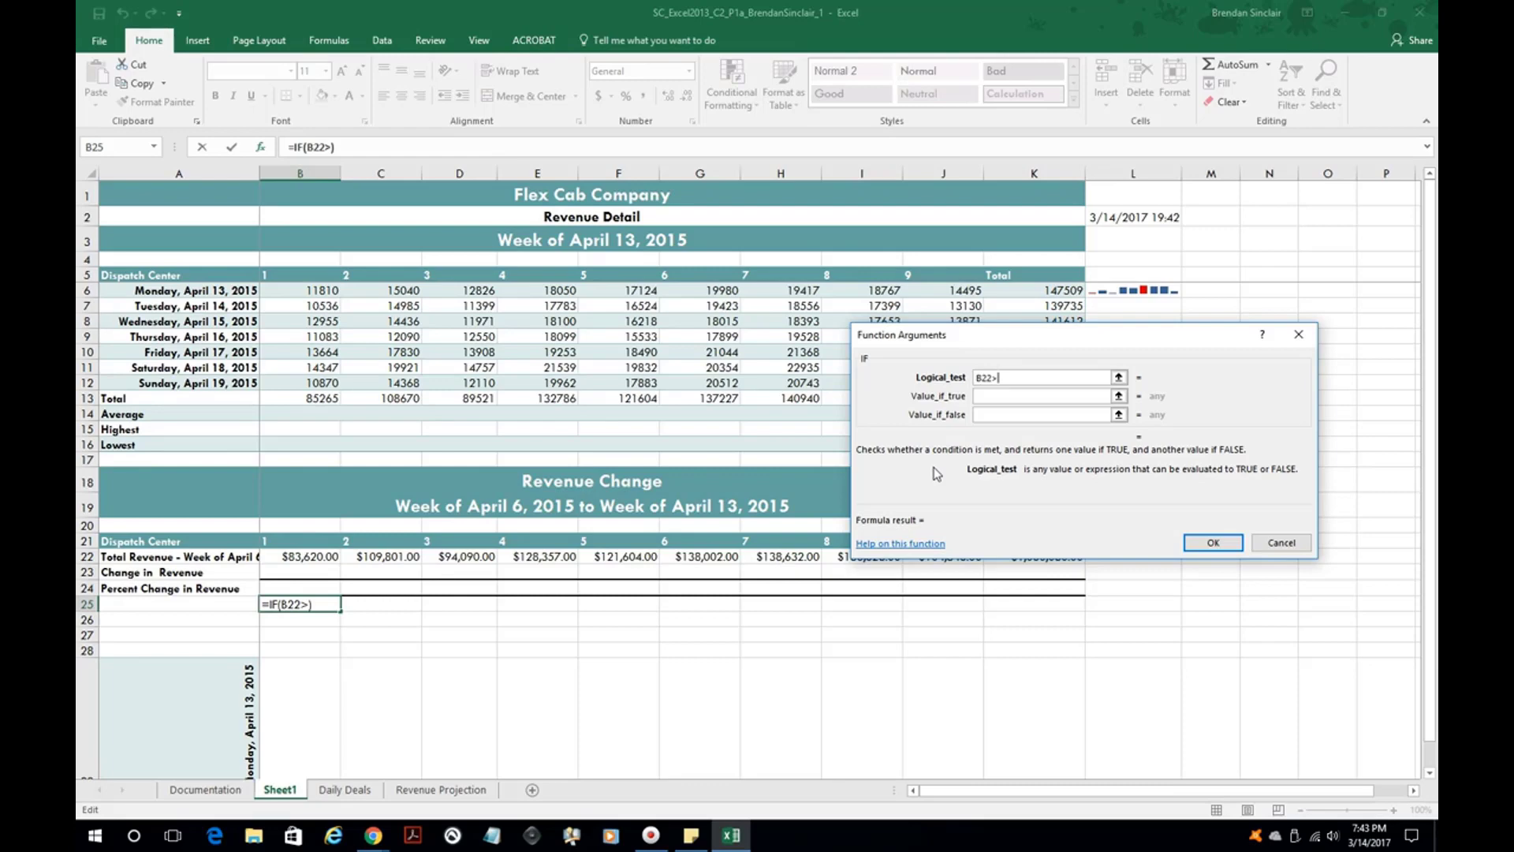
{"action": "type", "text": "90000"}
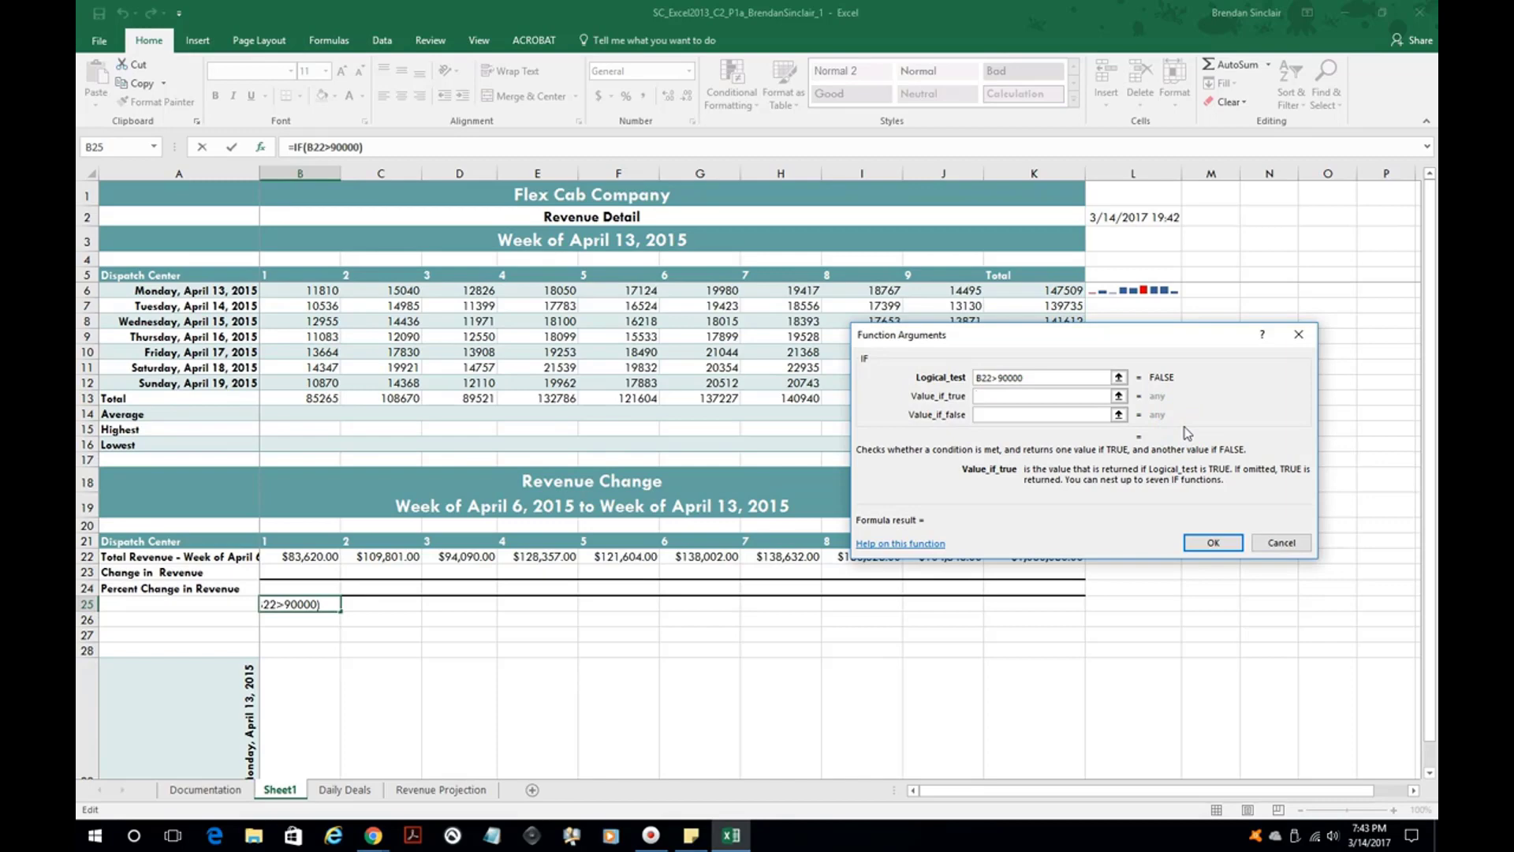
{"action": "left_click", "coordinate": [1043, 396]}
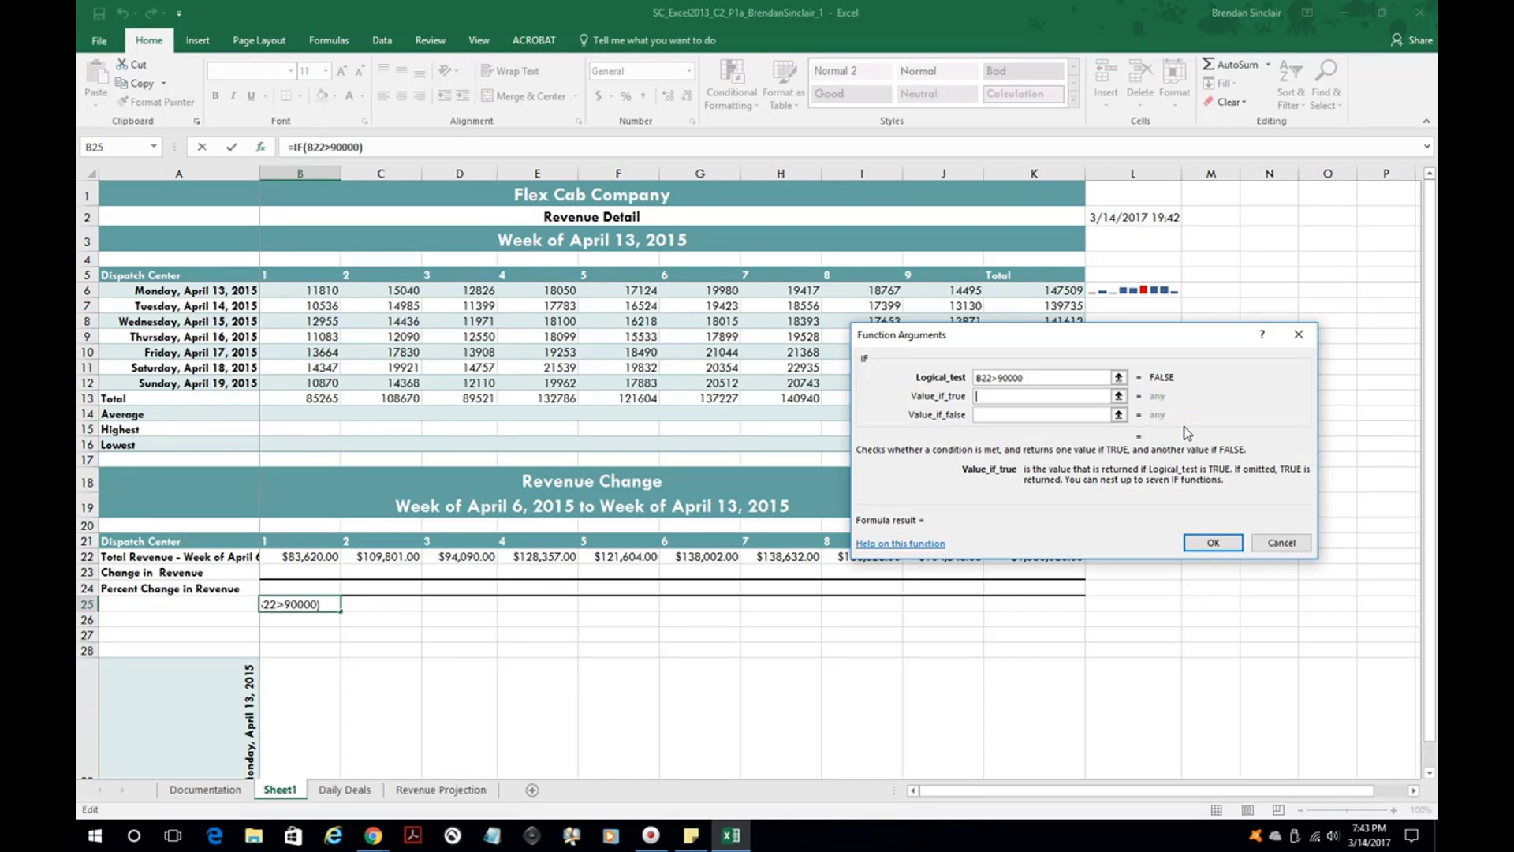
{"action": "type", "text": "Gain"}
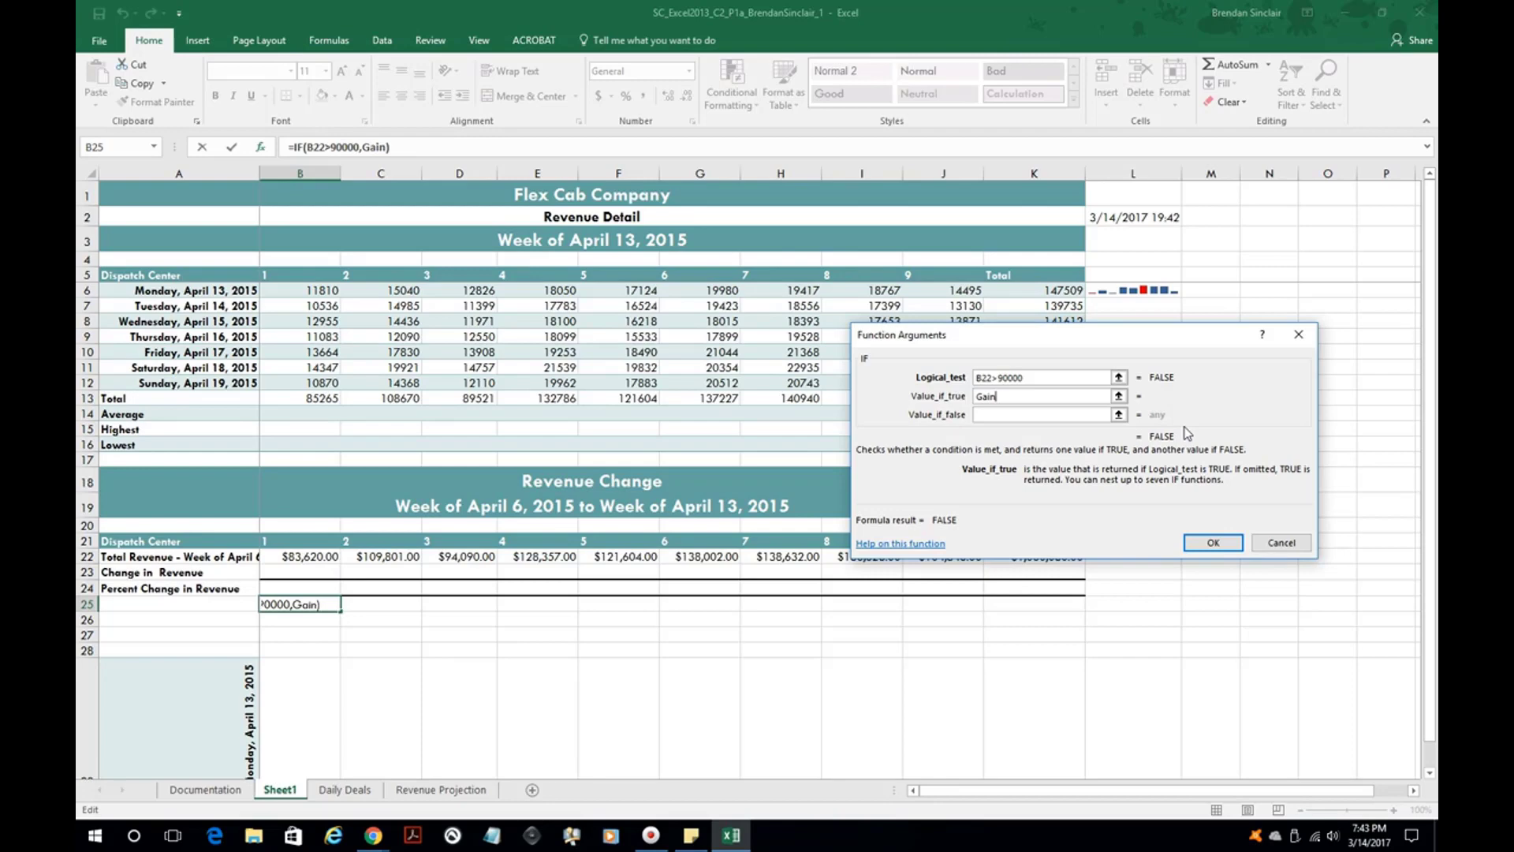
{"action": "left_click", "coordinate": [1043, 414]}
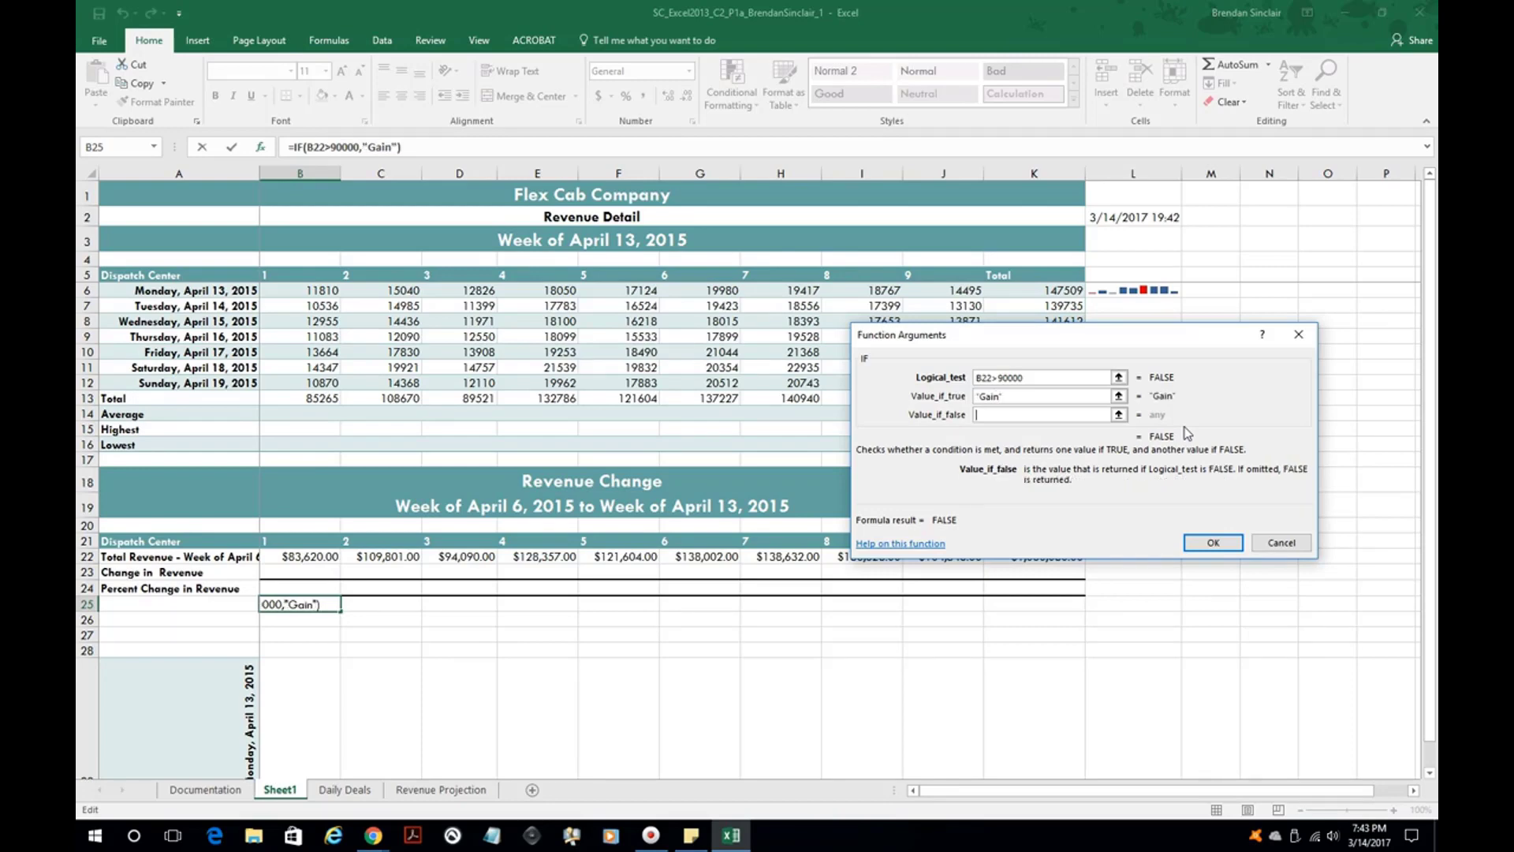
{"action": "type", "text": "Loss\""}
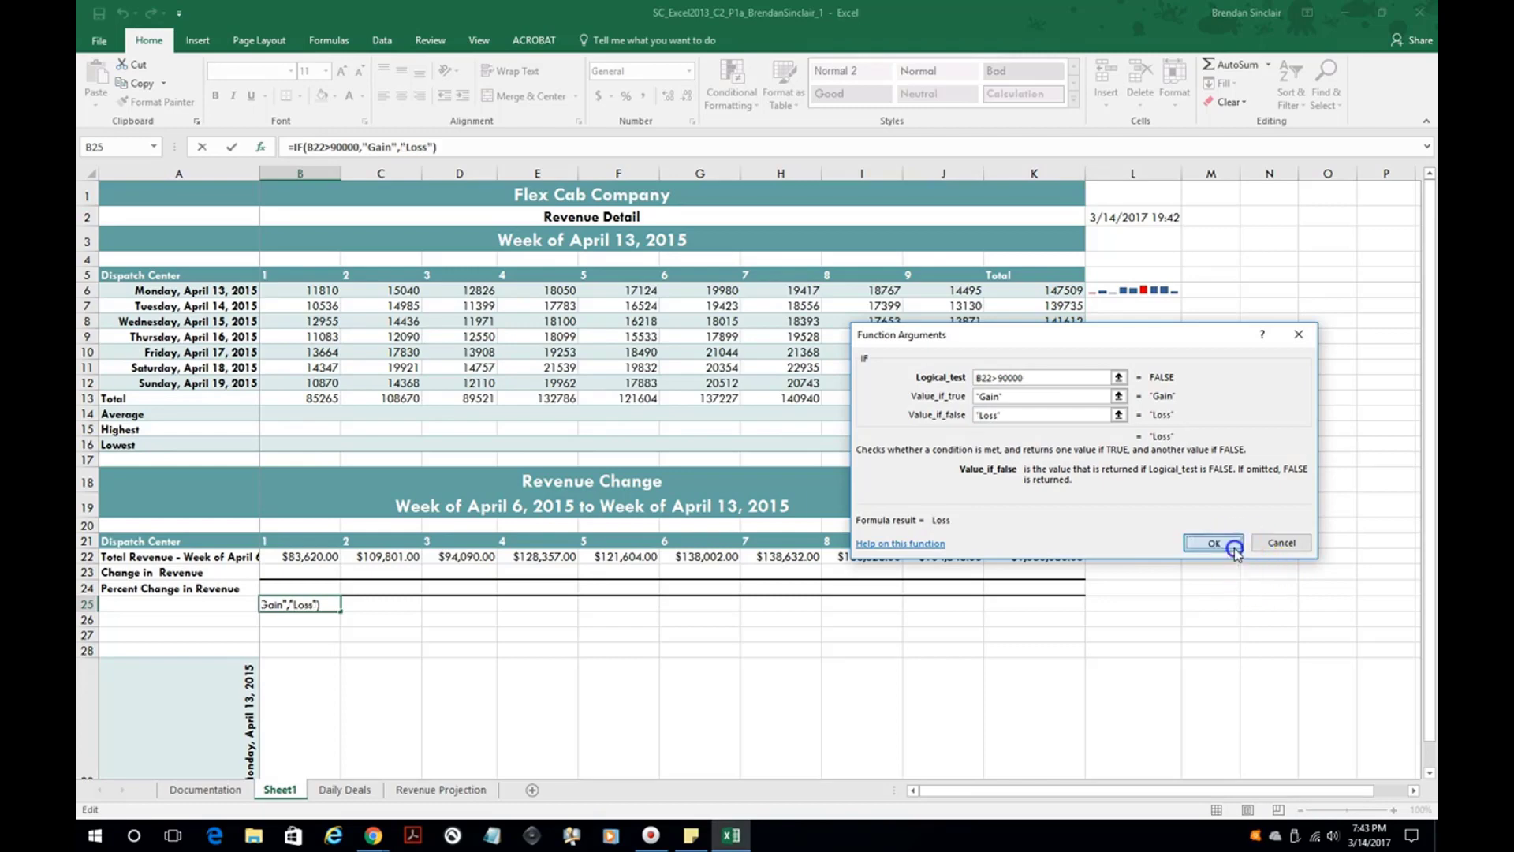
{"action": "left_click", "coordinate": [1213, 543]}
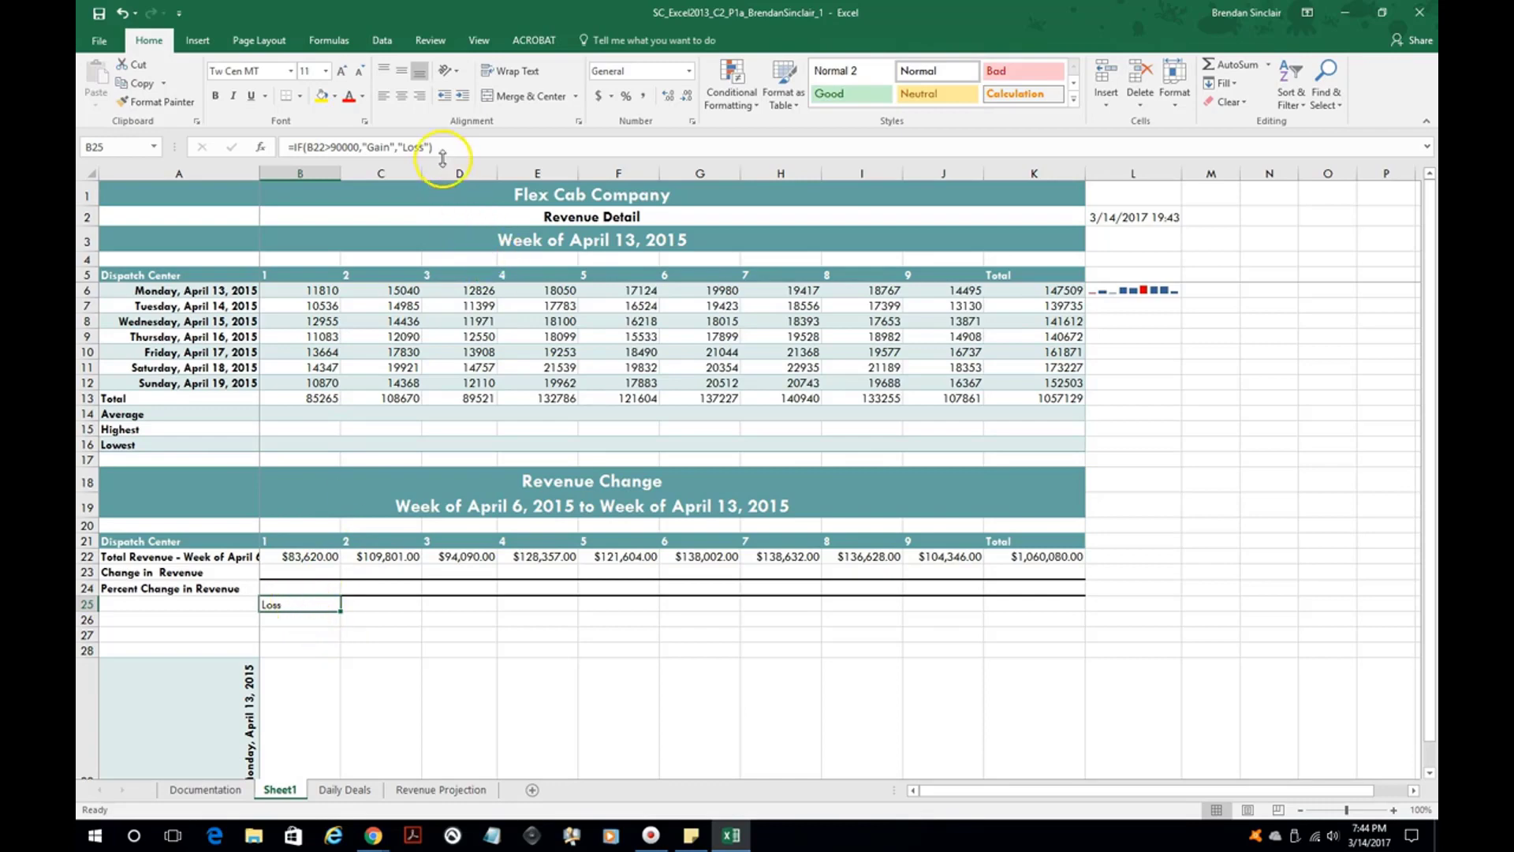
Step: Fill the Gain/Loss formula from B25 across to K25 and check a few row 22 revenue values
{"action": "left_click_drag", "start_coordinate": [300, 604], "coordinate": [604, 604]}
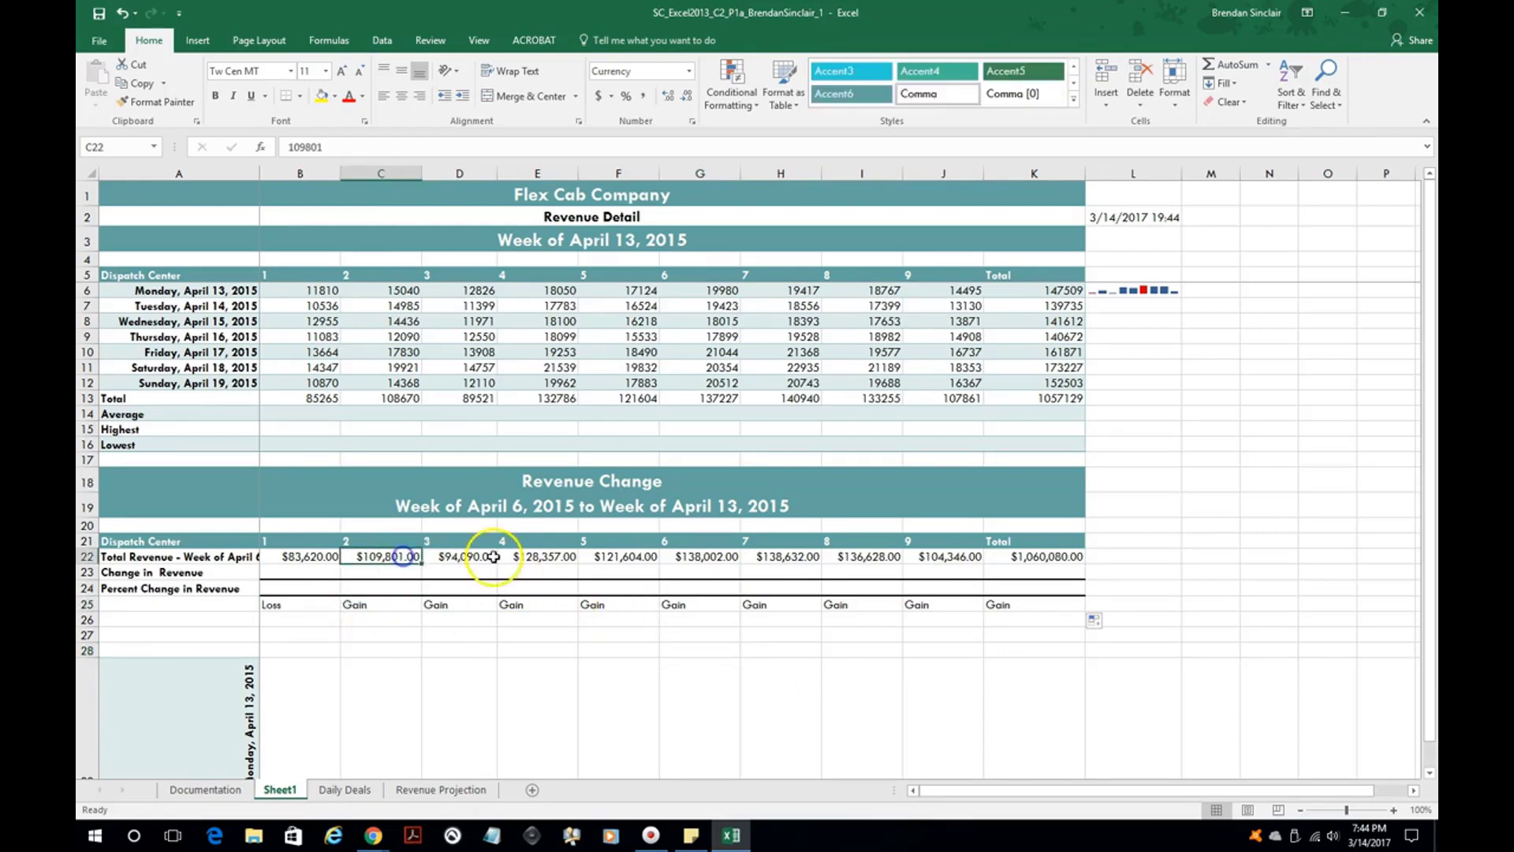
{"action": "left_click", "coordinate": [888, 556]}
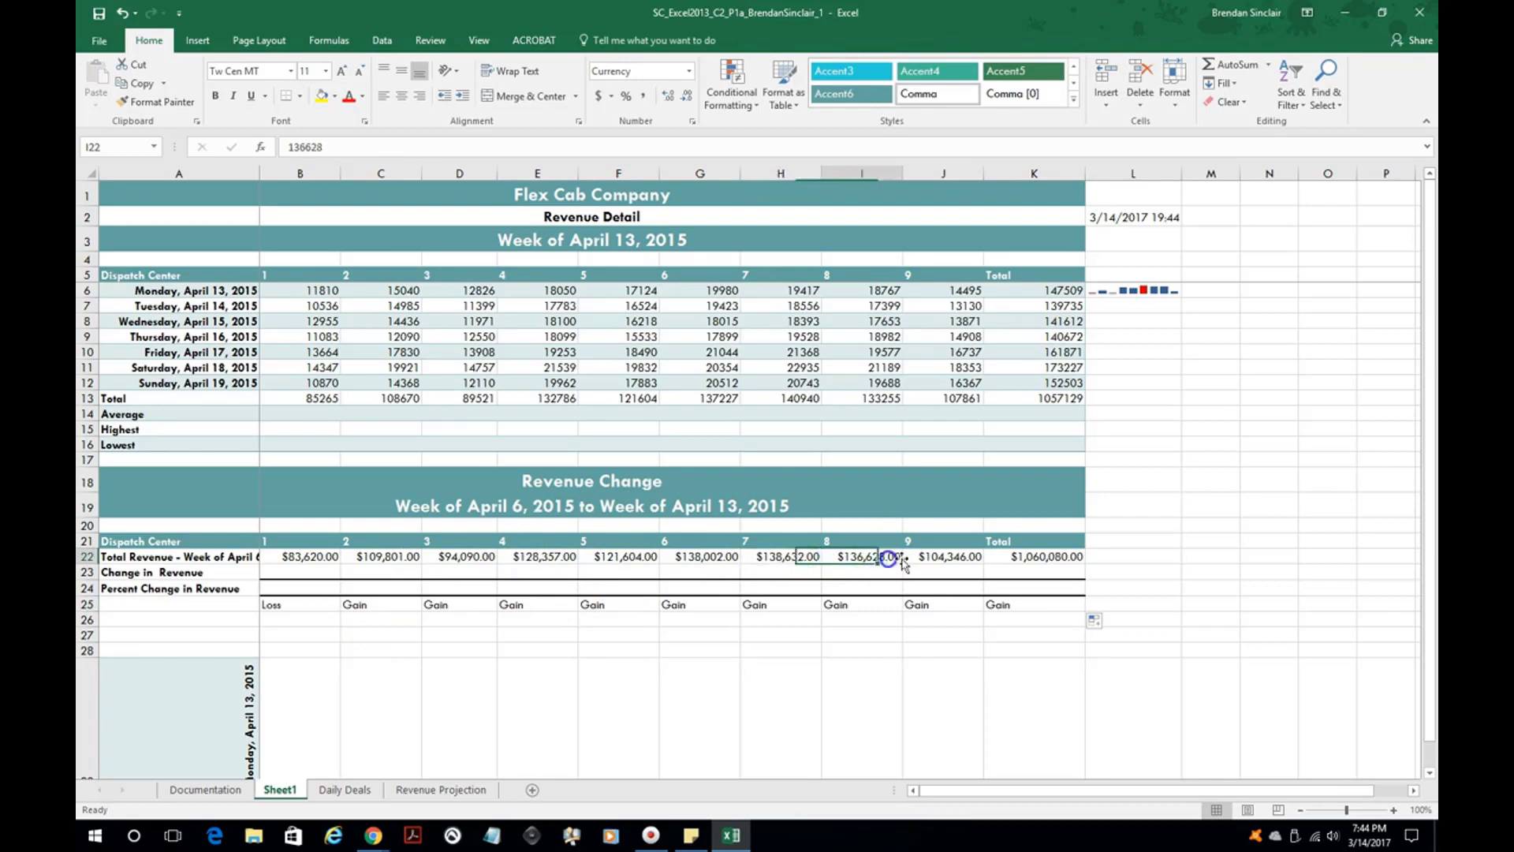
{"action": "left_click", "coordinate": [941, 557]}
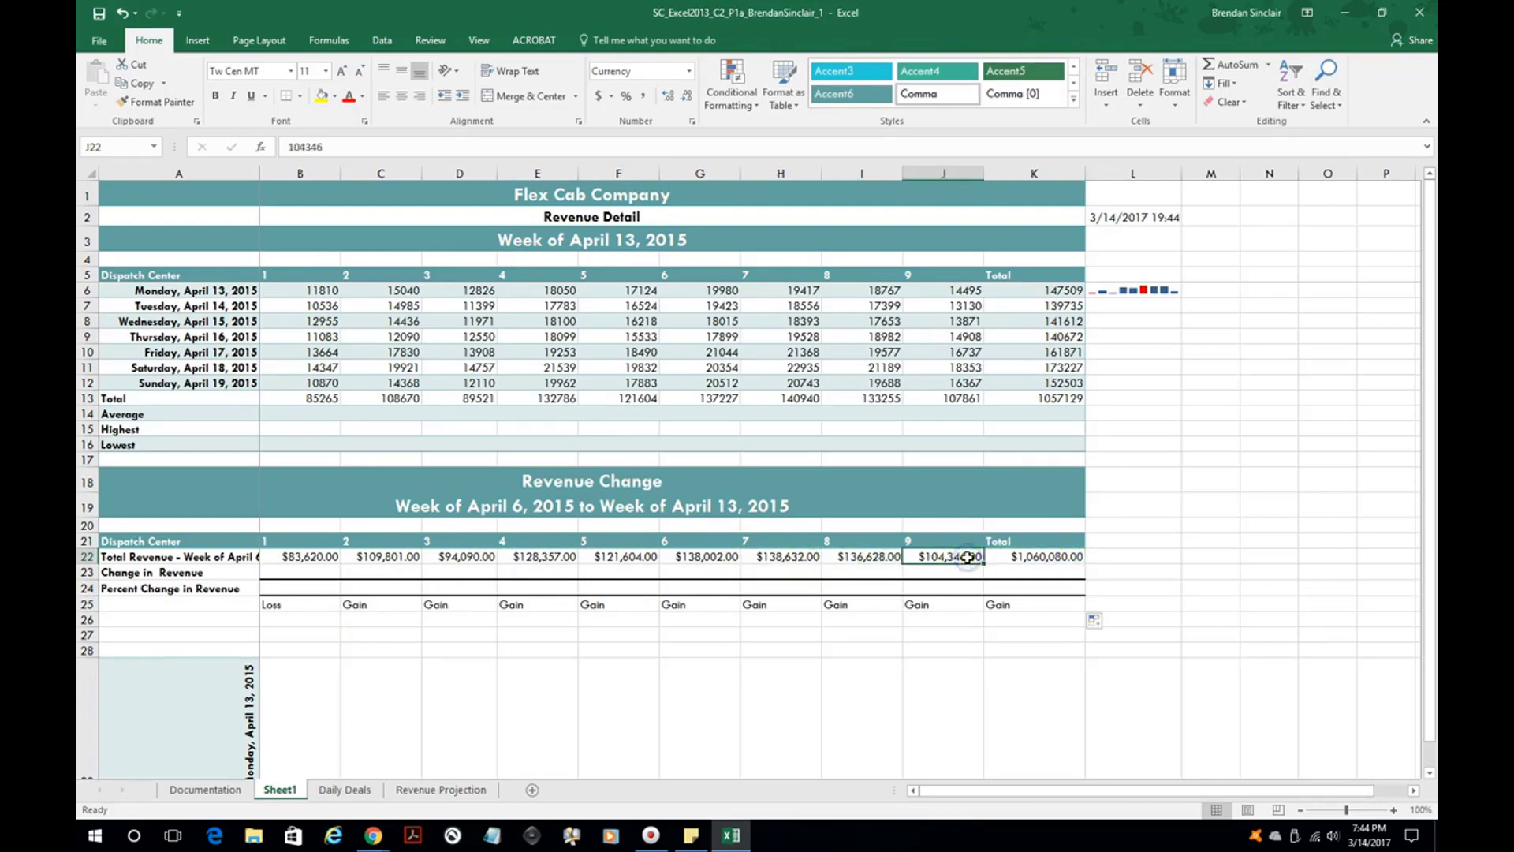
{"action": "mouse_move", "coordinate": [444, 617]}
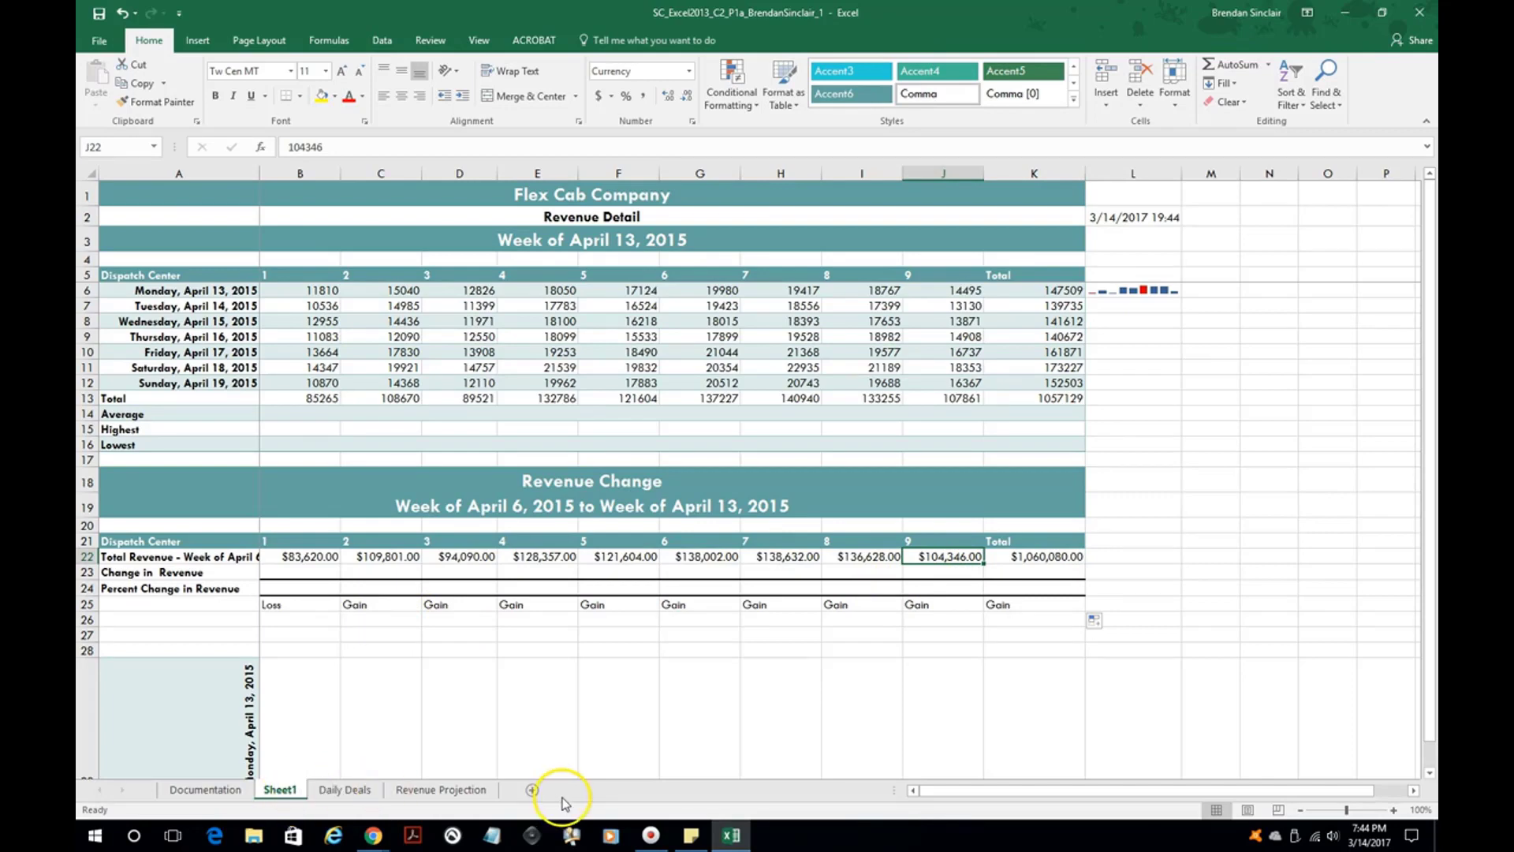
Step: On the Revenue Projection sheet, inspect the annual revenue formulas in C7:C11 giving #VALUE! and $0.00
{"action": "left_click", "coordinate": [440, 789]}
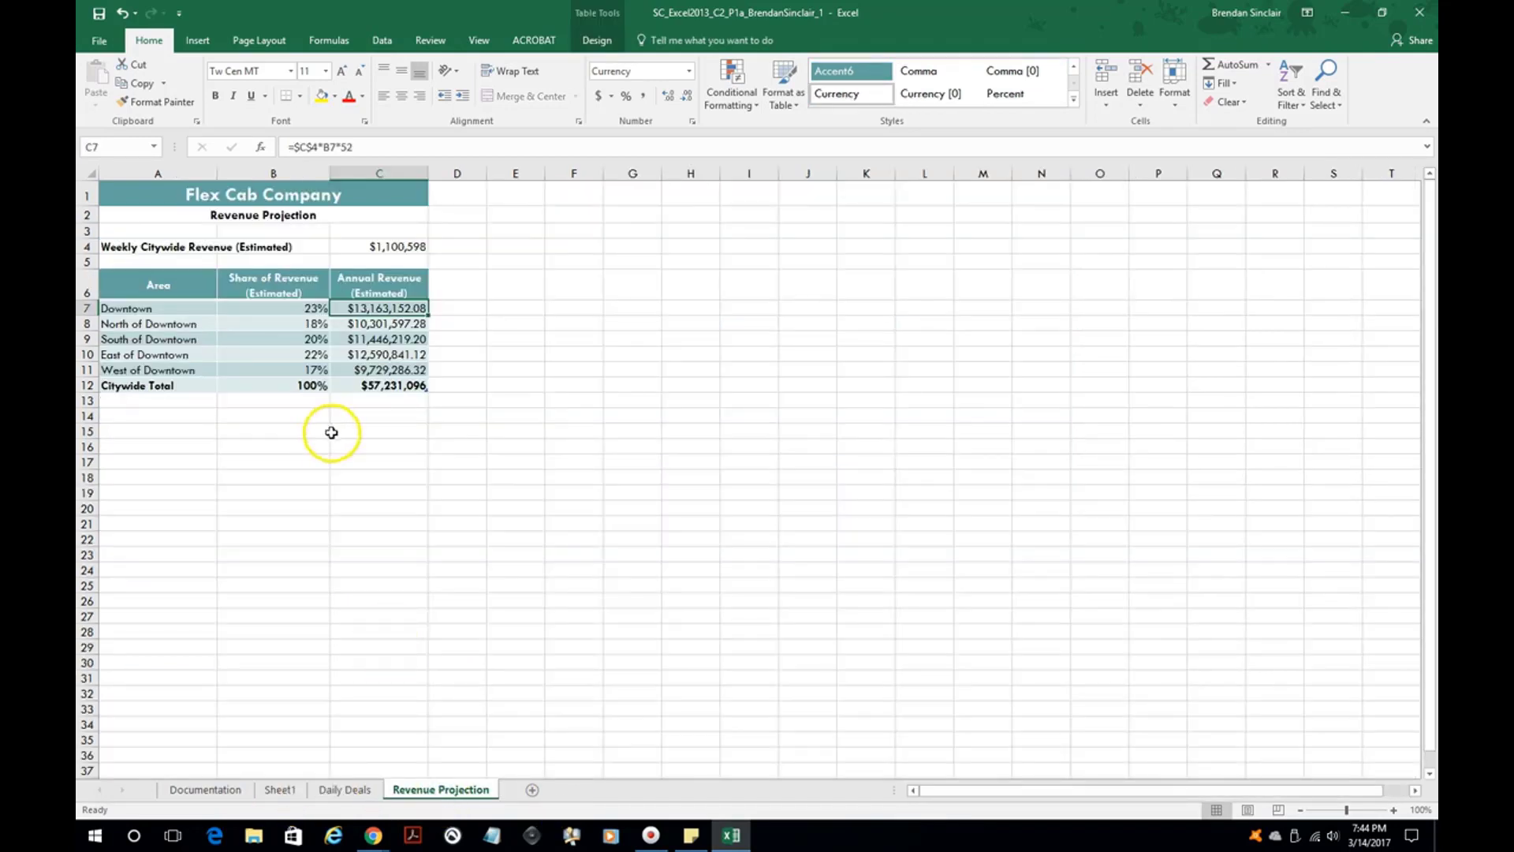
{"action": "left_click_drag", "start_coordinate": [378, 307], "coordinate": [379, 369]}
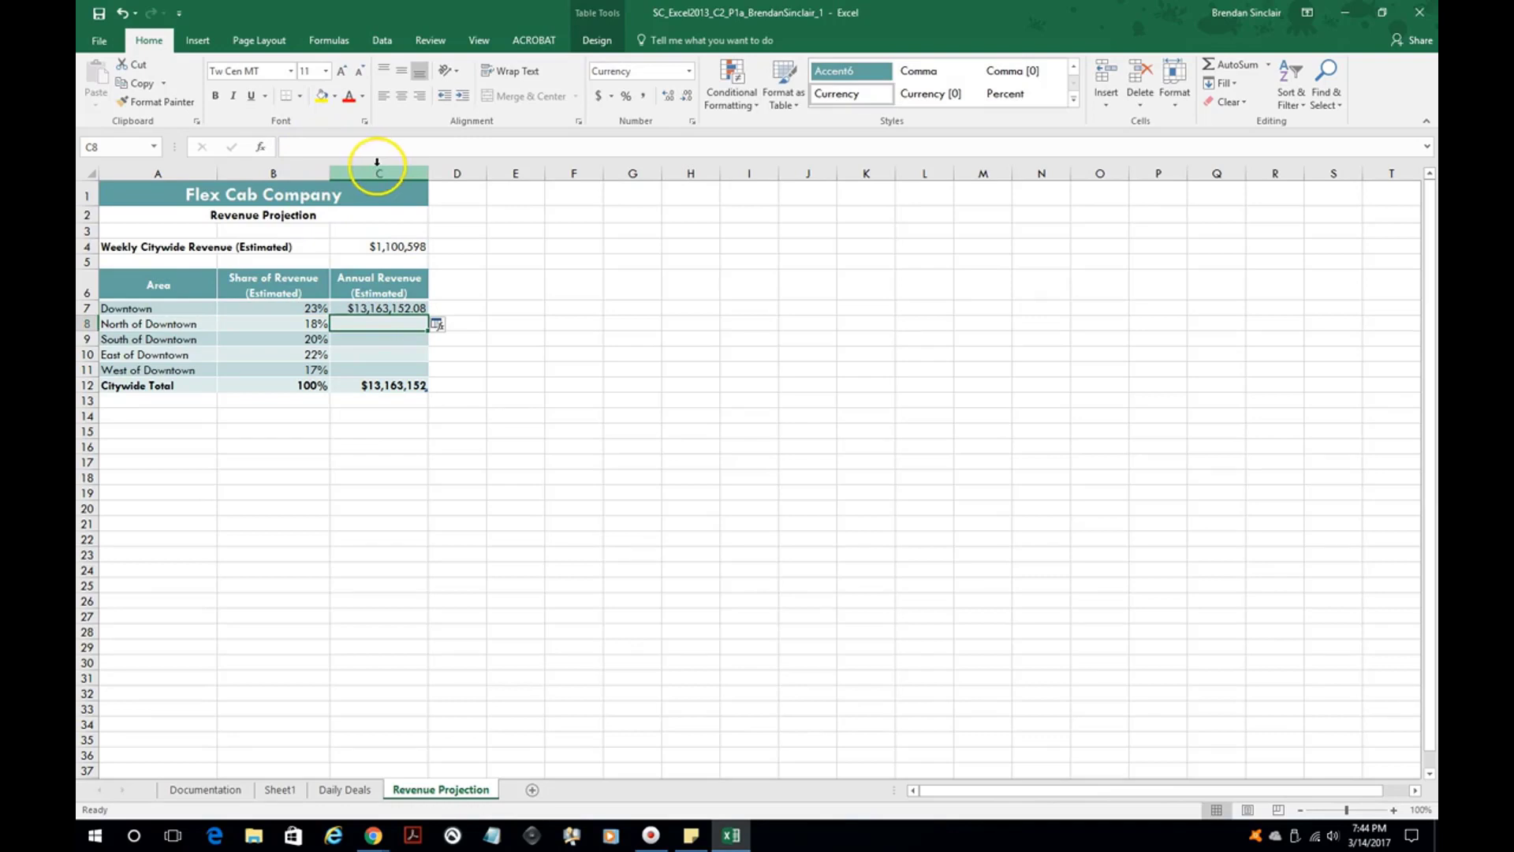
{"action": "left_click", "coordinate": [379, 308]}
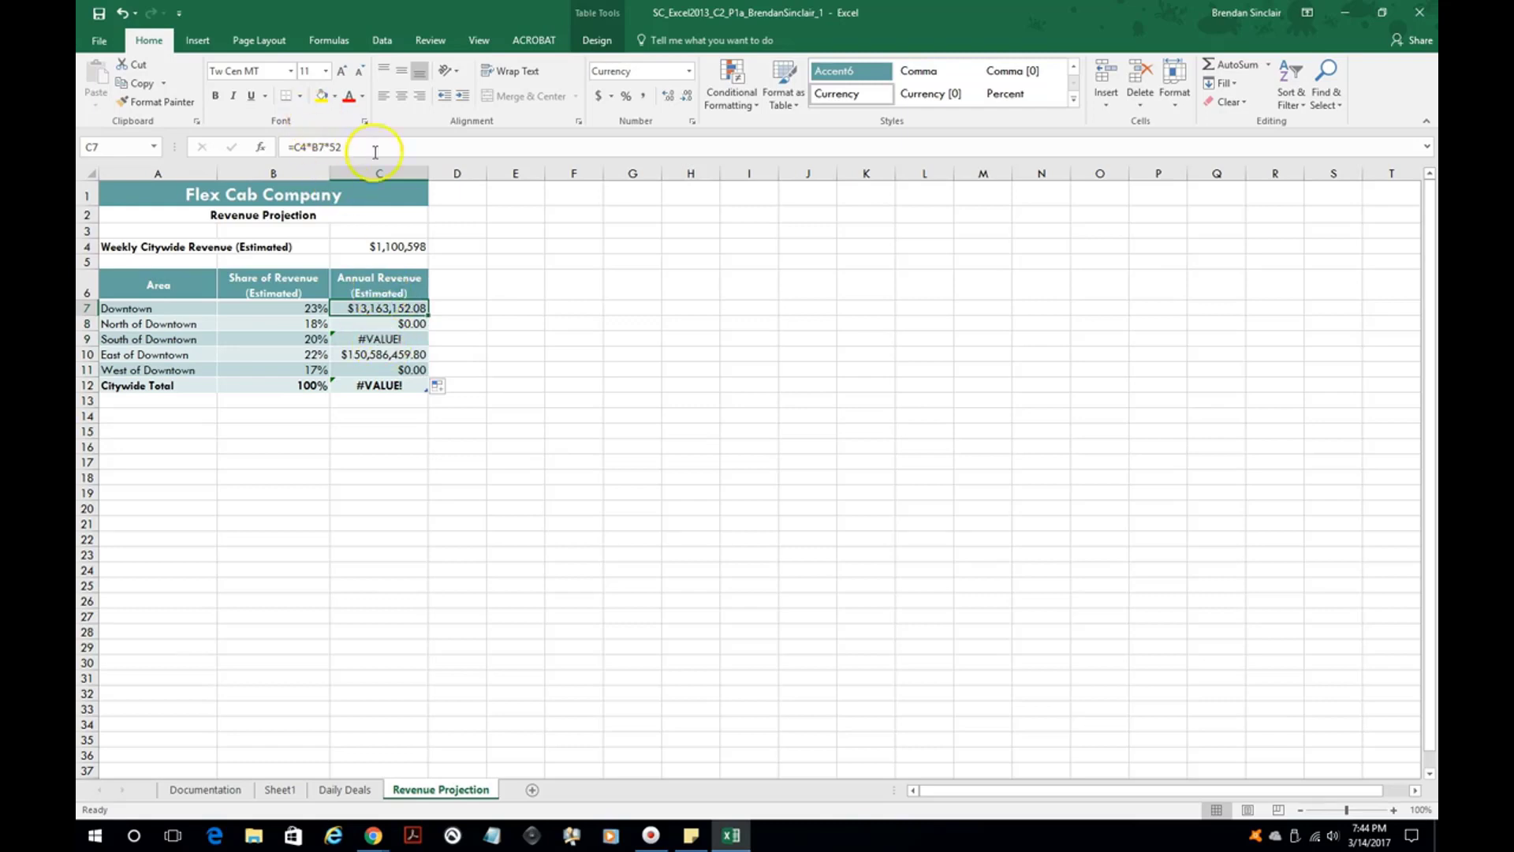
{"action": "mouse_move", "coordinate": [365, 147]}
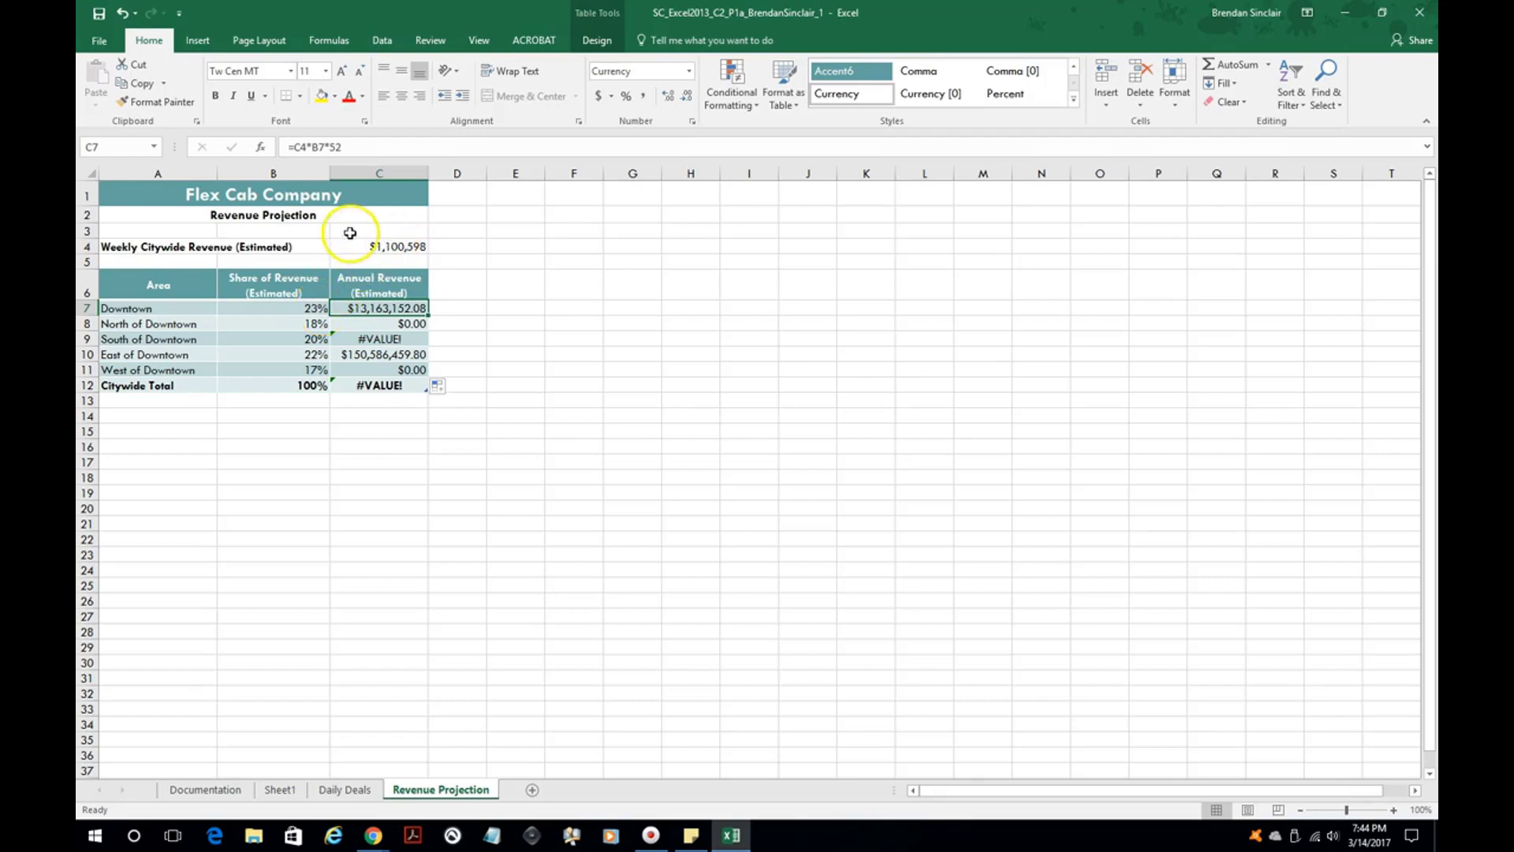
{"action": "mouse_move", "coordinate": [296, 307]}
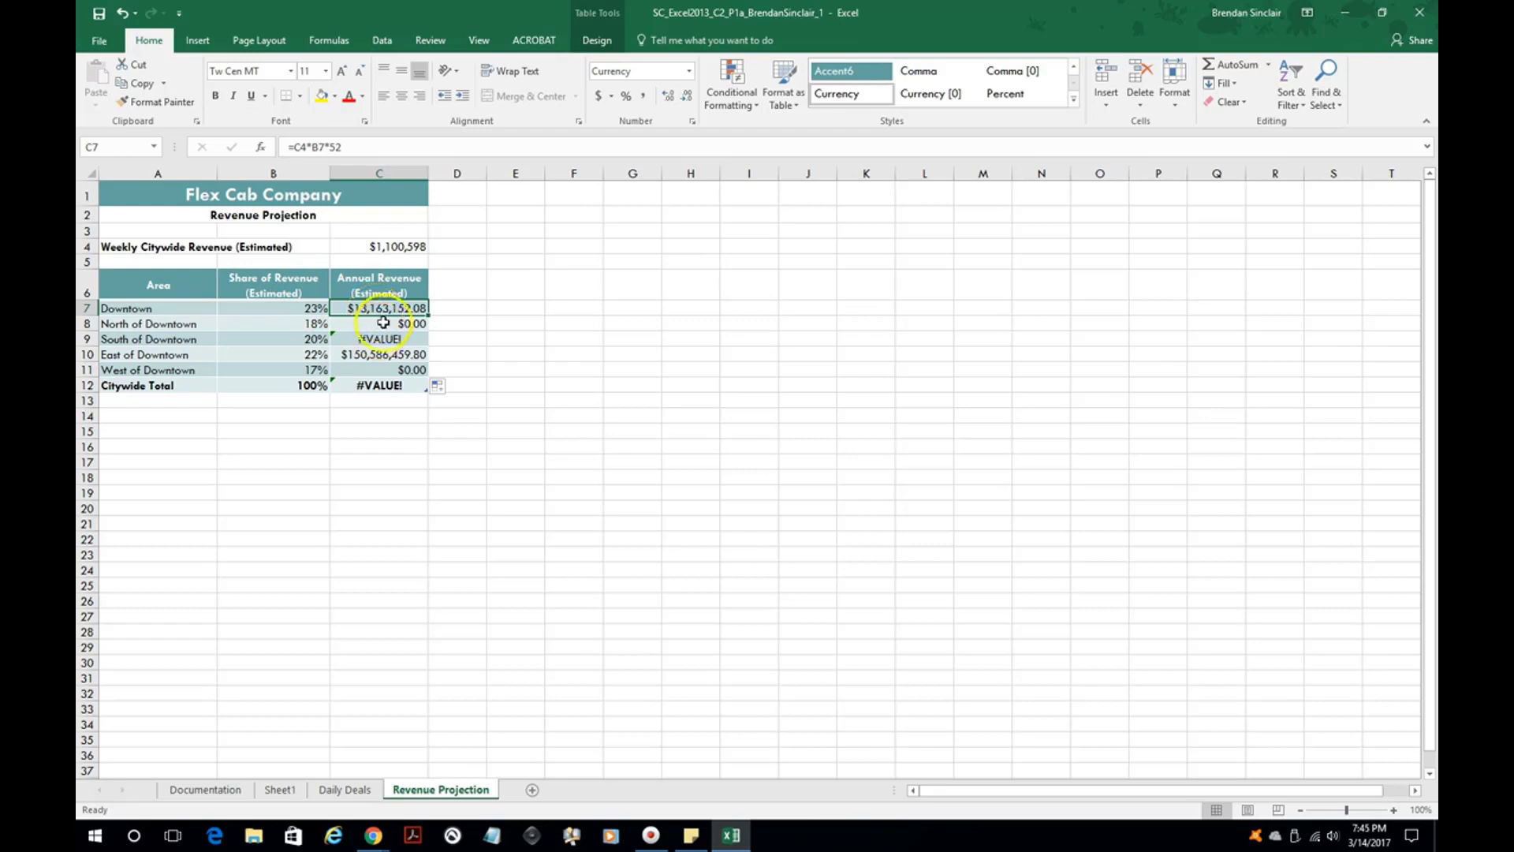
{"action": "left_click", "coordinate": [379, 322]}
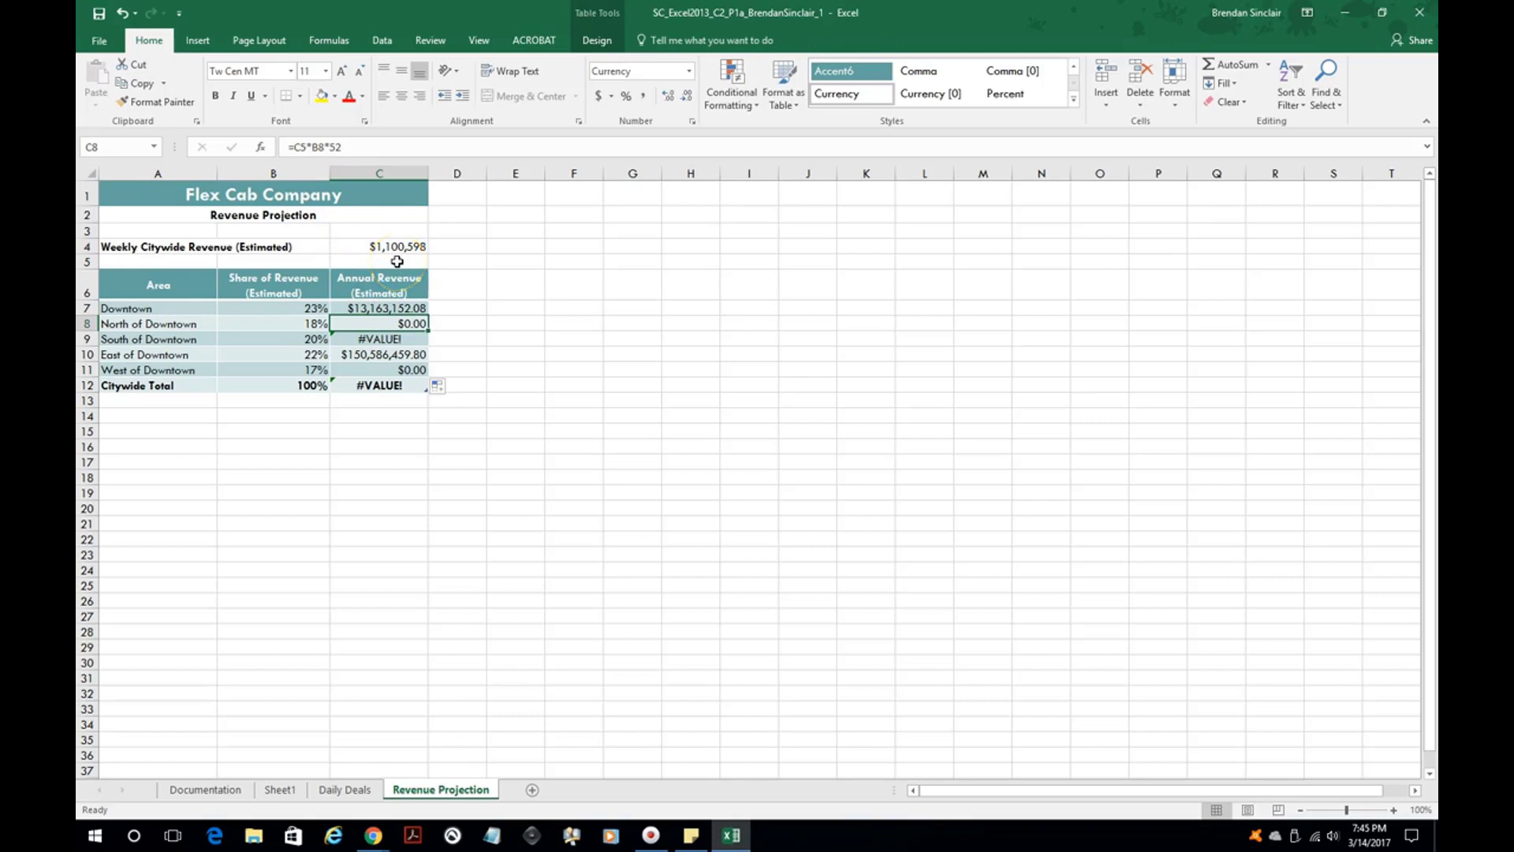
{"action": "left_click", "coordinate": [379, 339]}
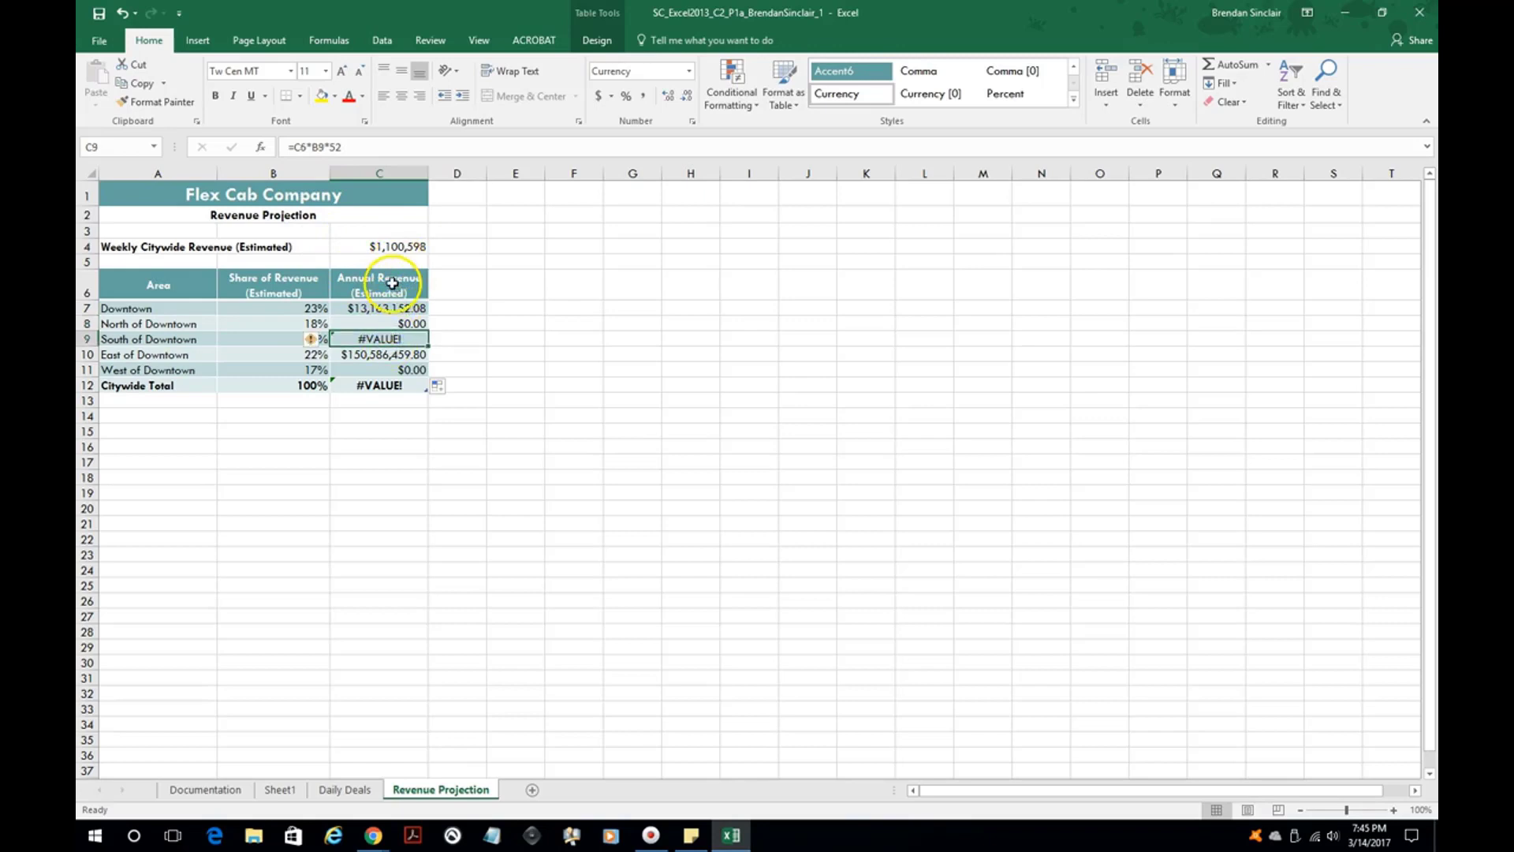
{"action": "mouse_move", "coordinate": [386, 314]}
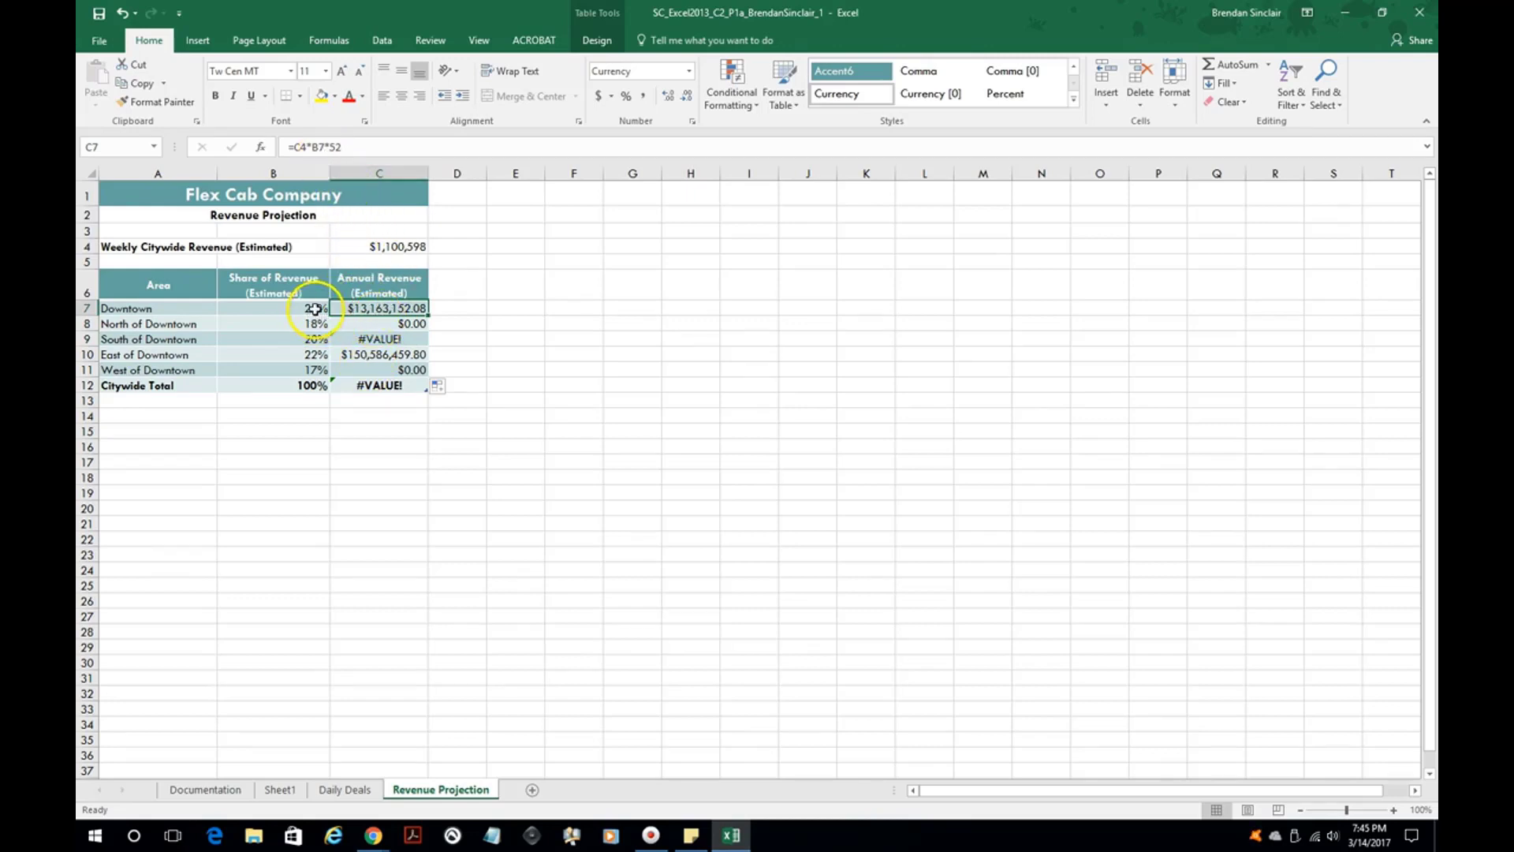
{"action": "left_click", "coordinate": [378, 324]}
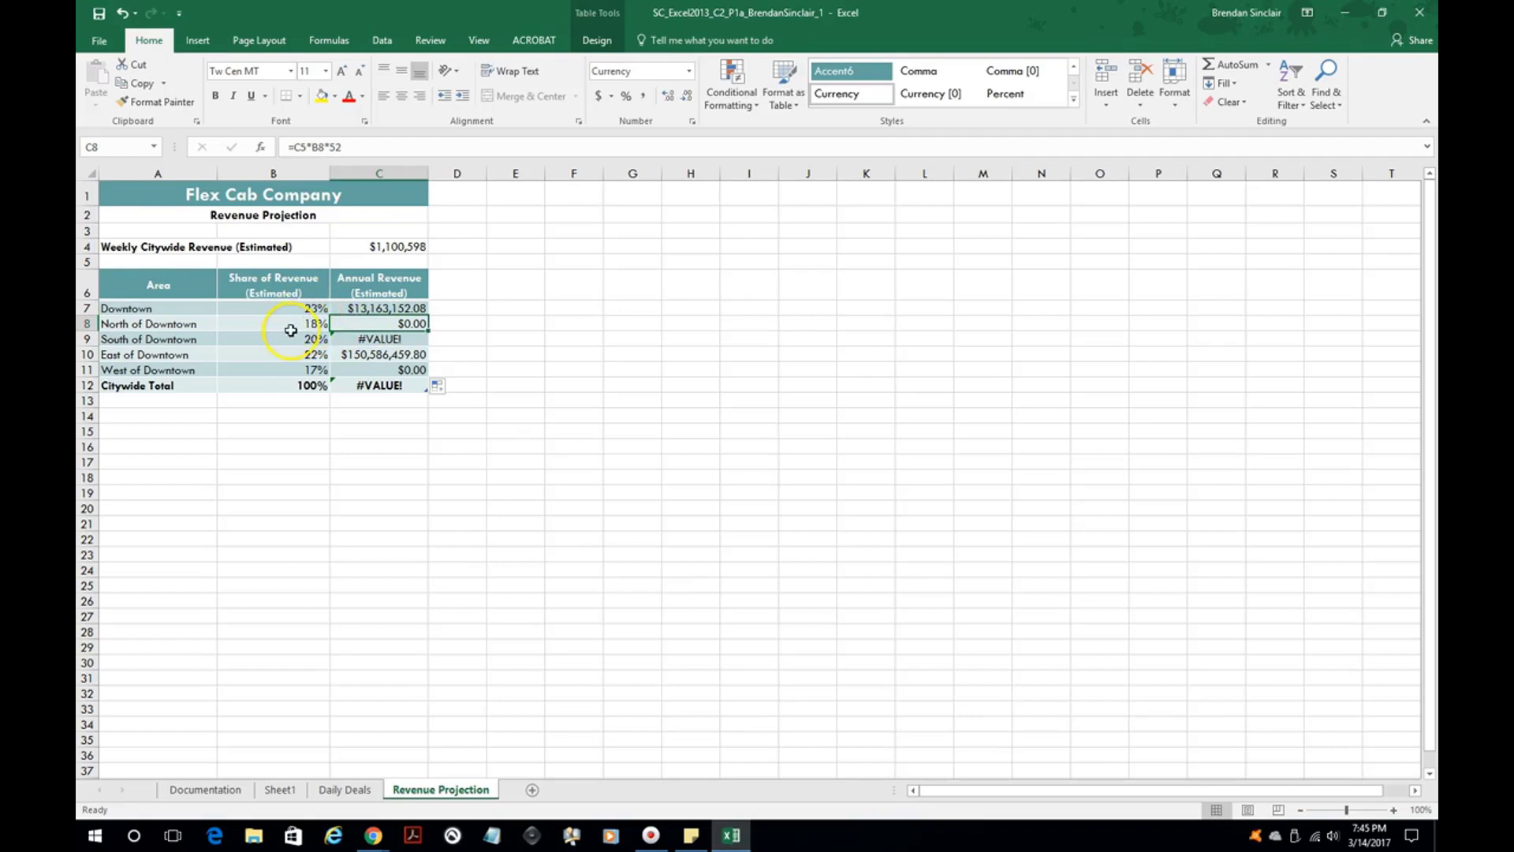
{"action": "mouse_move", "coordinate": [390, 218]}
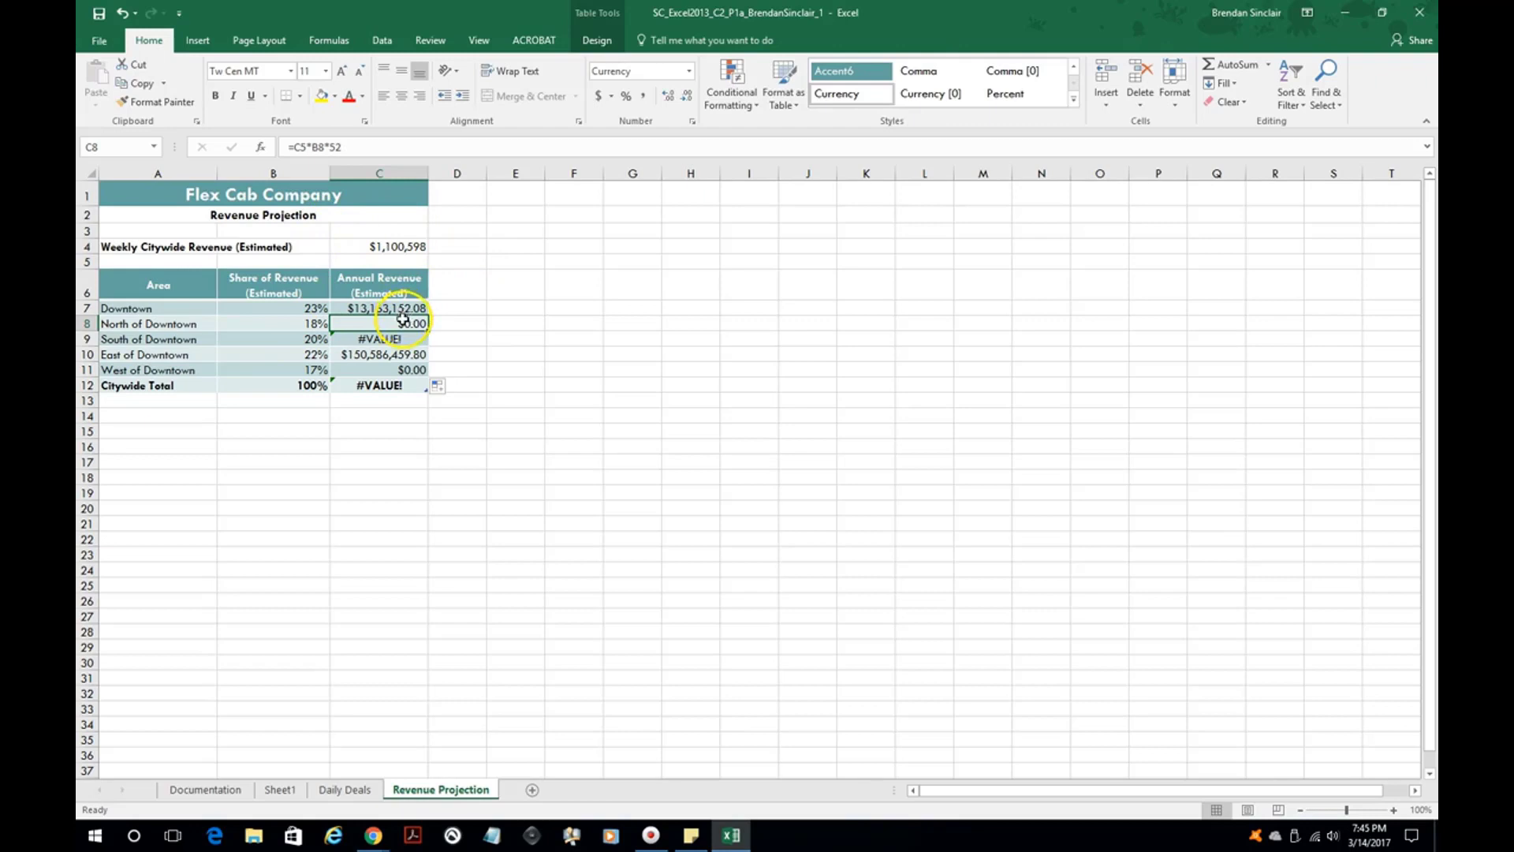
{"action": "left_click", "coordinate": [378, 308]}
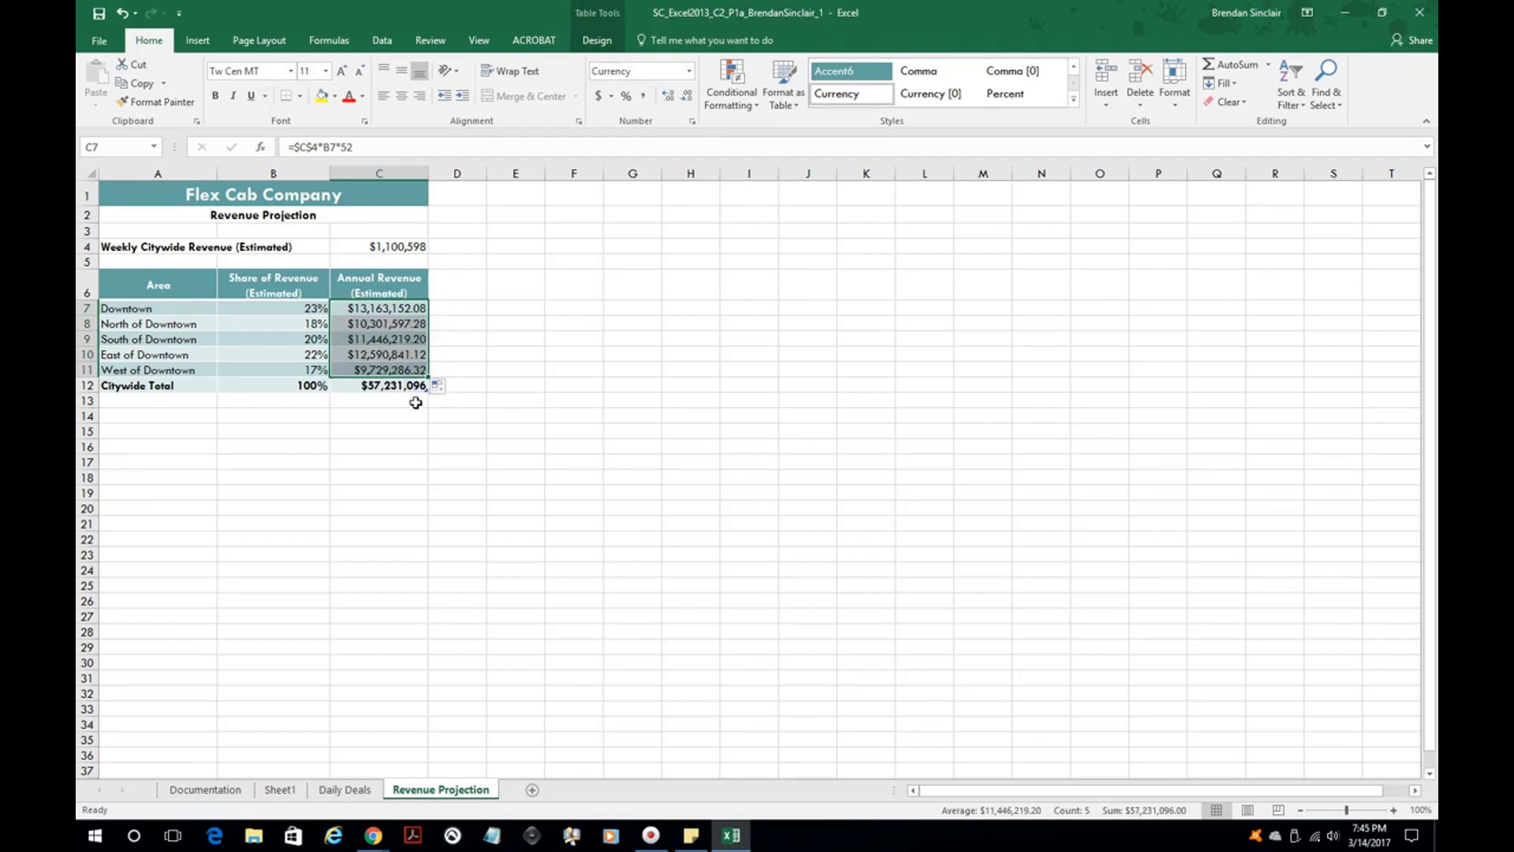
{"action": "left_click", "coordinate": [378, 323]}
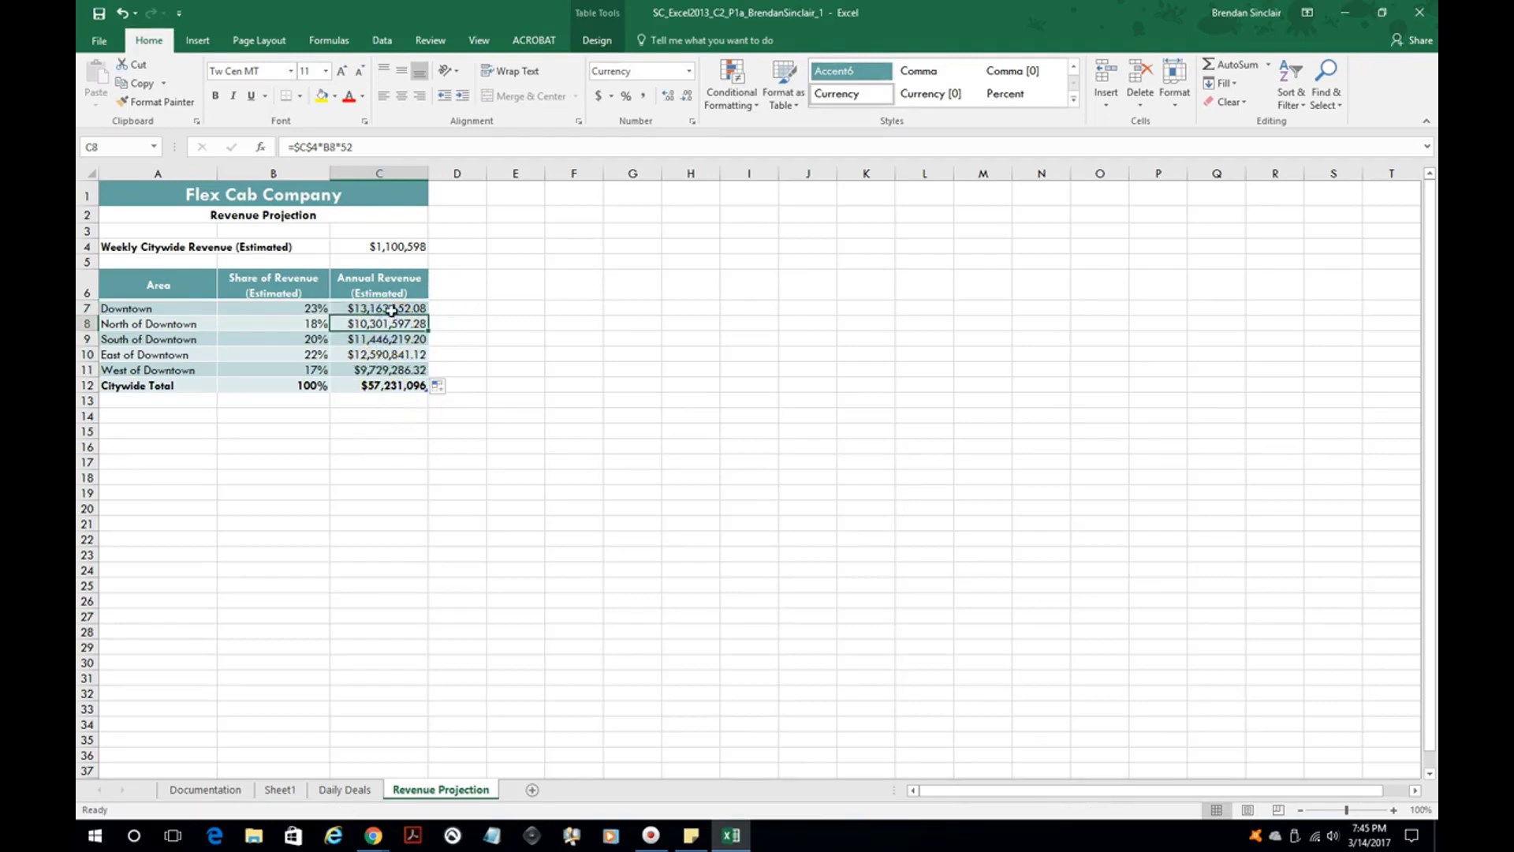
{"action": "left_click", "coordinate": [378, 340]}
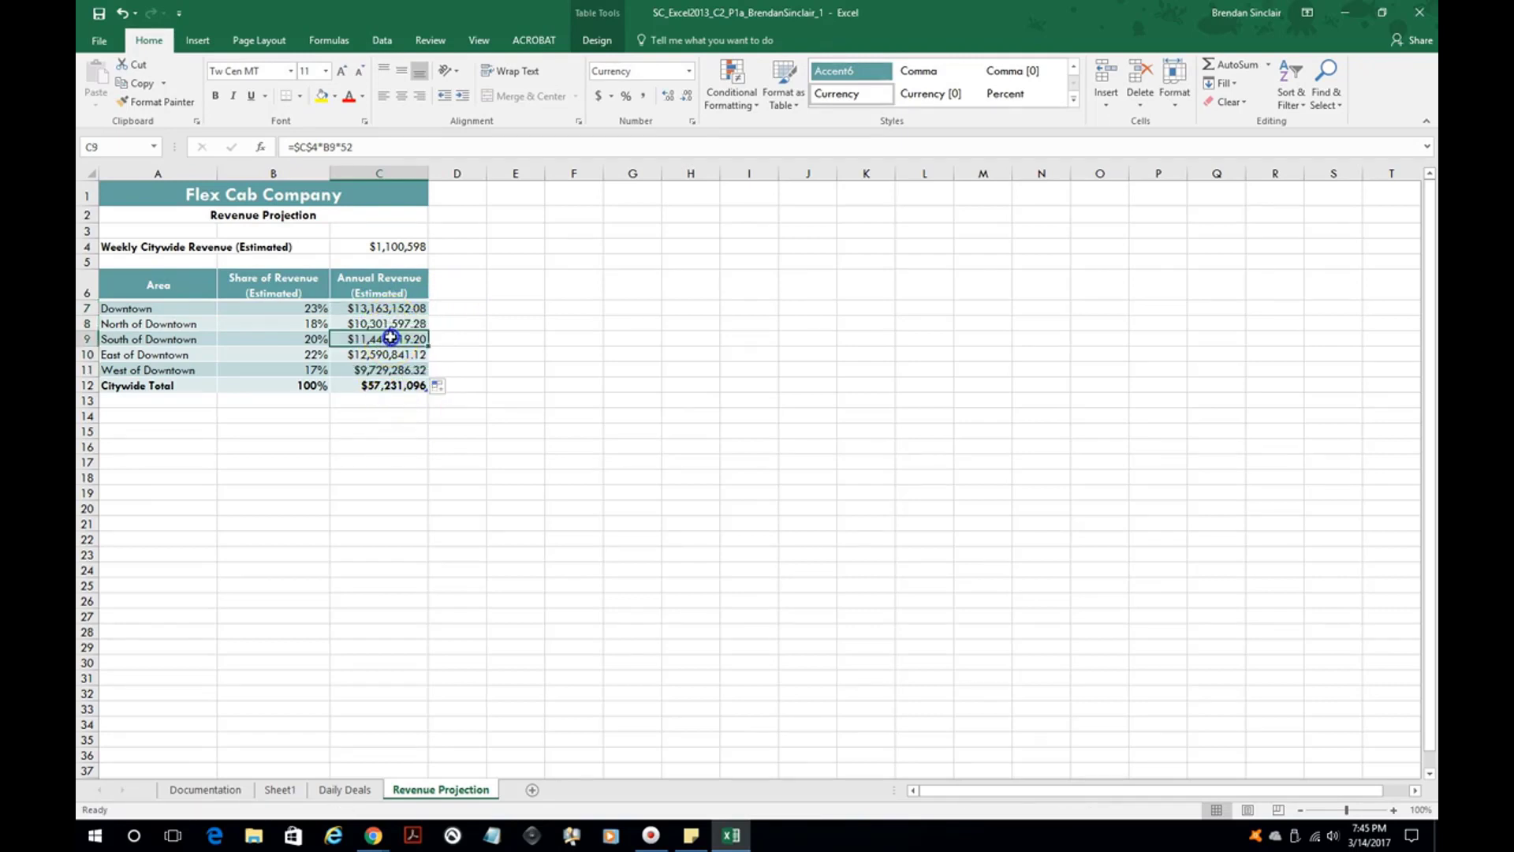
{"action": "left_click", "coordinate": [379, 355]}
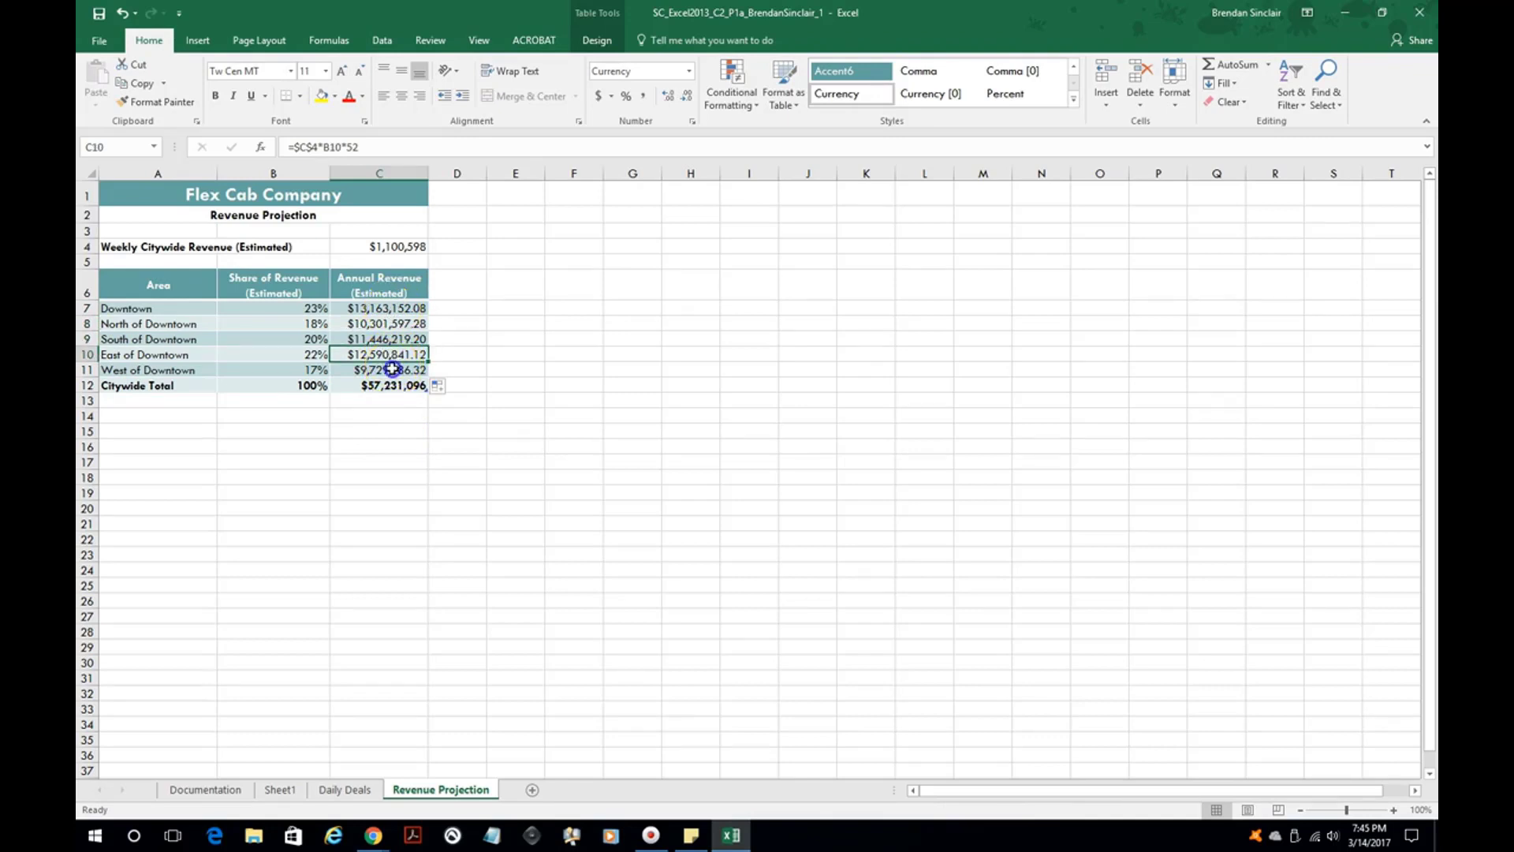
{"action": "left_click", "coordinate": [379, 369]}
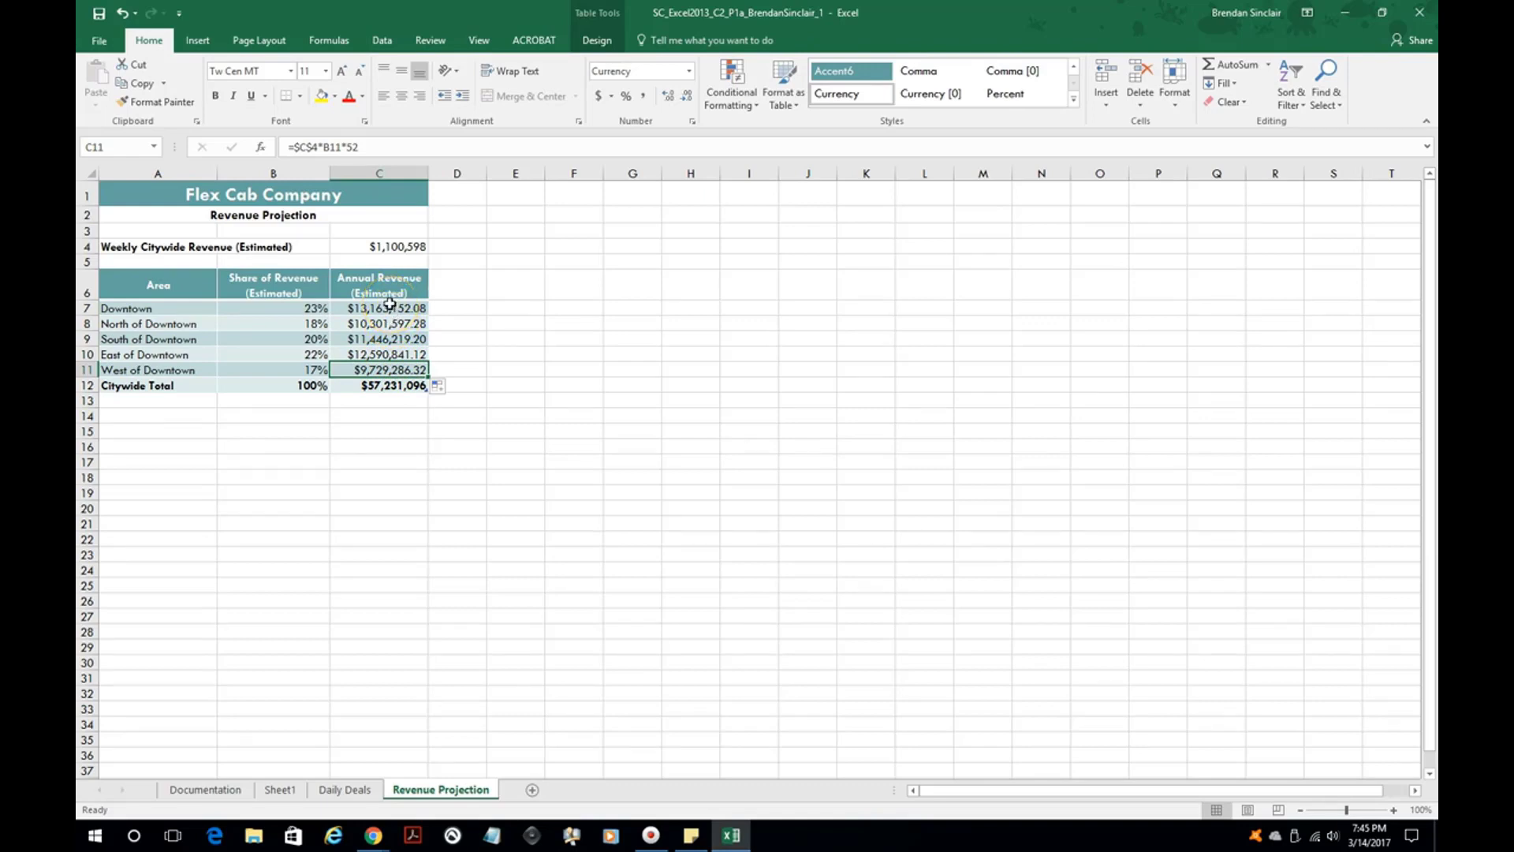
{"action": "left_click", "coordinate": [379, 308]}
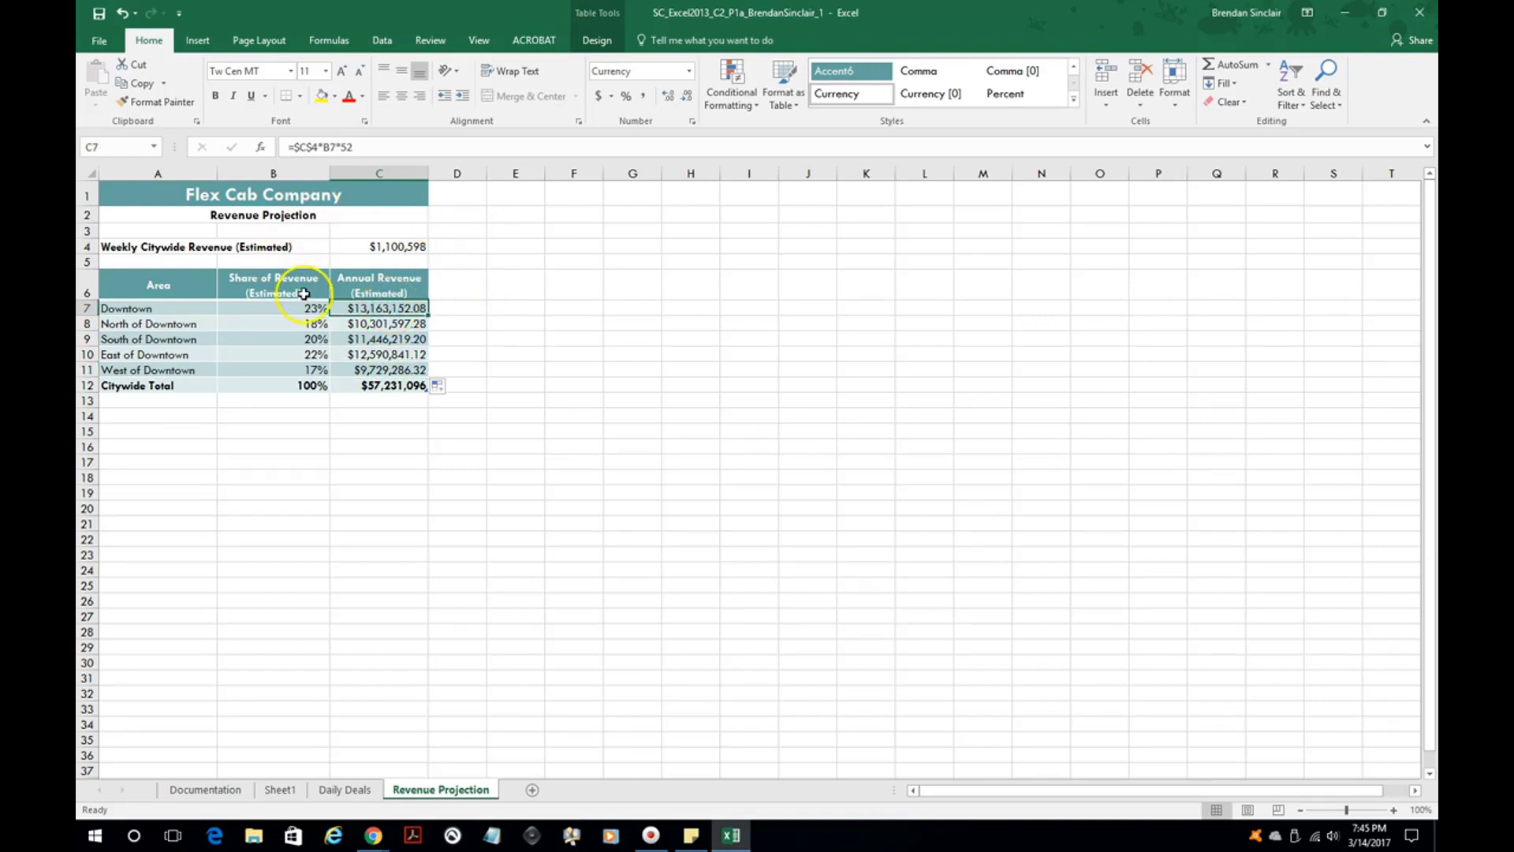
{"action": "mouse_move", "coordinate": [319, 131]}
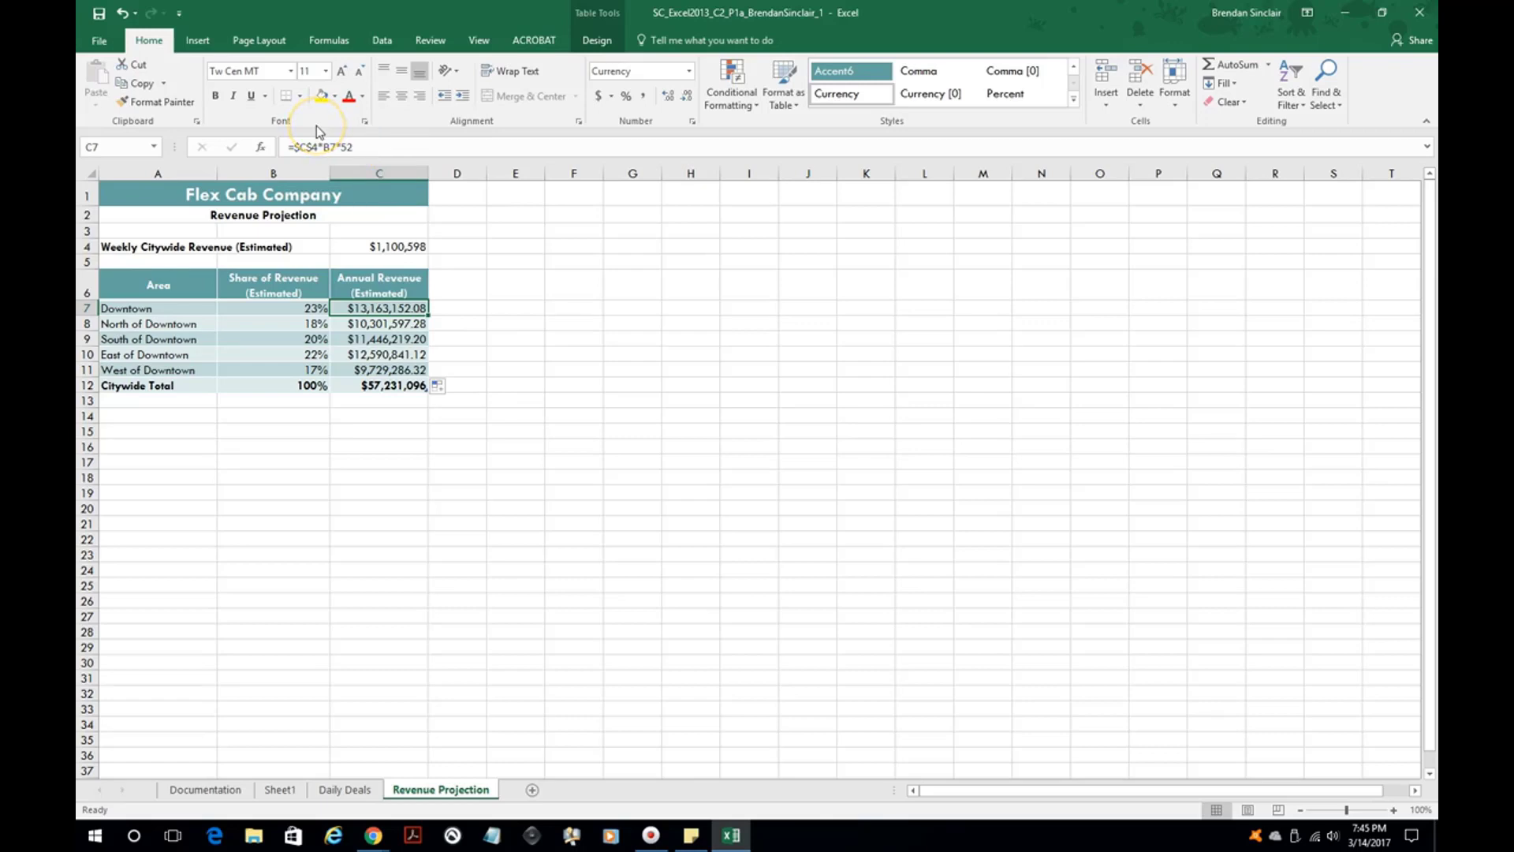
{"action": "mouse_move", "coordinate": [338, 274]}
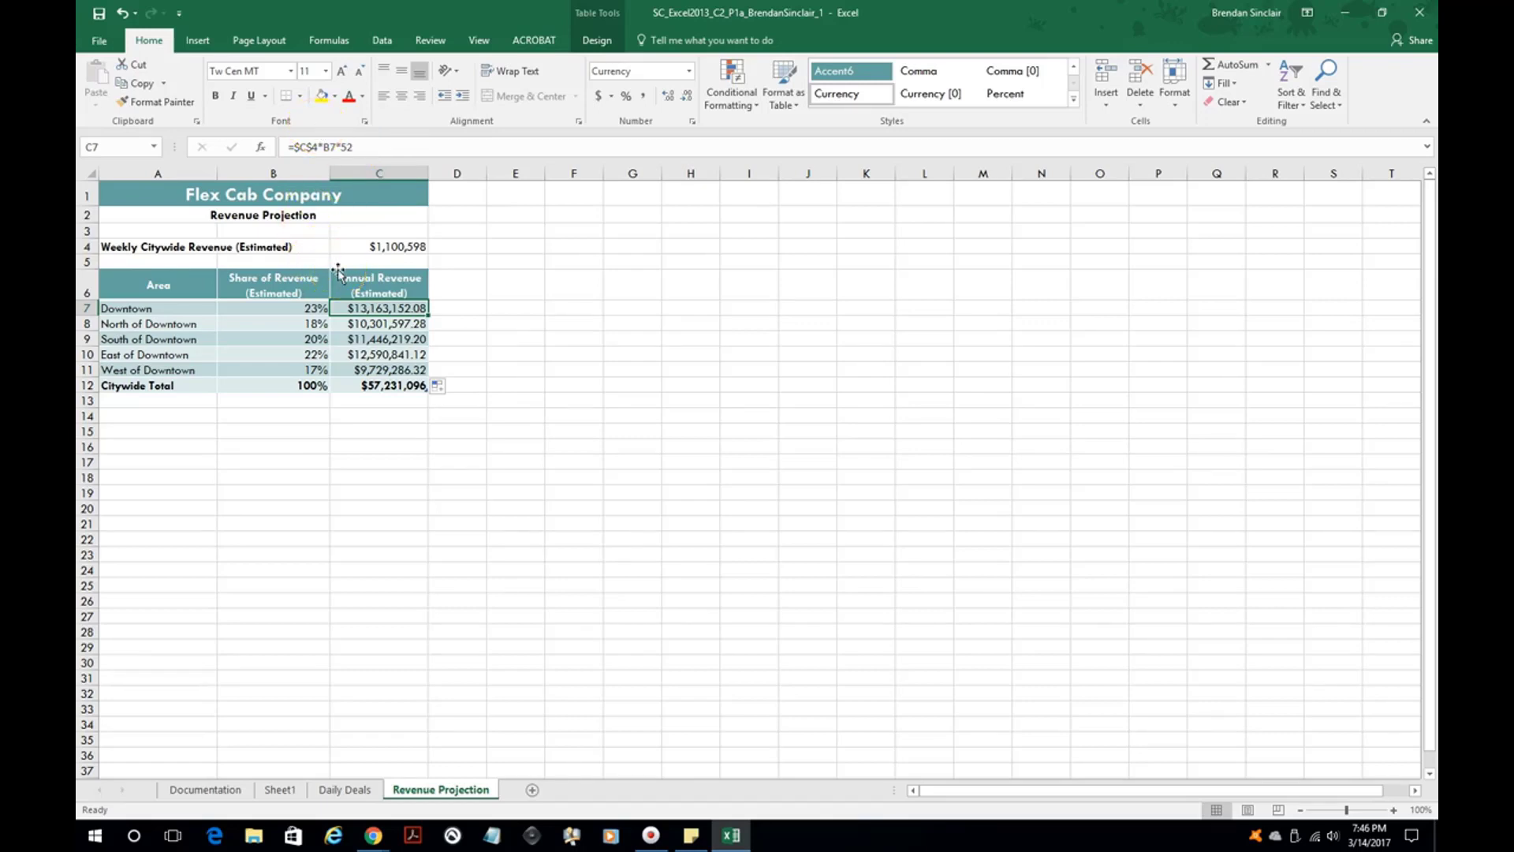
{"action": "left_click", "coordinate": [382, 39]}
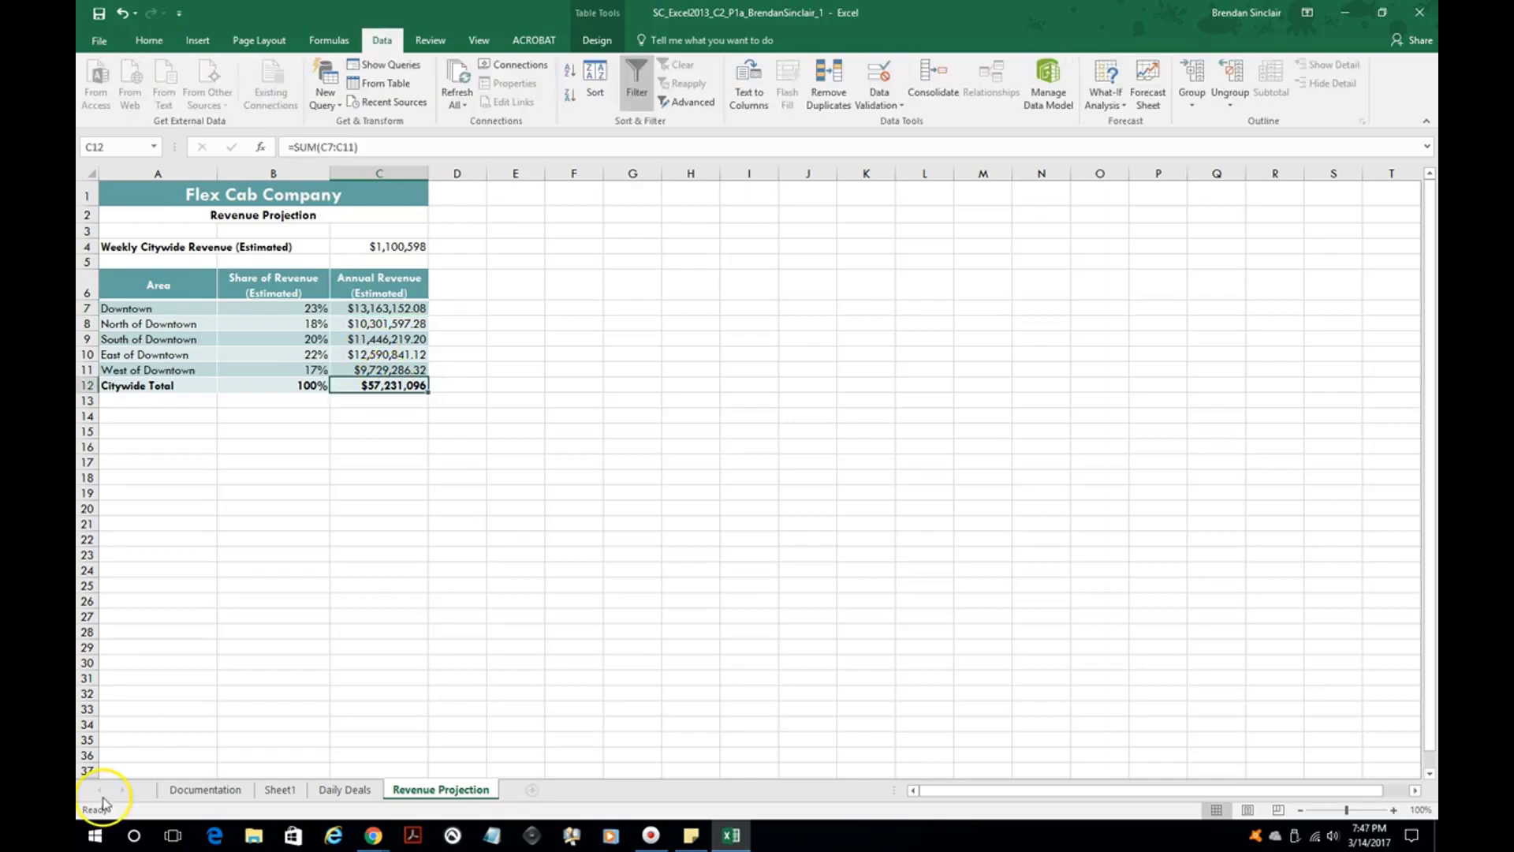
Step: With the citywide total C12 selected, launch Goal Seek from Data > What-If Analysis
{"action": "left_click", "coordinate": [149, 39]}
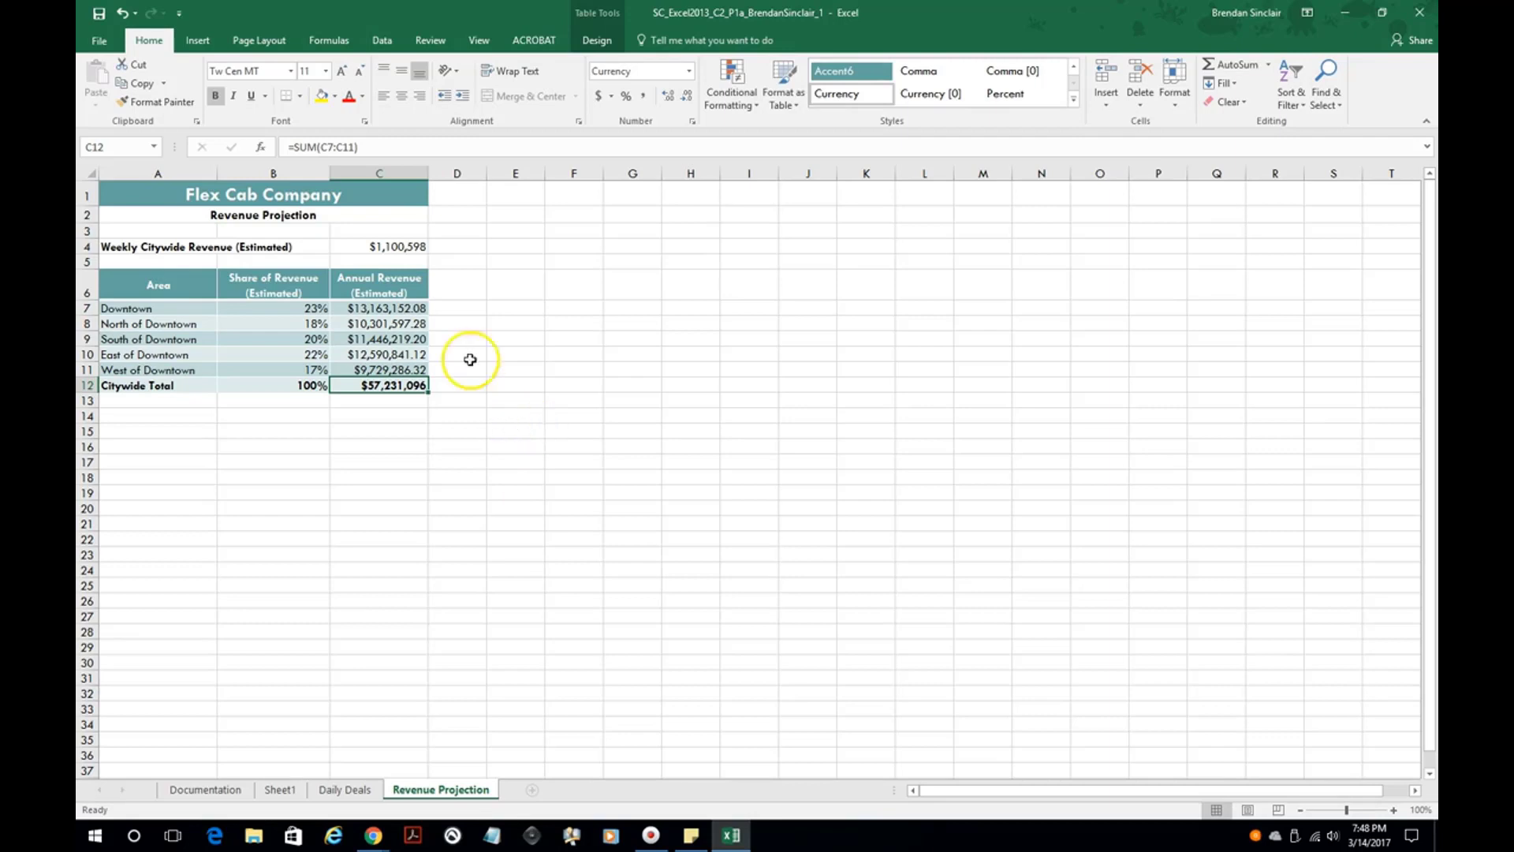
{"action": "left_click", "coordinate": [381, 40]}
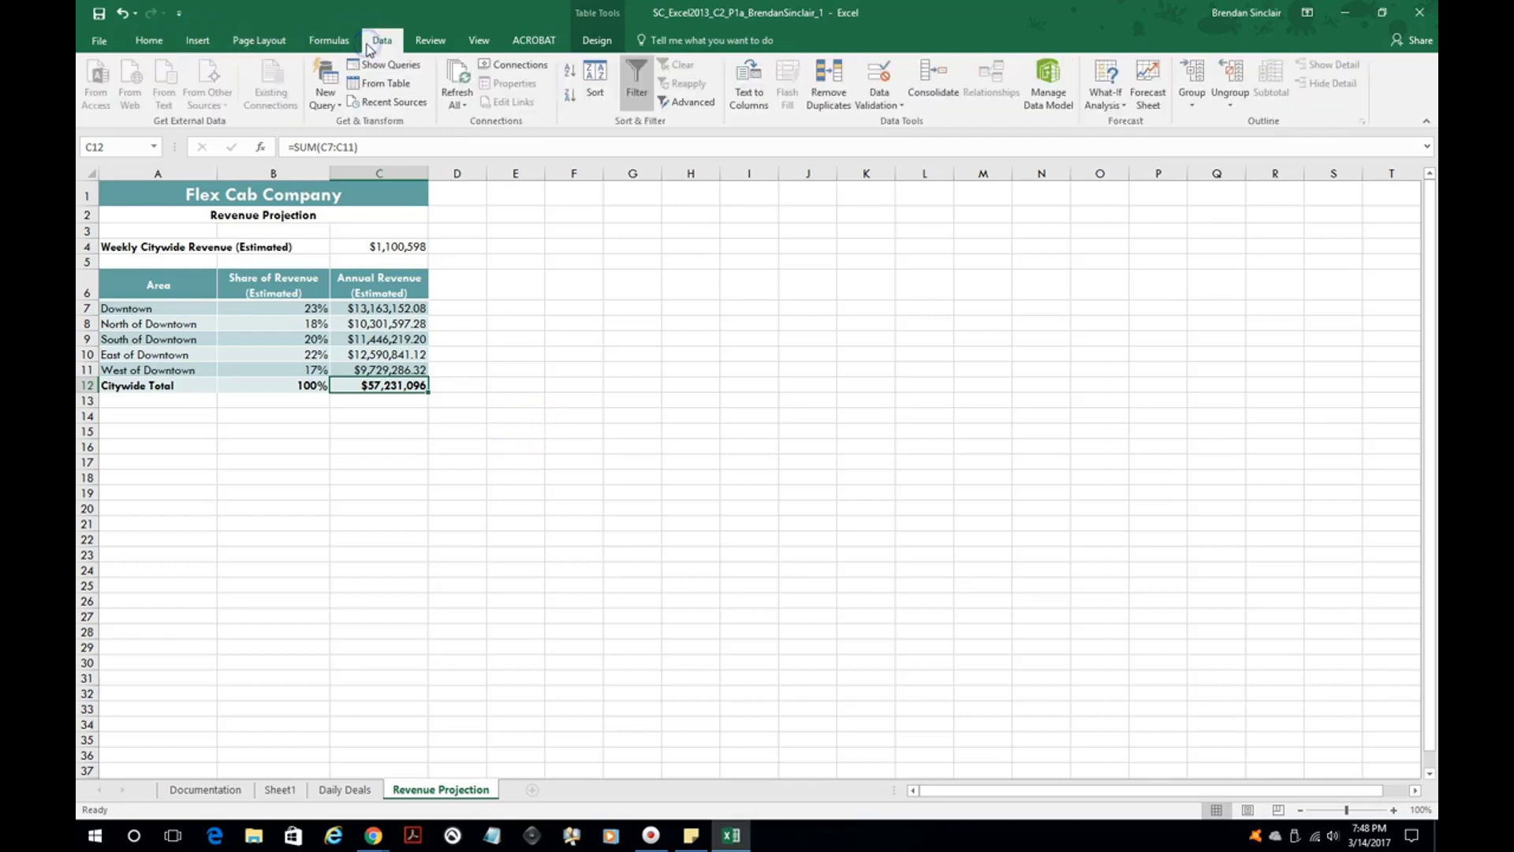
{"action": "mouse_move", "coordinate": [1104, 87]}
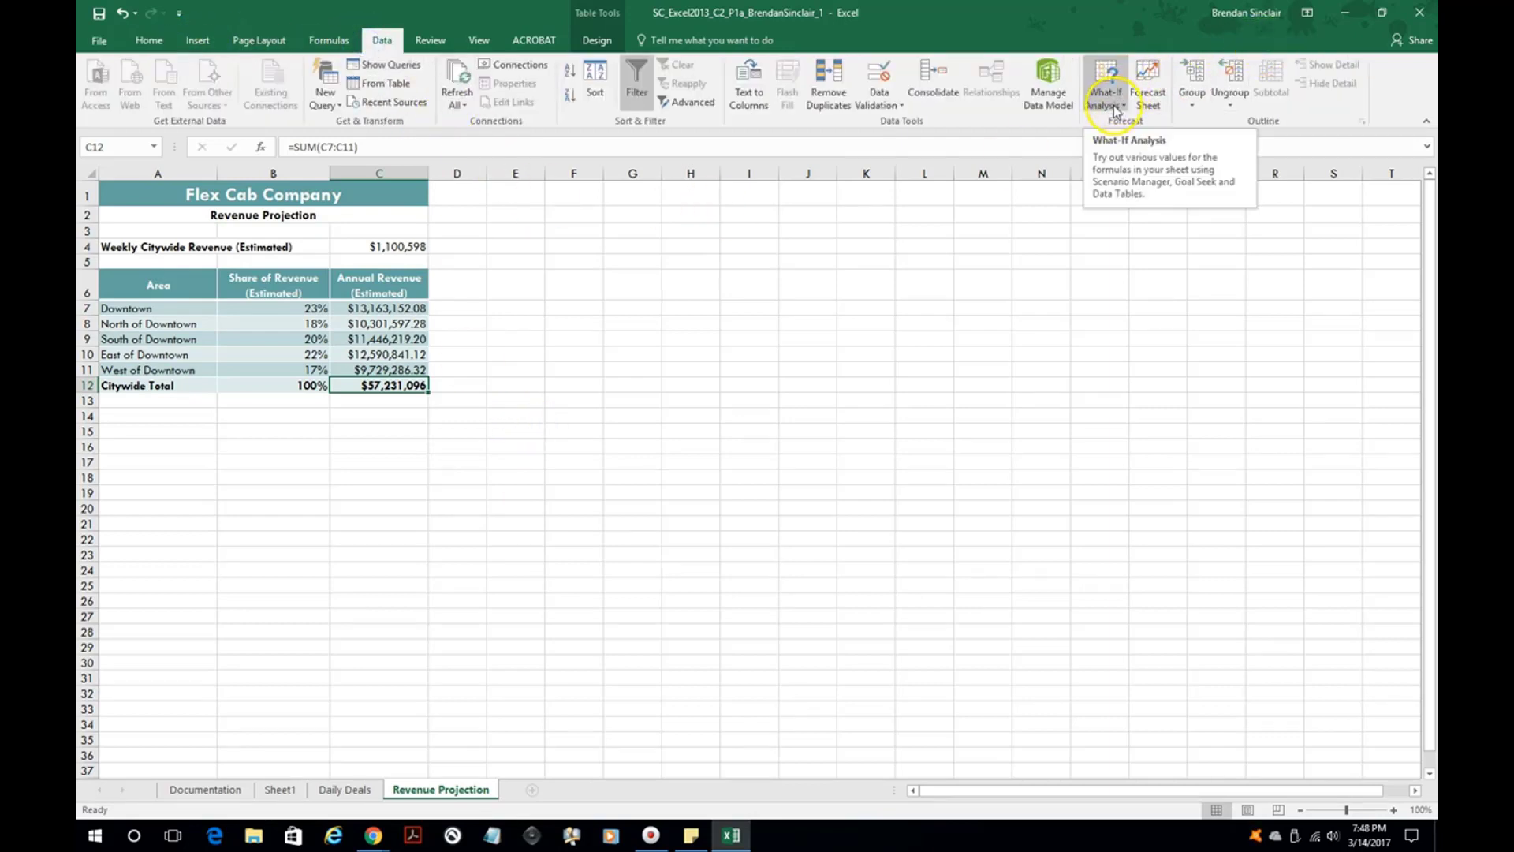
{"action": "left_click", "coordinate": [1106, 87]}
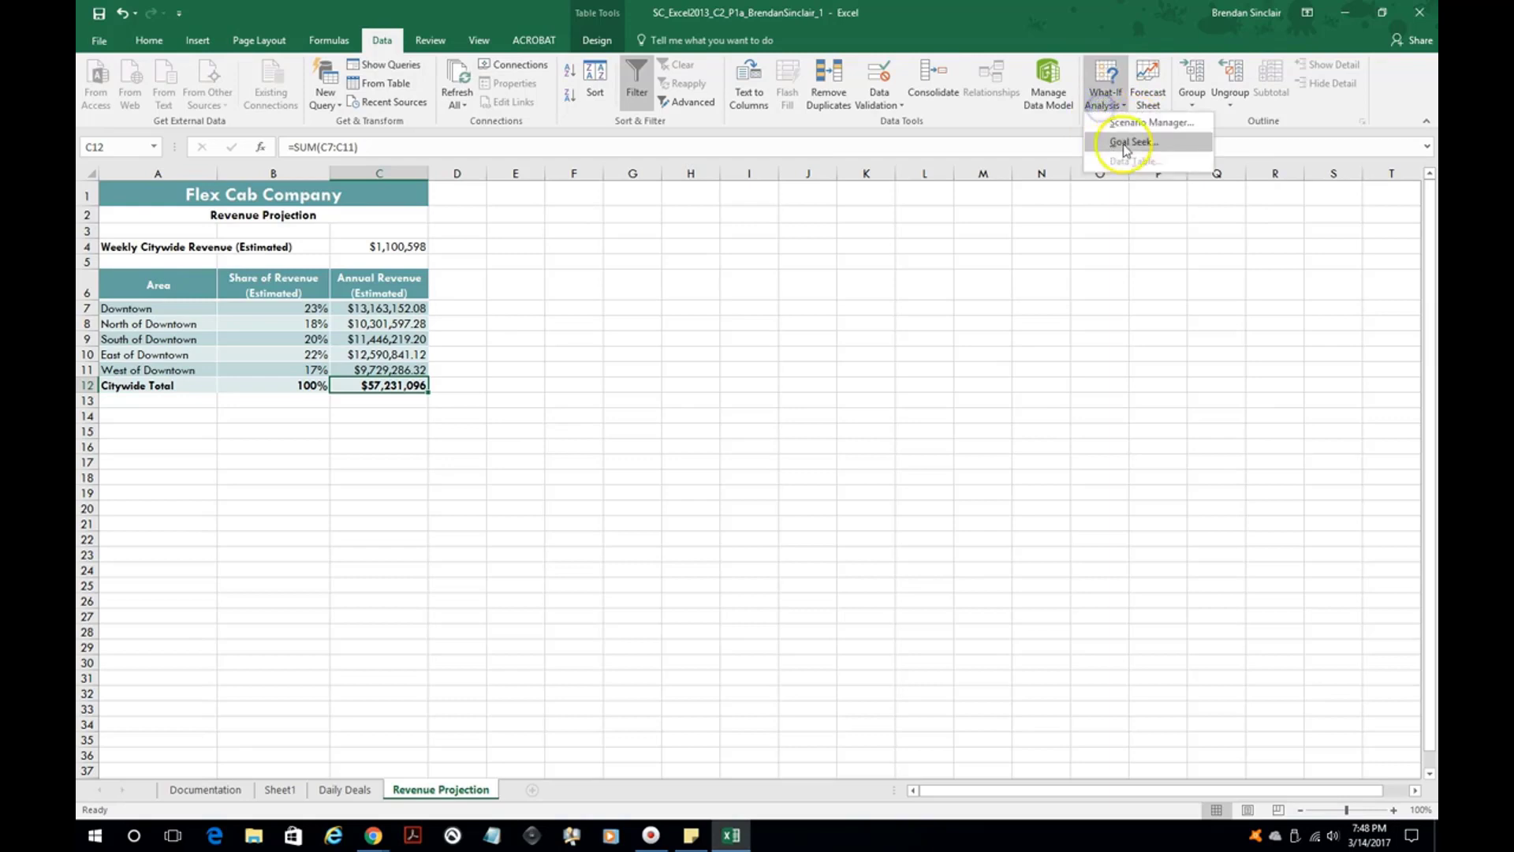
{"action": "left_click", "coordinate": [1131, 141]}
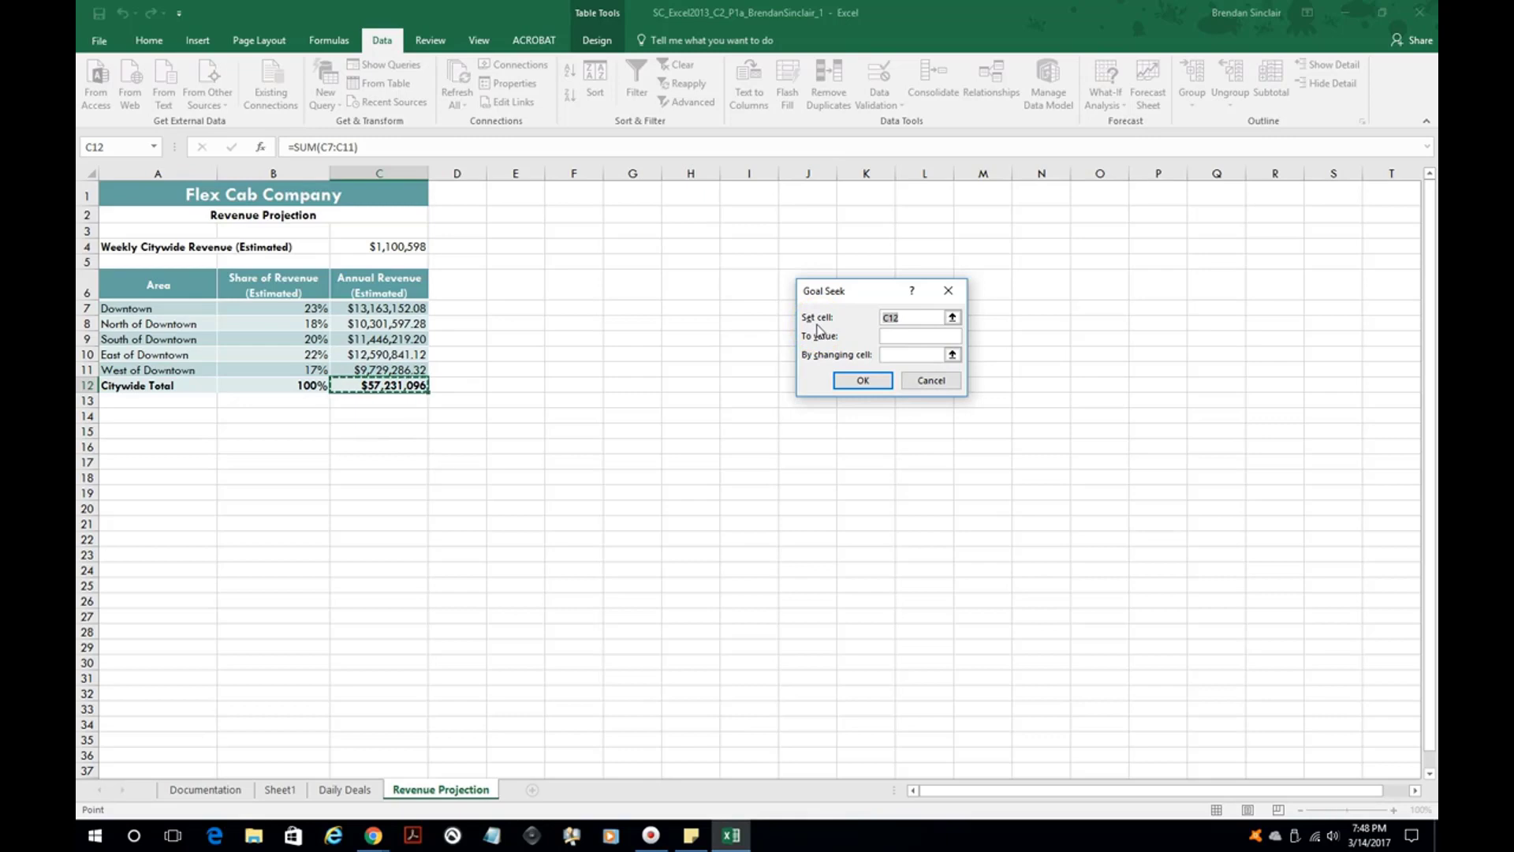
{"action": "mouse_move", "coordinate": [825, 318]}
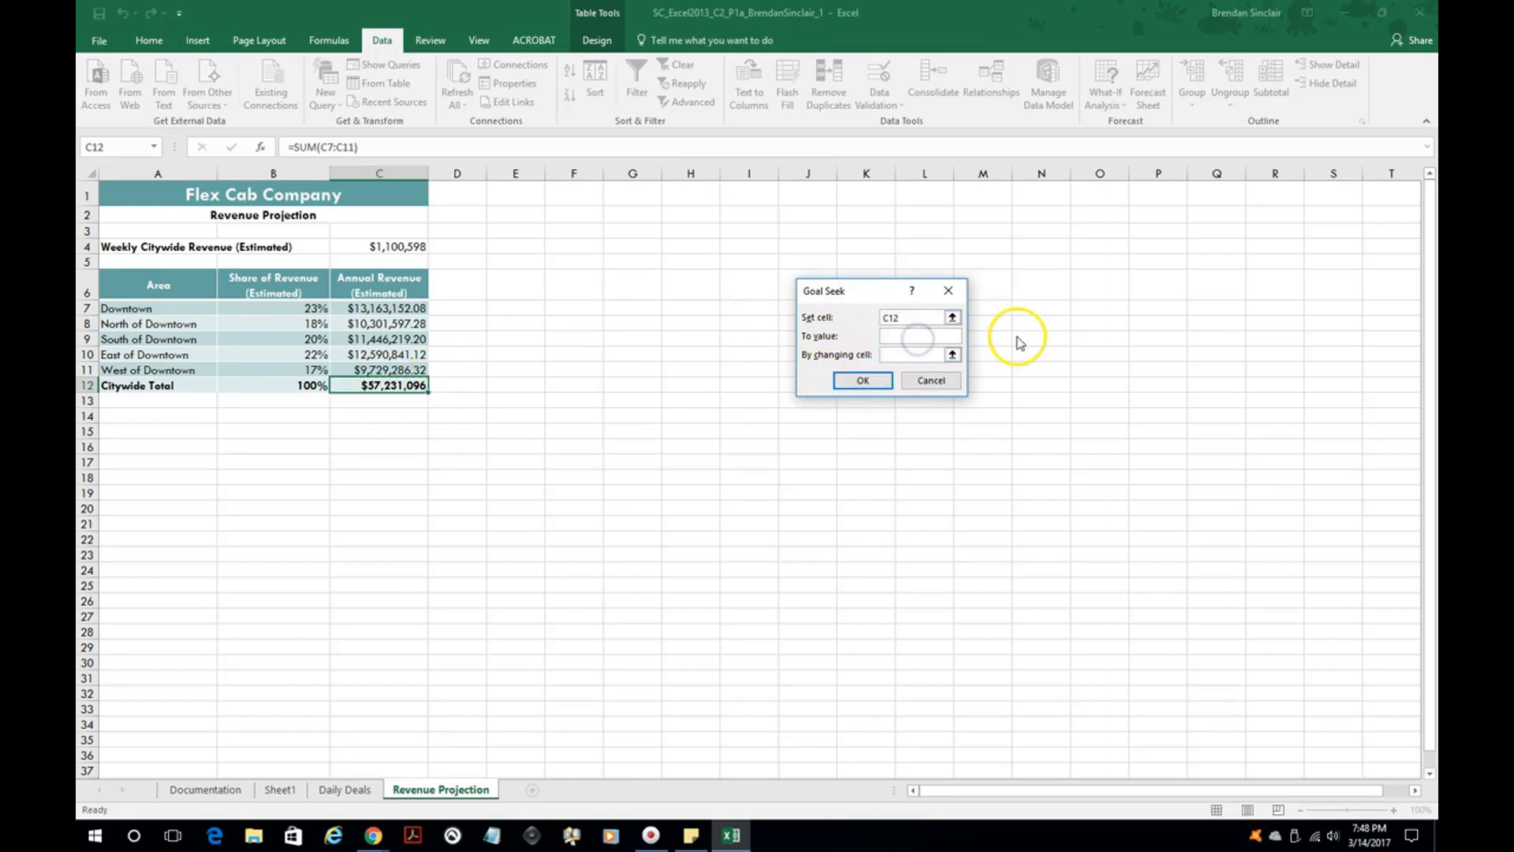
Step: Goal Seek the citywide total to 6,000,000 by changing North of Downtown's revenue in C8
{"action": "type", "text": "6000000"}
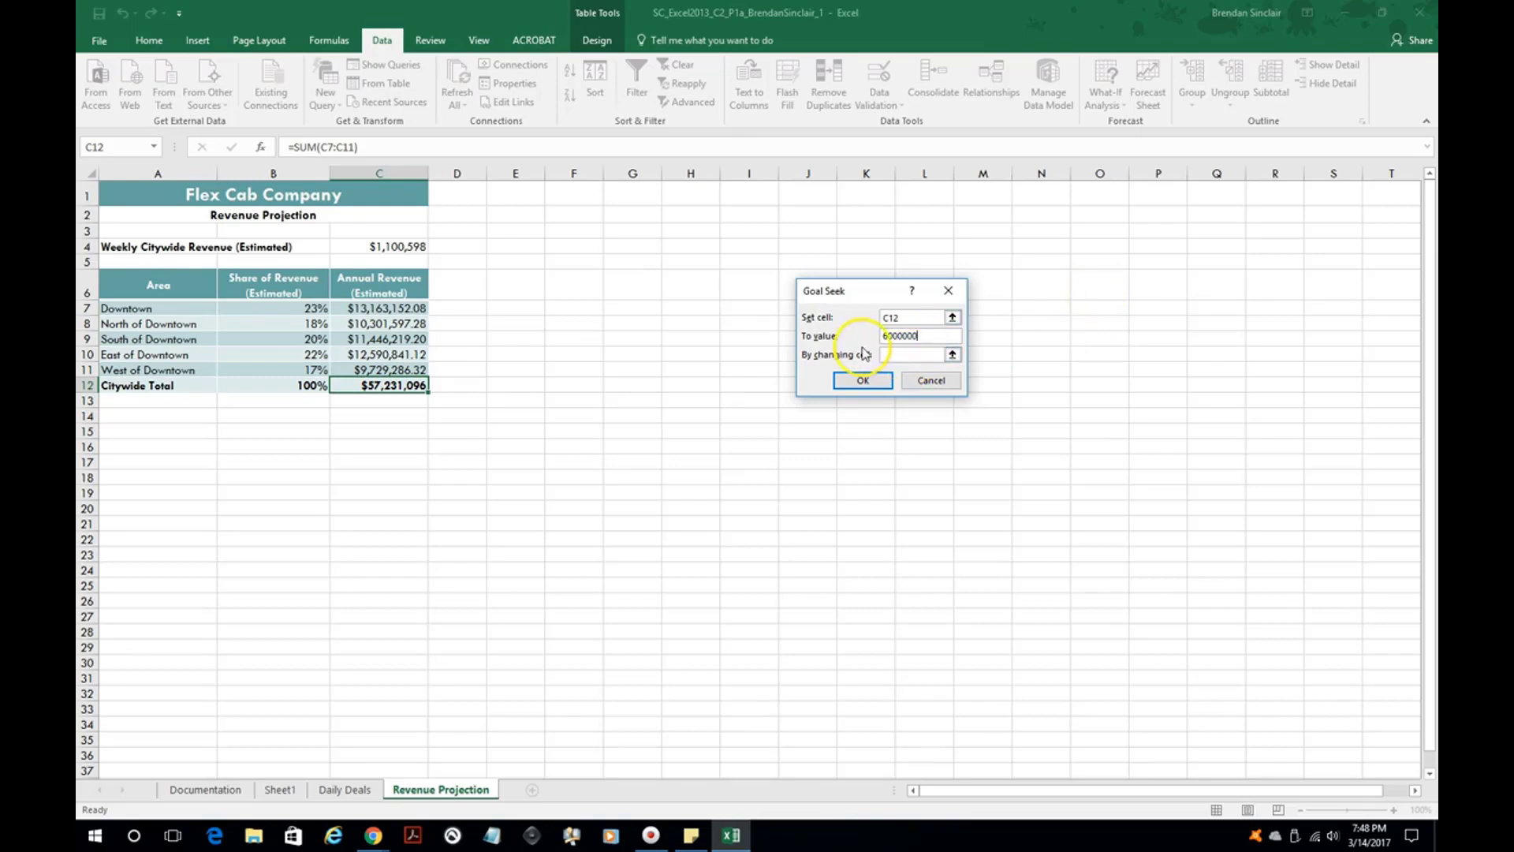
{"action": "left_click", "coordinate": [915, 353]}
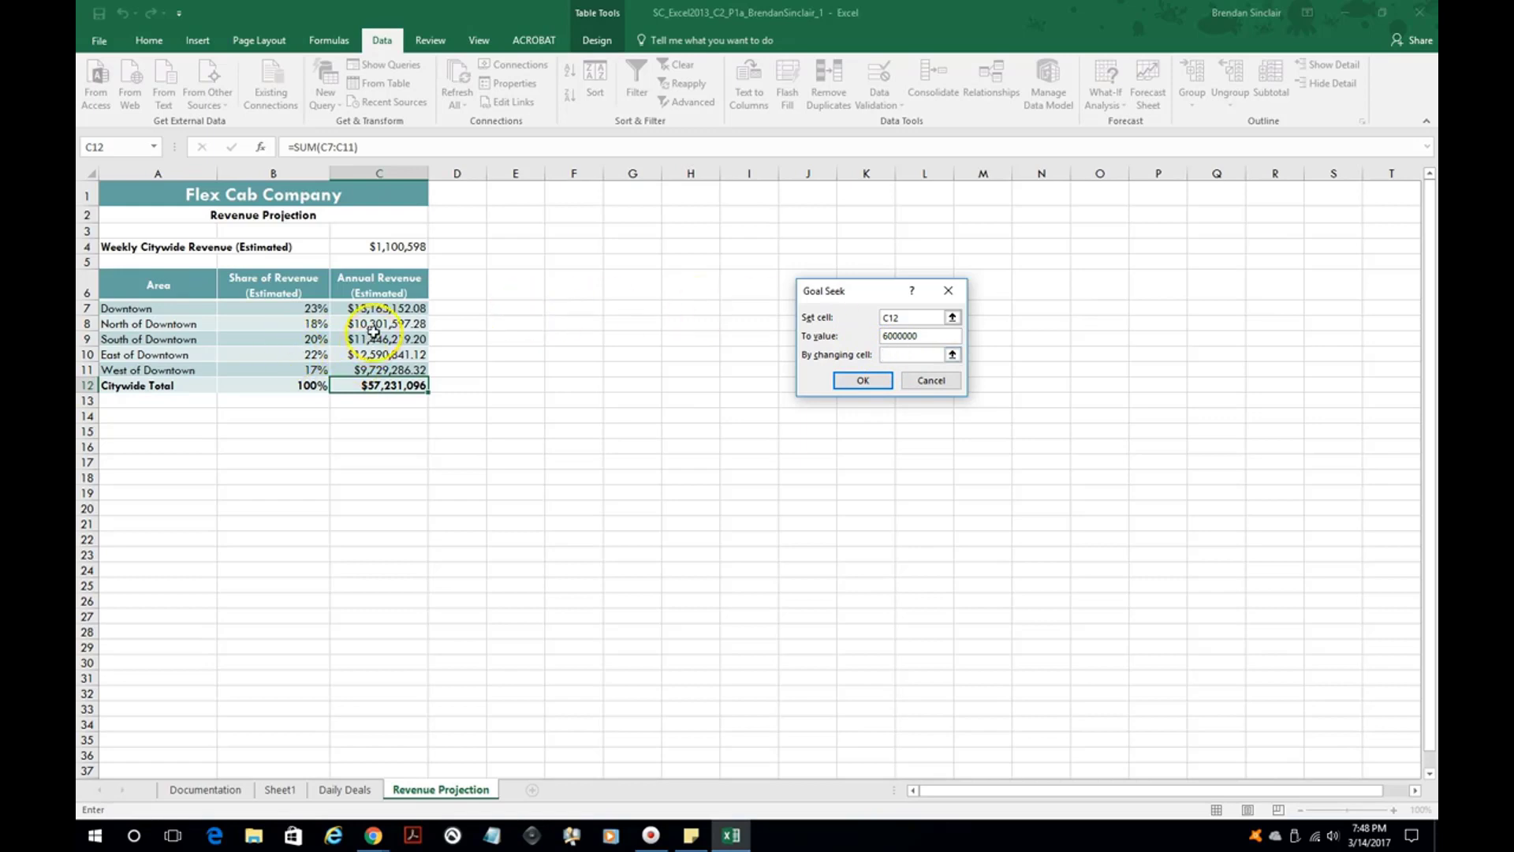
{"action": "left_click", "coordinate": [379, 323]}
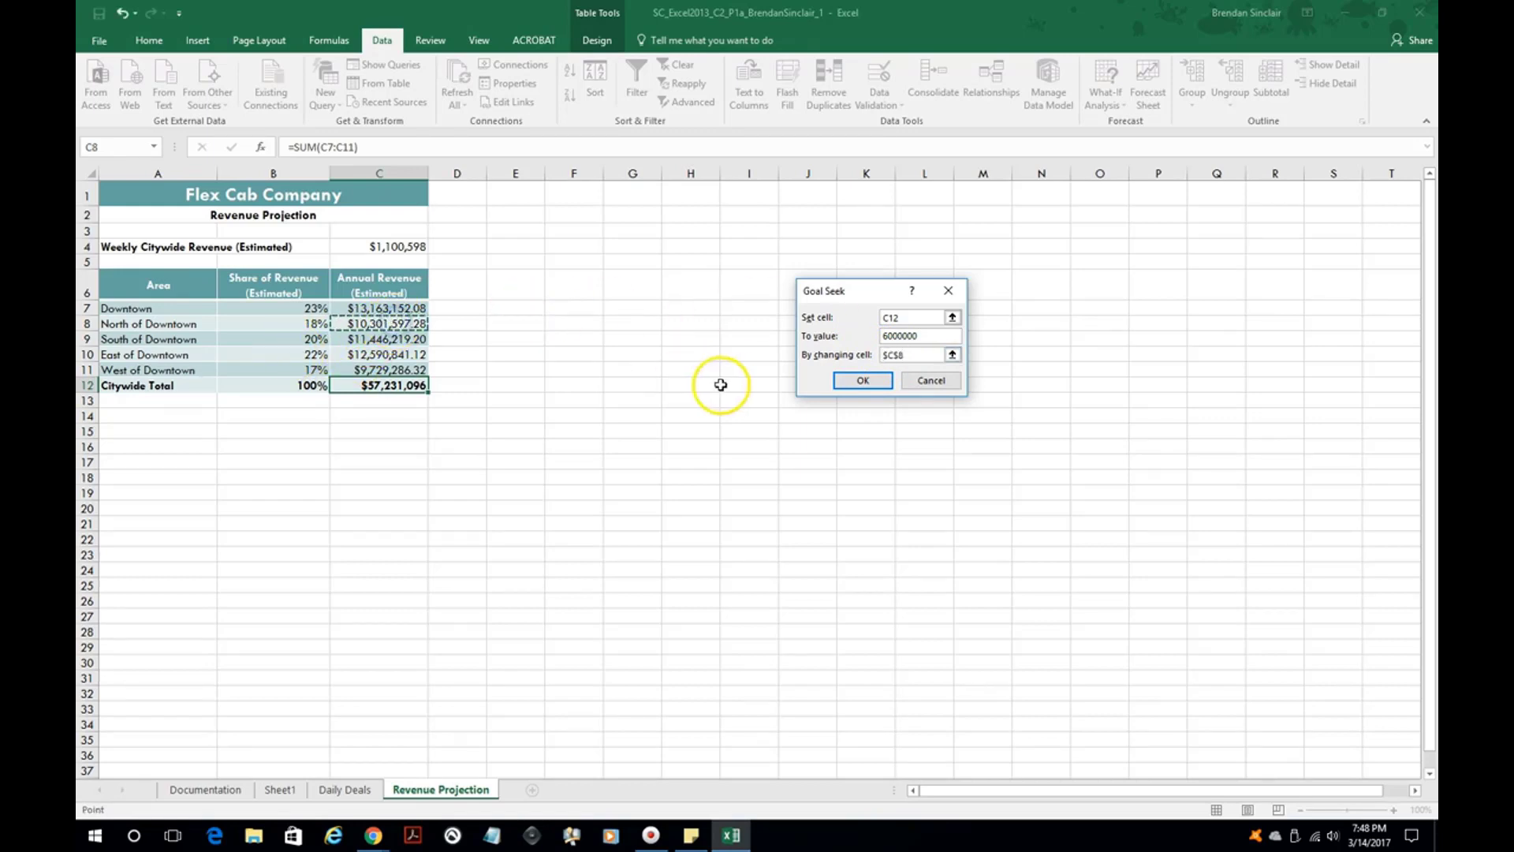
{"action": "left_click", "coordinate": [862, 380]}
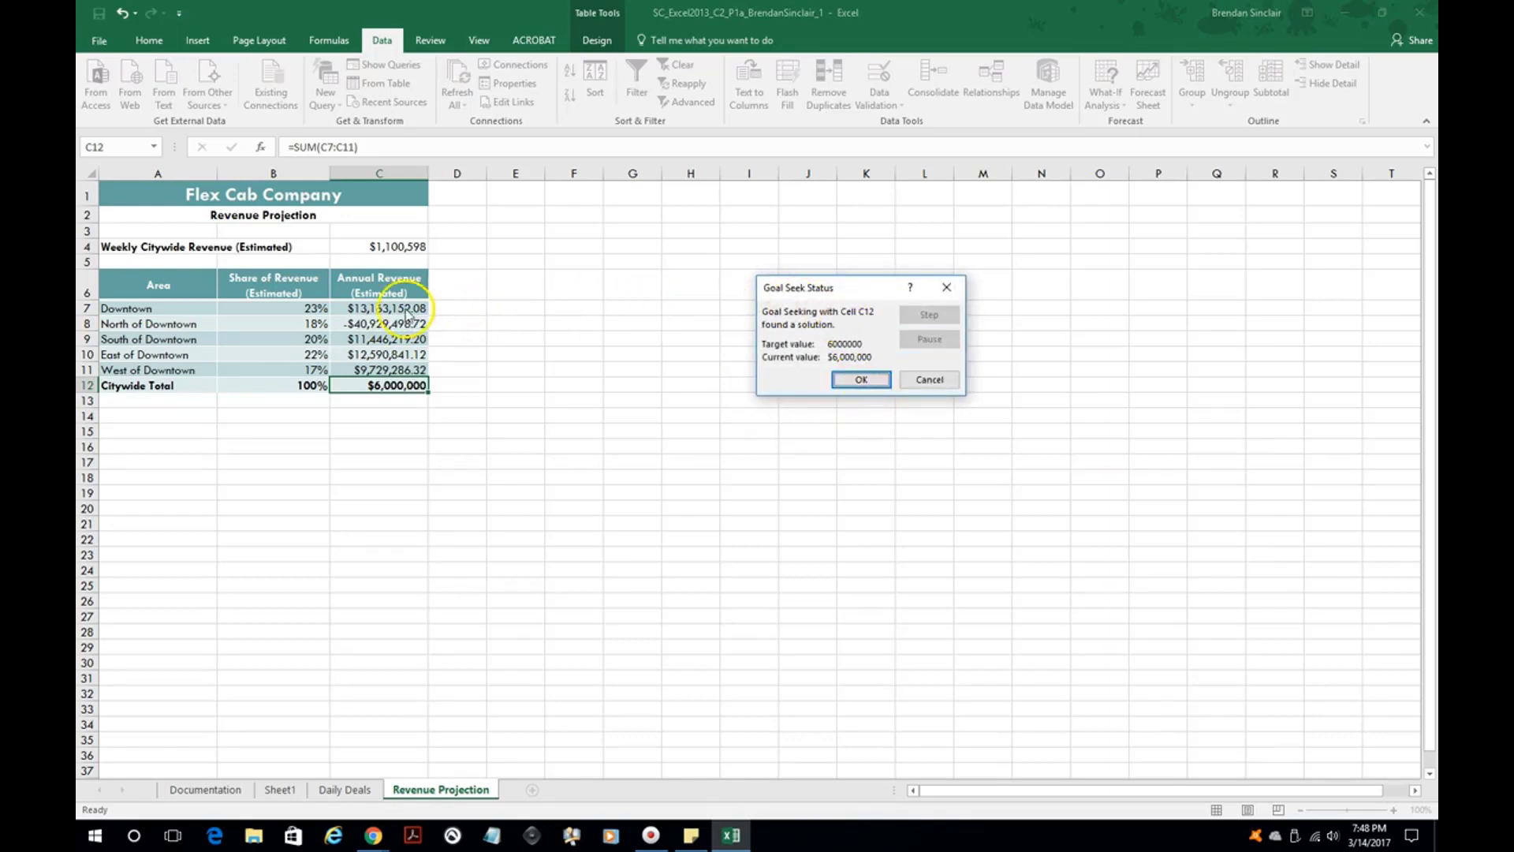
{"action": "mouse_move", "coordinate": [483, 420]}
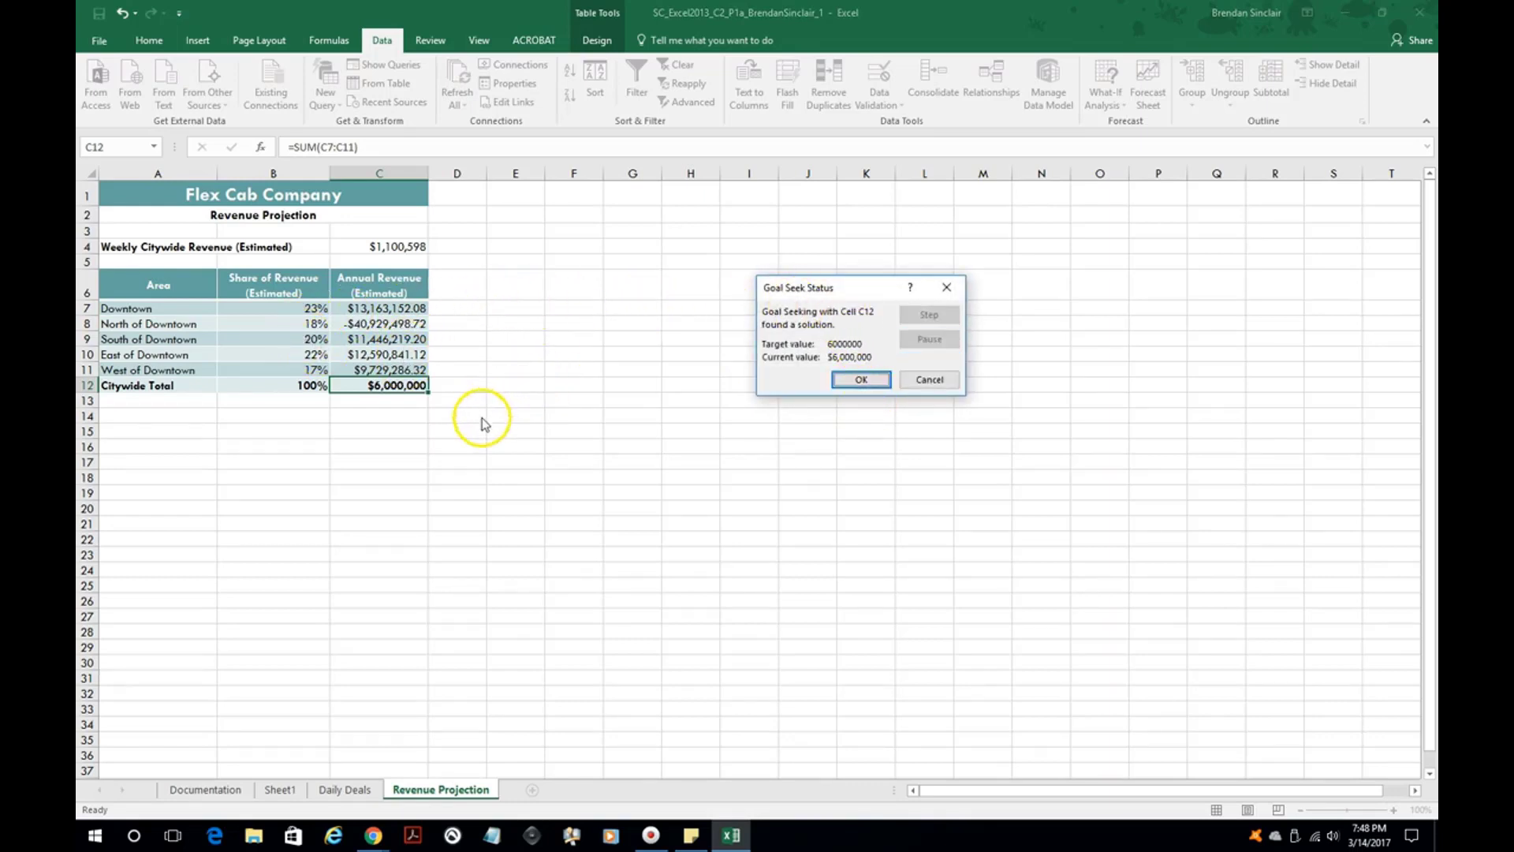
{"action": "mouse_move", "coordinate": [729, 410]}
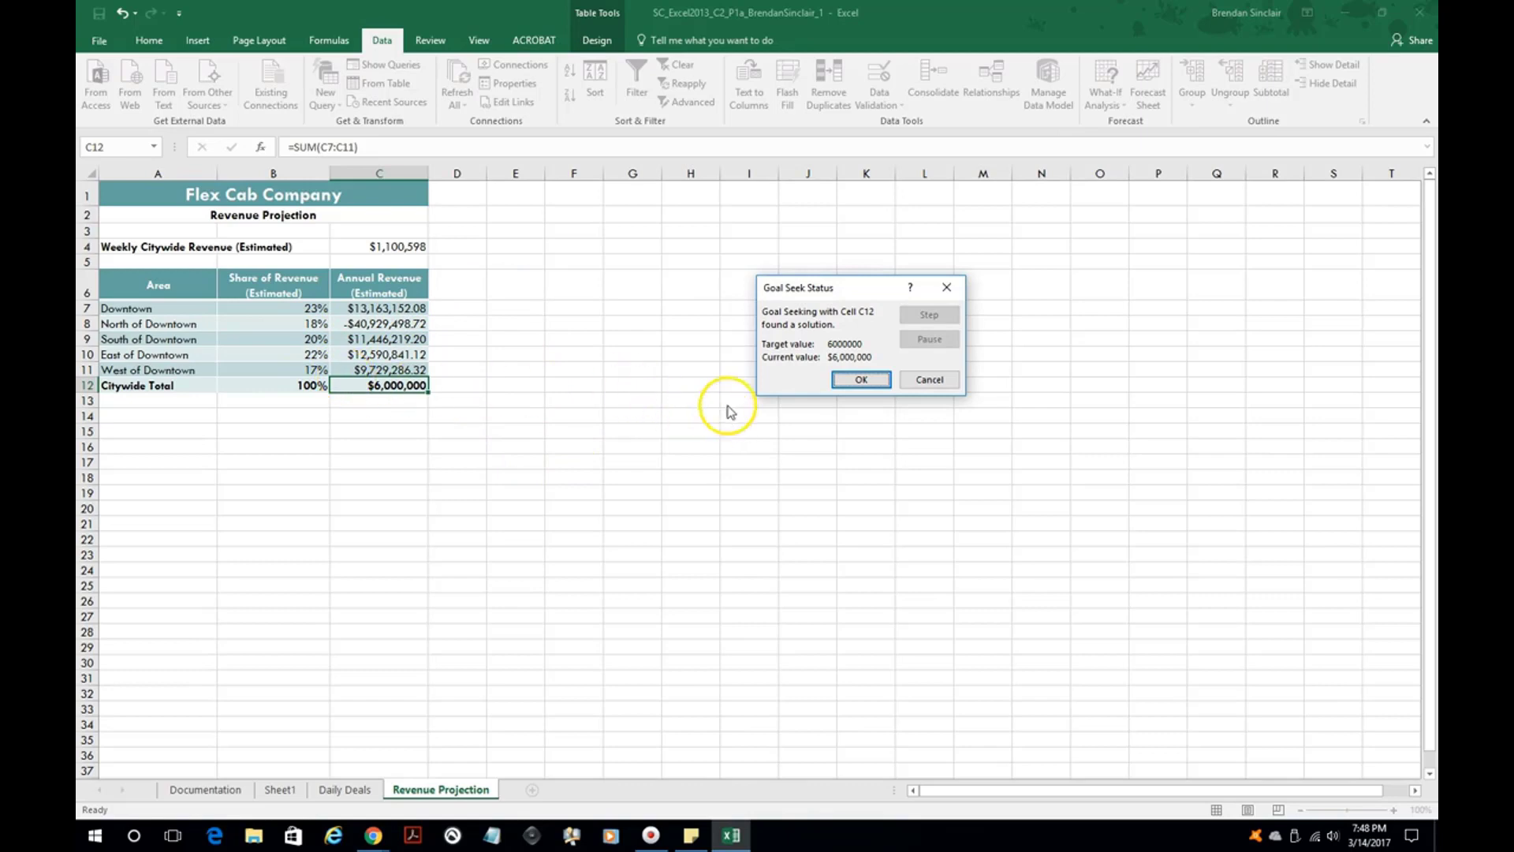